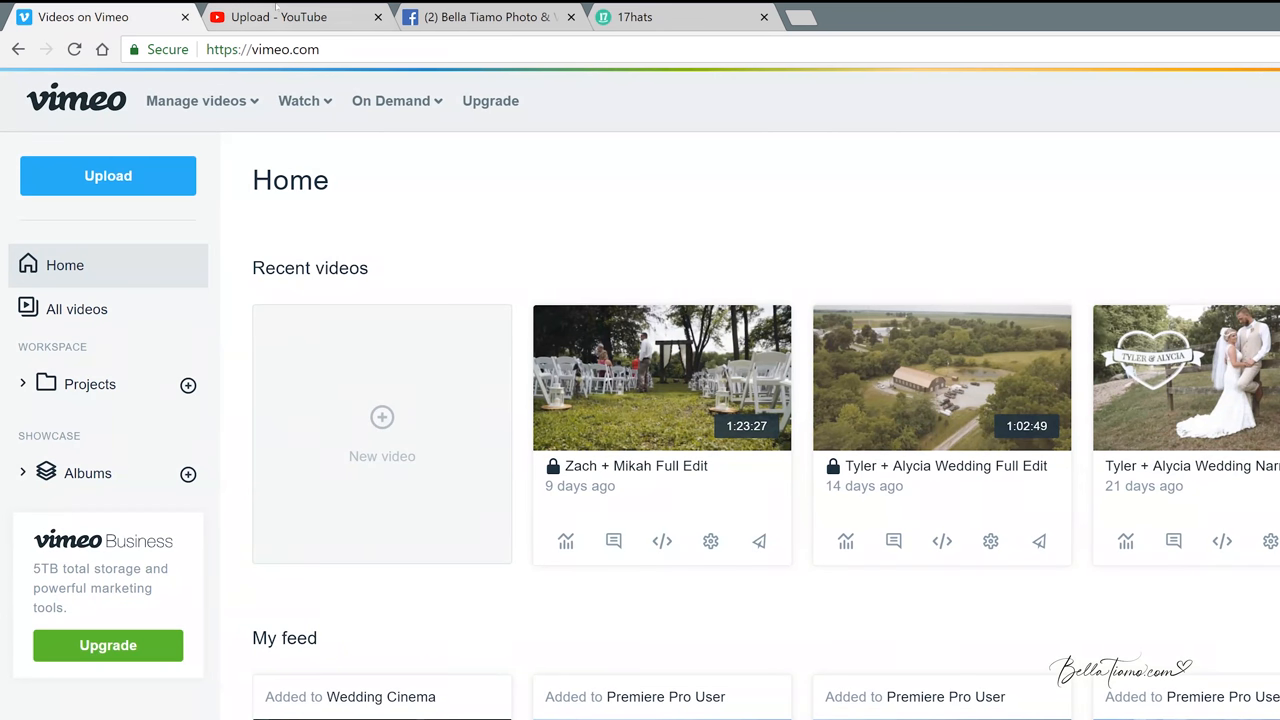
# Step: Glance at the studio's Facebook page and 17hats dashboard, then return to Vimeo home
pyautogui.click(480, 16)
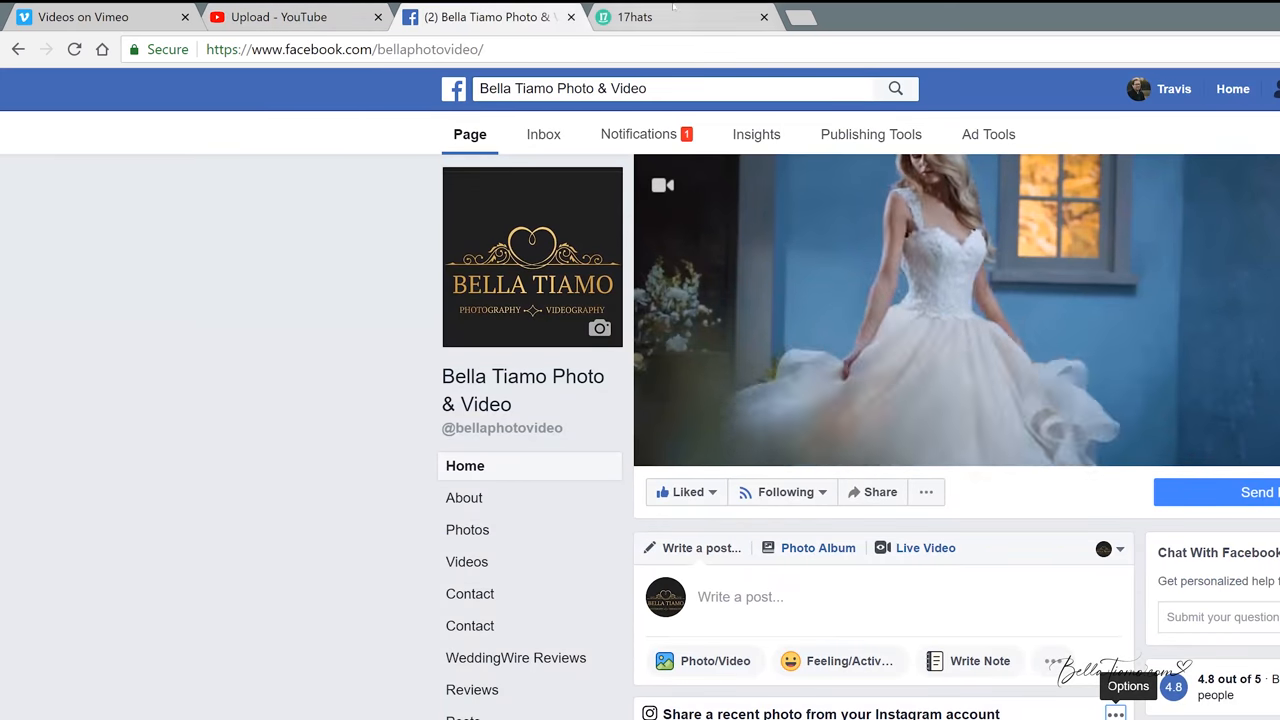
pyautogui.click(660, 16)
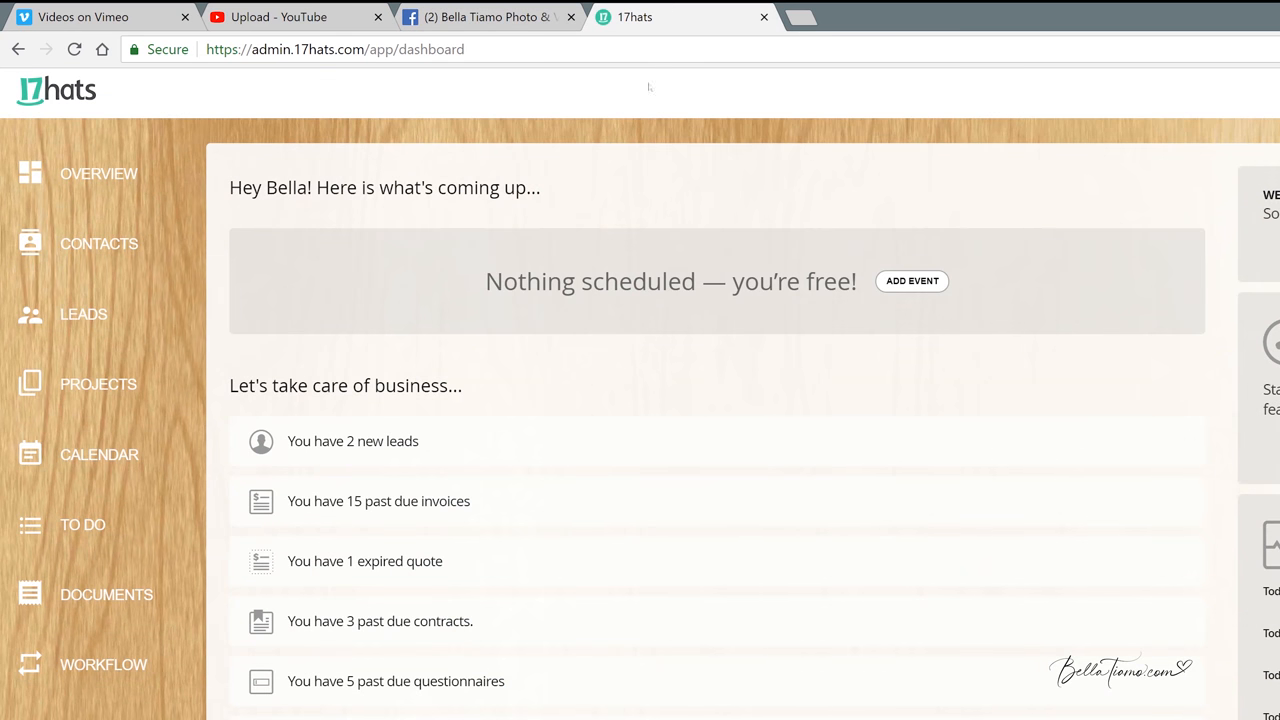
pyautogui.click(90, 16)
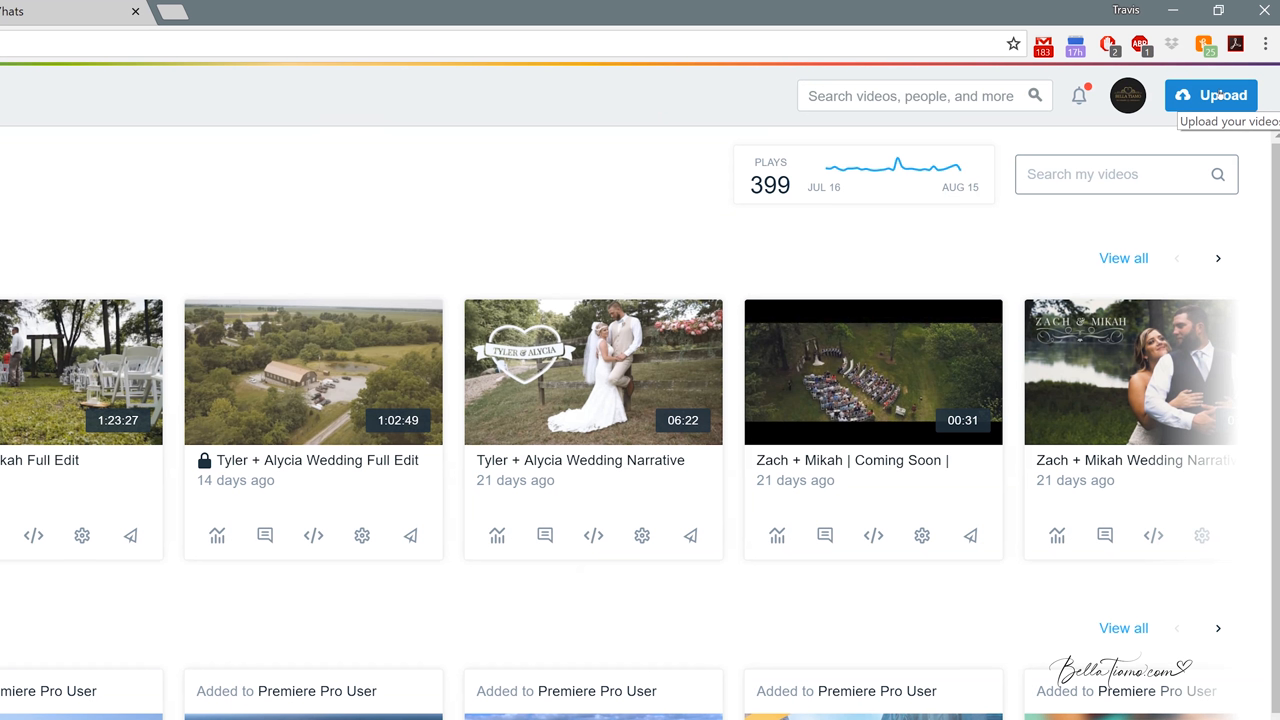
# Step: Start a new Vimeo upload and browse into the 7-3-2018 wedding project's 4.DVD-BluRay folder
pyautogui.click(1212, 96)
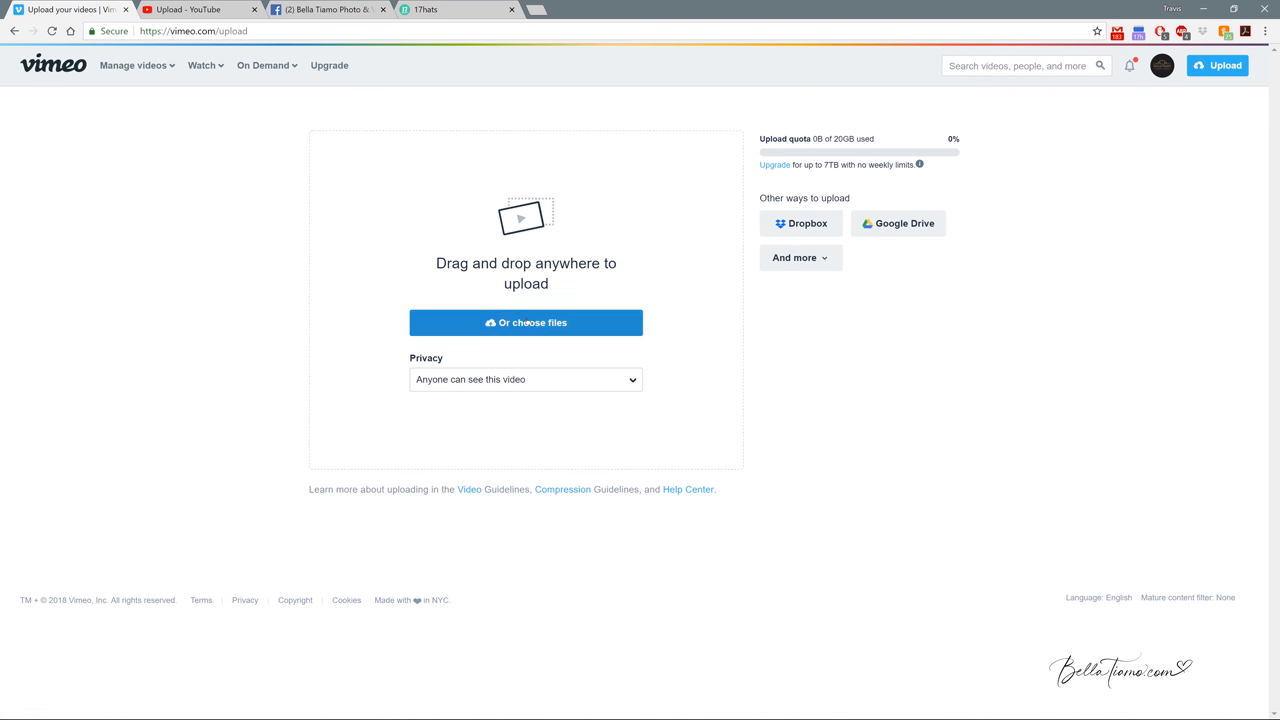
pyautogui.click(524, 322)
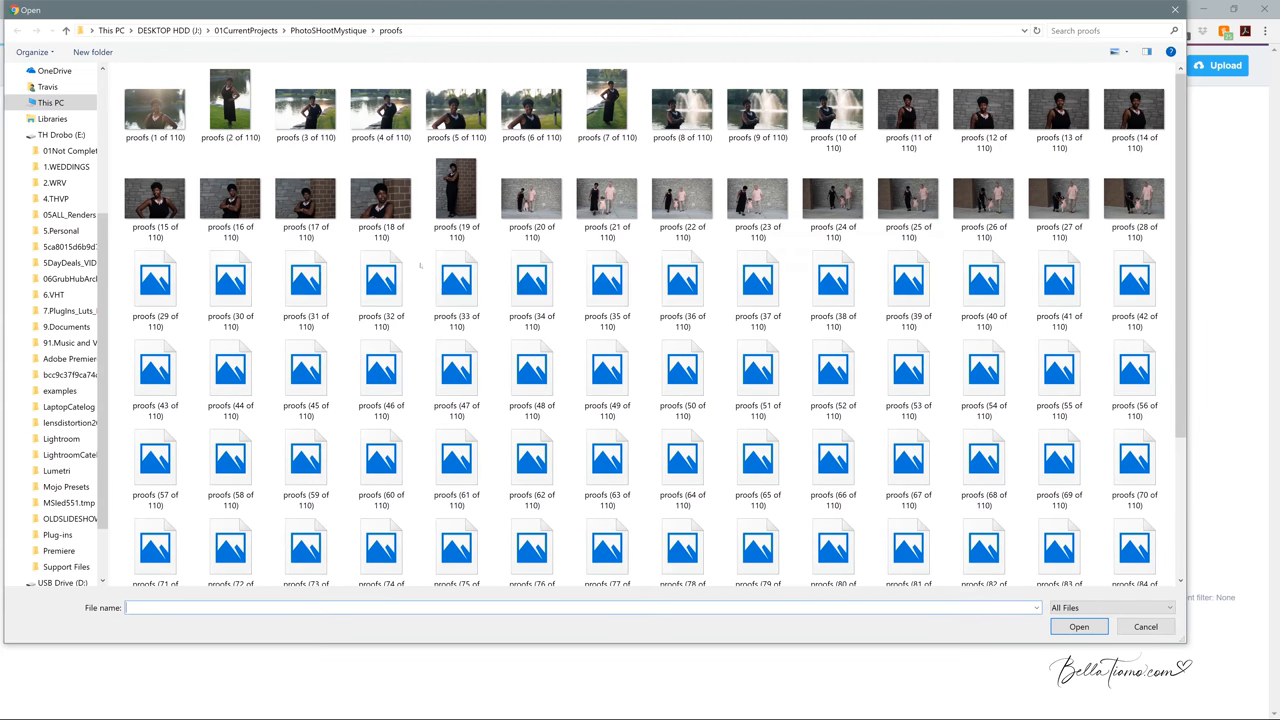
pyautogui.click(244, 30)
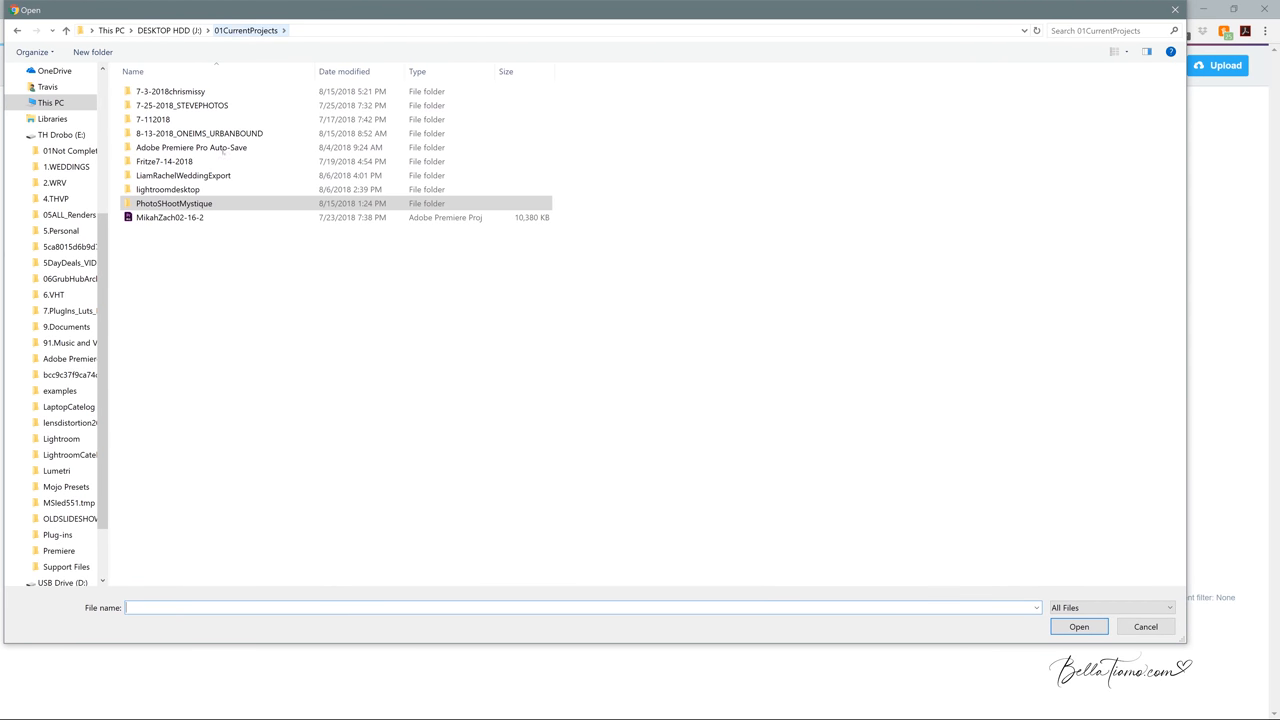
pyautogui.click(170, 92)
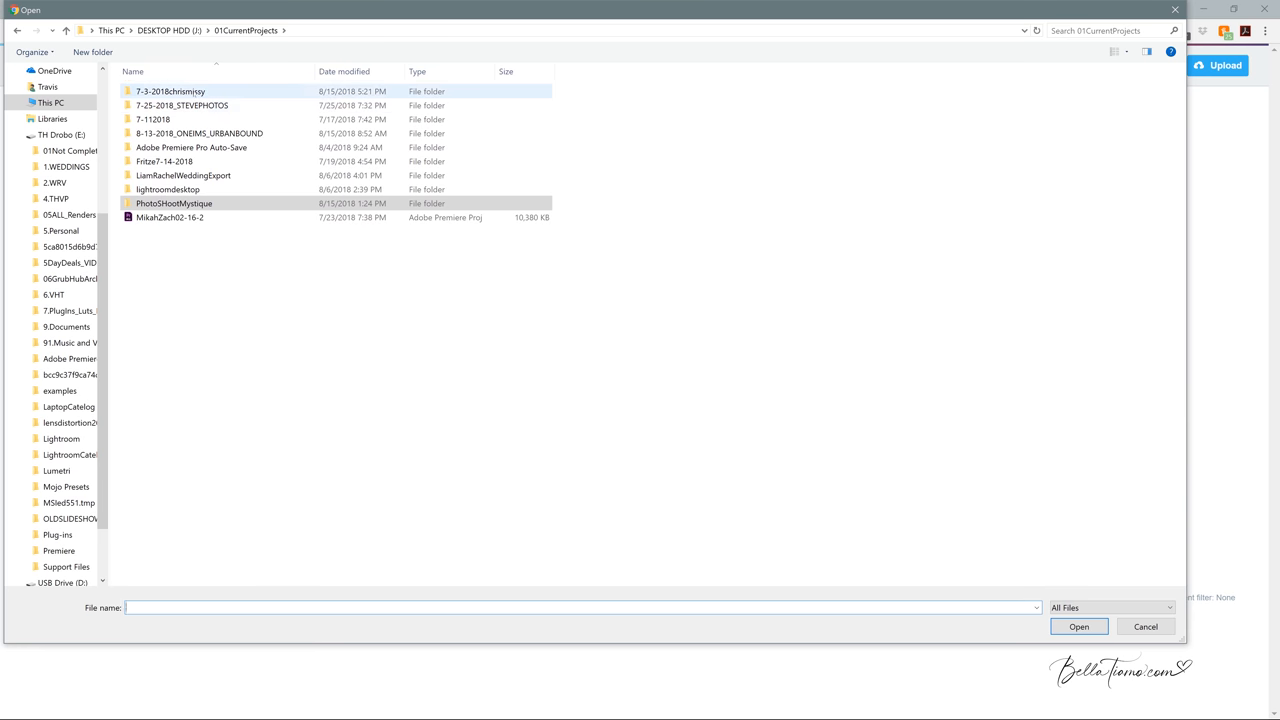
pyautogui.doubleClick(170, 92)
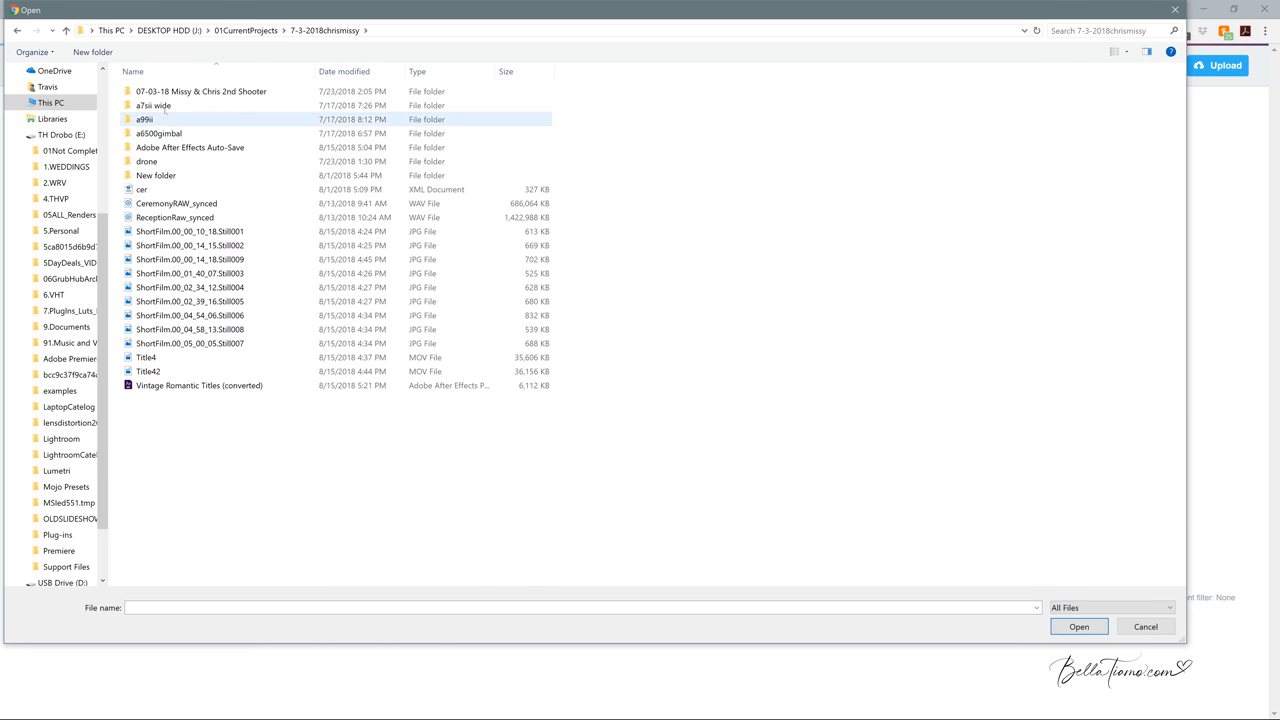
pyautogui.doubleClick(156, 176)
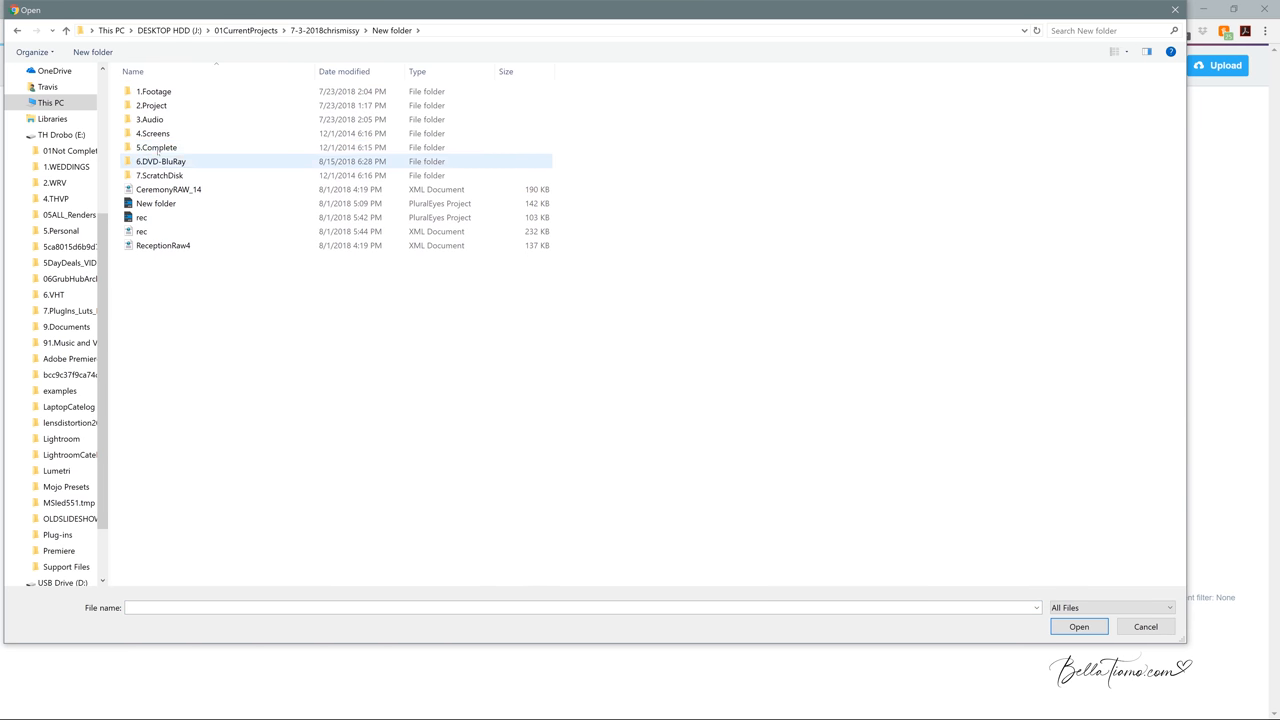
pyautogui.click(160, 160)
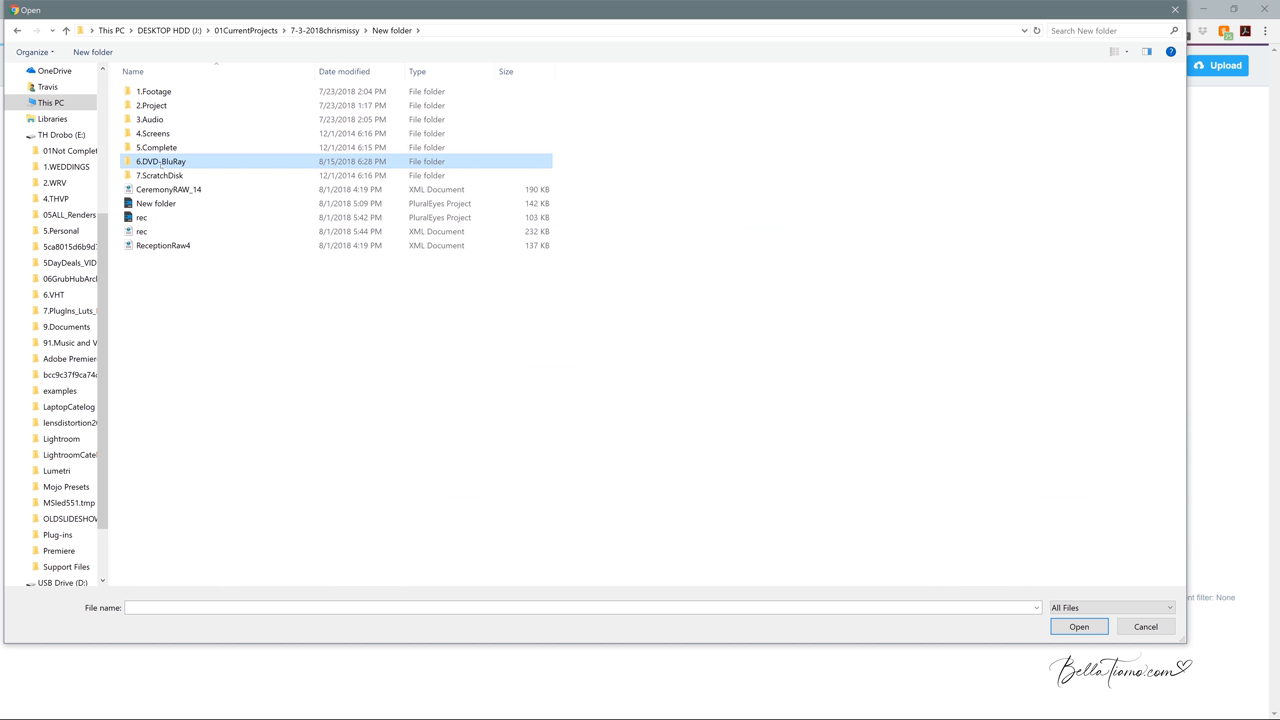
pyautogui.doubleClick(160, 160)
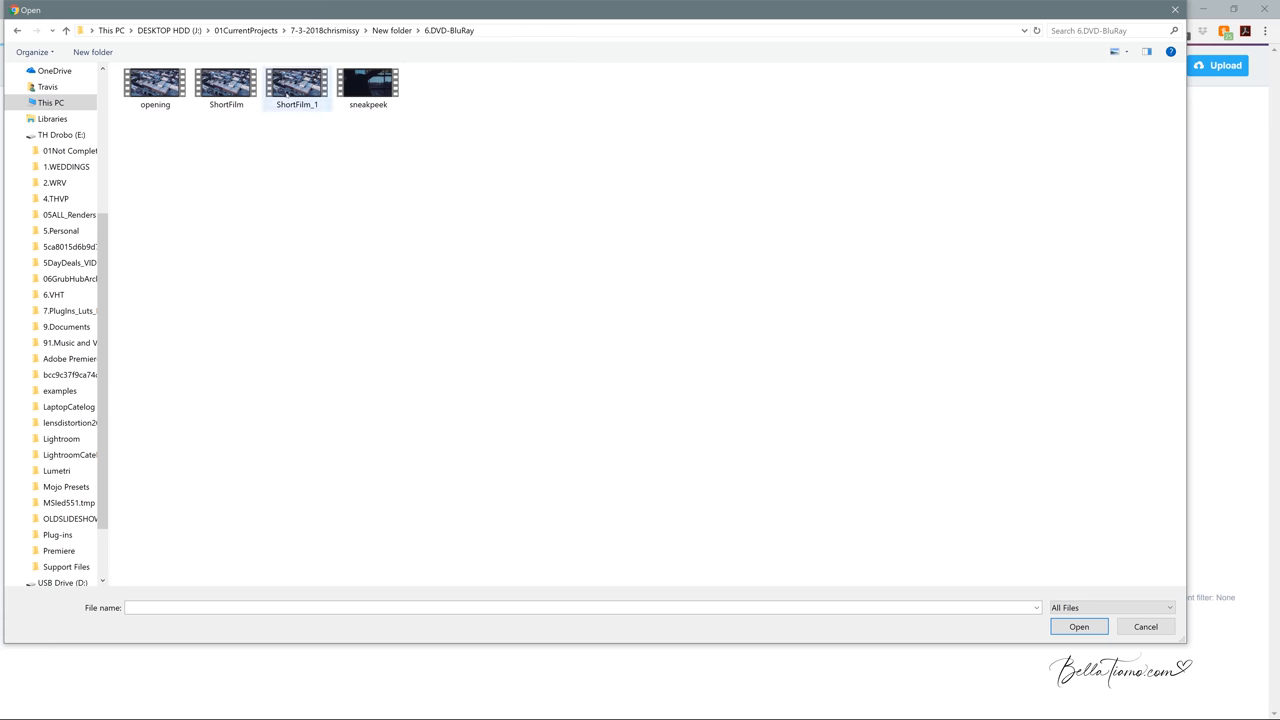
# Step: Upload ShortFilm_1 with privacy set to only people with the private link
pyautogui.click(1078, 626)
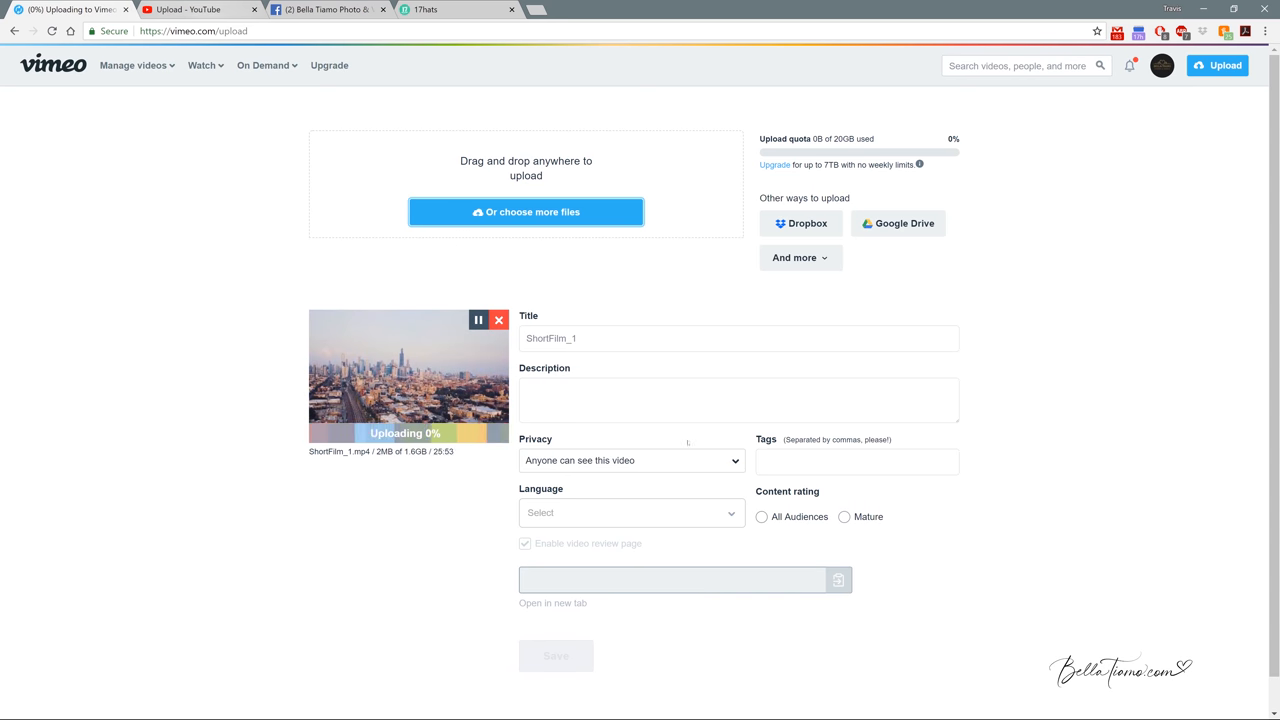
pyautogui.click(632, 460)
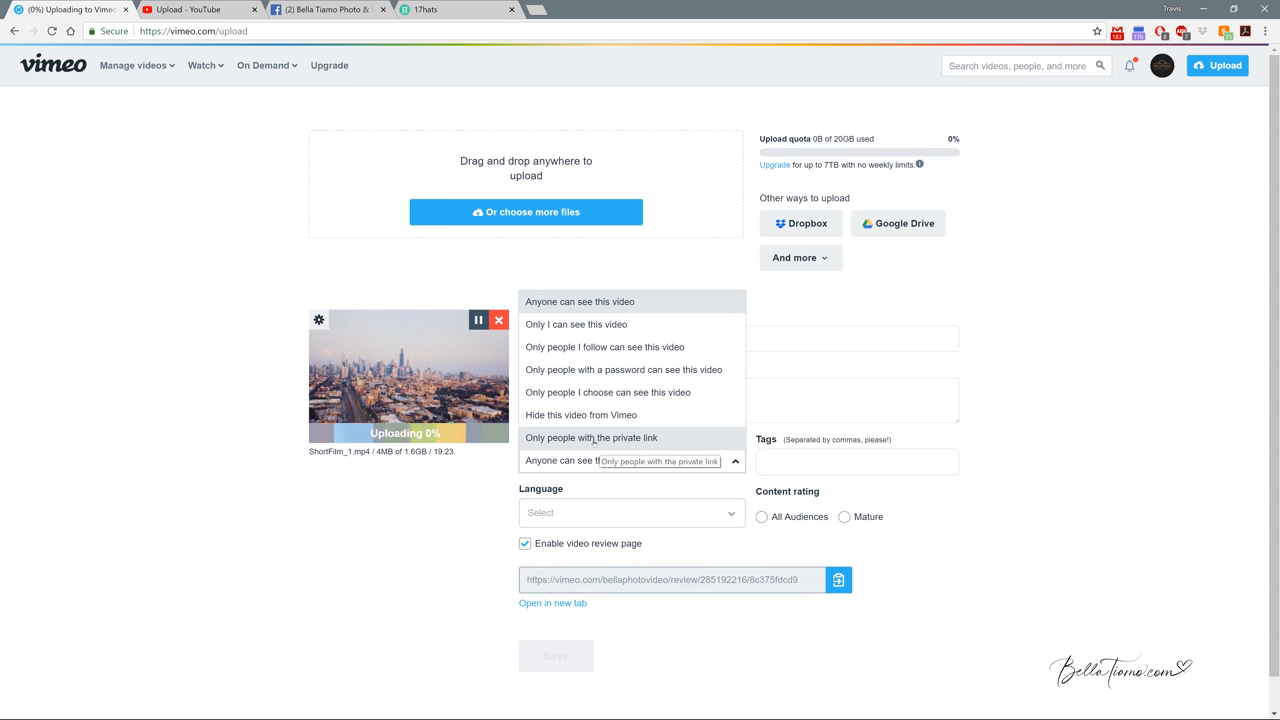
pyautogui.click(592, 436)
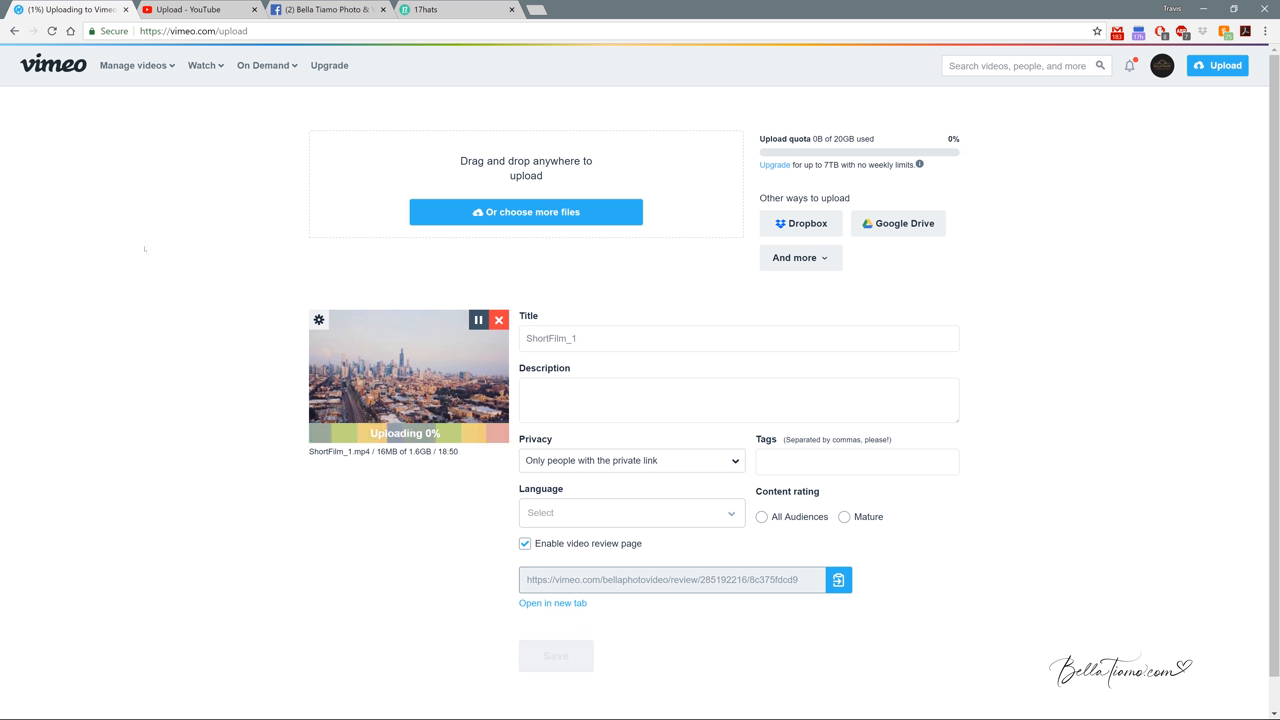
# Step: Set the YouTube upload's privacy to Unlisted
pyautogui.click(200, 8)
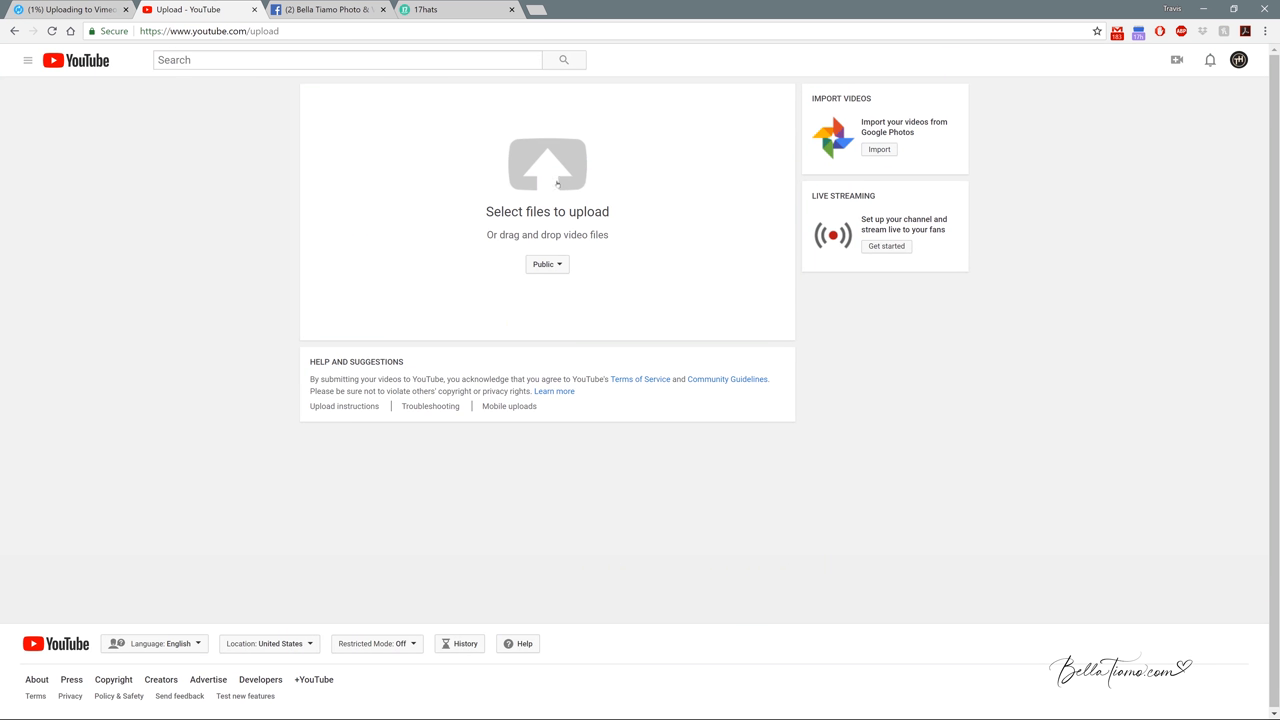
pyautogui.click(546, 264)
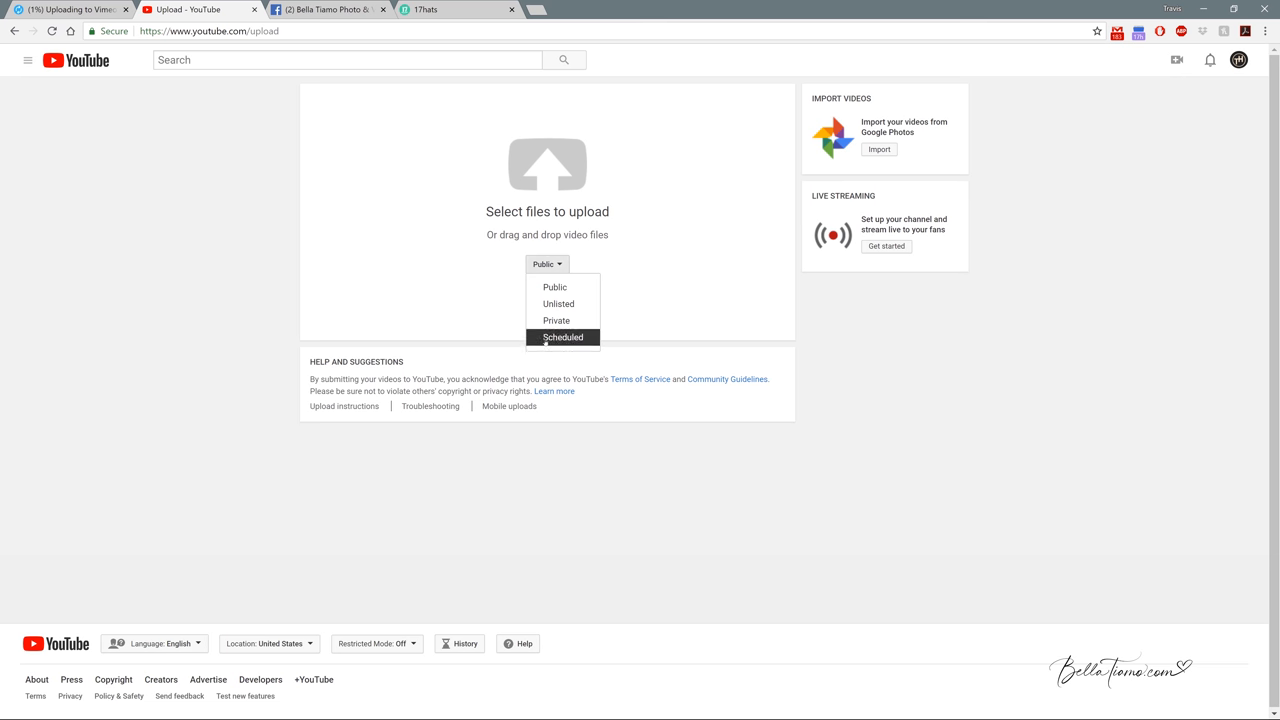
pyautogui.click(558, 304)
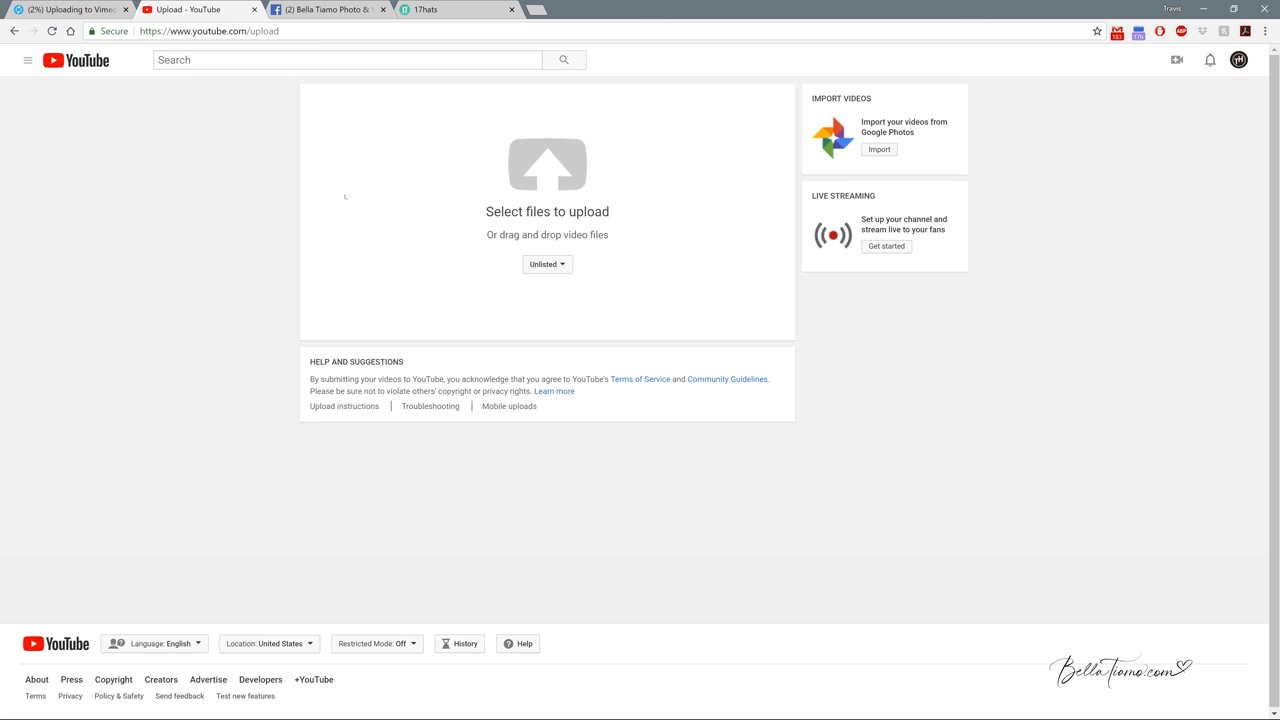
pyautogui.moveTo(538, 164)
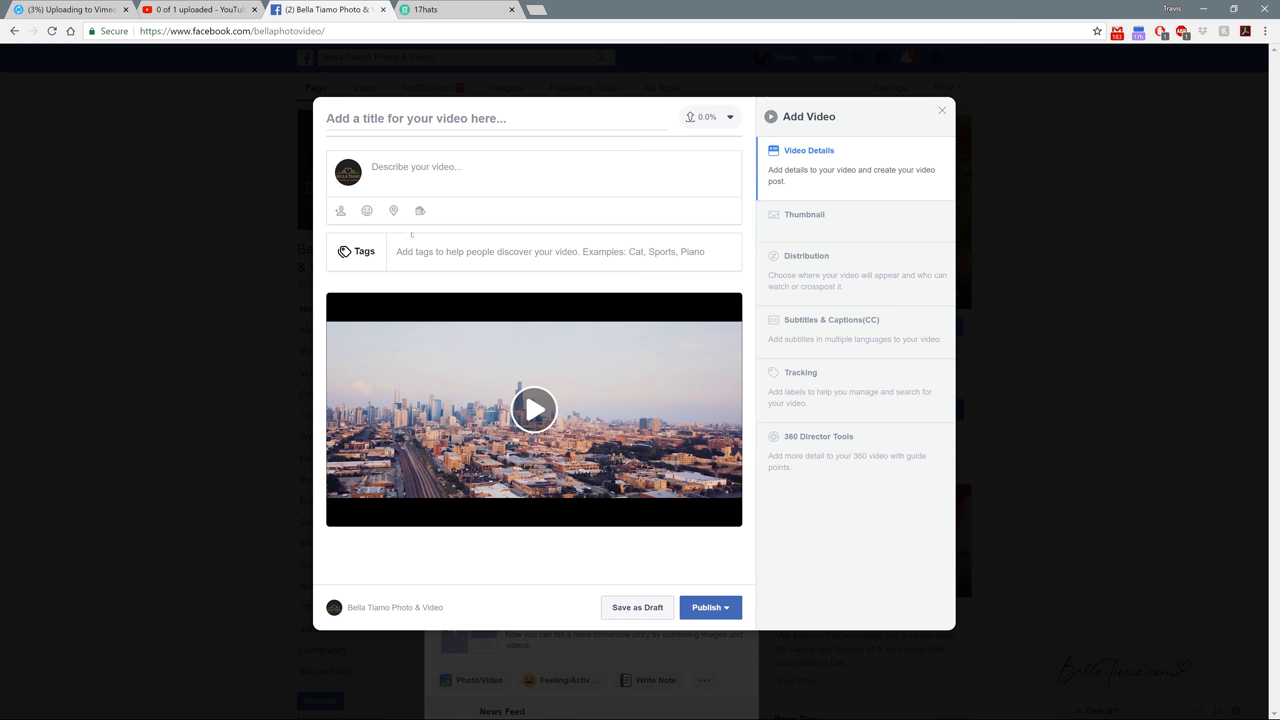
# Step: Review the Facebook video post's details and thumbnail, then return to Vimeo
pyautogui.click(710, 608)
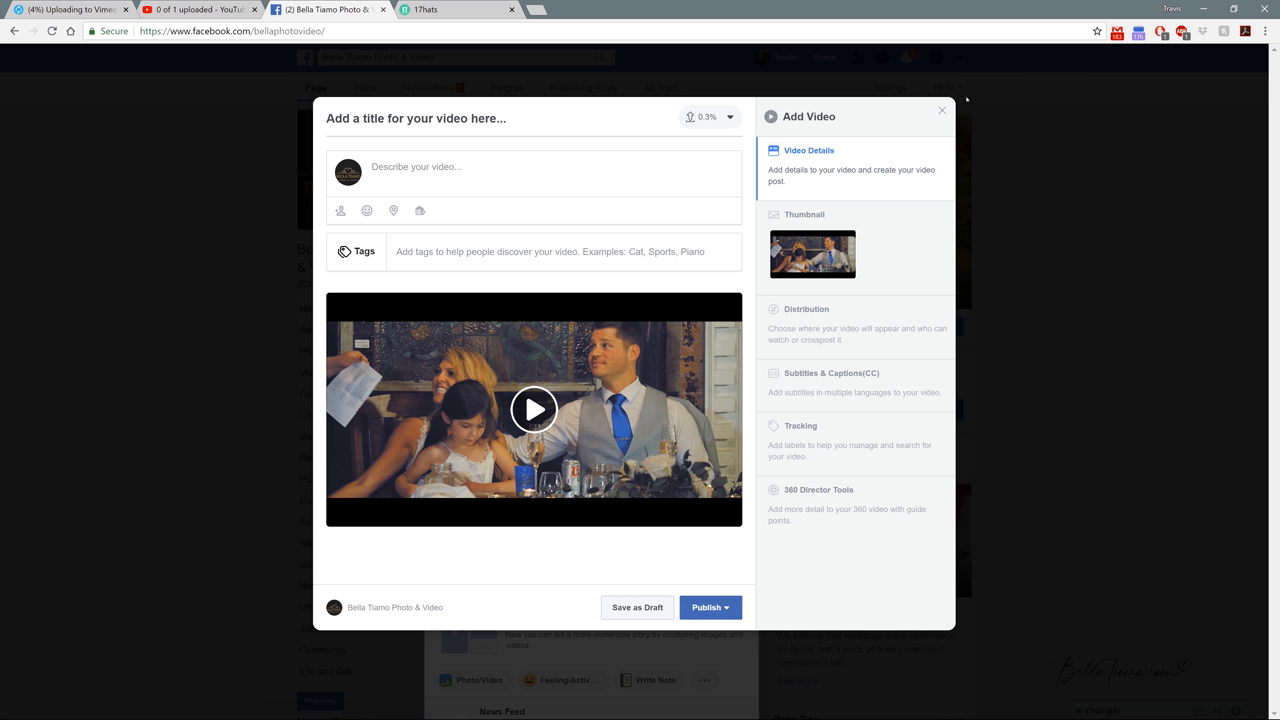
pyautogui.click(64, 8)
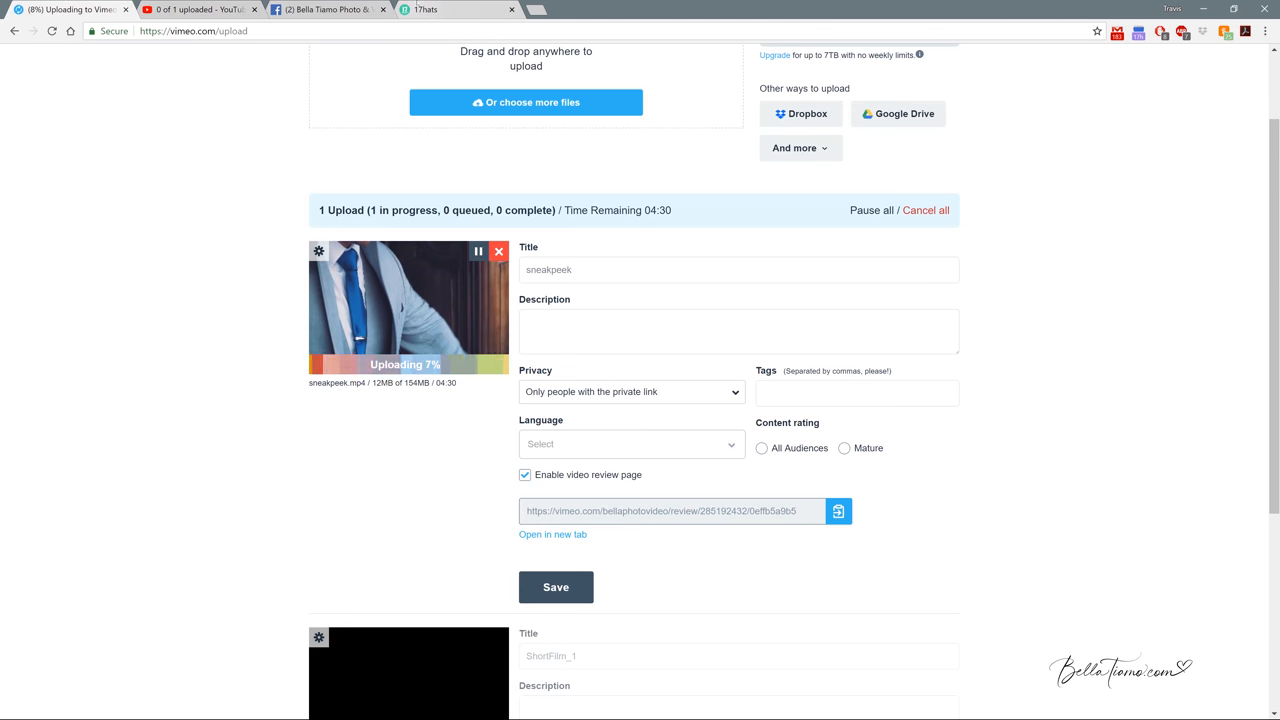
# Step: Search 17hats clients for 'chrissy' and open the bride's record
pyautogui.click(456, 8)
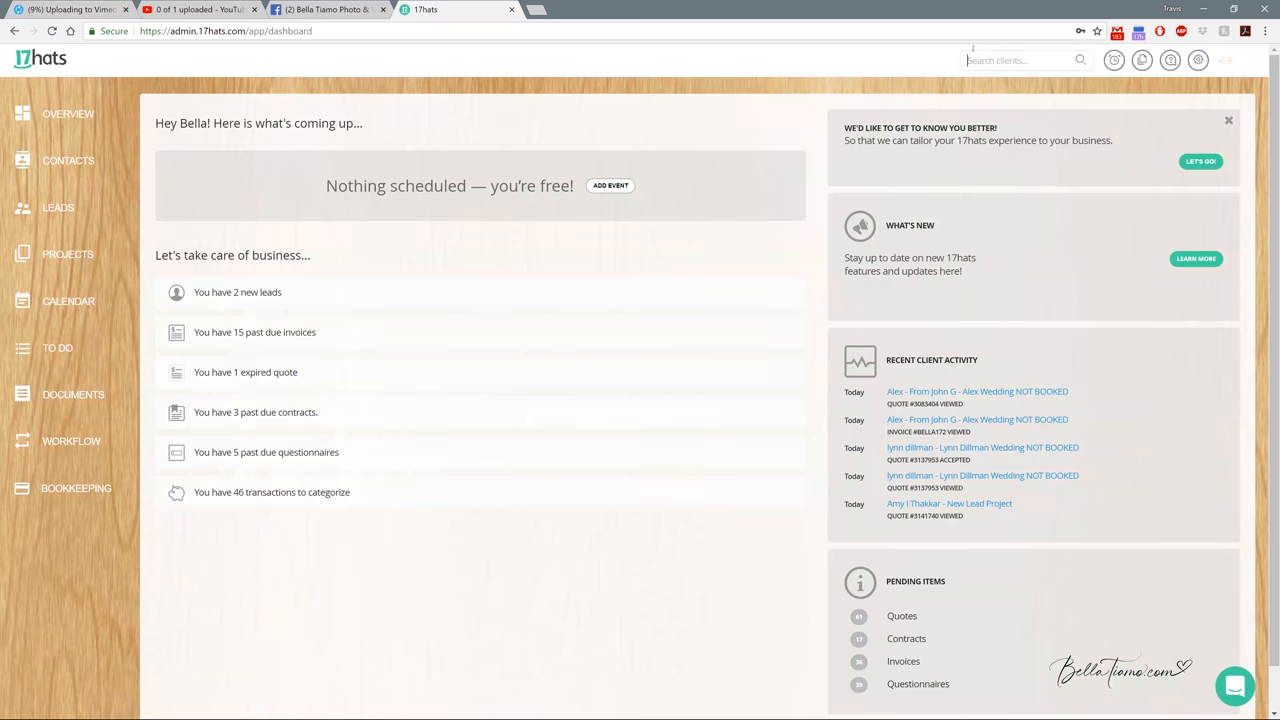
pyautogui.write('chri')
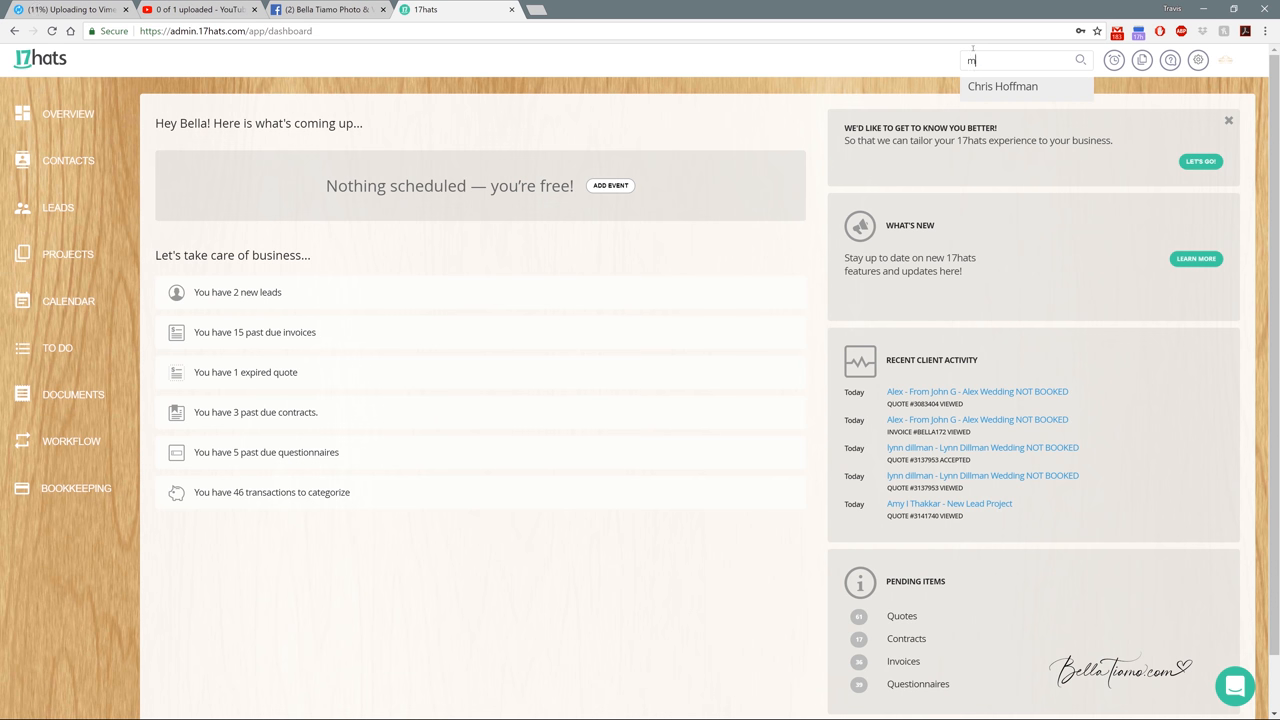
pyautogui.write('issy')
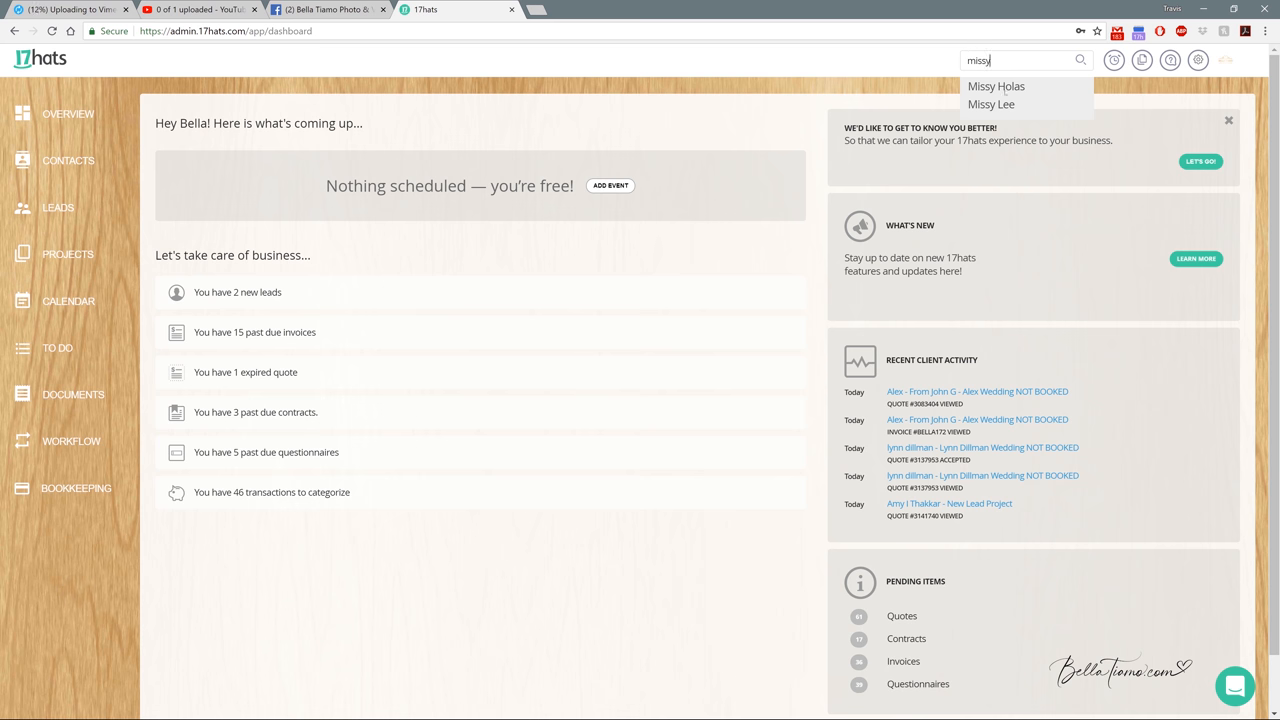
pyautogui.click(996, 86)
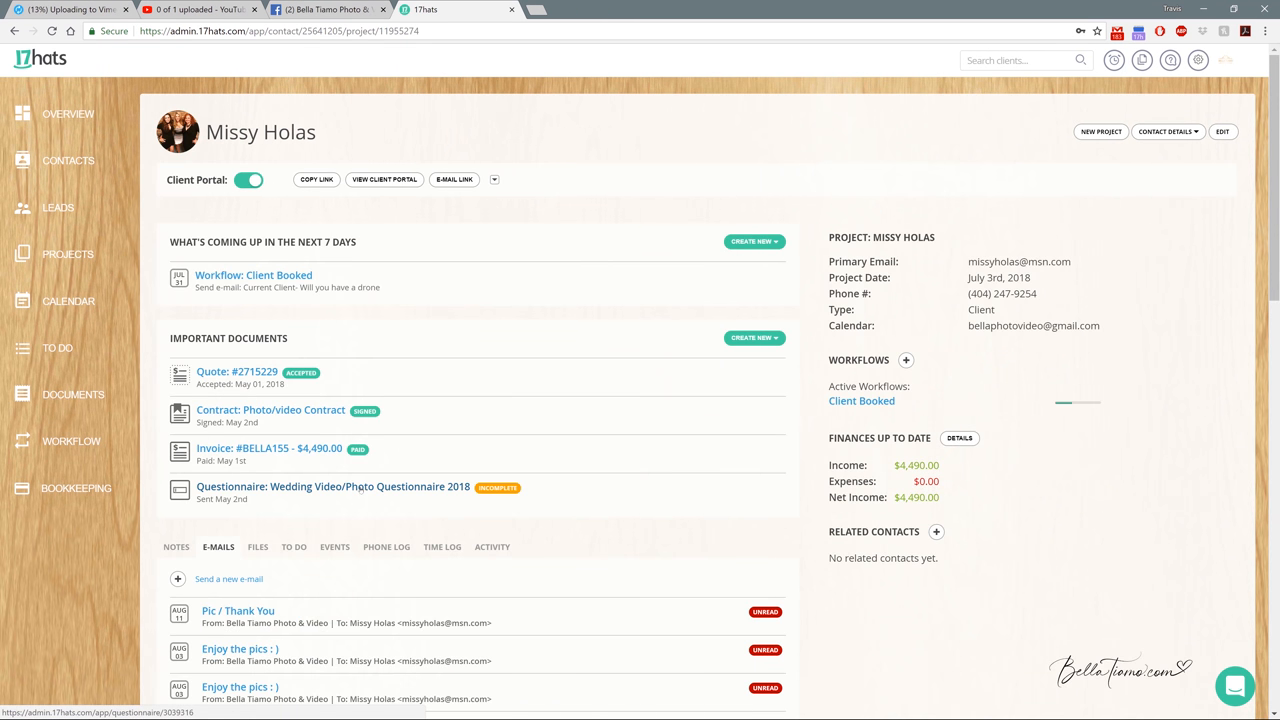
# Step: Open her wedding questionnaire and read through the couple's details
pyautogui.click(332, 486)
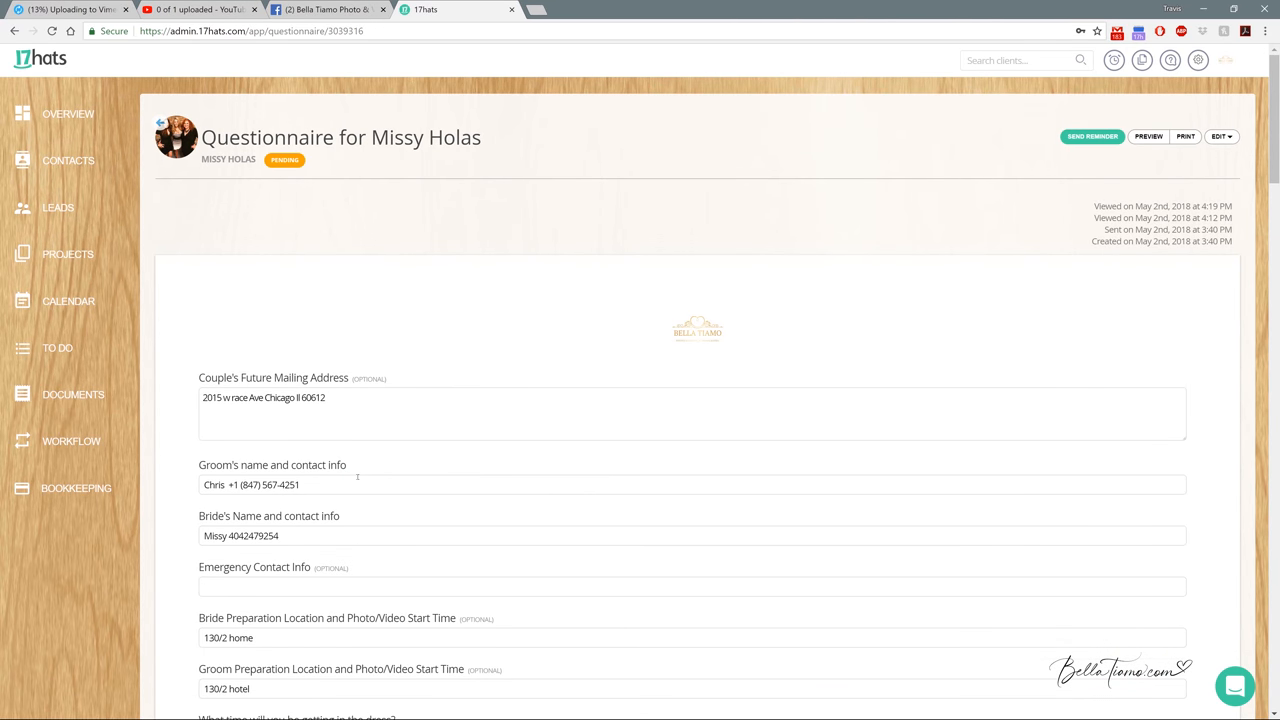
pyautogui.scroll(-3)
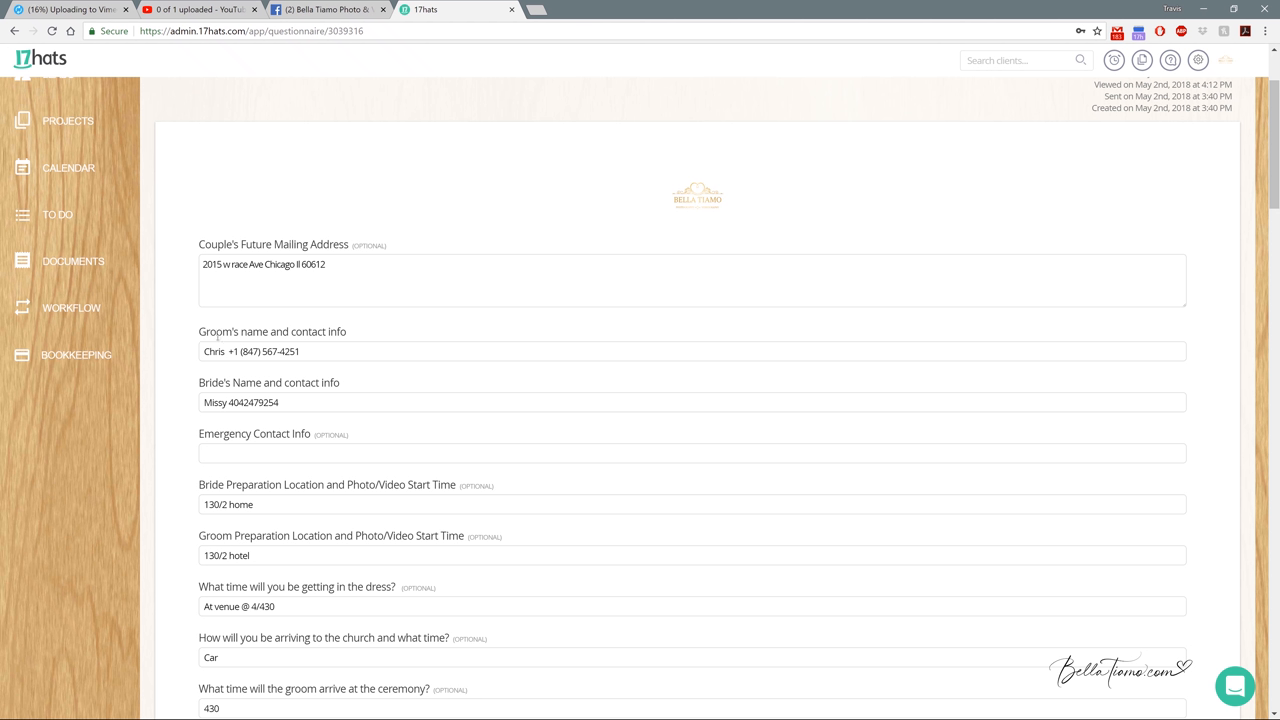
pyautogui.doubleClick(212, 352)
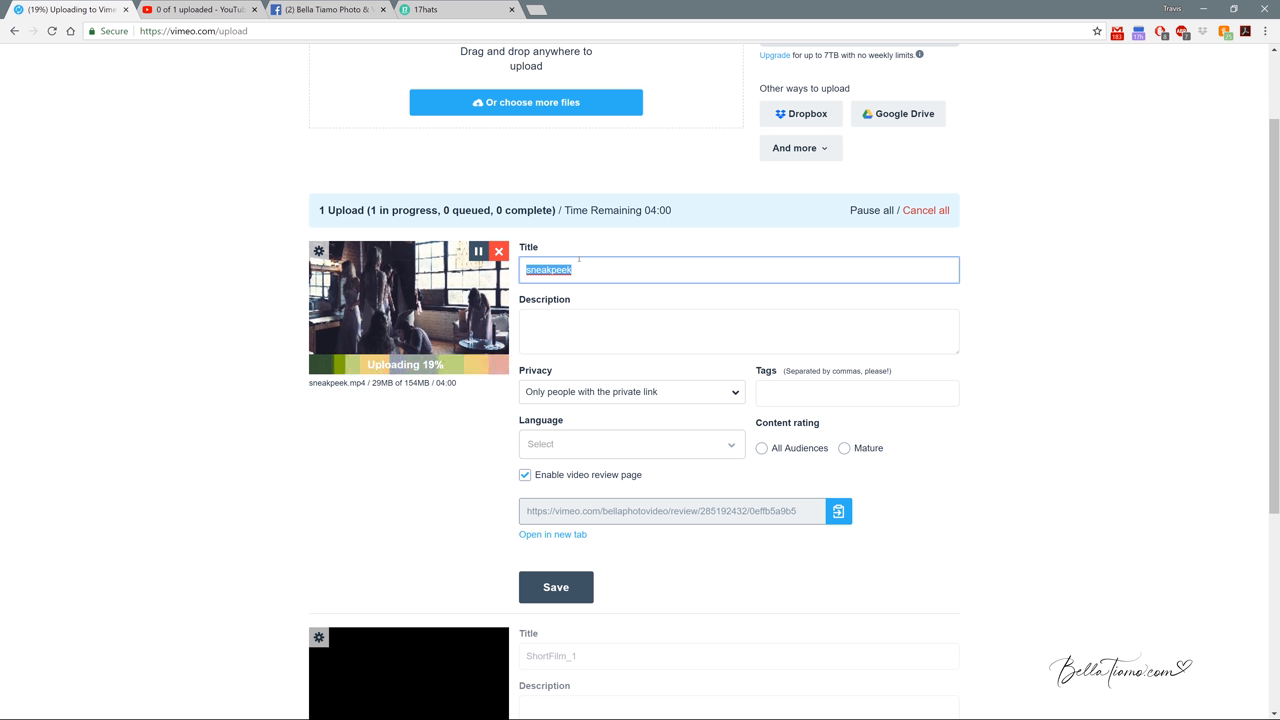
# Step: Title the Vimeo upload 'Chris + Missy | Coming Soon |'
pyautogui.write('Chris + M')
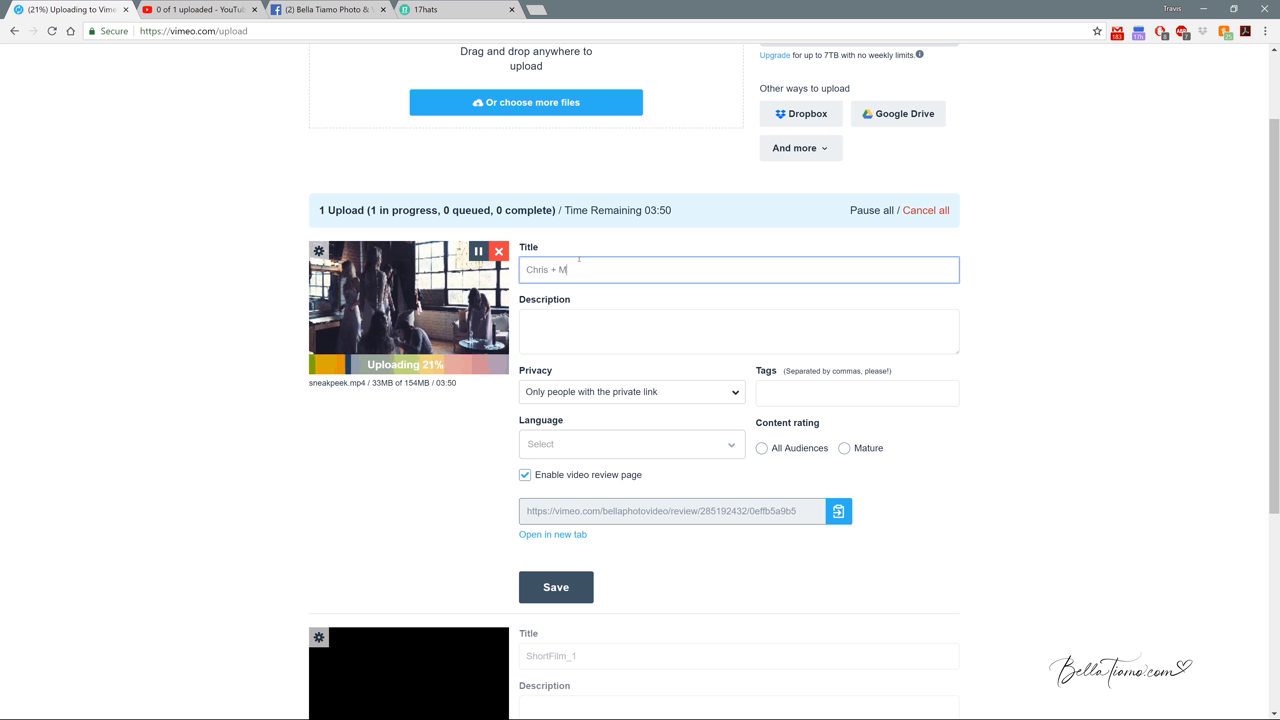
pyautogui.write('issy')
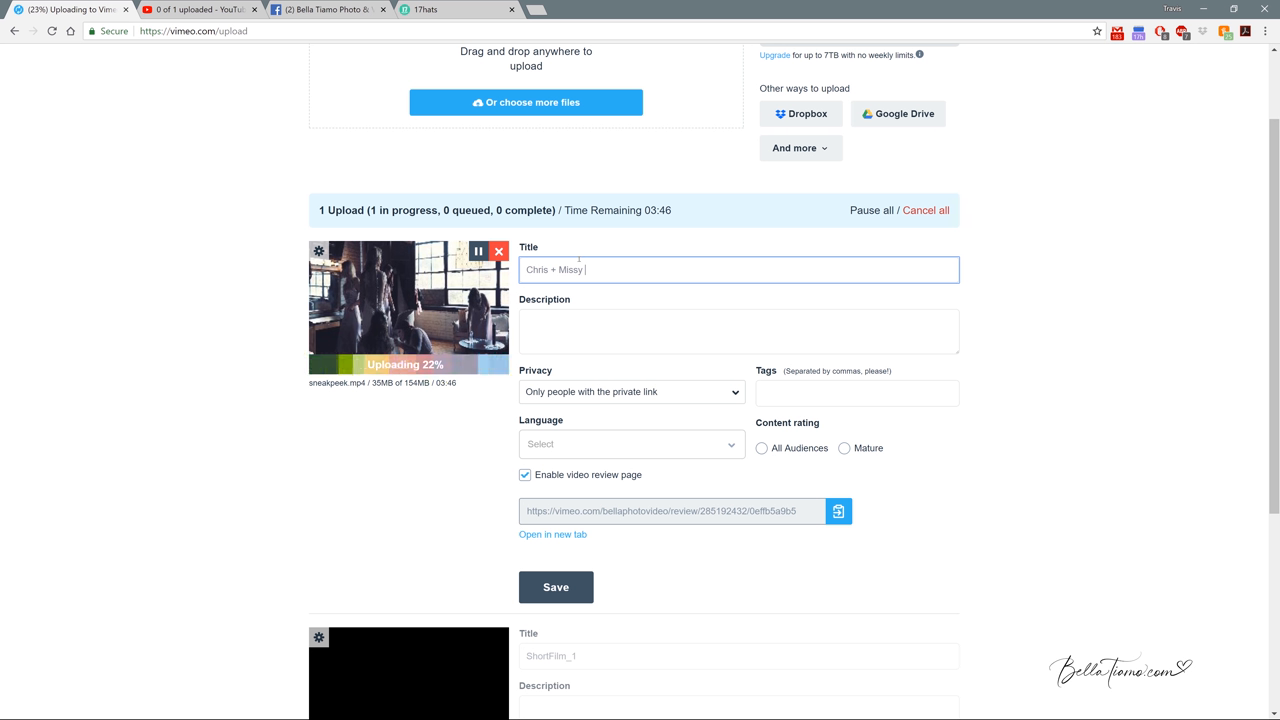
pyautogui.write('Wedding Na')
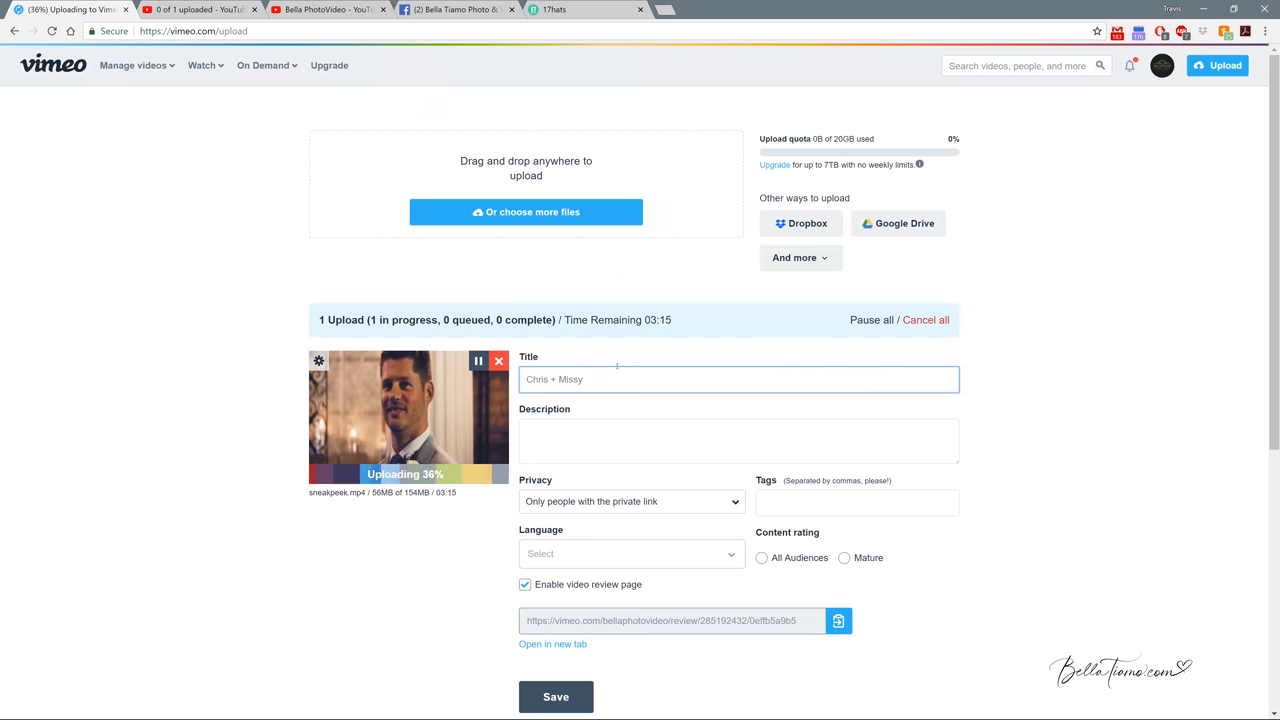
pyautogui.write('| Comi')
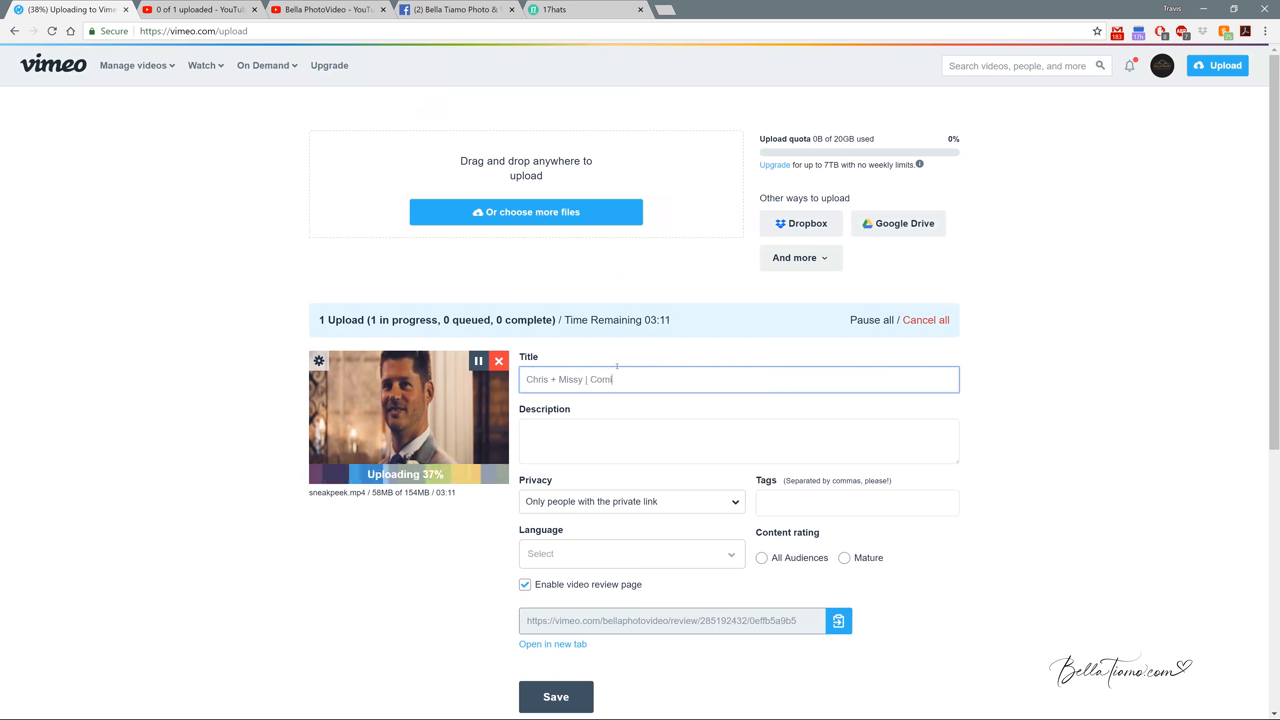
pyautogui.write('ng Soon |')
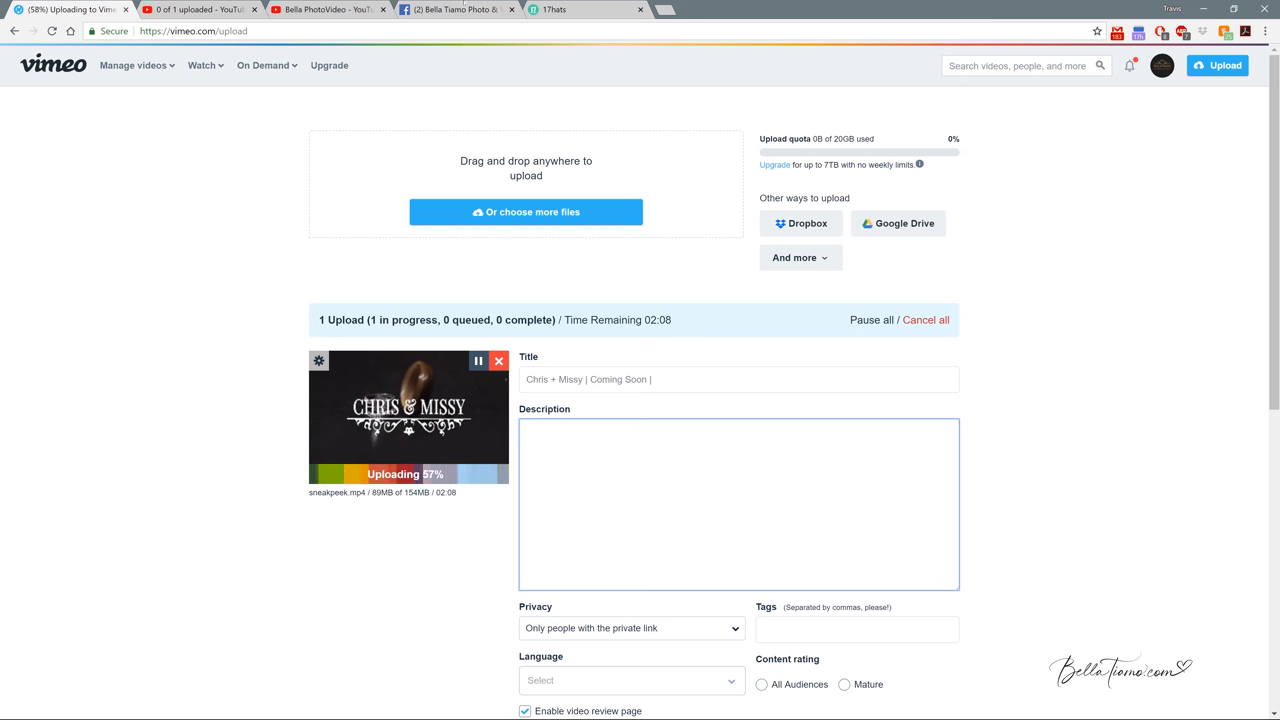
# Step: Open the Vimeo profile in a new tab and load more of the channel's videos
pyautogui.click(560, 8)
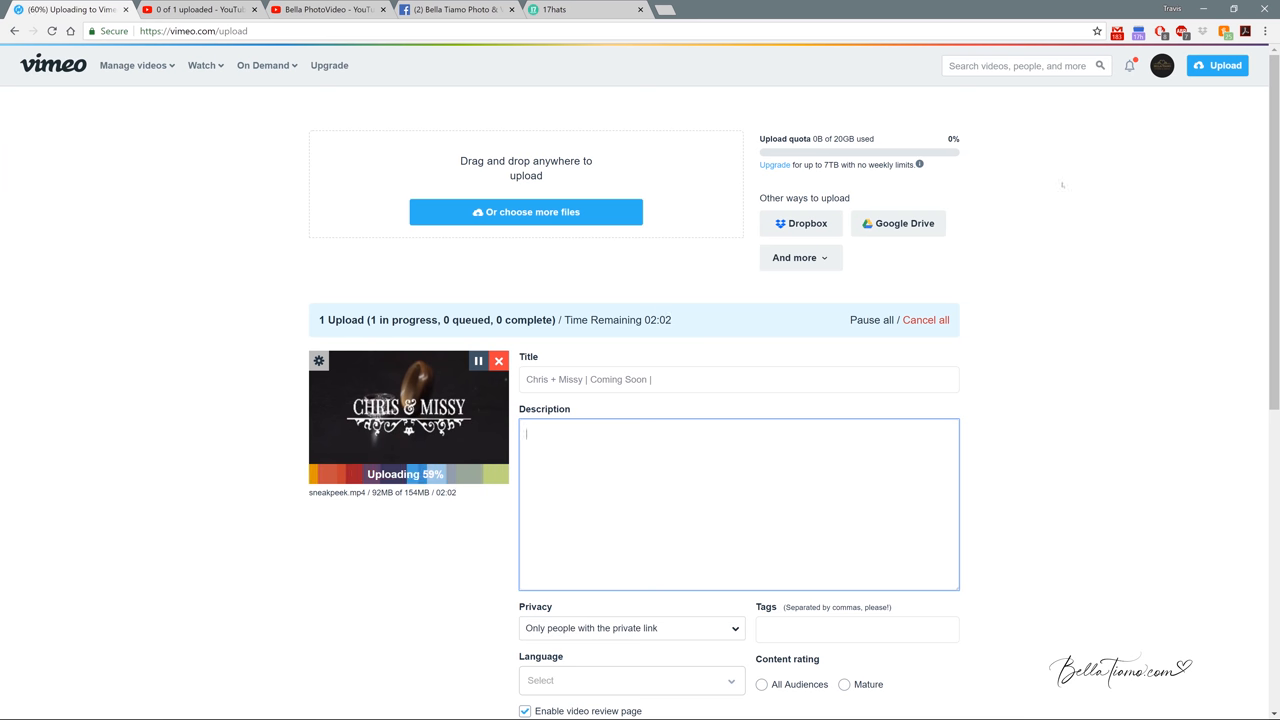
pyautogui.rightClick(1160, 64)
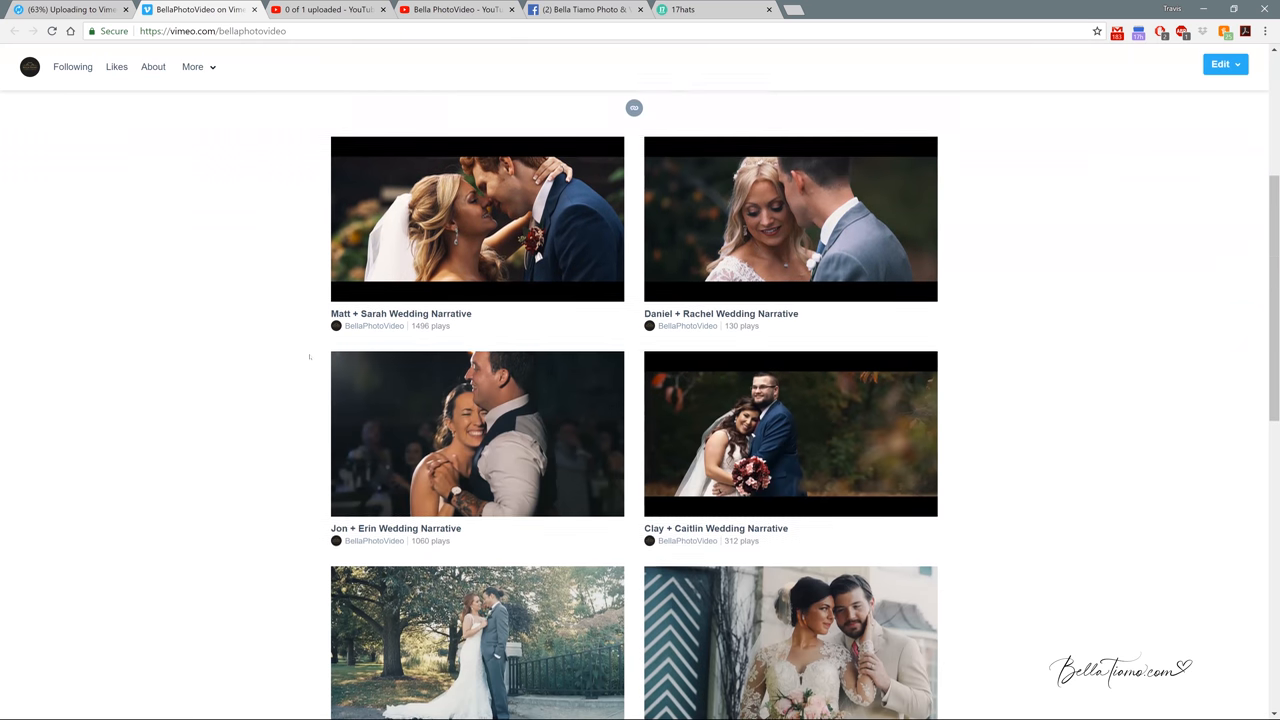
pyautogui.scroll(-3)
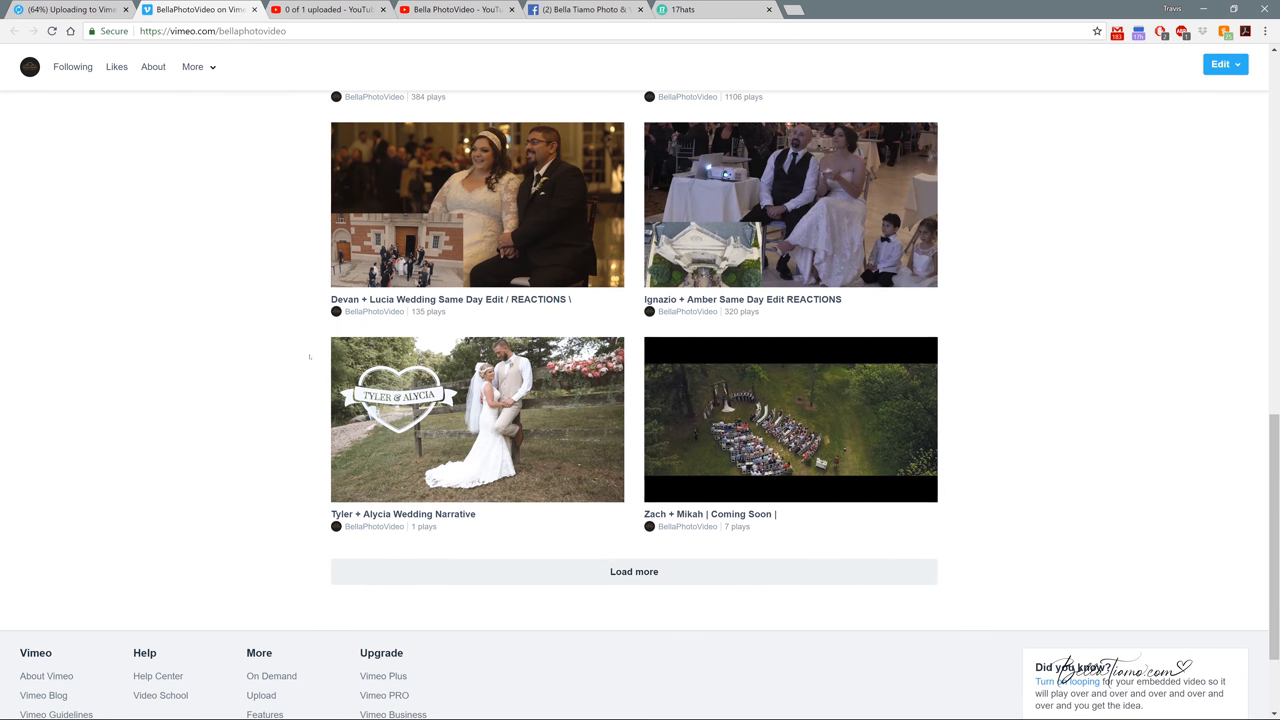
pyautogui.click(634, 572)
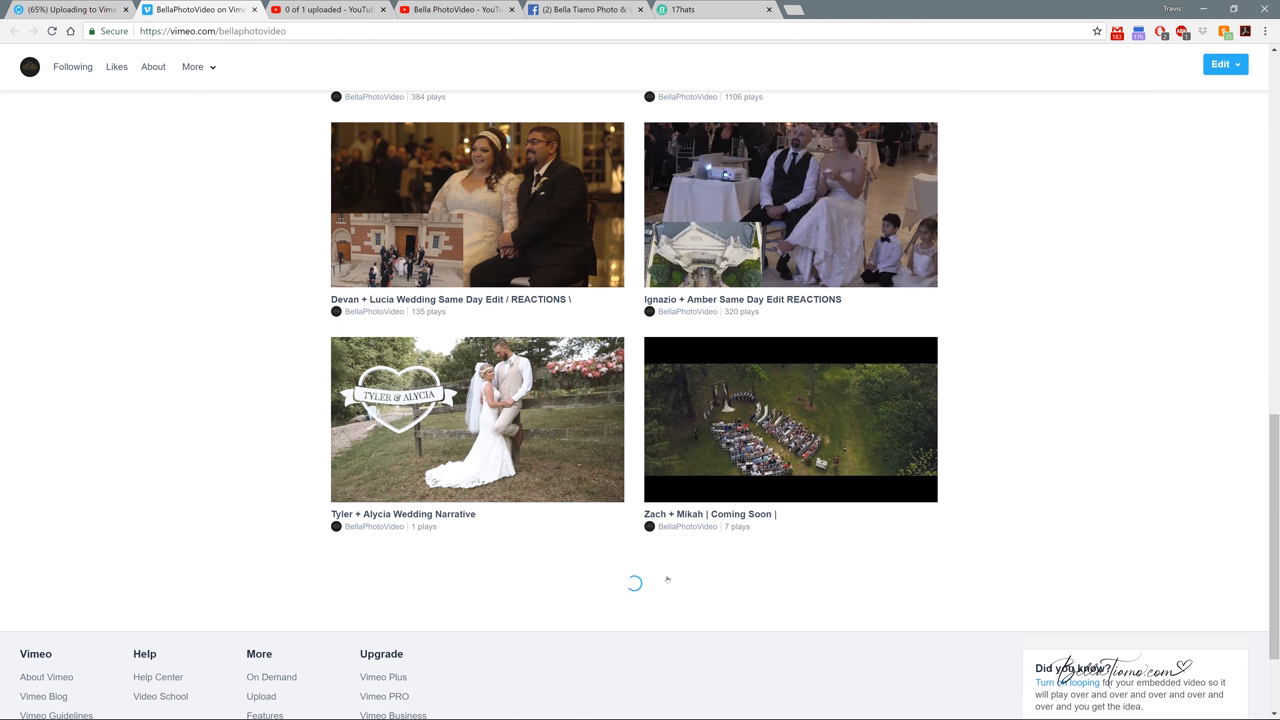
# Step: Open the Mark + Kelly Wedding Narrative video, then return to the upload tab
pyautogui.scroll(-3)
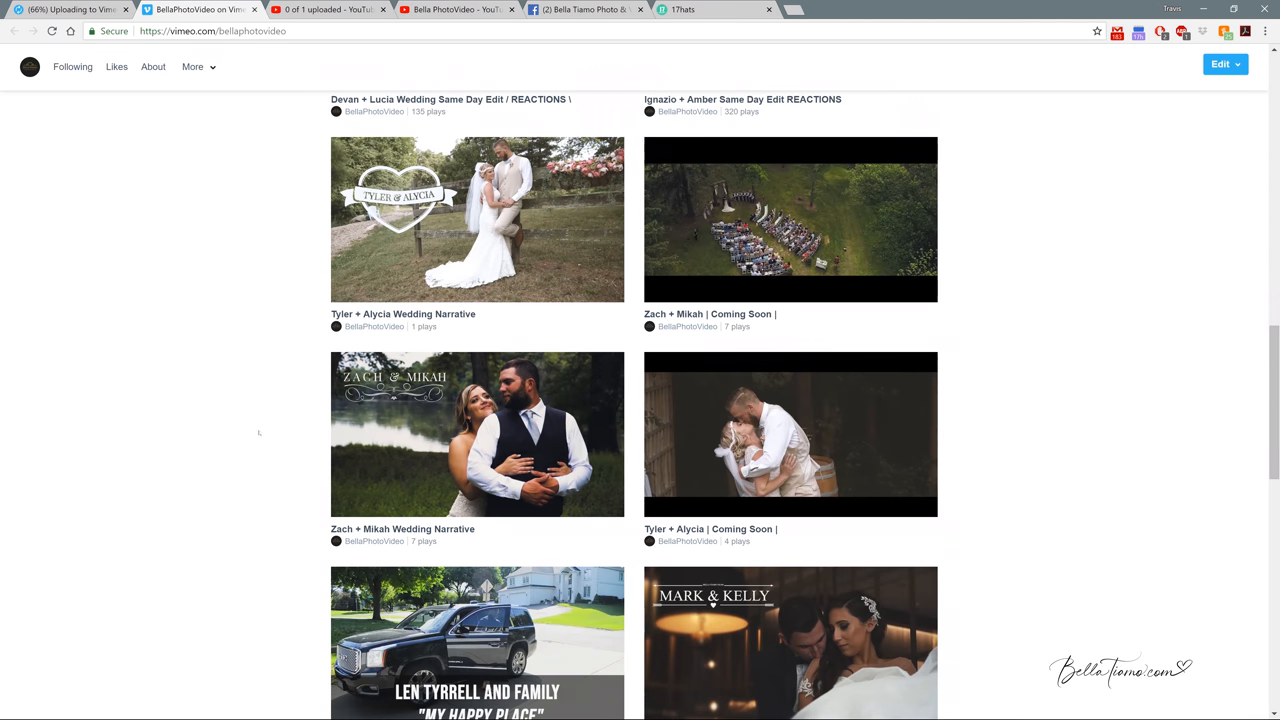
pyautogui.scroll(-3)
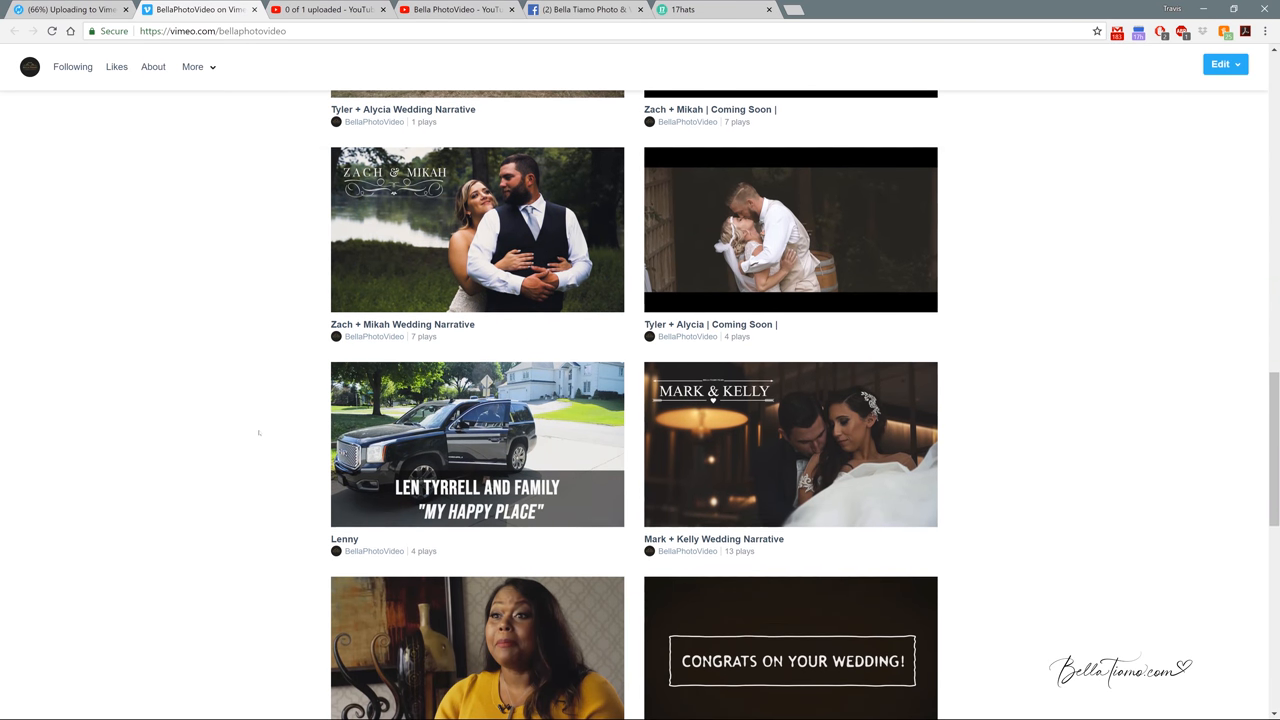
pyautogui.scroll(-3)
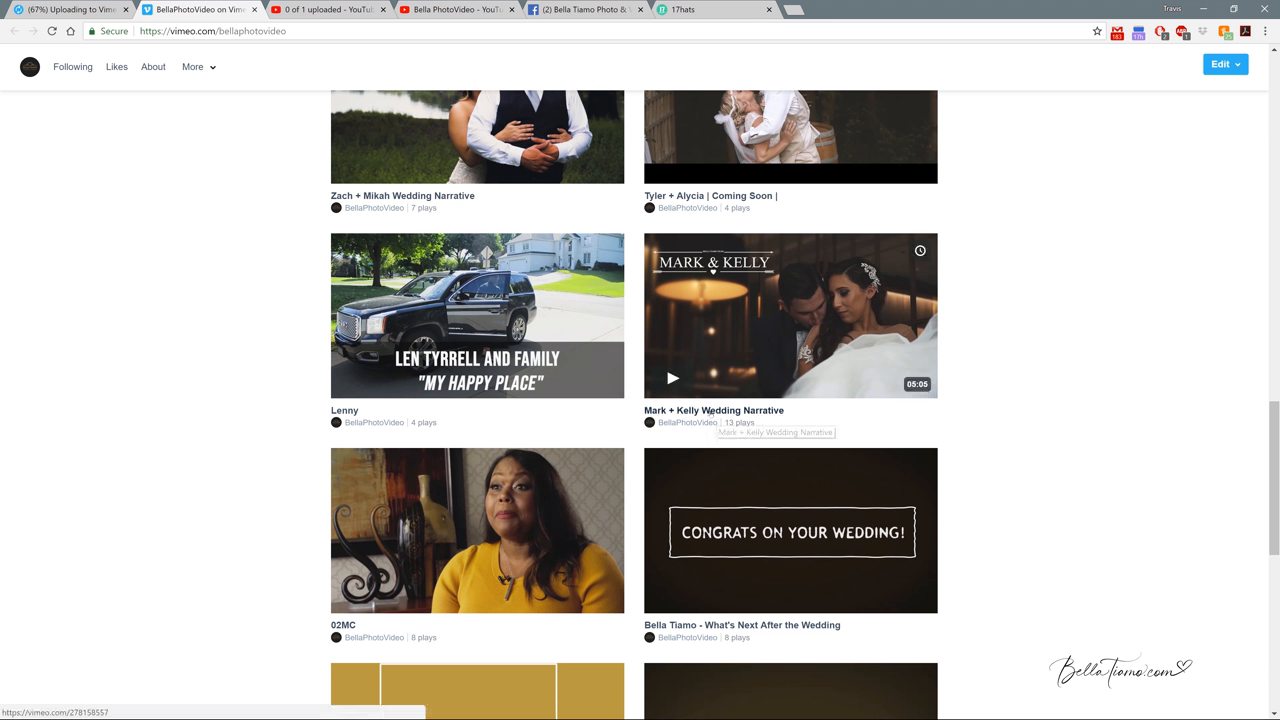
pyautogui.click(790, 316)
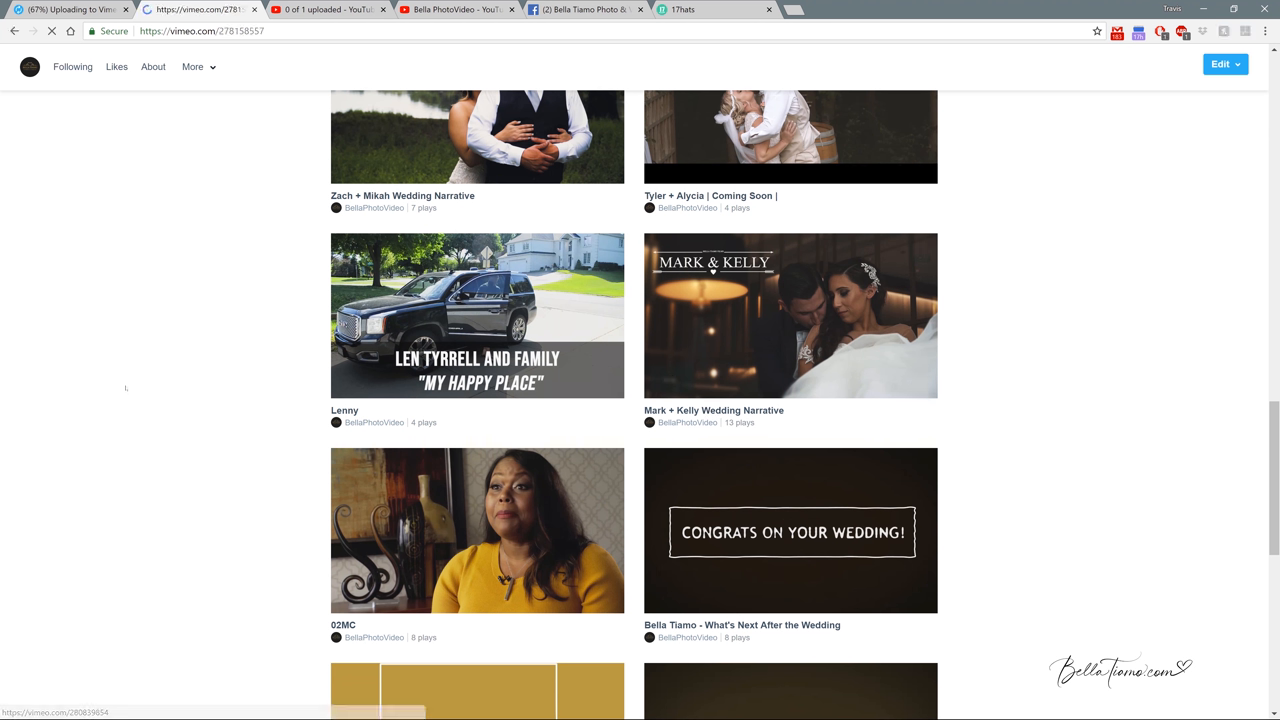
pyautogui.click(788, 316)
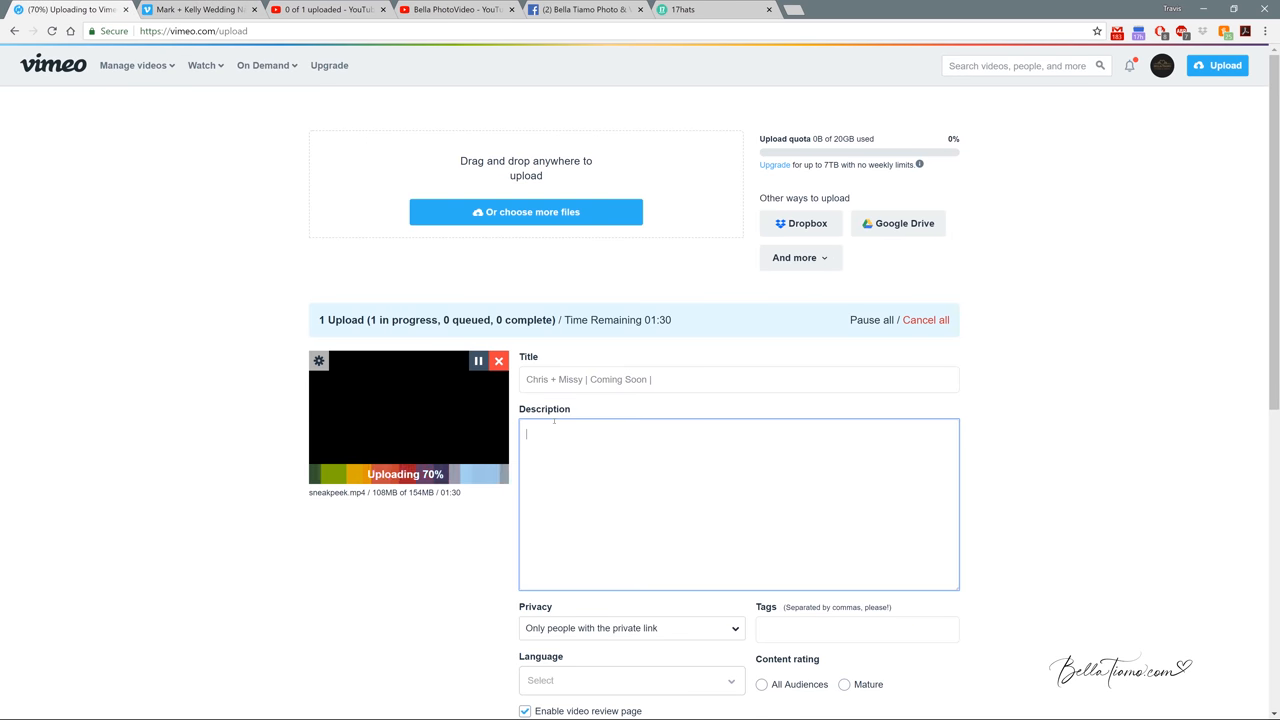
# Step: Paste vendor credits and the BellaTiamo.com invitation, crediting photography to Bella Tiamo
pyautogui.write('Transportation: Way to Go Limo')
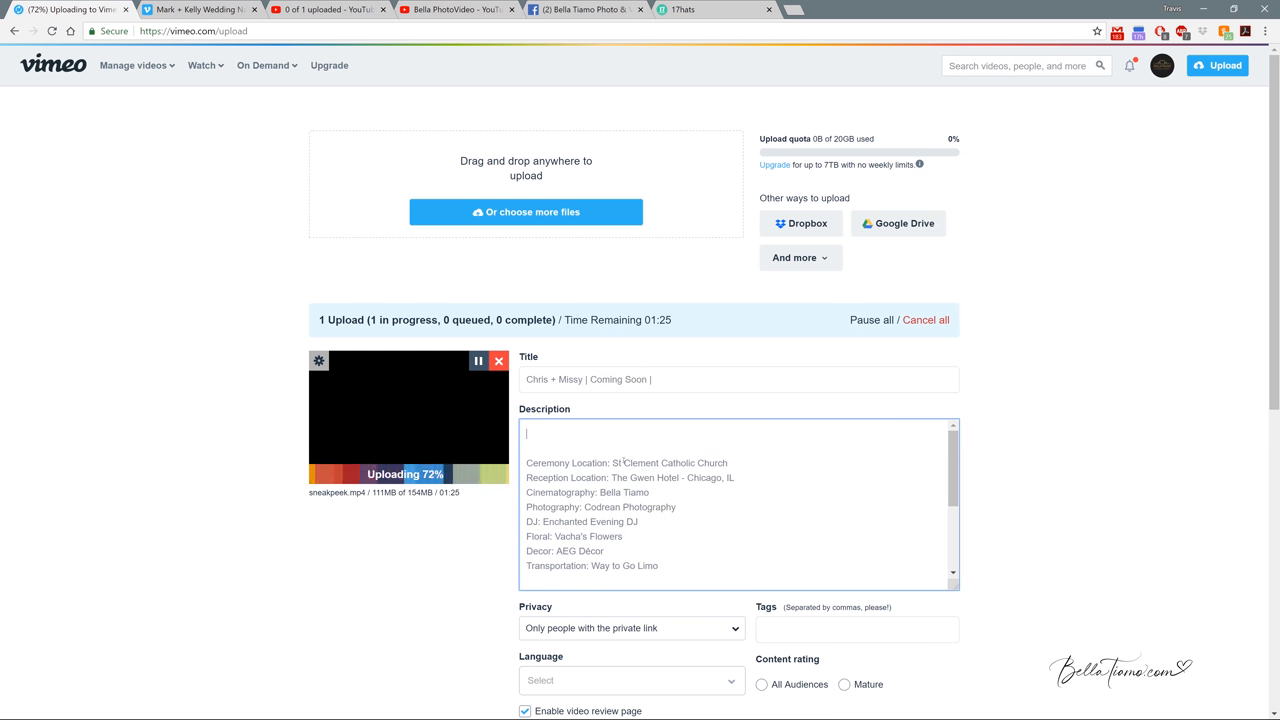
pyautogui.write('Are you interested in having us tell your wedding story? Check out our website and reach out to us today! BellaTiamo.com')
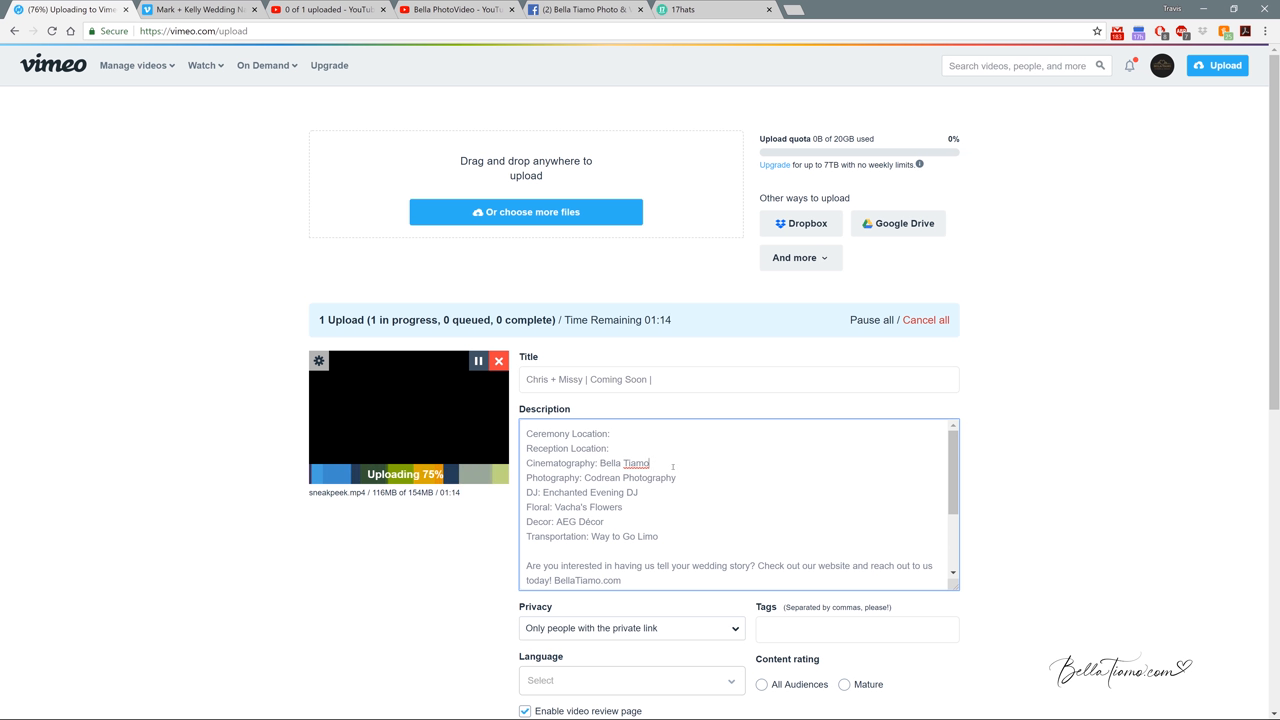
pyautogui.doubleClick(630, 476)
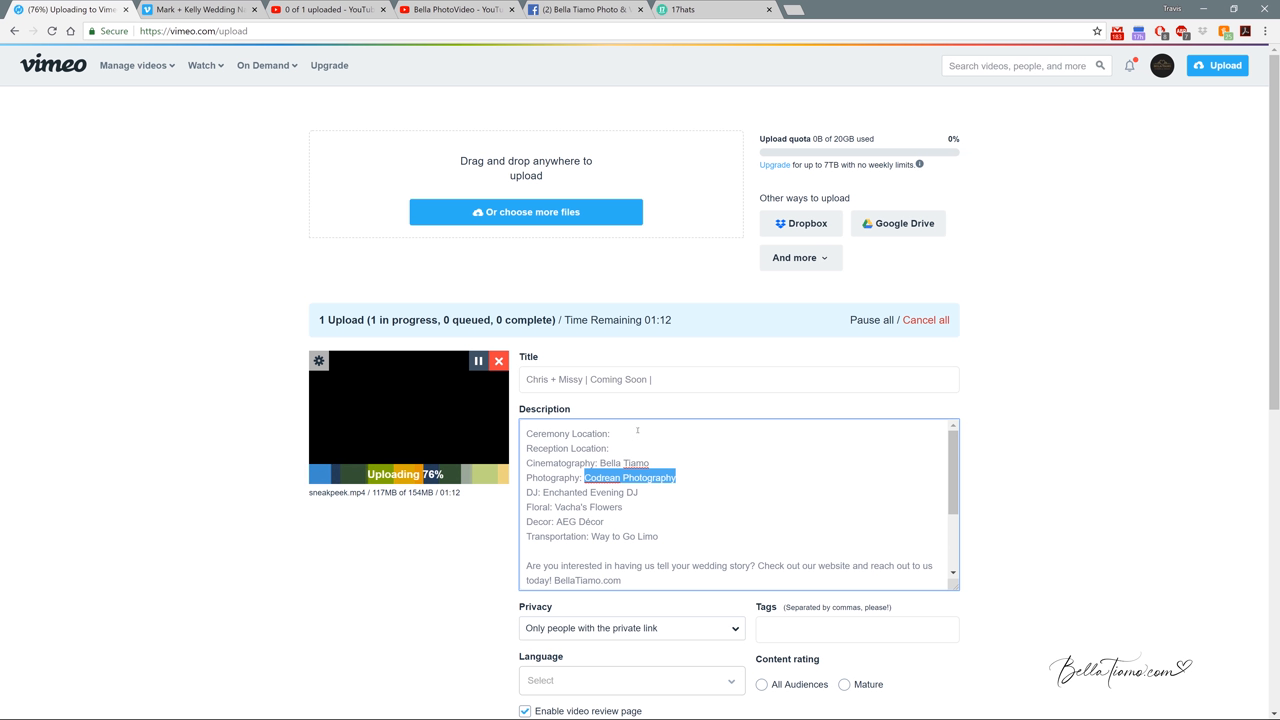
pyautogui.write('Bella Tiamo')
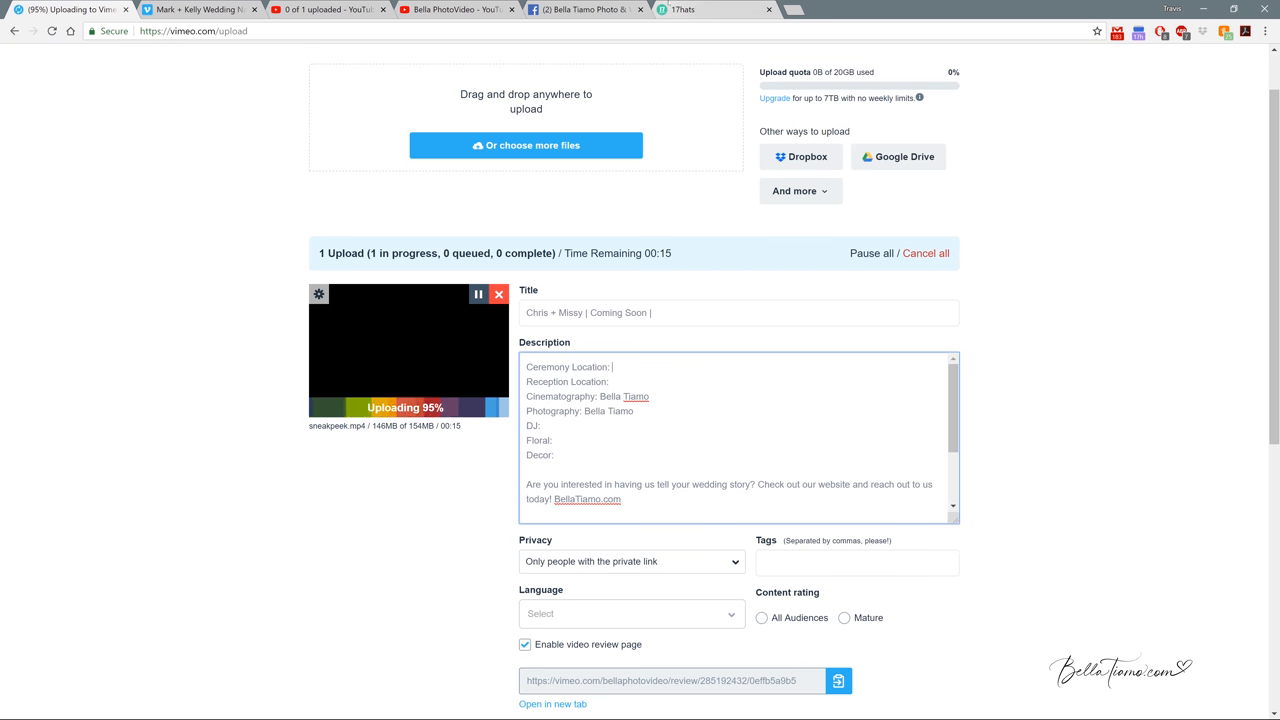
# Step: Copy the venue name Salvage one from the 17hats questionnaire
pyautogui.click(700, 8)
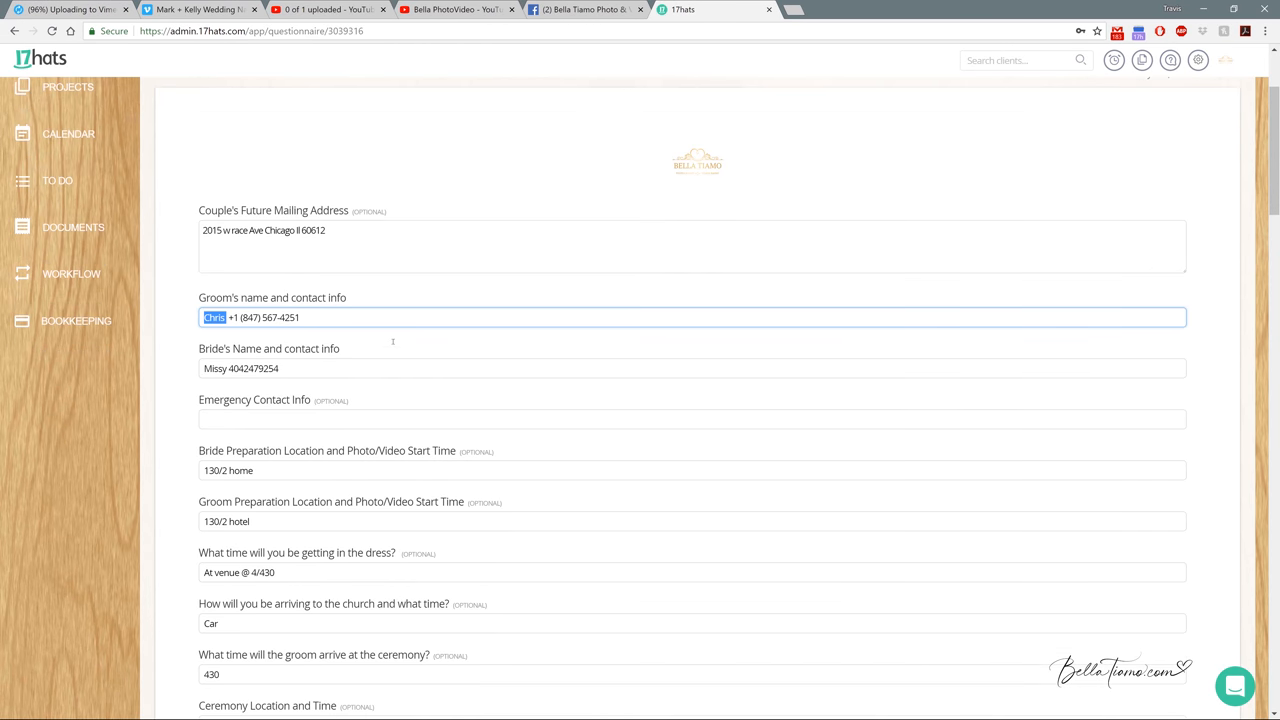
pyautogui.scroll(-3)
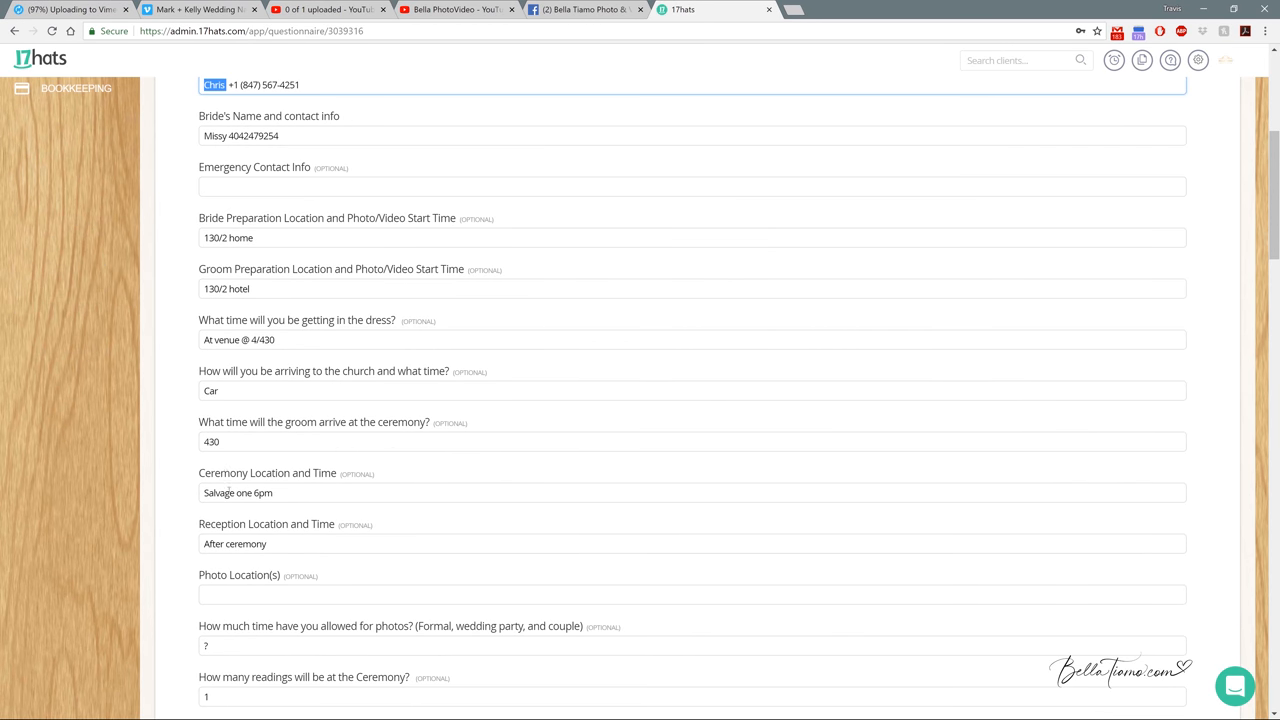
pyautogui.doubleClick(220, 492)
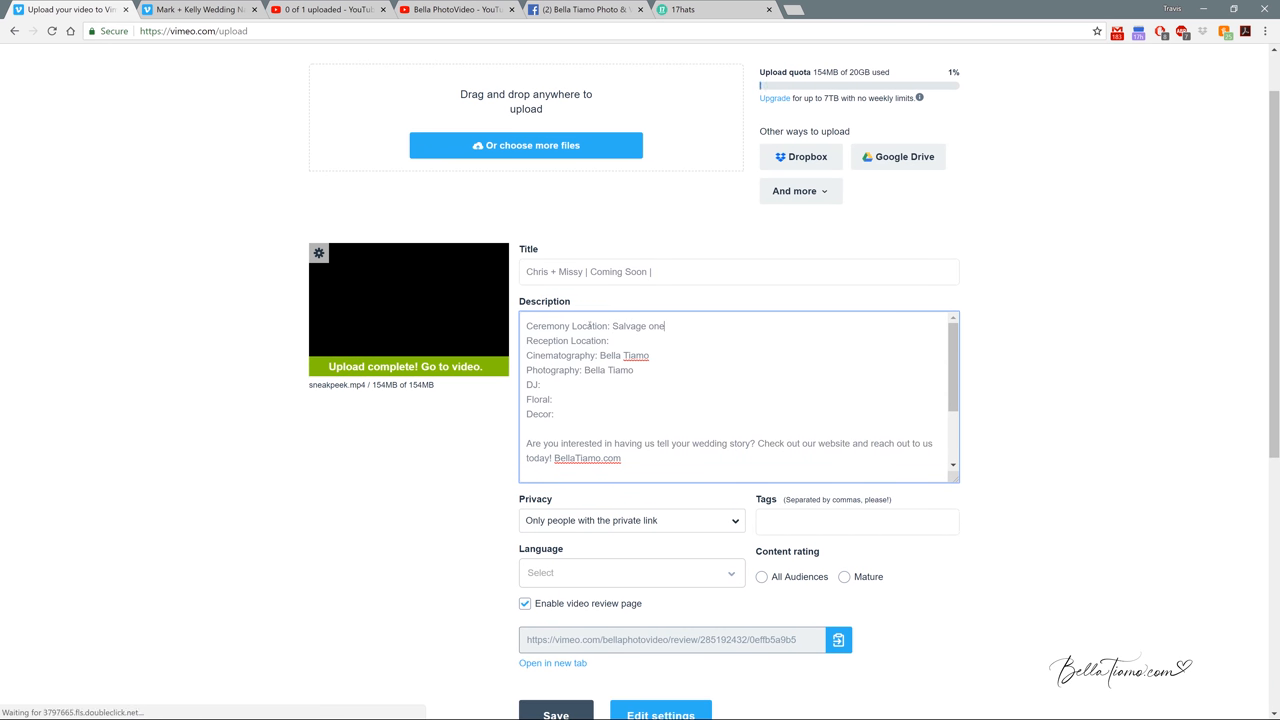
# Step: Make the first line 'Ceremony and Reception Location: Salvage one - Chicago, IL'
pyautogui.doubleClick(590, 340)
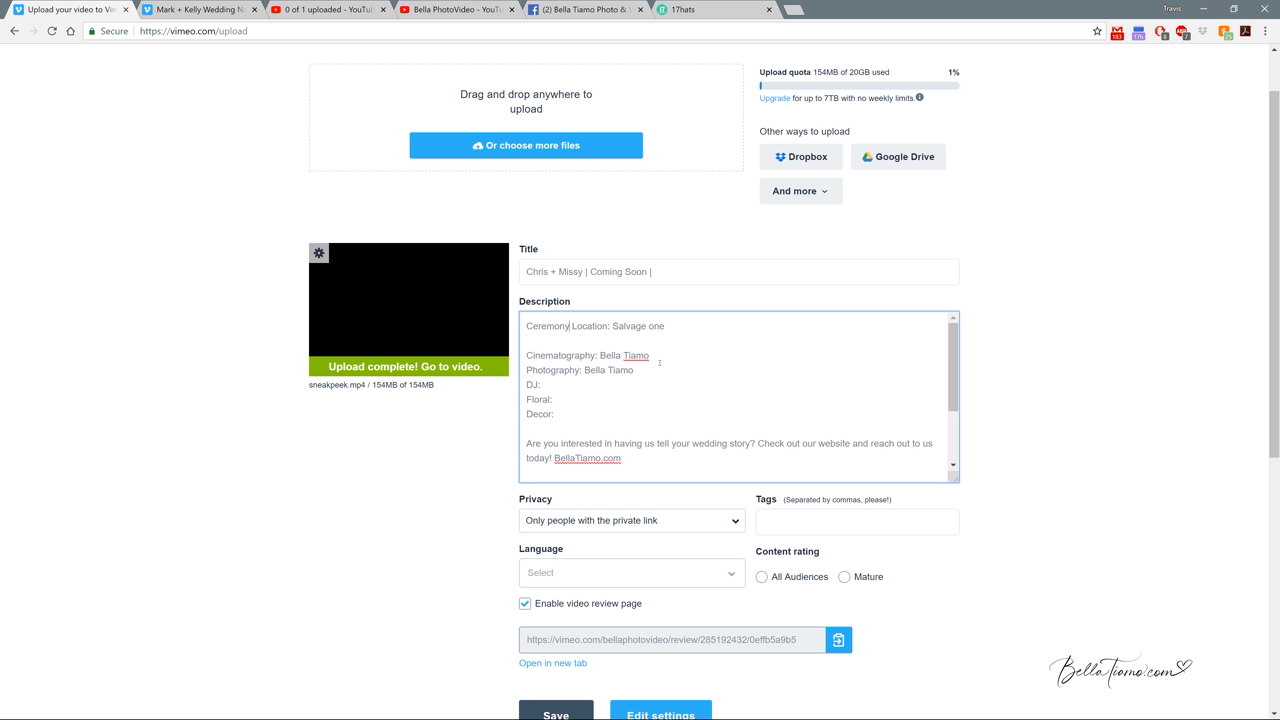
pyautogui.write('and Reception')
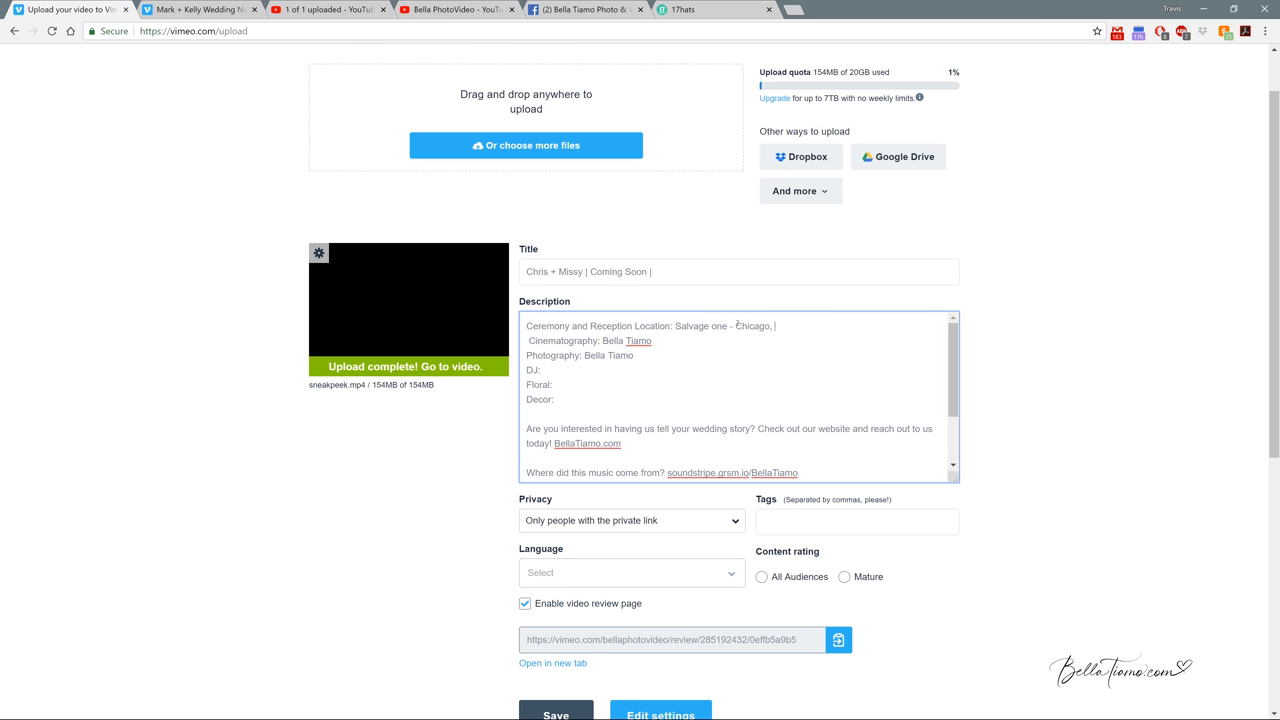
pyautogui.write('IL')
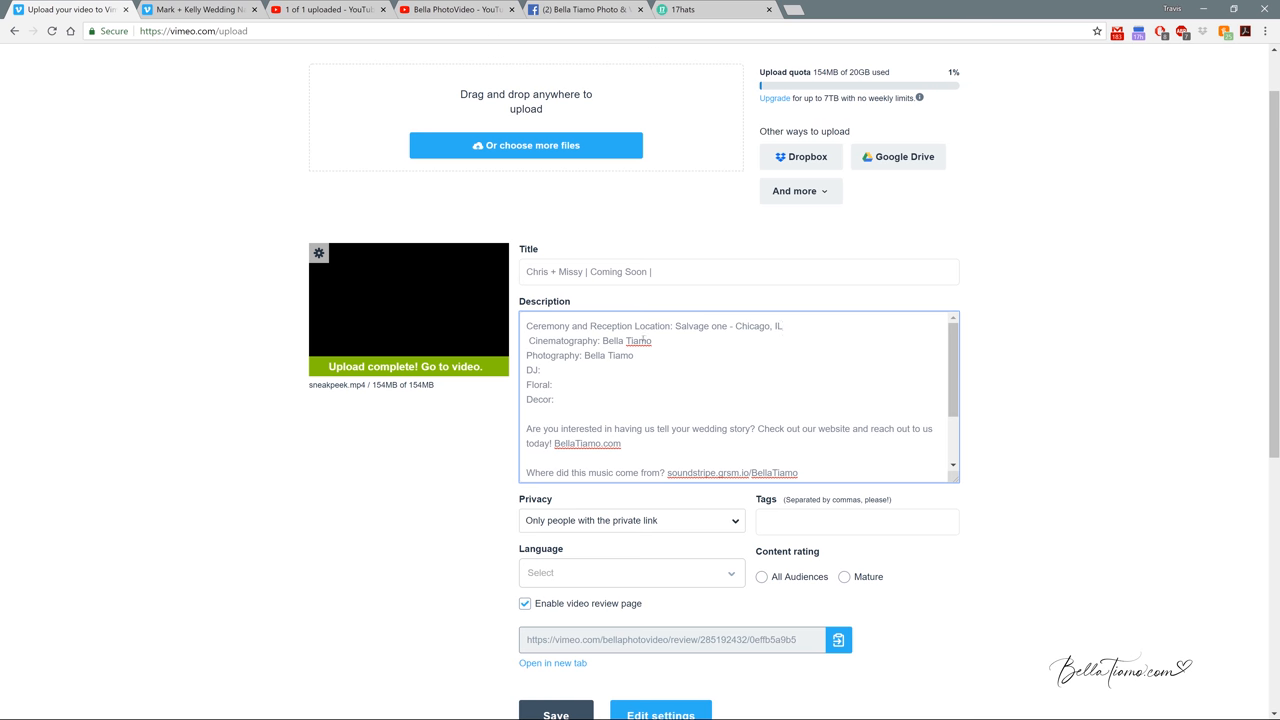
pyautogui.click(544, 368)
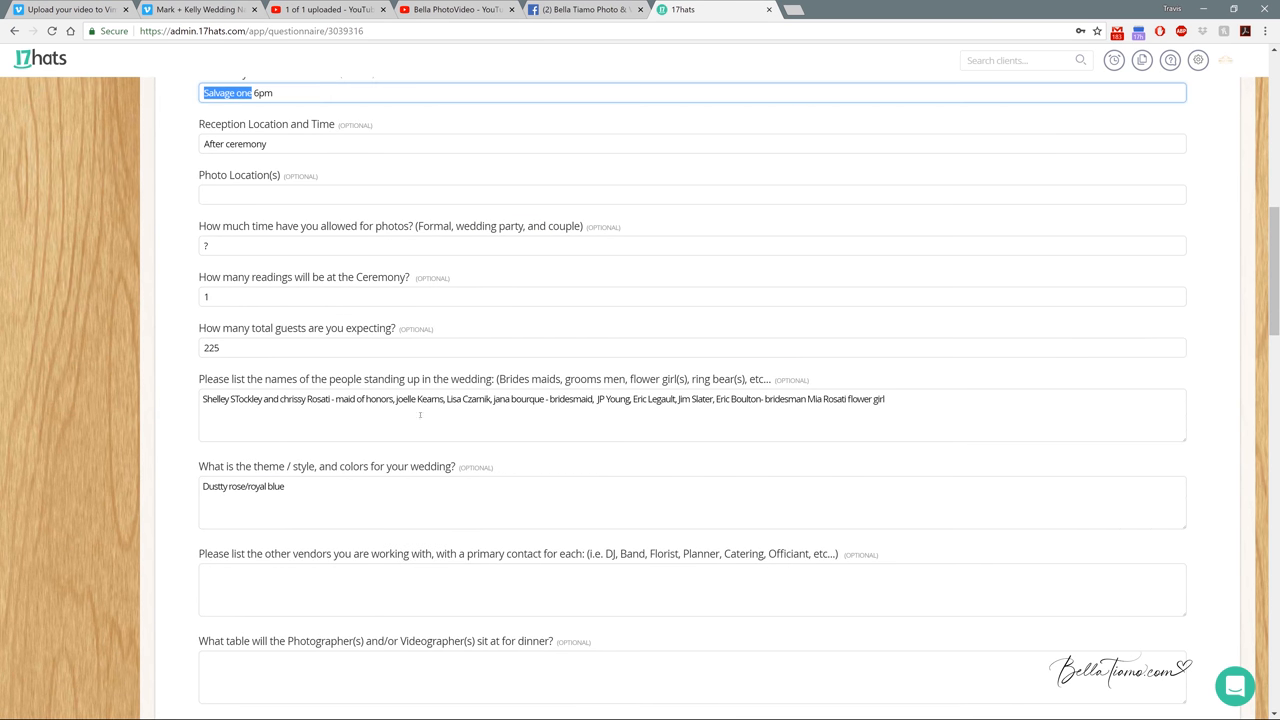
# Step: Check the questionnaire's vendors answer and drop the empty DJ, Floral and Decor lines
pyautogui.scroll(-3)
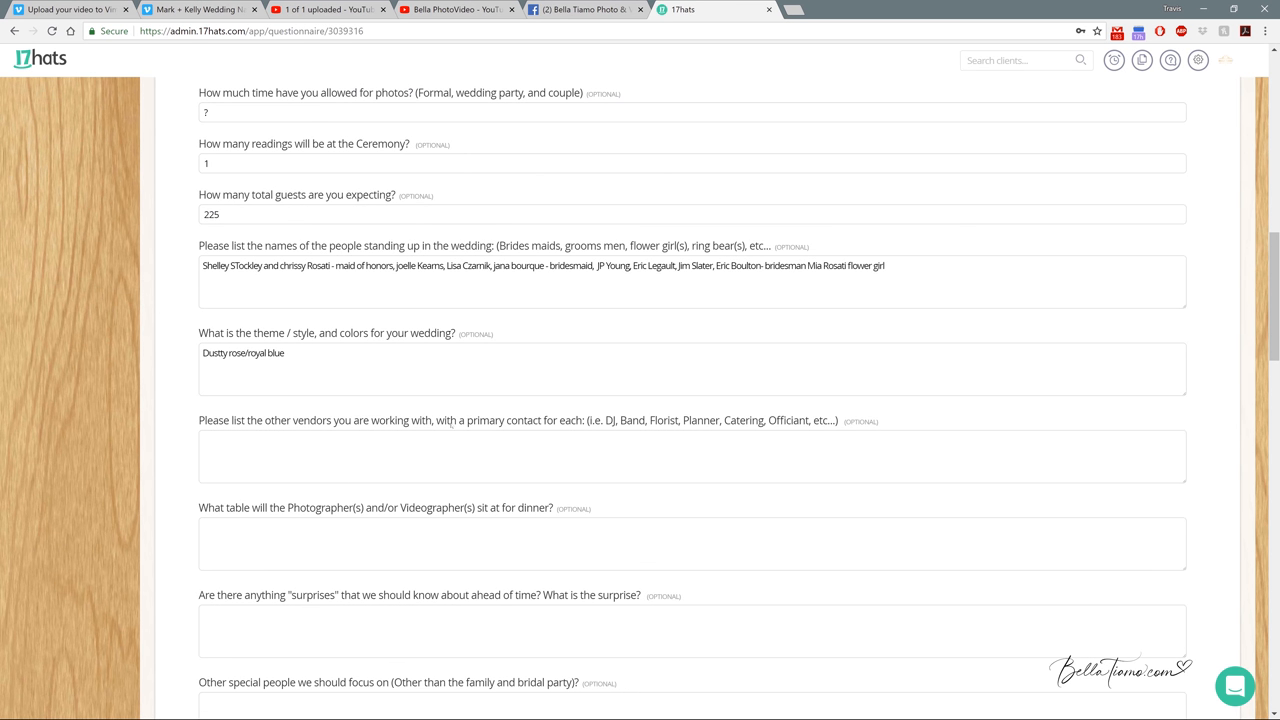
pyautogui.scroll(-3)
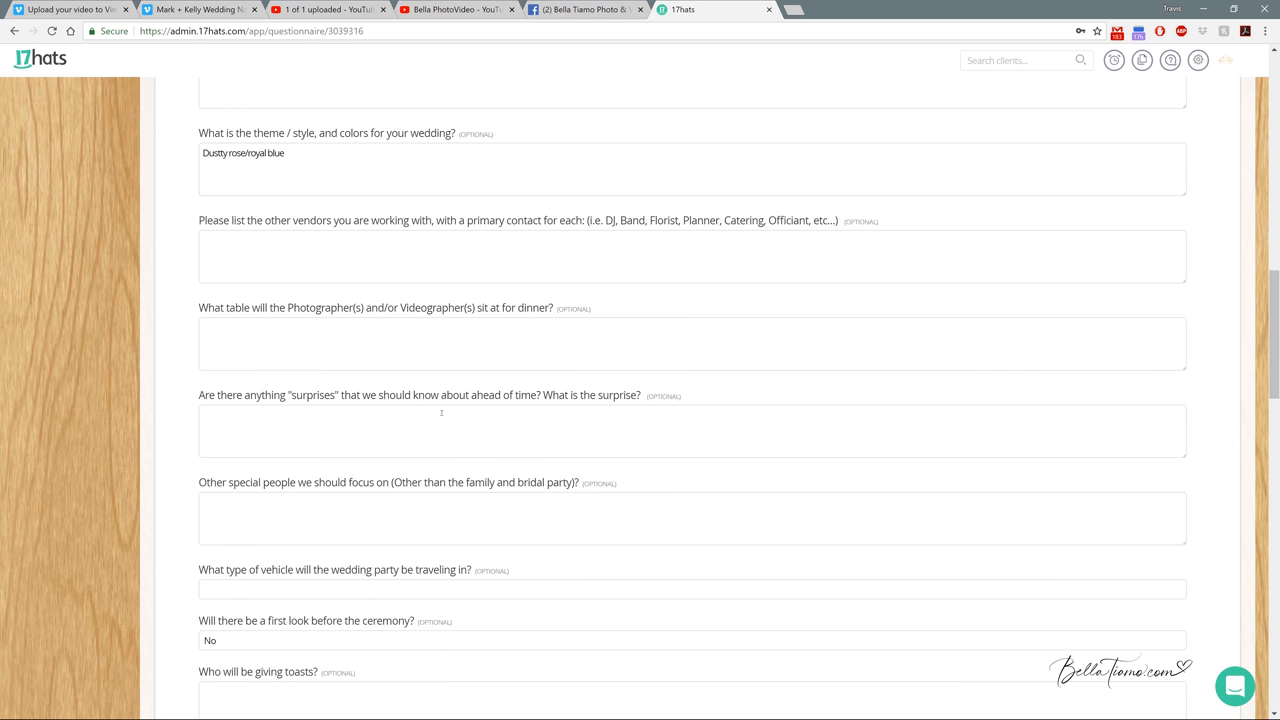
pyautogui.scroll(-3)
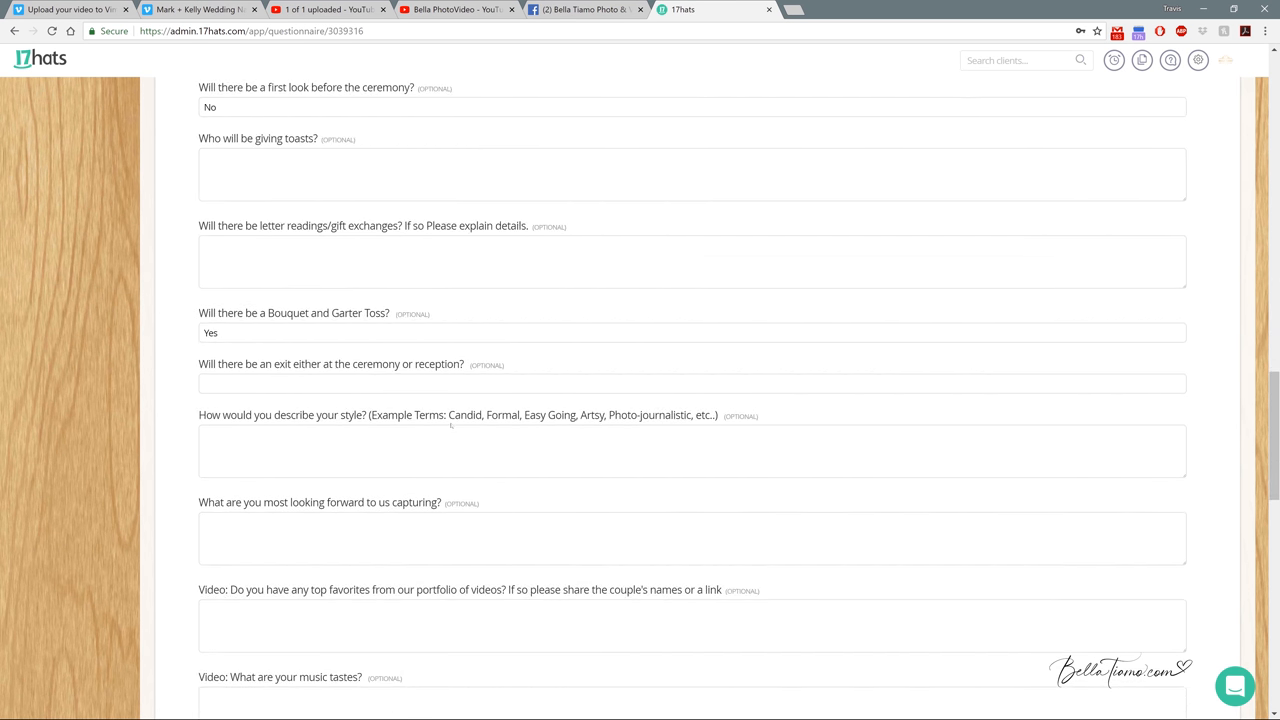
pyautogui.scroll(-3)
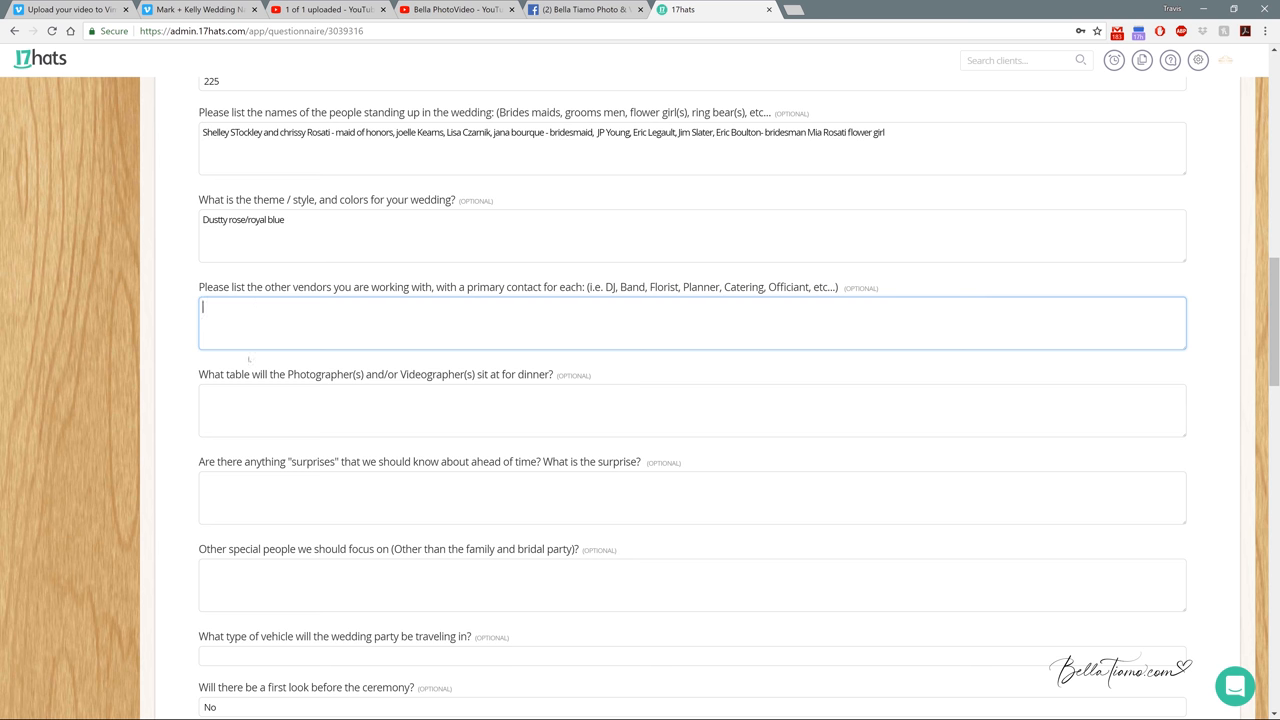
pyautogui.click(70, 8)
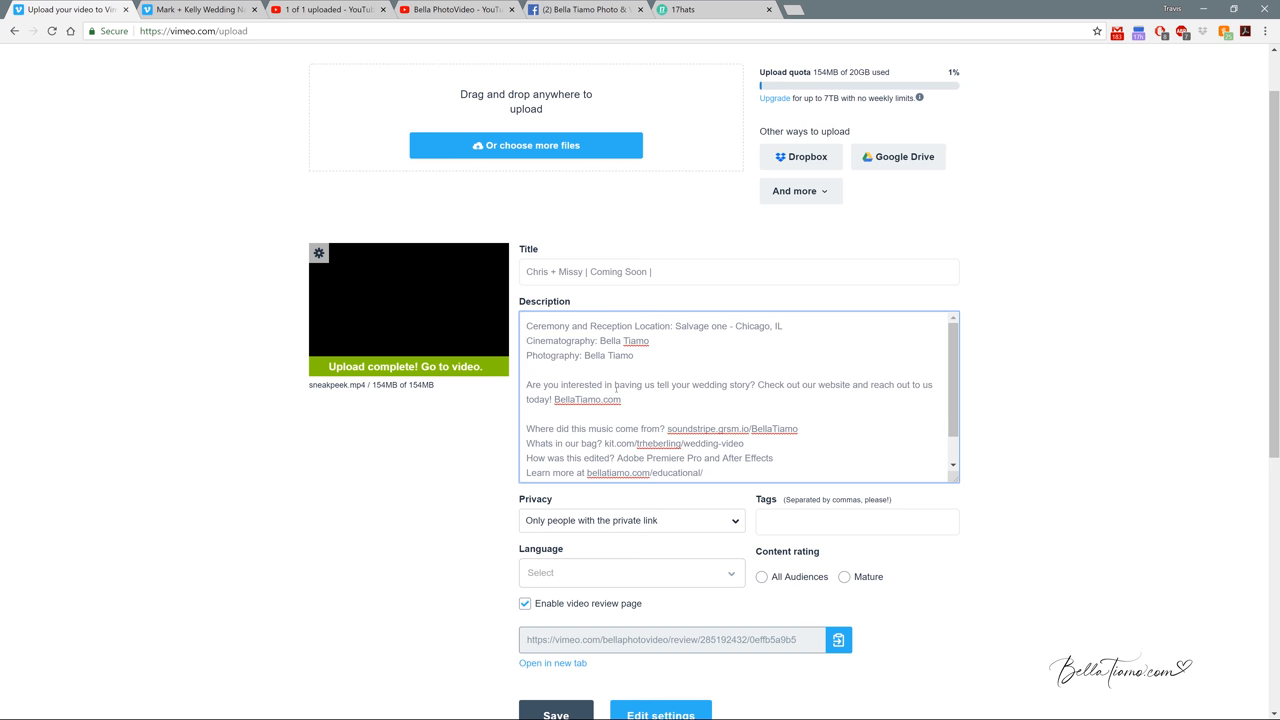
# Step: Title the YouTube upload 'Chris + Missy | Coming Soon' and return to the Vimeo form
pyautogui.scroll(-3)
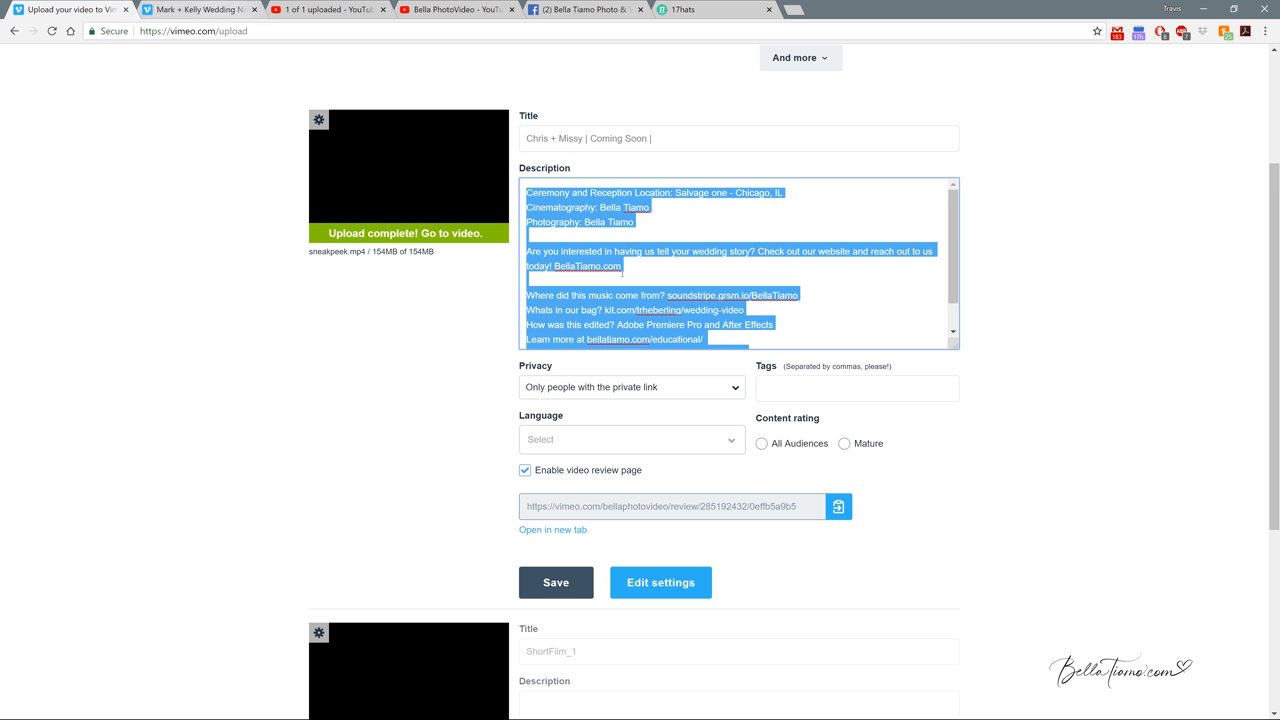
pyautogui.click(328, 8)
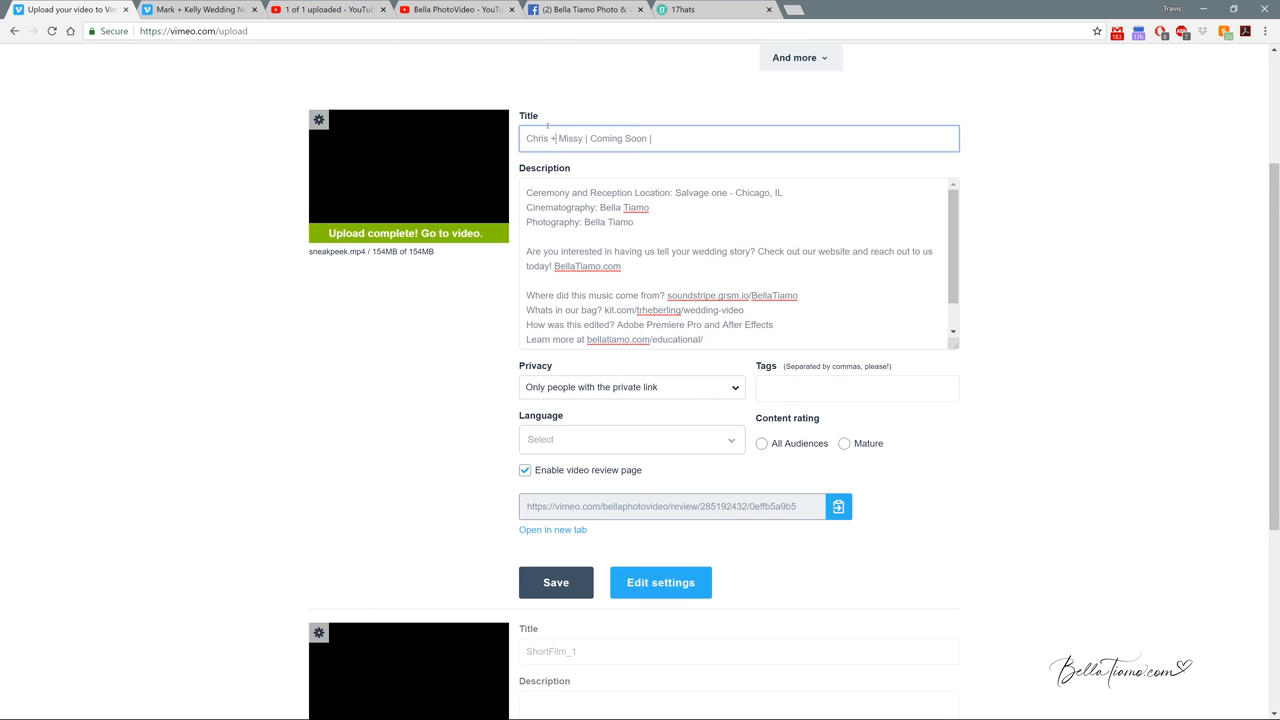
pyautogui.click(328, 8)
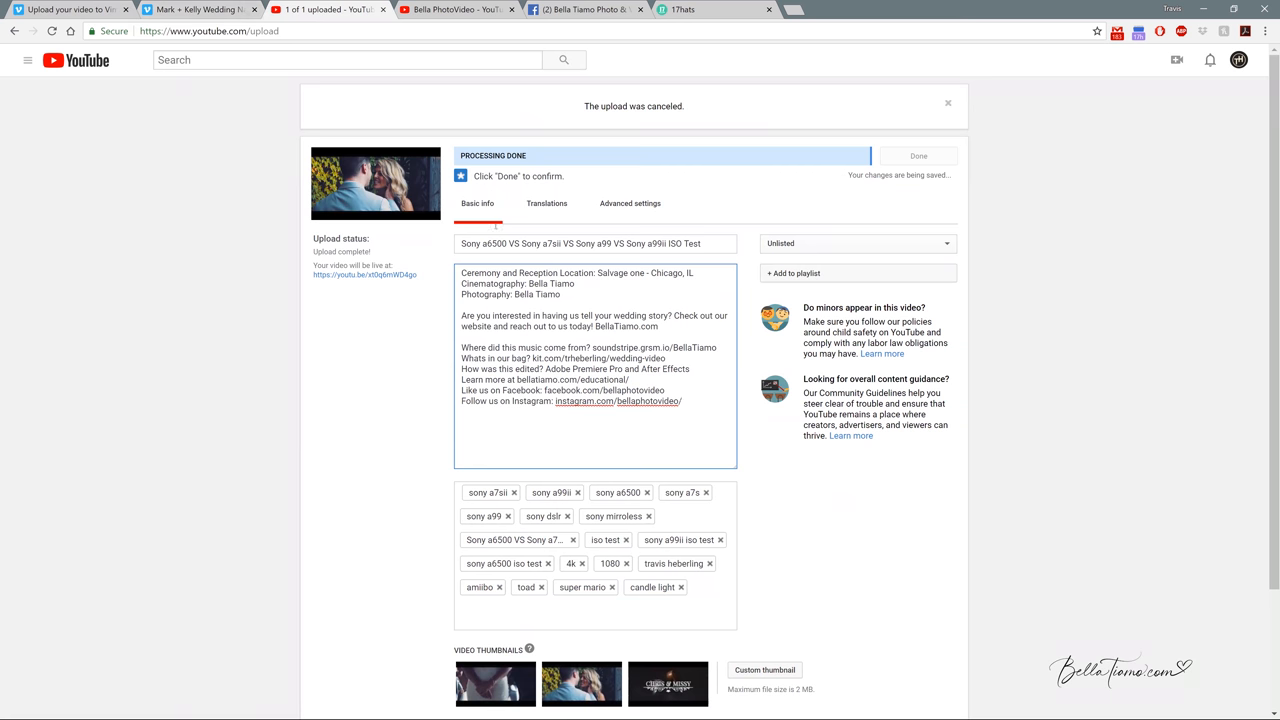
pyautogui.write('Chris + Missy | Coming Soon')
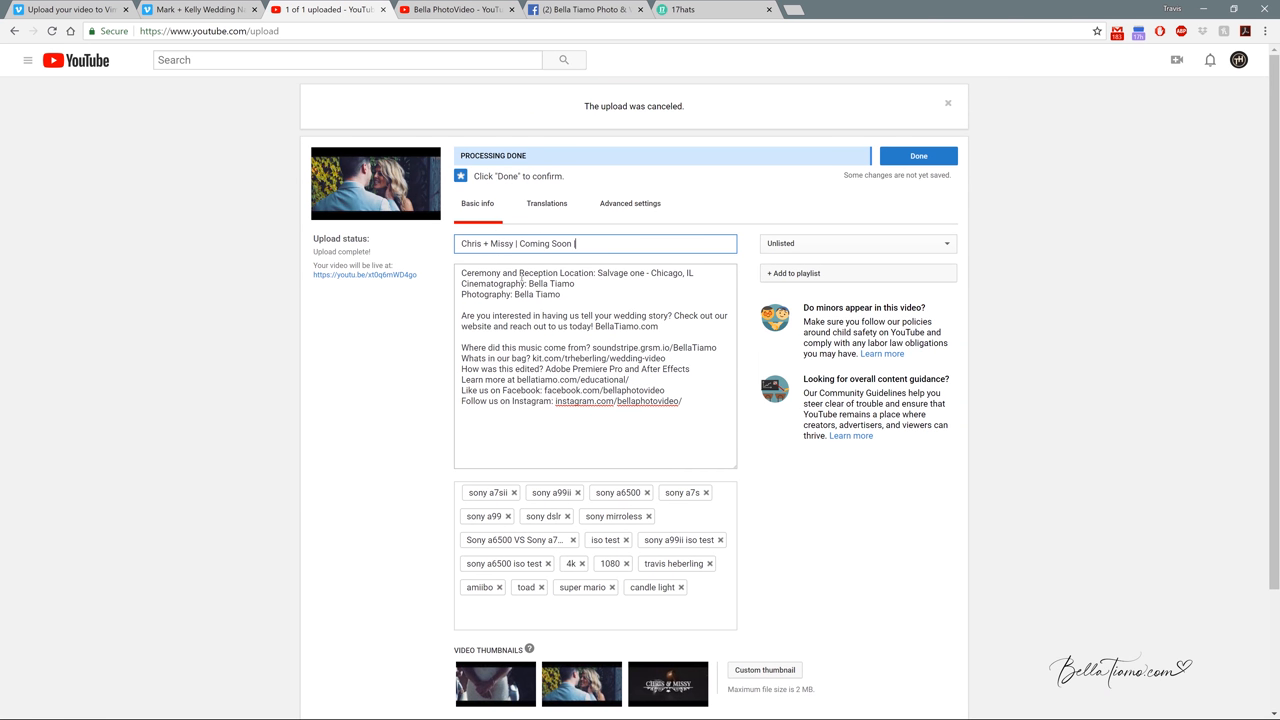
pyautogui.click(68, 8)
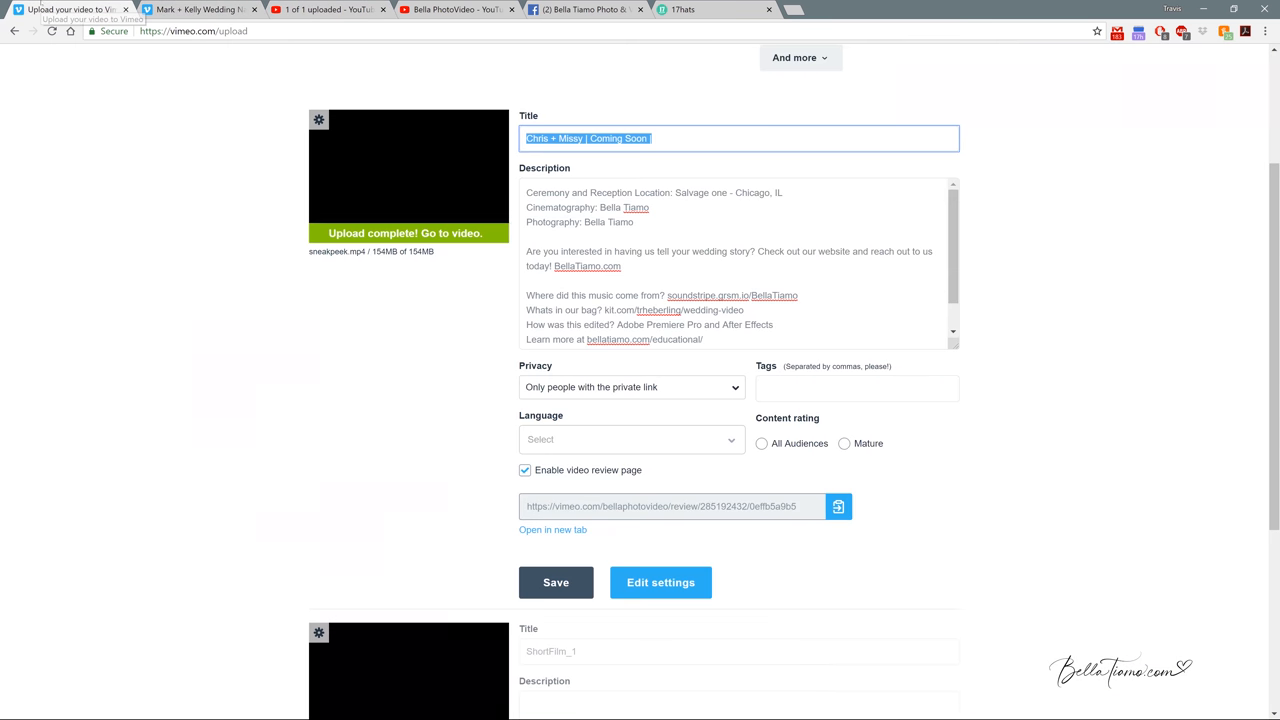
pyautogui.click(856, 388)
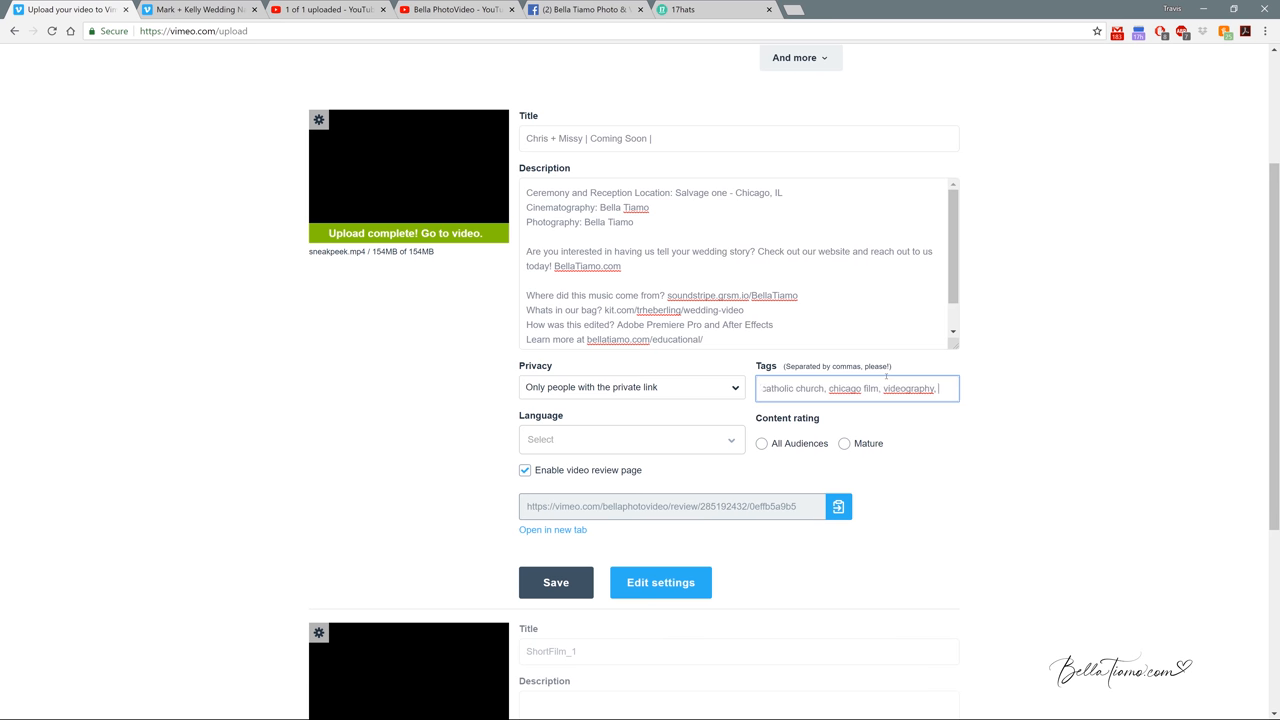
# Step: Tag the teaser with salvage one, chicago film, wedding narrative, wedding video and videography
pyautogui.write('salvage one,')
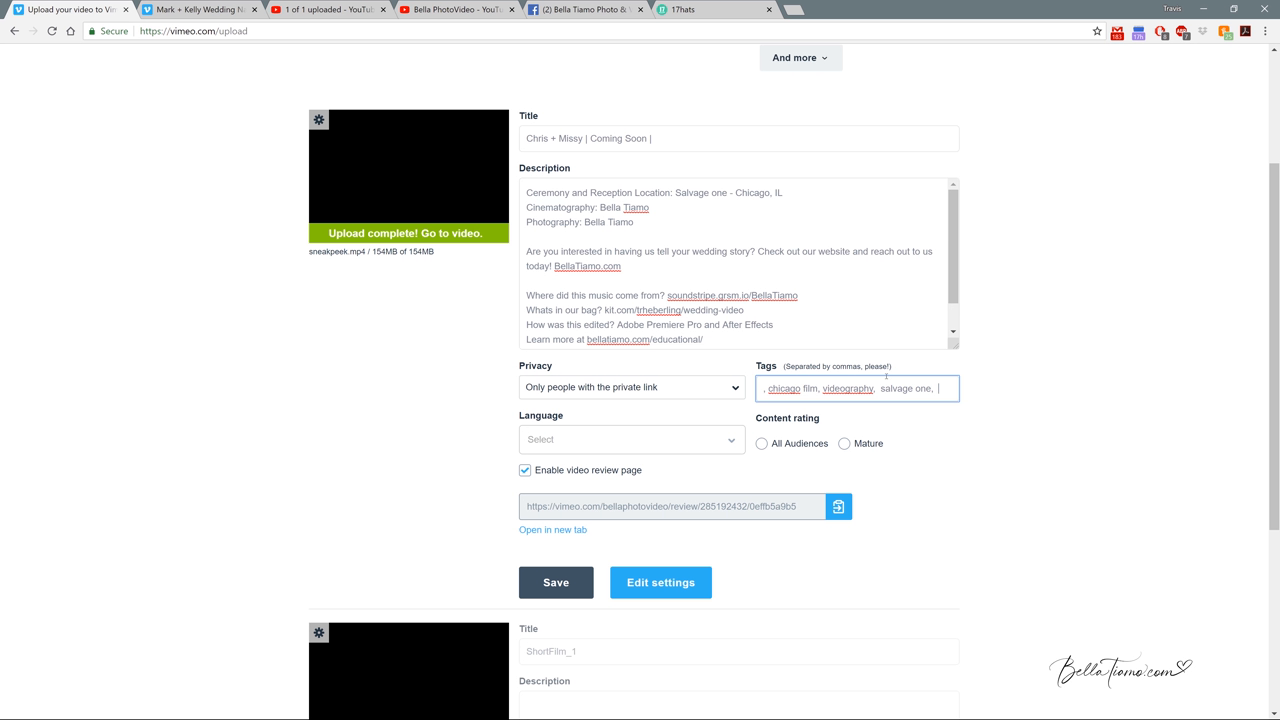
pyautogui.write('chic')
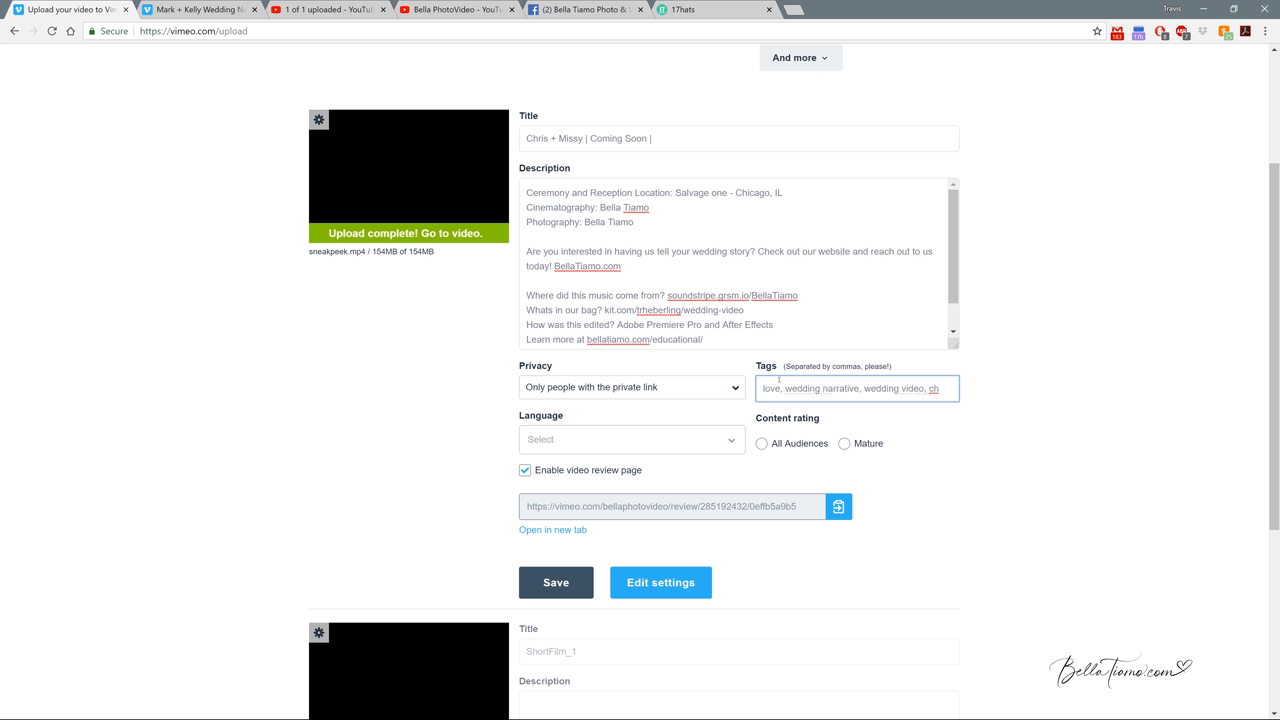
pyautogui.doubleClick(800, 388)
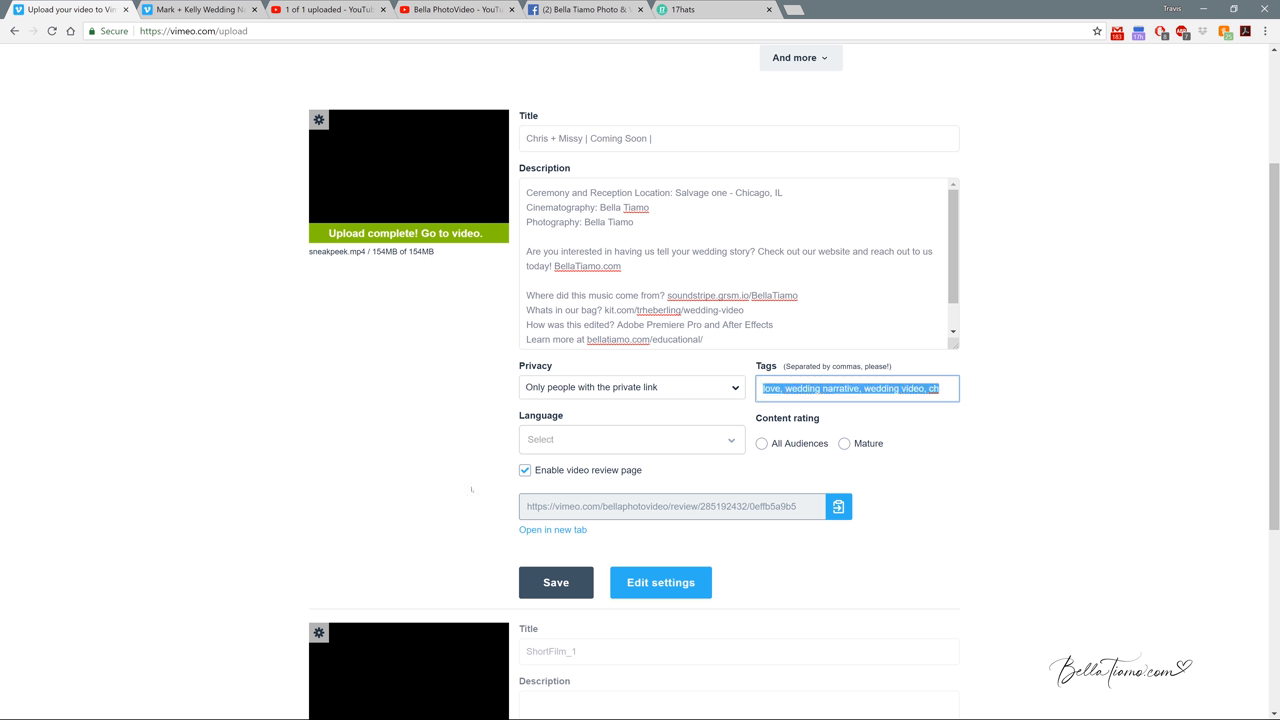
pyautogui.moveTo(666, 446)
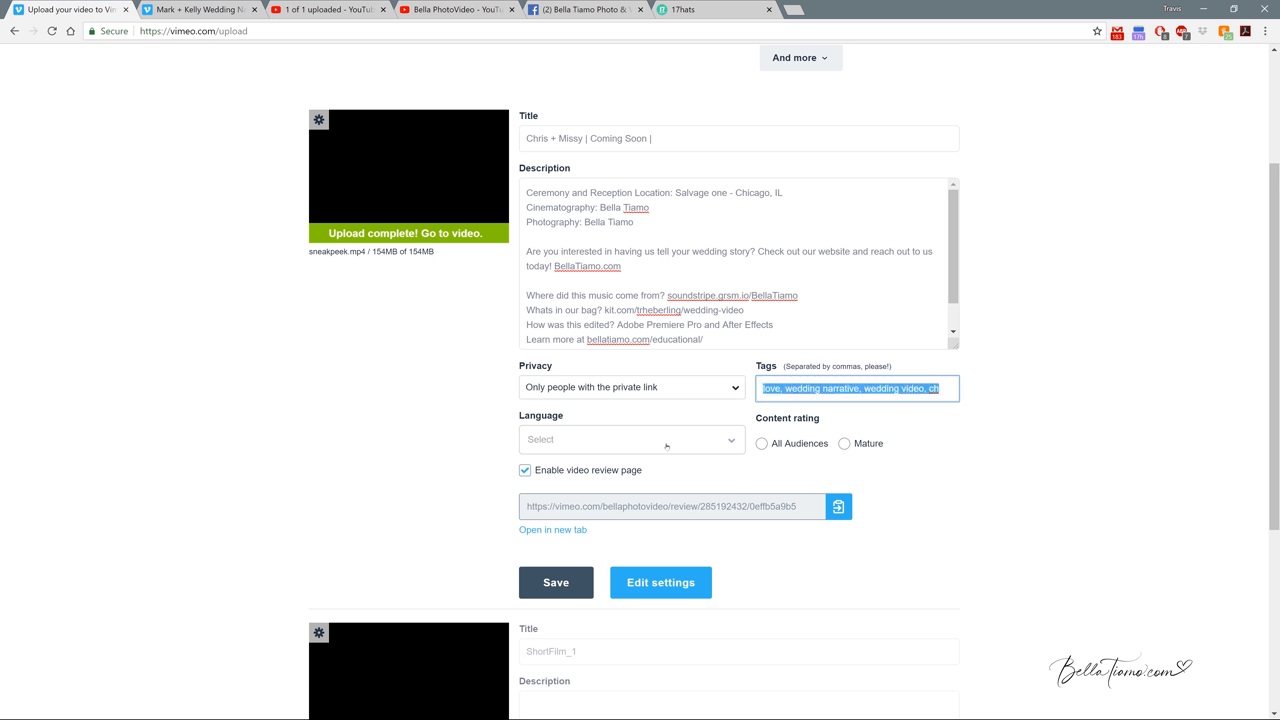
# Step: Rate the teaser All Audiences and move over to the YouTube upload
pyautogui.click(760, 444)
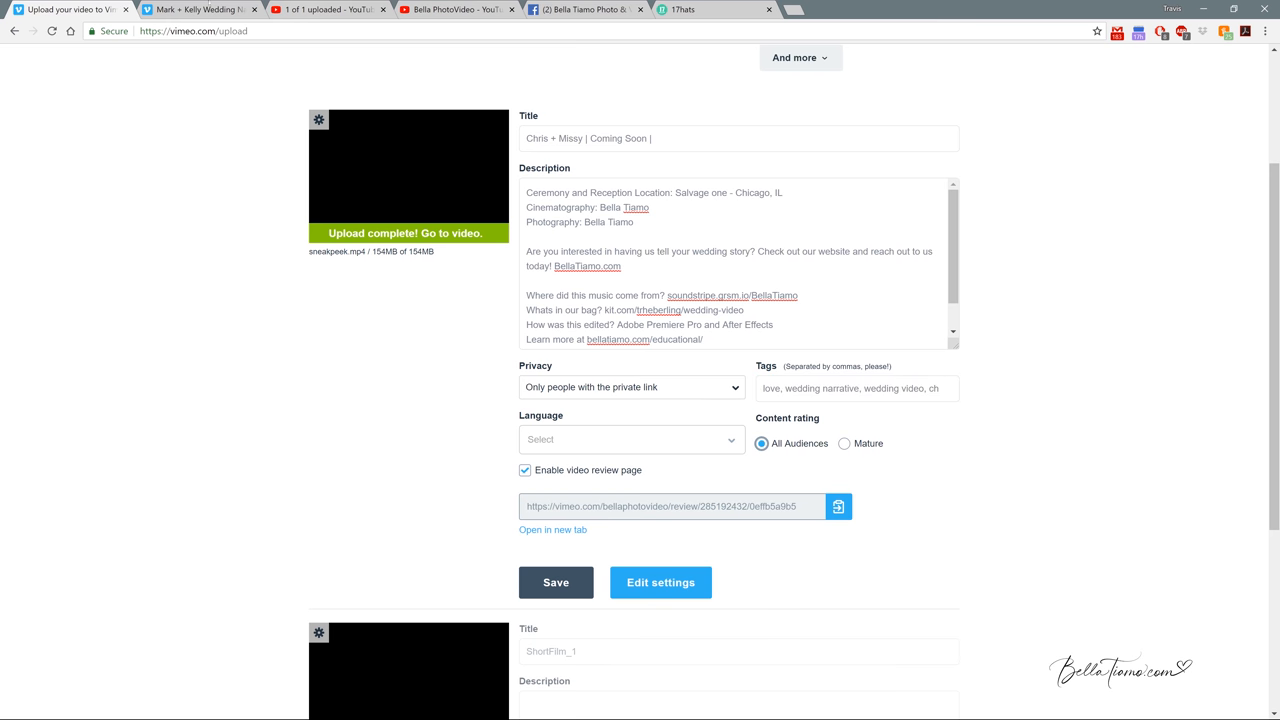
pyautogui.click(324, 8)
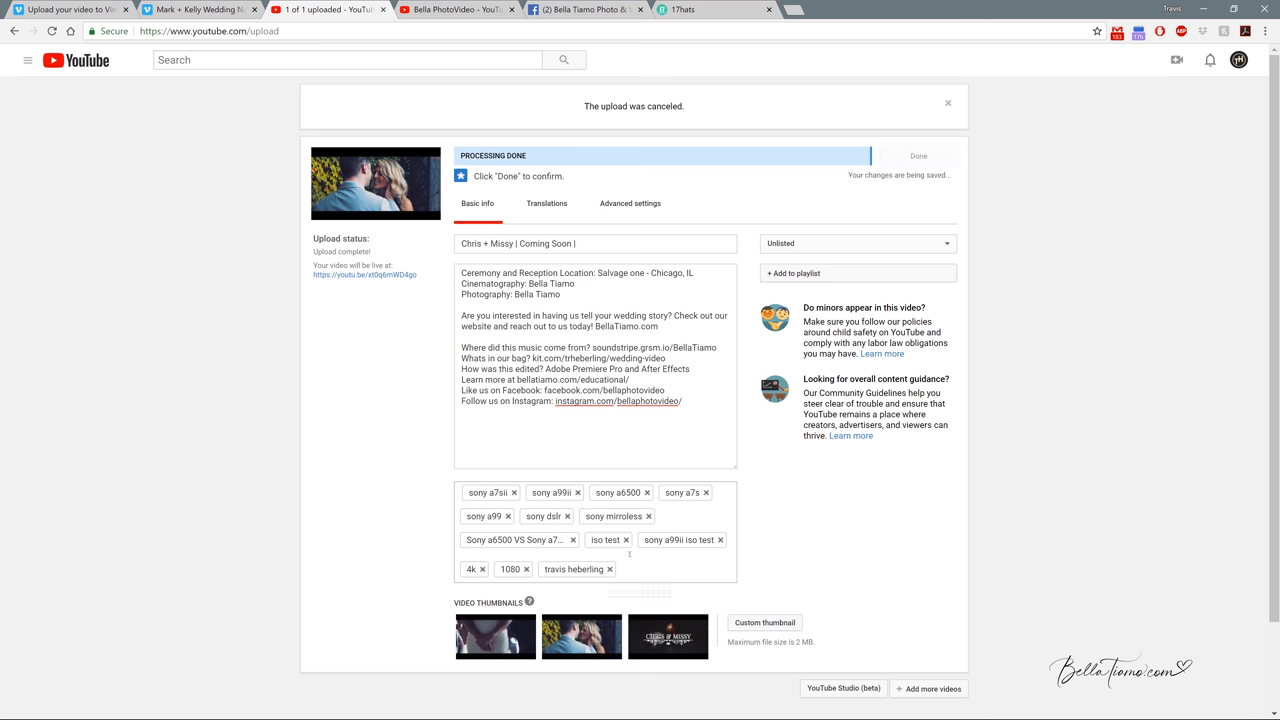
# Step: Check the Bella PhotoVideo YouTube channel, then save the teaser's details on the Vimeo upload form
pyautogui.scroll(-3)
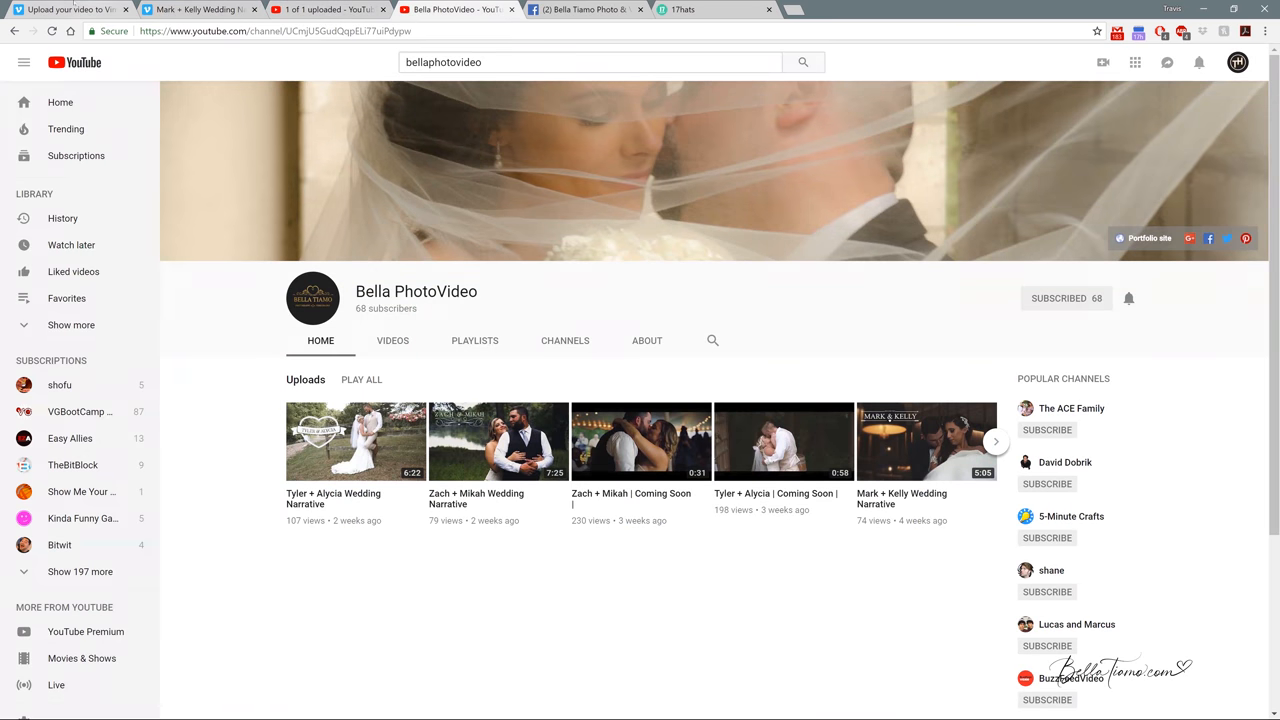
pyautogui.click(68, 8)
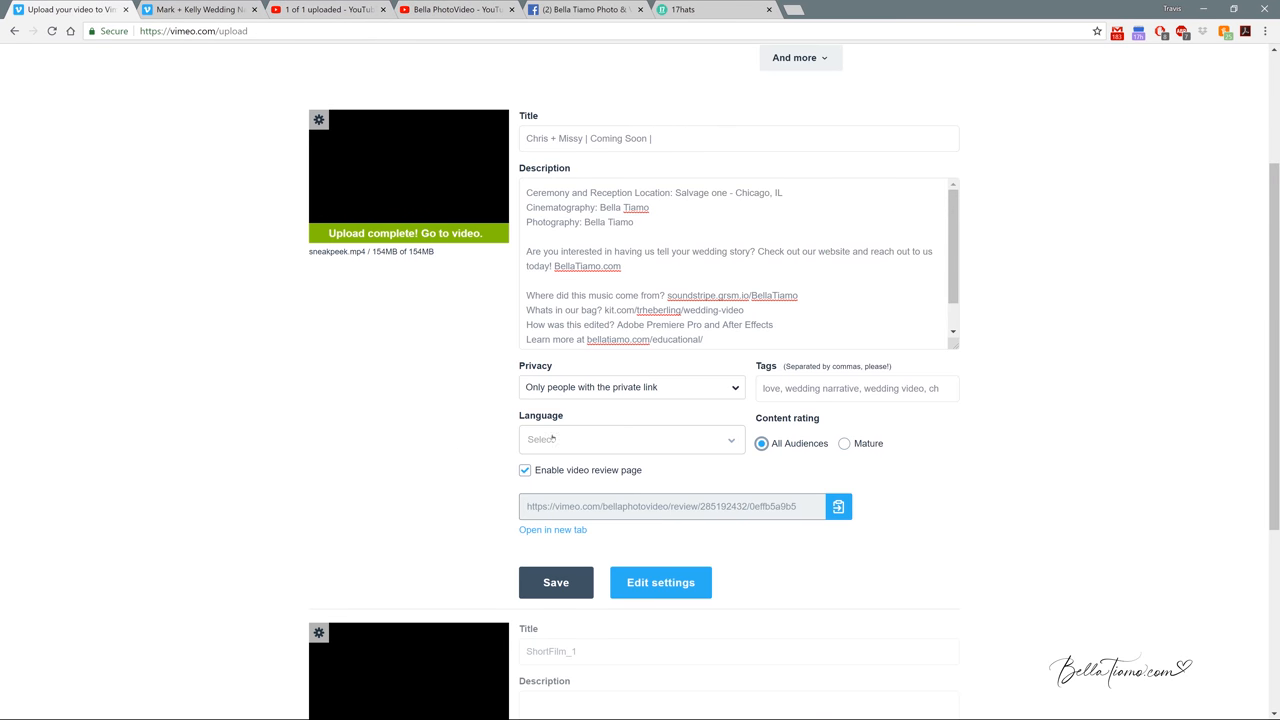
pyautogui.click(630, 440)
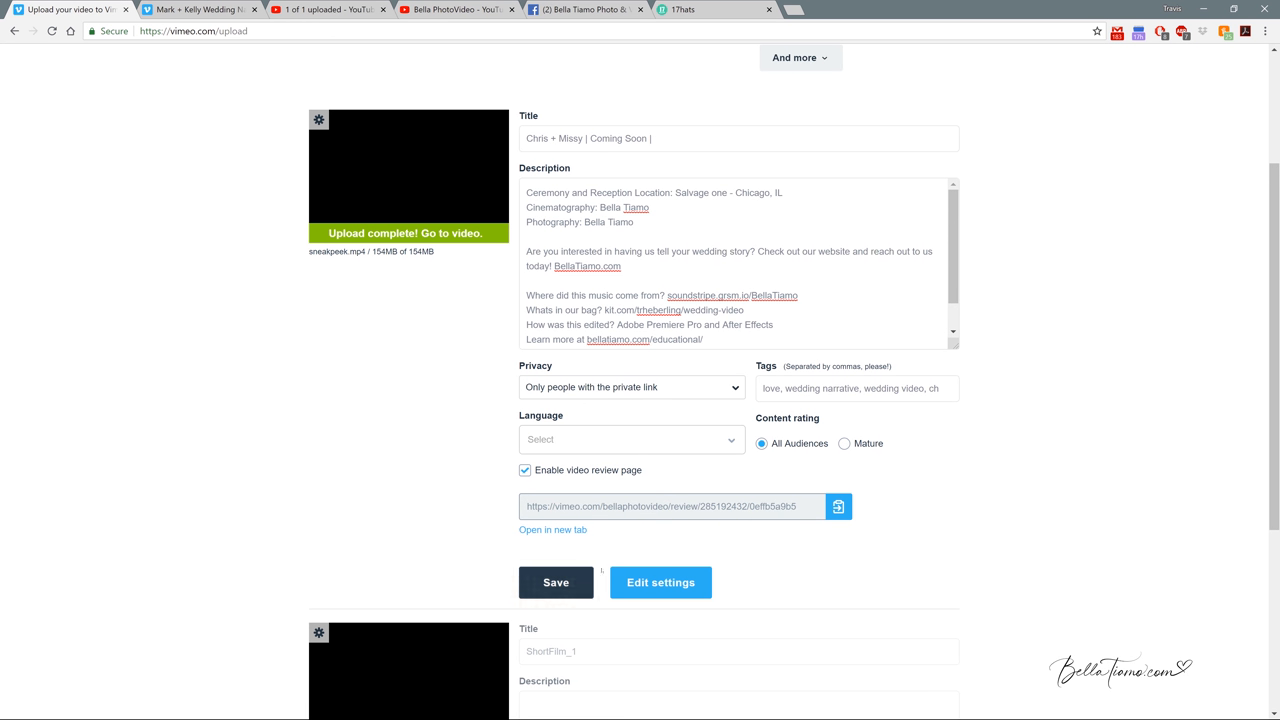
pyautogui.click(556, 582)
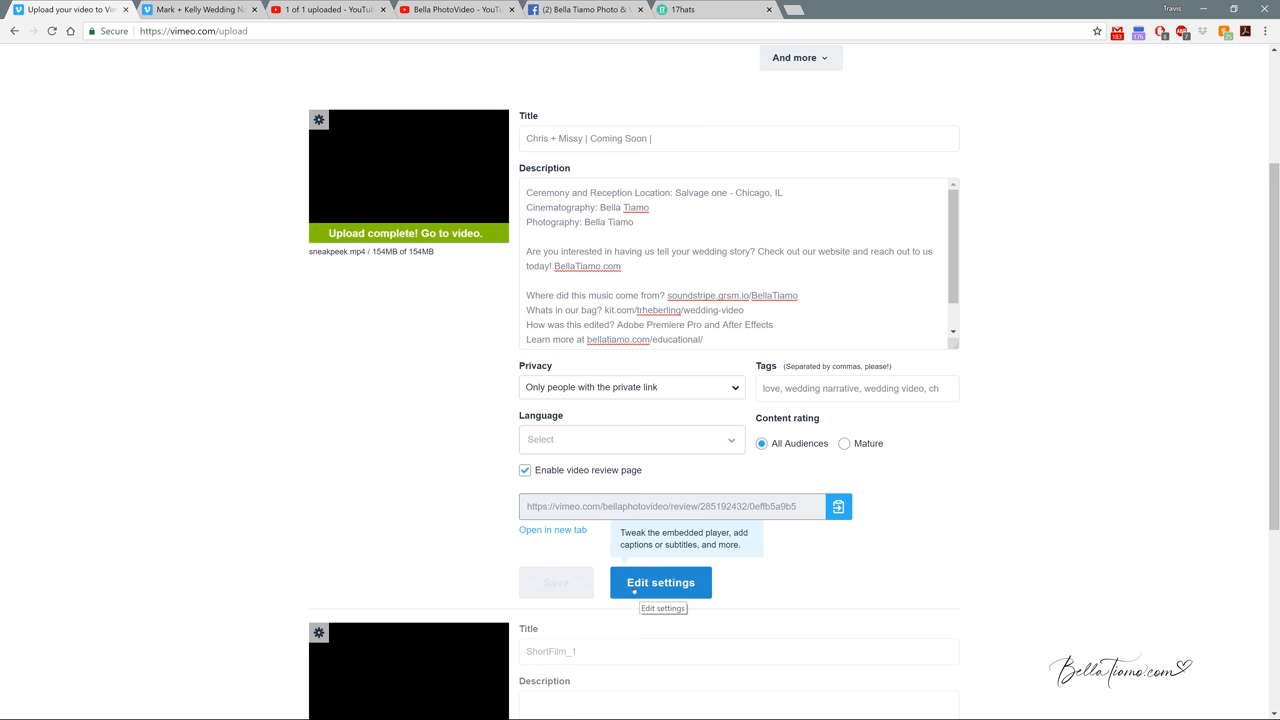
# Step: From the teaser's Vimeo settings, upload a JPG still from the project folder as a thumbnail
pyautogui.click(660, 582)
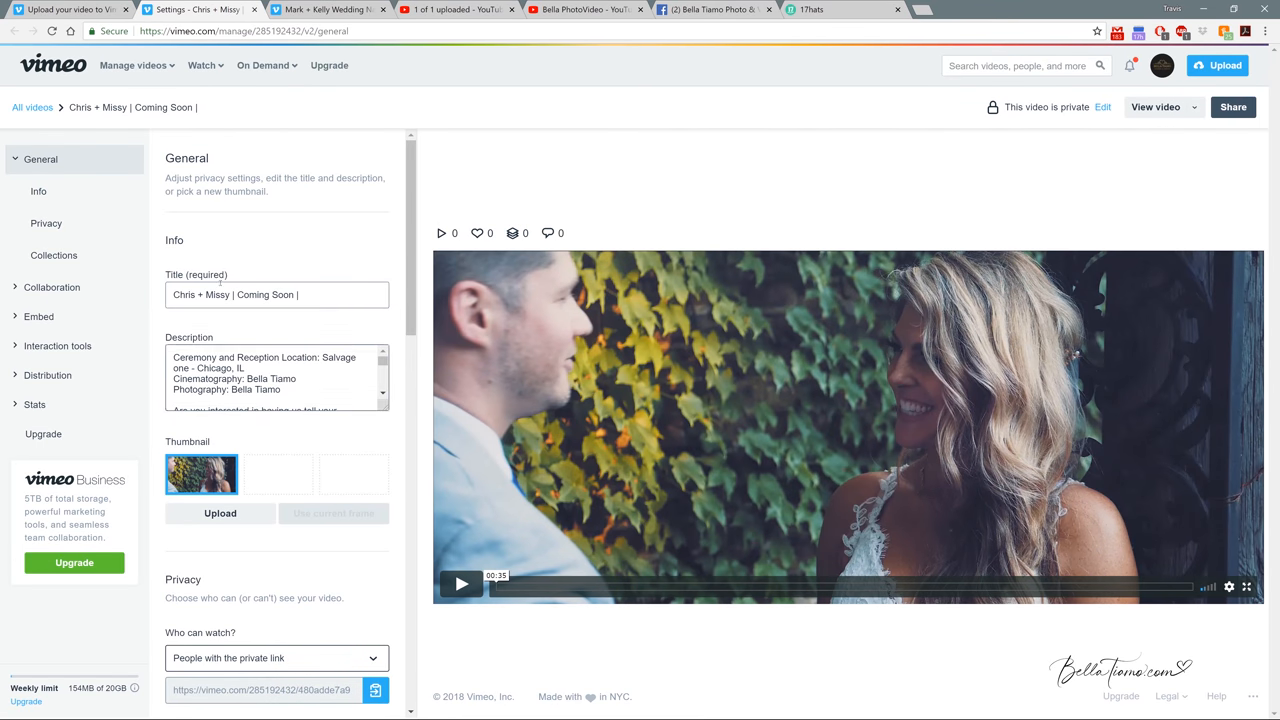
pyautogui.scroll(-3)
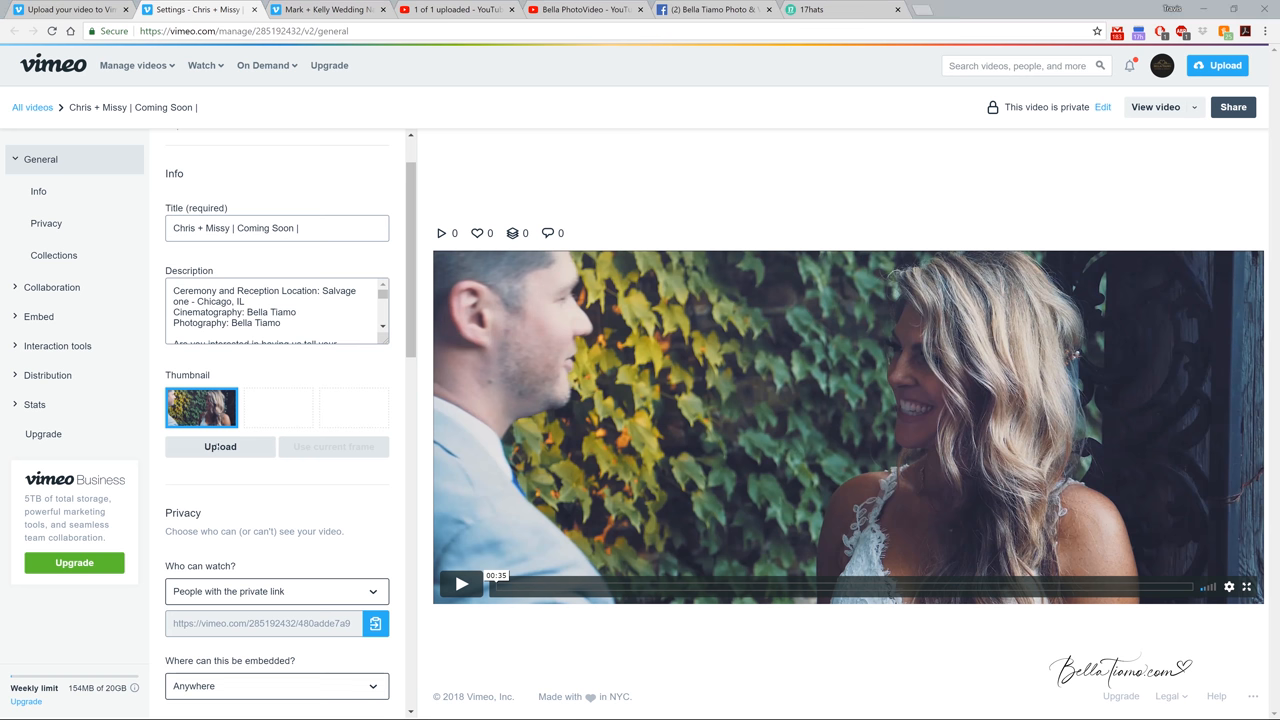
pyautogui.click(220, 446)
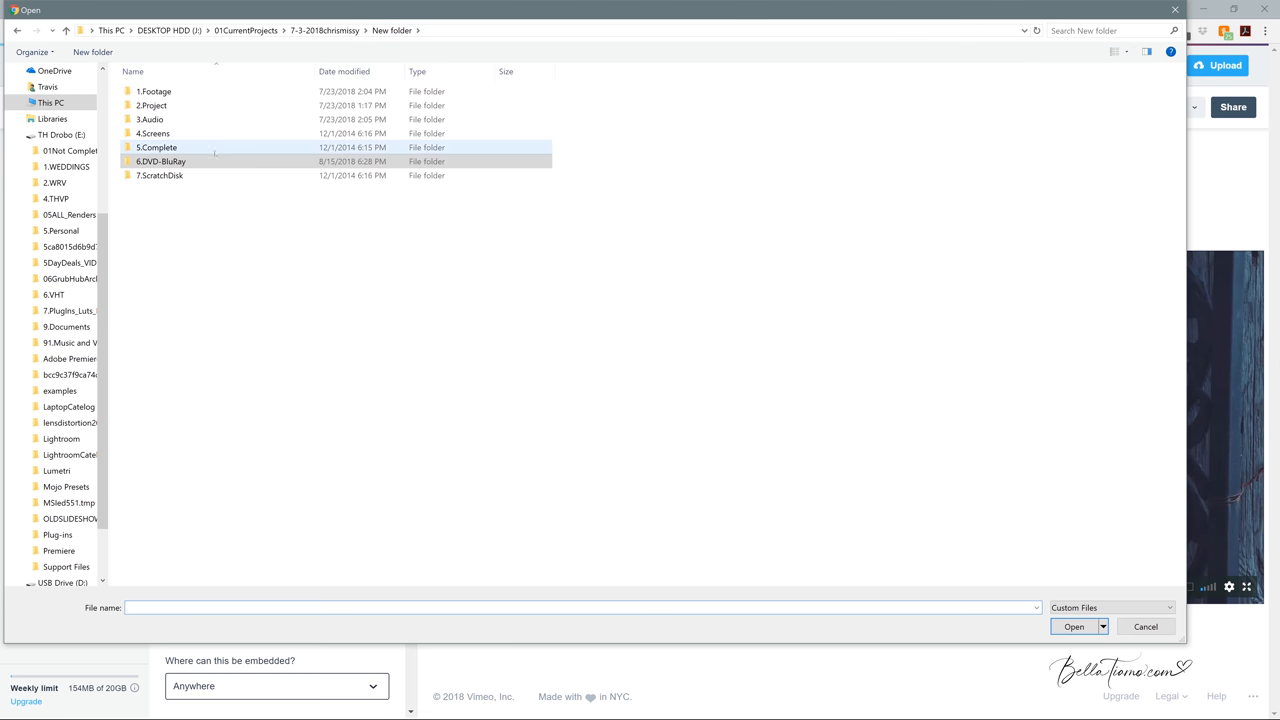
pyautogui.click(324, 30)
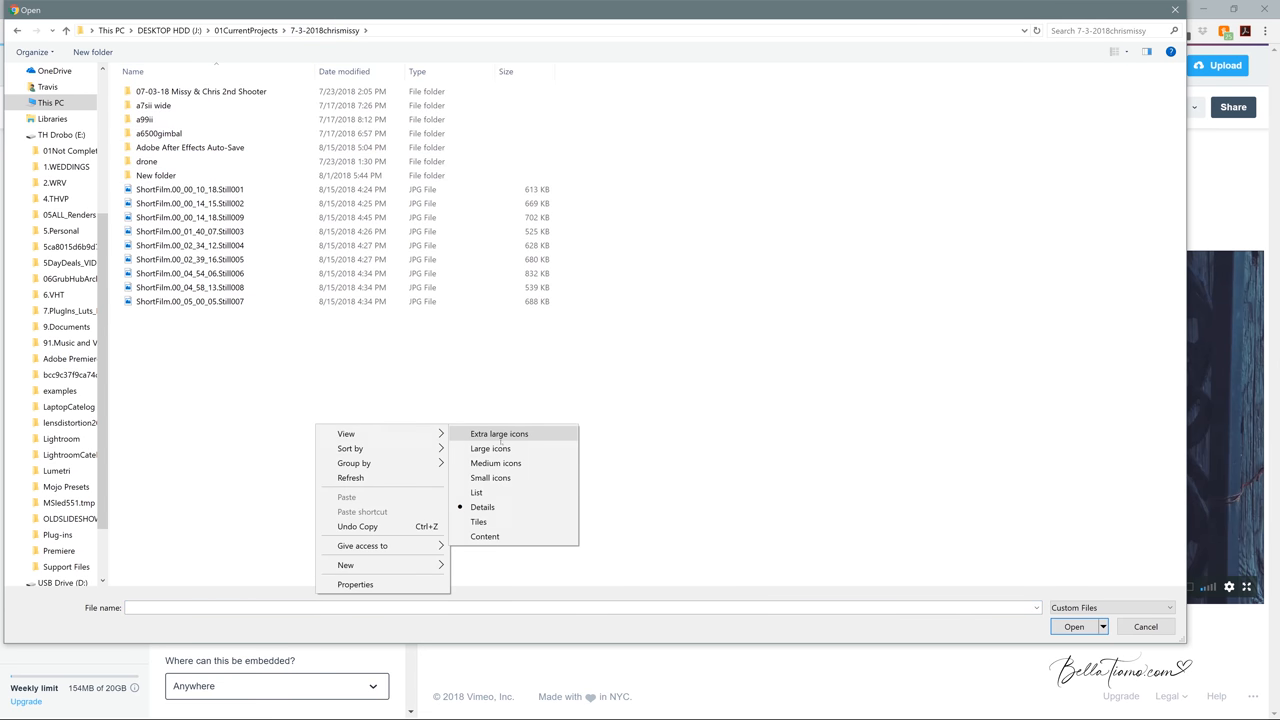
pyautogui.click(498, 432)
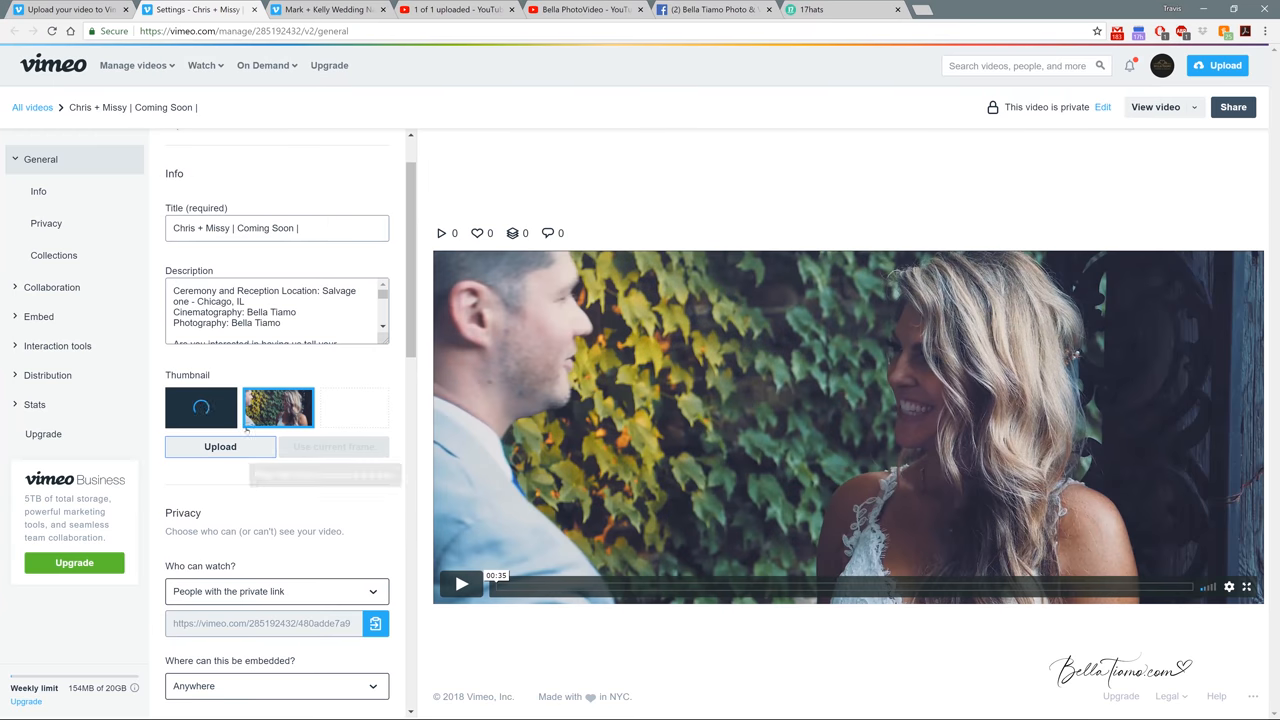
# Step: Upload a second film still and choose it as the video's thumbnail
pyautogui.click(200, 408)
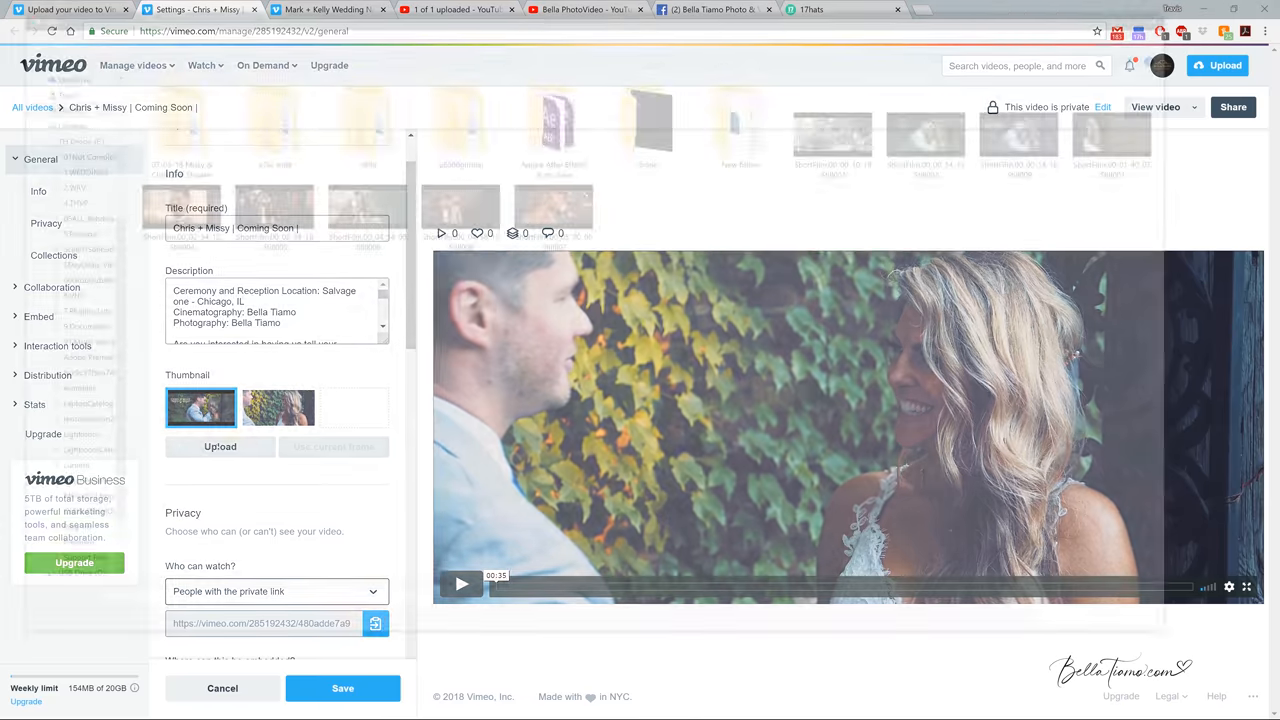
pyautogui.click(220, 446)
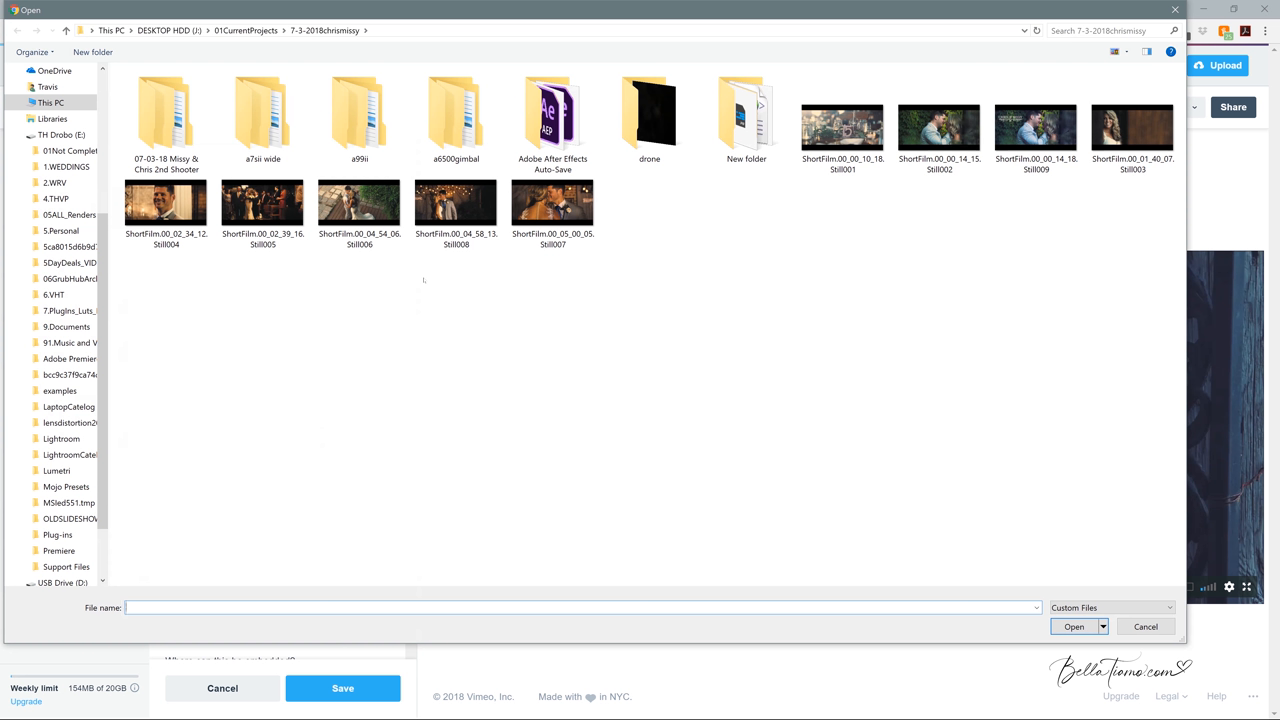
pyautogui.click(456, 204)
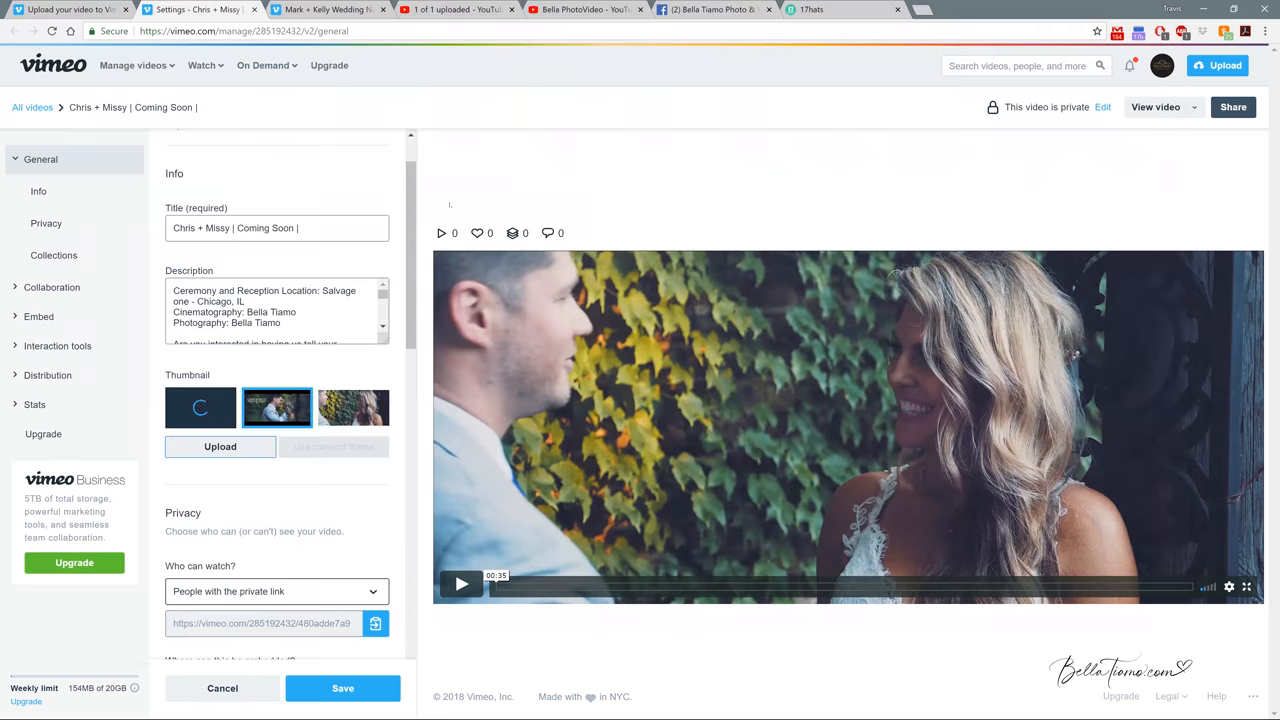
pyautogui.click(200, 408)
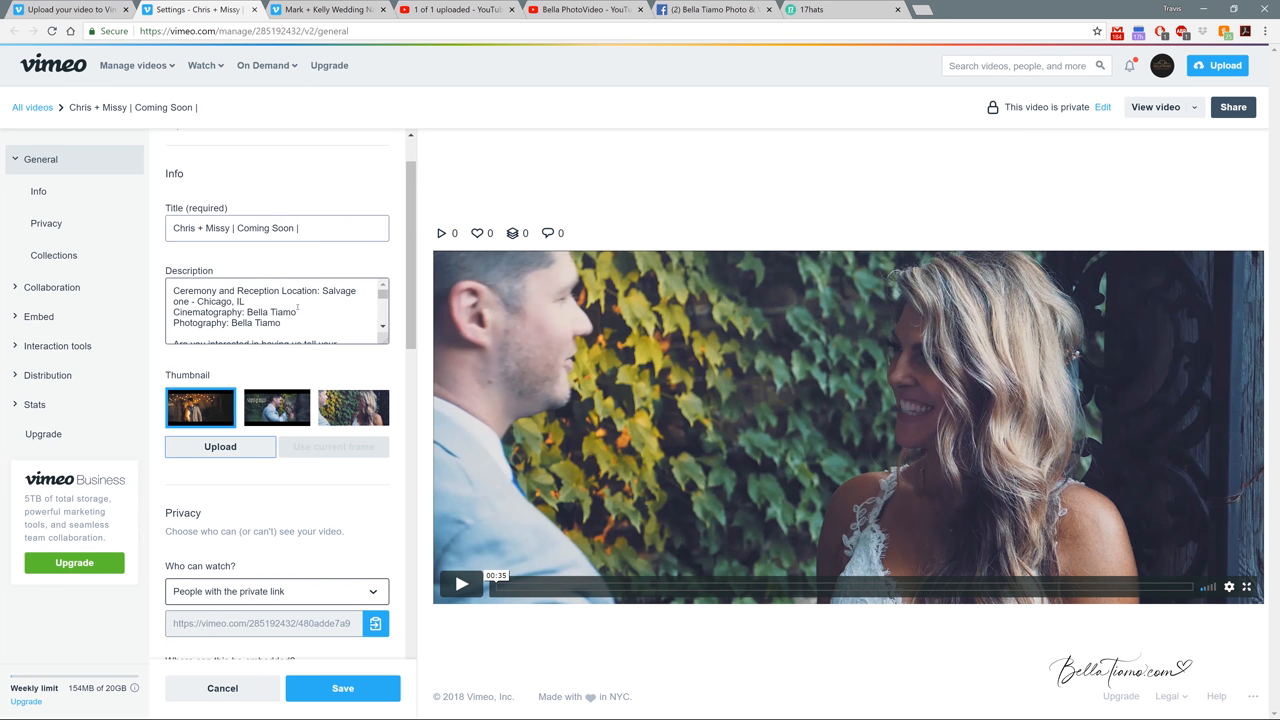
# Step: Let anyone watch the teaser and keep it in the Wedding Portfolio album
pyautogui.click(276, 458)
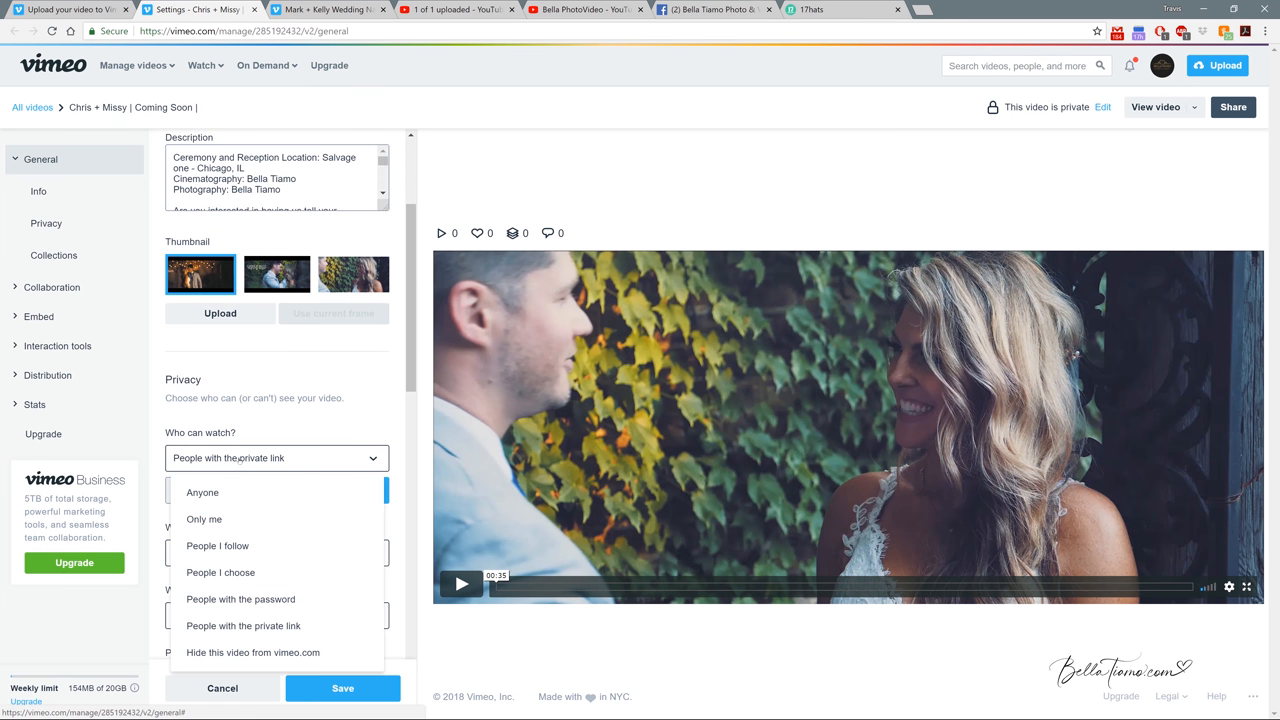
pyautogui.moveTo(202, 492)
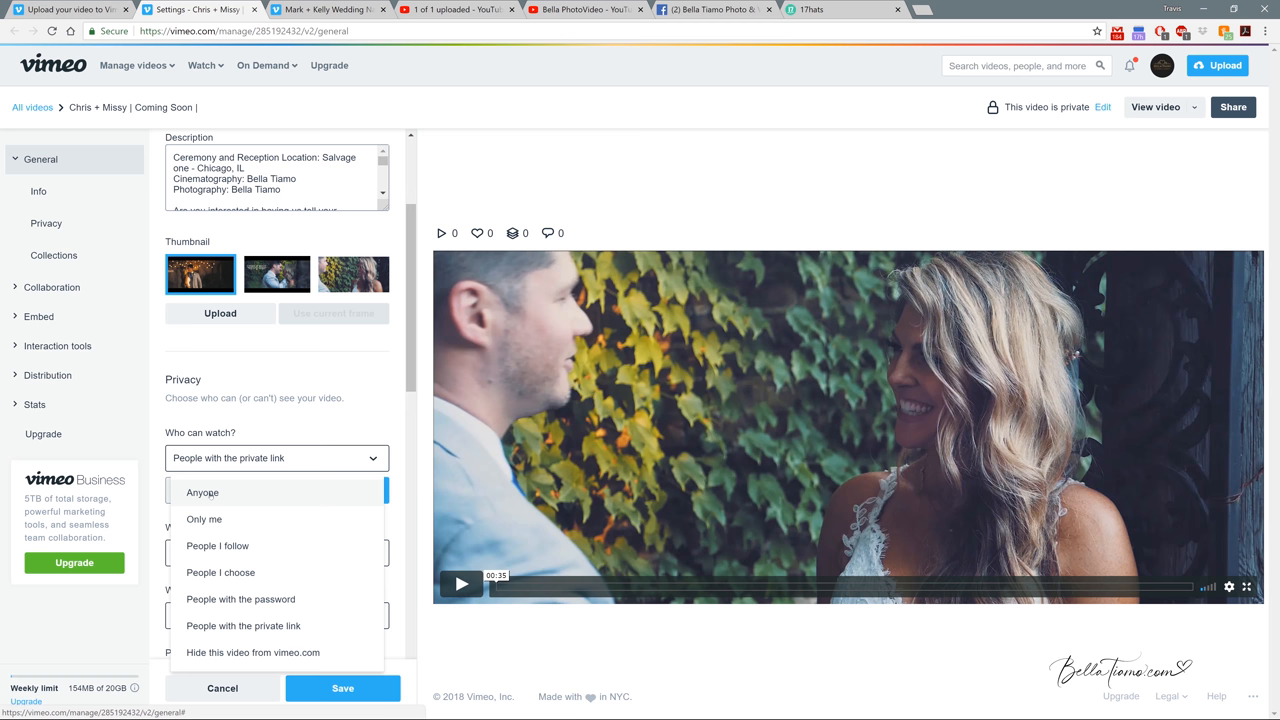
pyautogui.click(202, 492)
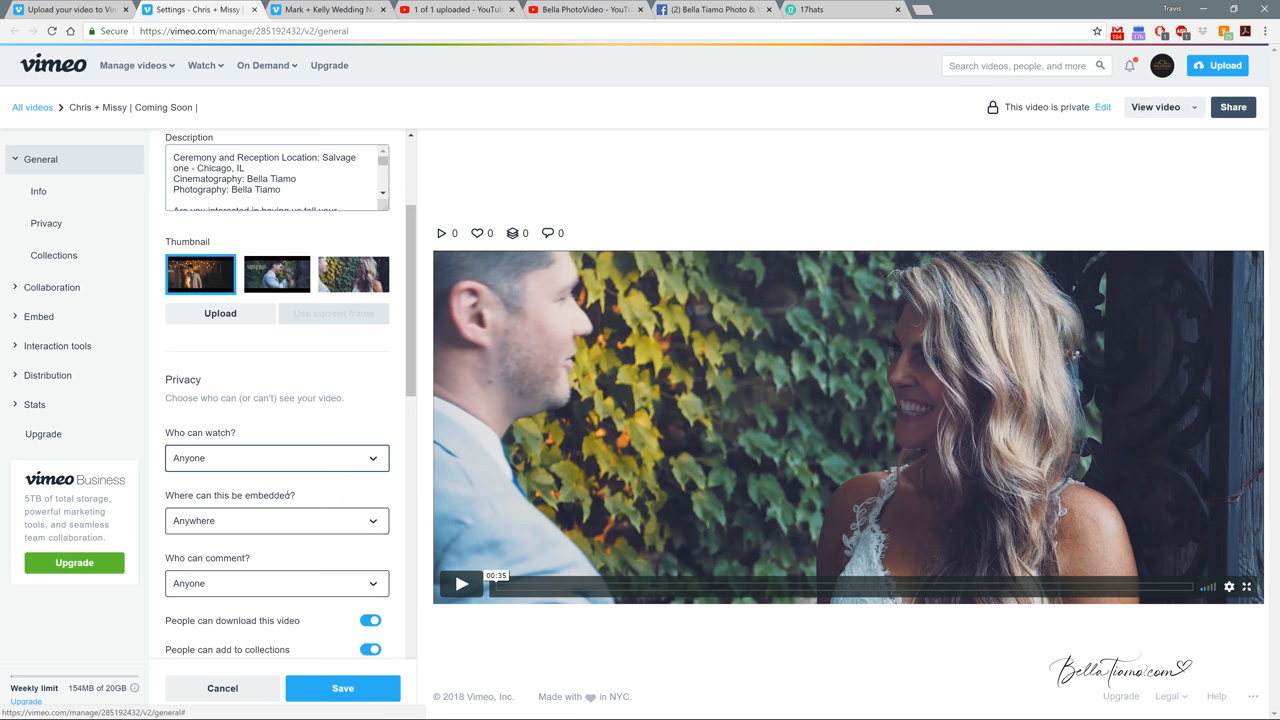
pyautogui.scroll(-3)
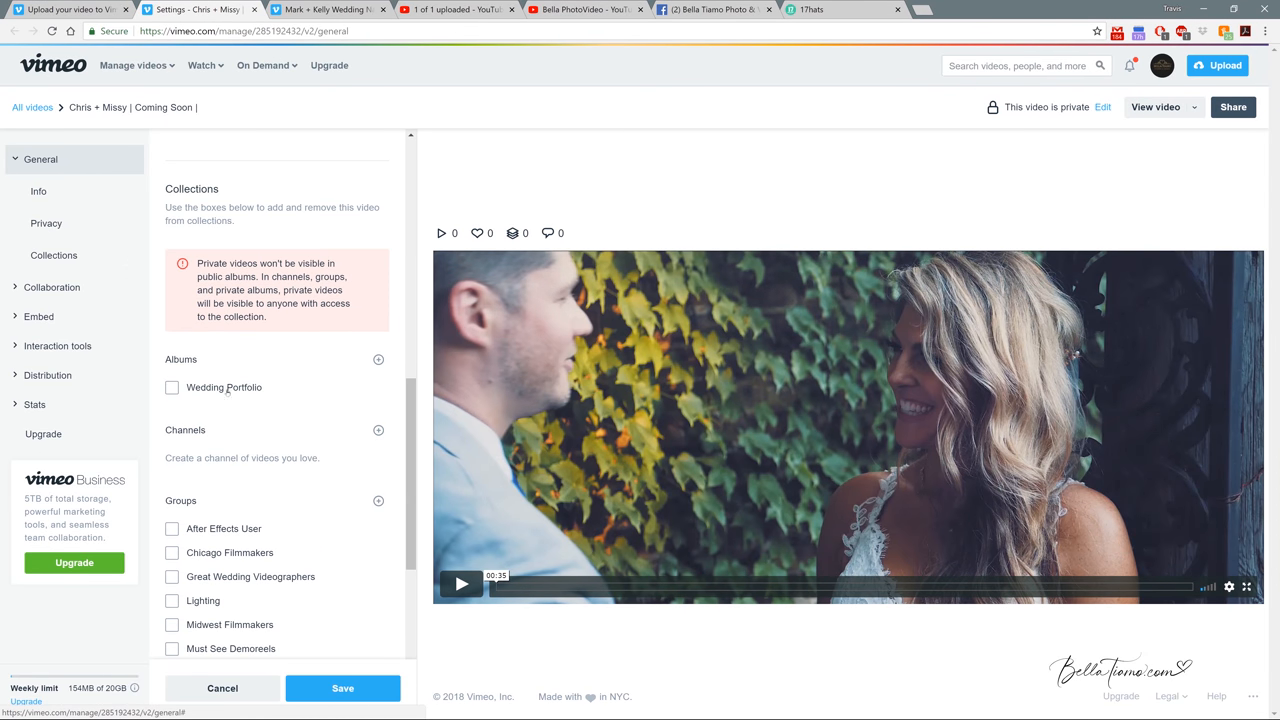
pyautogui.click(172, 388)
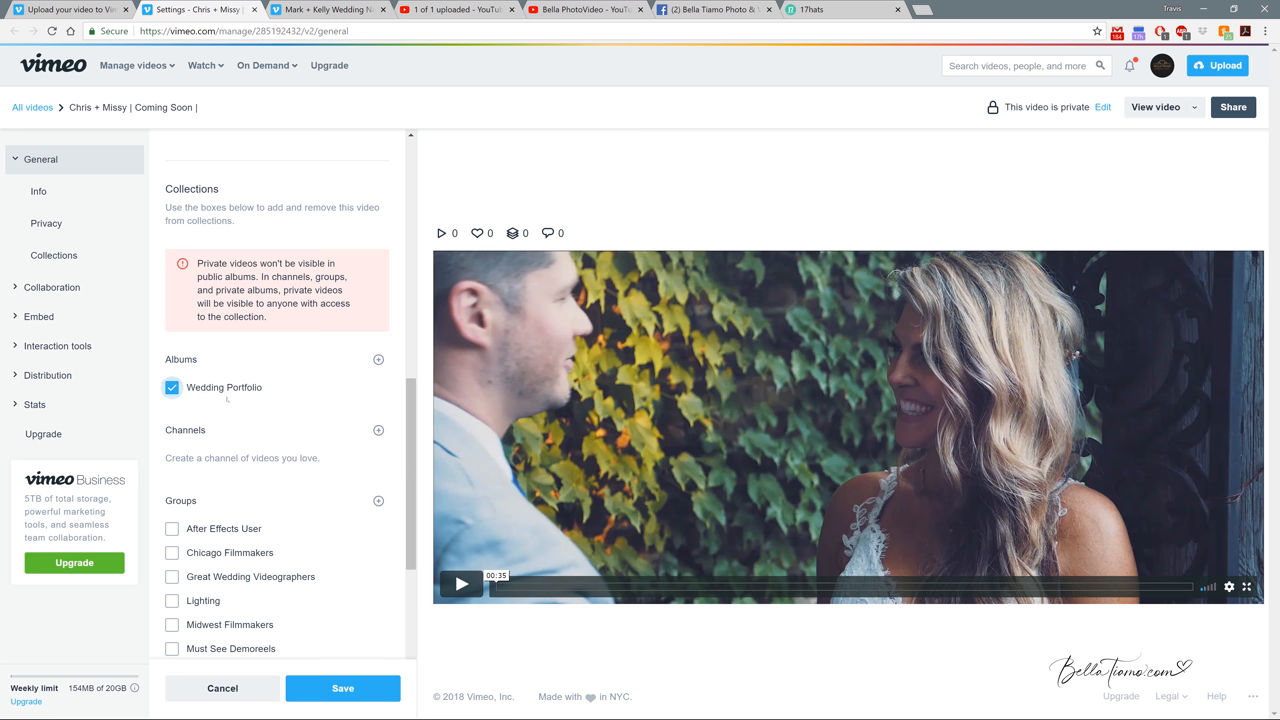
# Step: Add the teaser to the Midwest Filmmakers, Sony Alpha and Sony Users groups
pyautogui.scroll(-3)
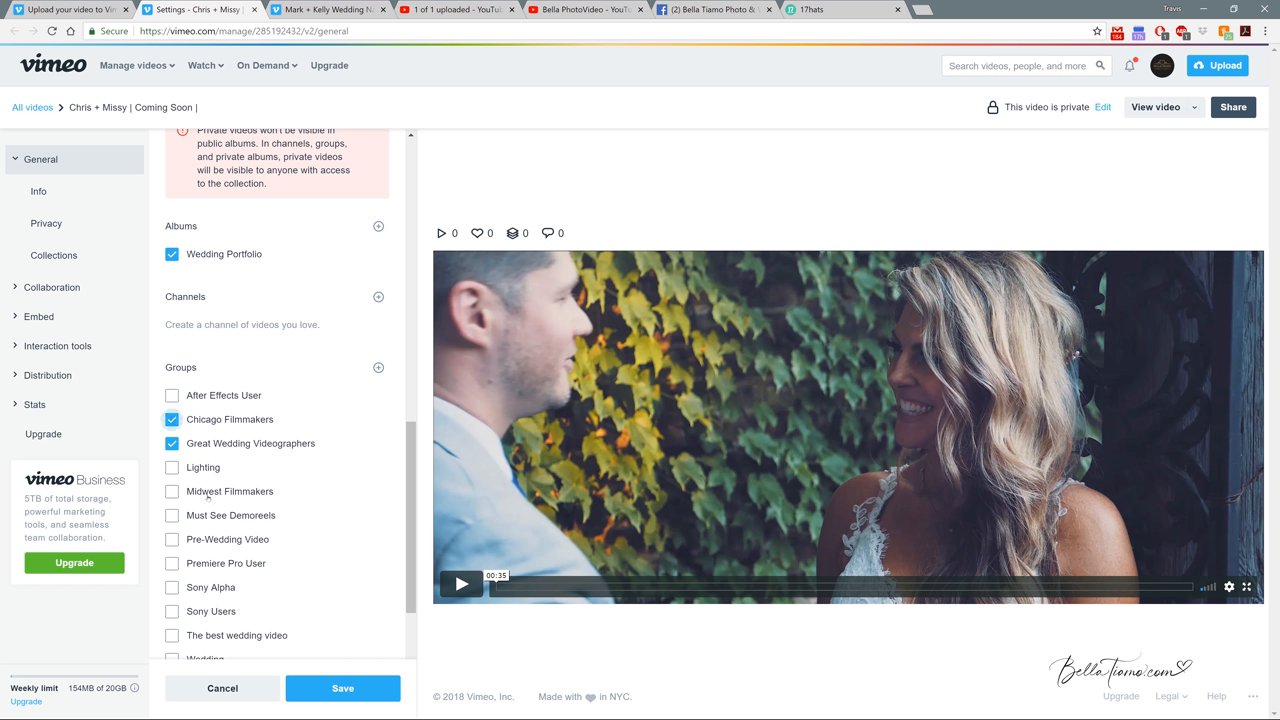
pyautogui.click(172, 492)
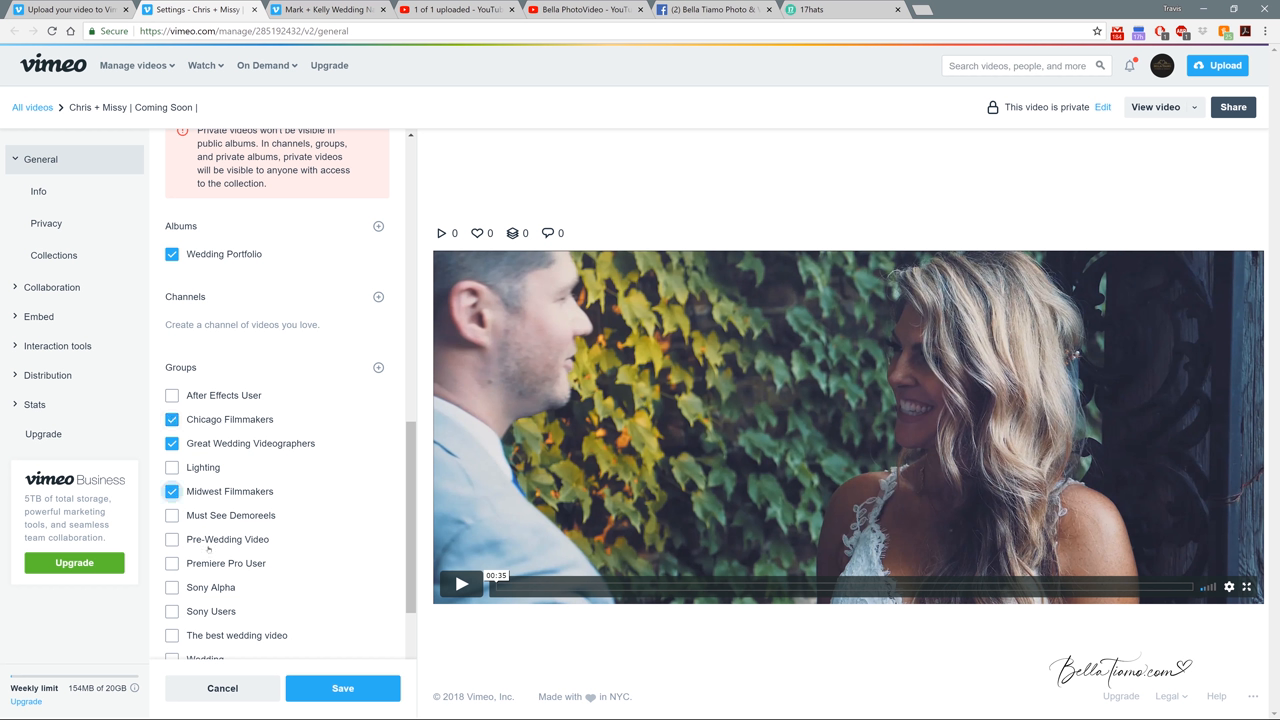
pyautogui.click(172, 588)
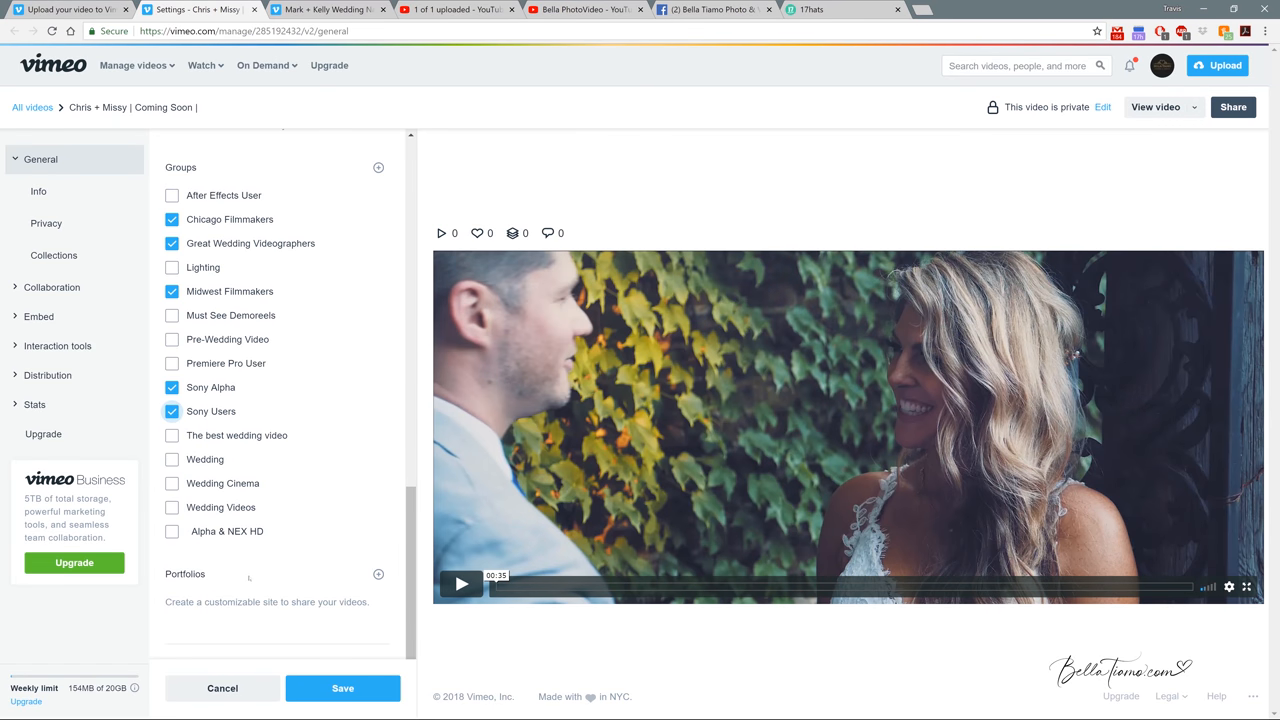
pyautogui.scroll(-3)
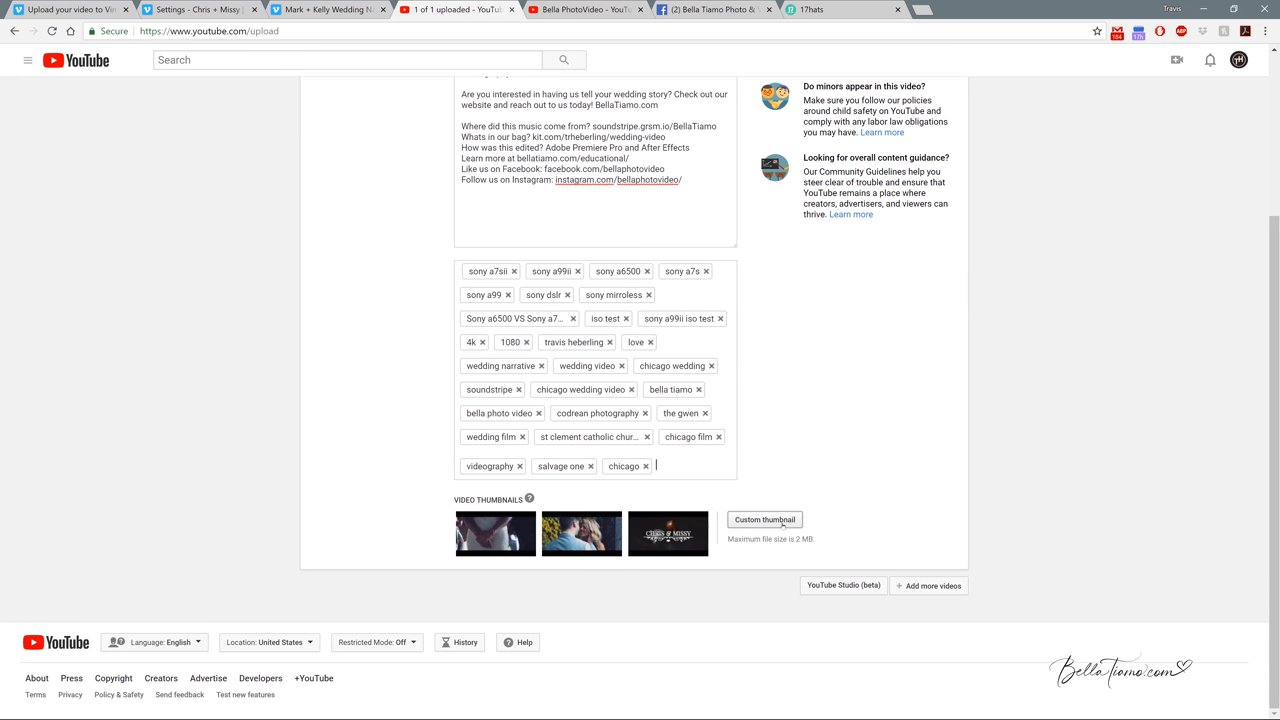
# Step: Finish the chicago tag, confirm the YouTube upload and switch its visibility from Unlisted to Public
pyautogui.click(764, 520)
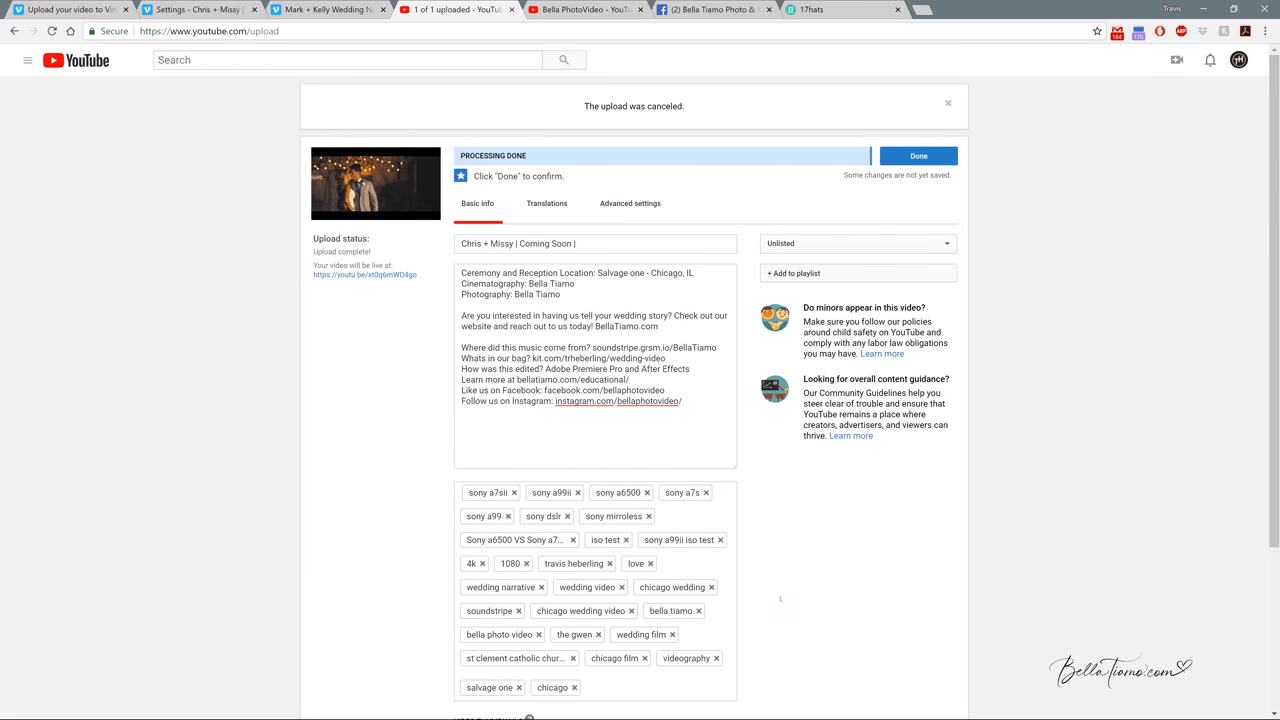
pyautogui.click(916, 156)
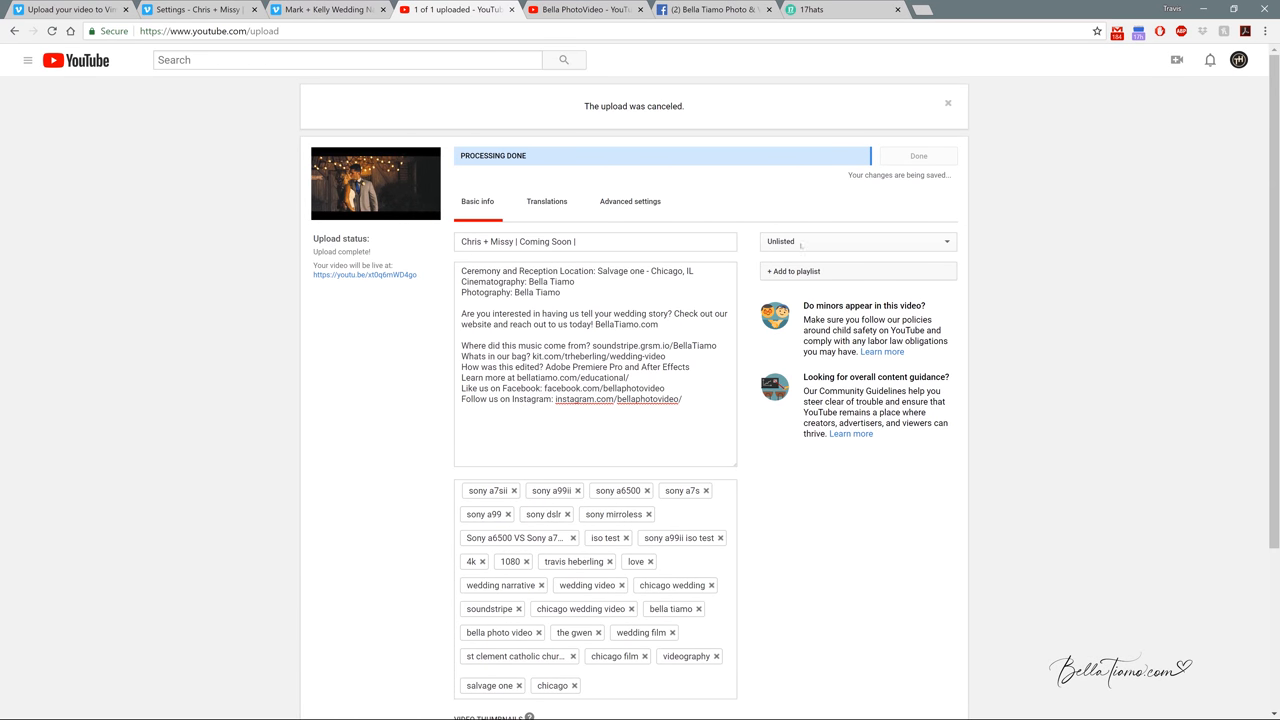
pyautogui.click(916, 156)
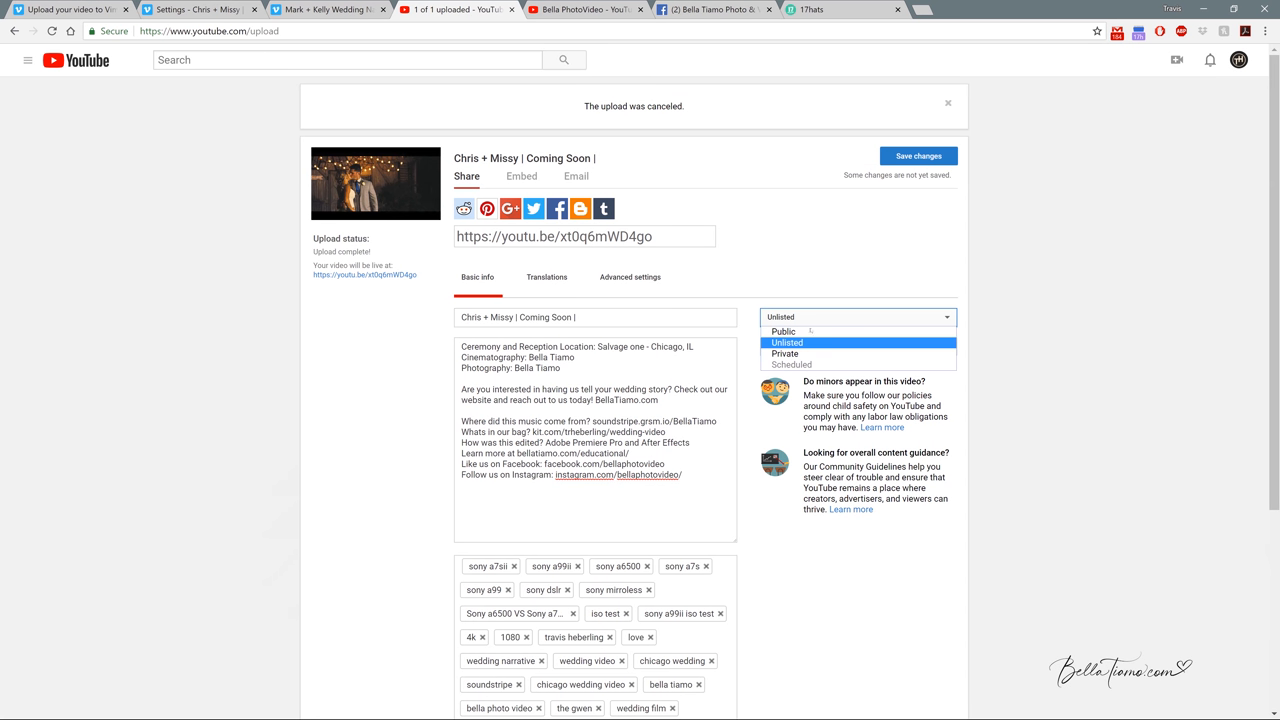
pyautogui.click(784, 332)
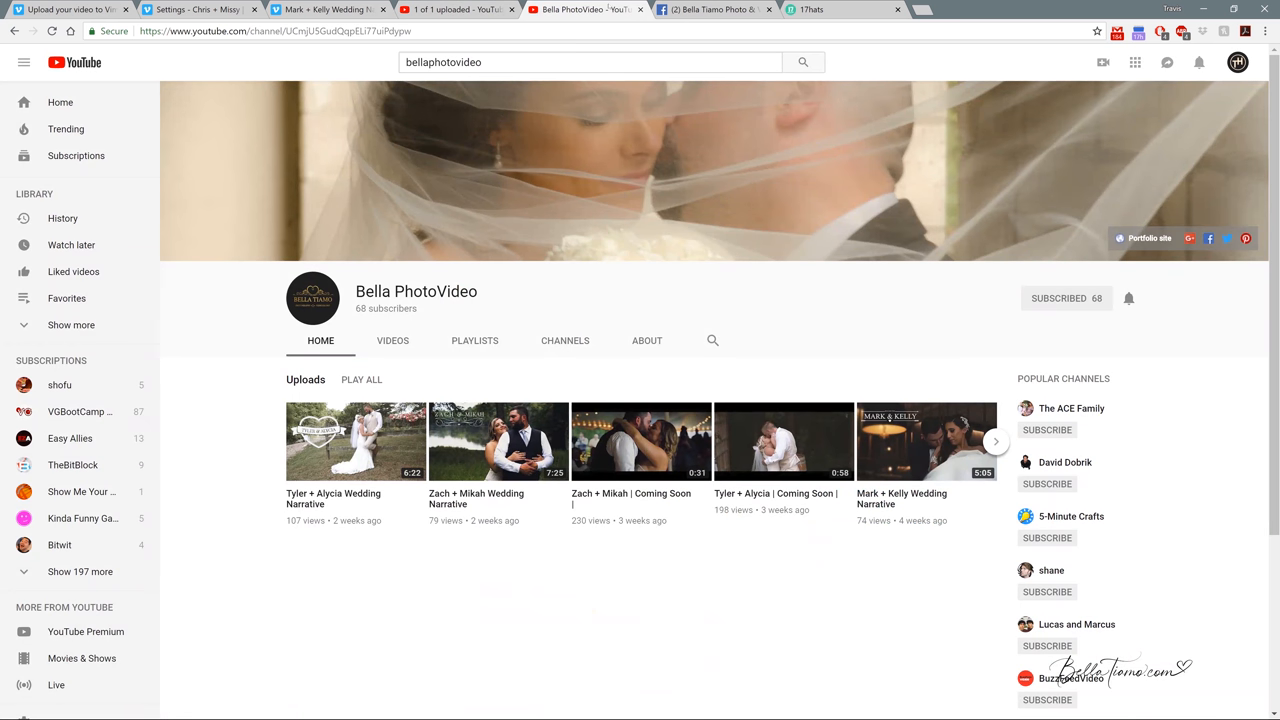
# Step: Copy the title from Vimeo and give the Facebook post the title 'Chris + Missy | Coming Soon'
pyautogui.click(712, 8)
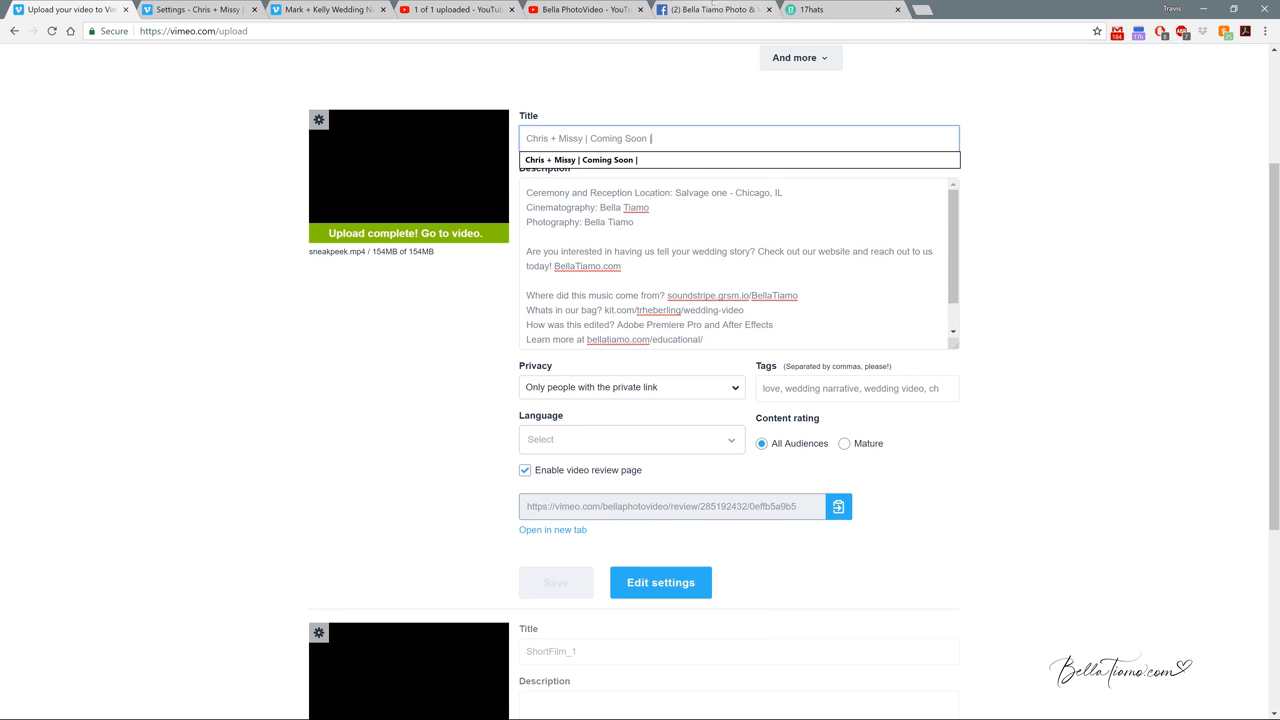
pyautogui.click(712, 8)
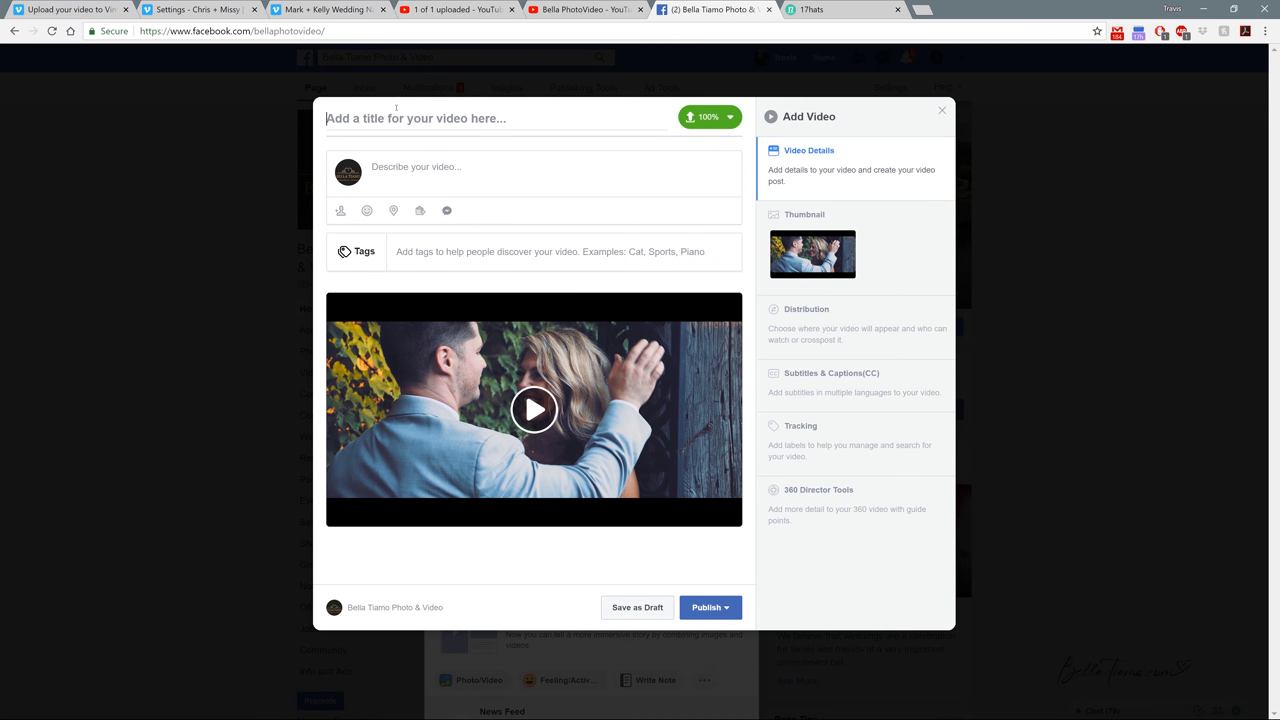
pyautogui.click(64, 8)
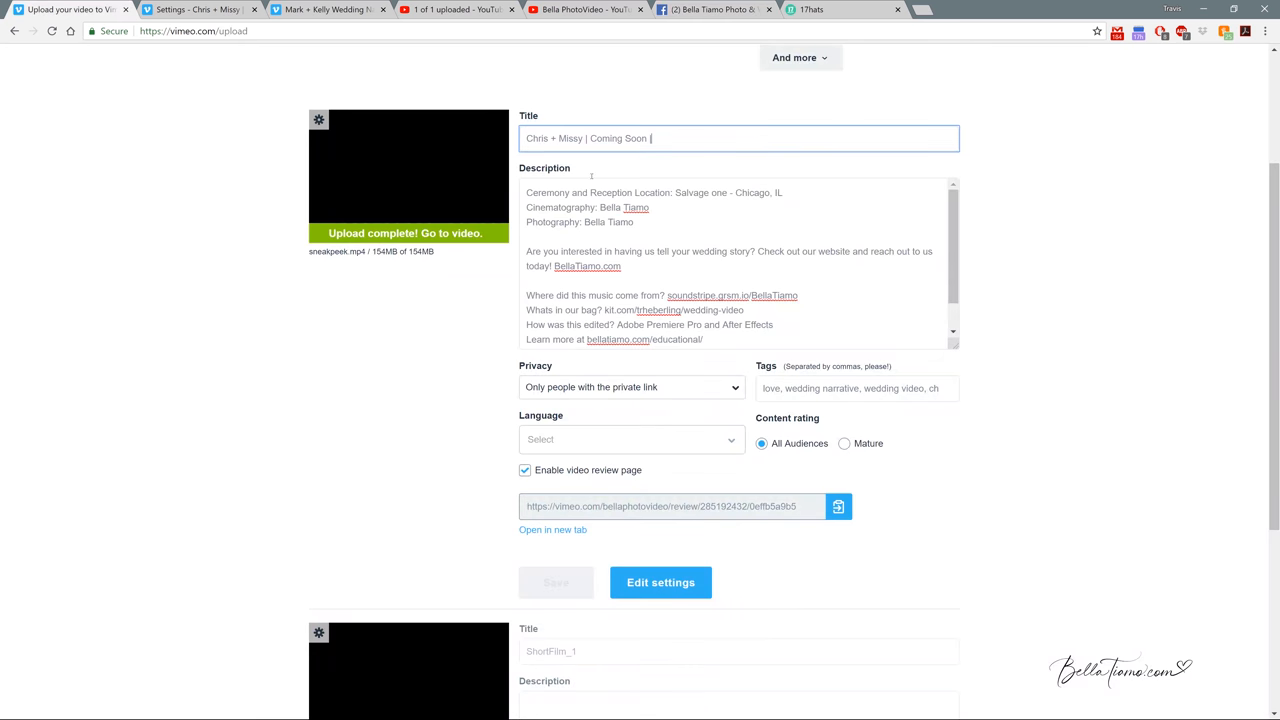
pyautogui.click(708, 8)
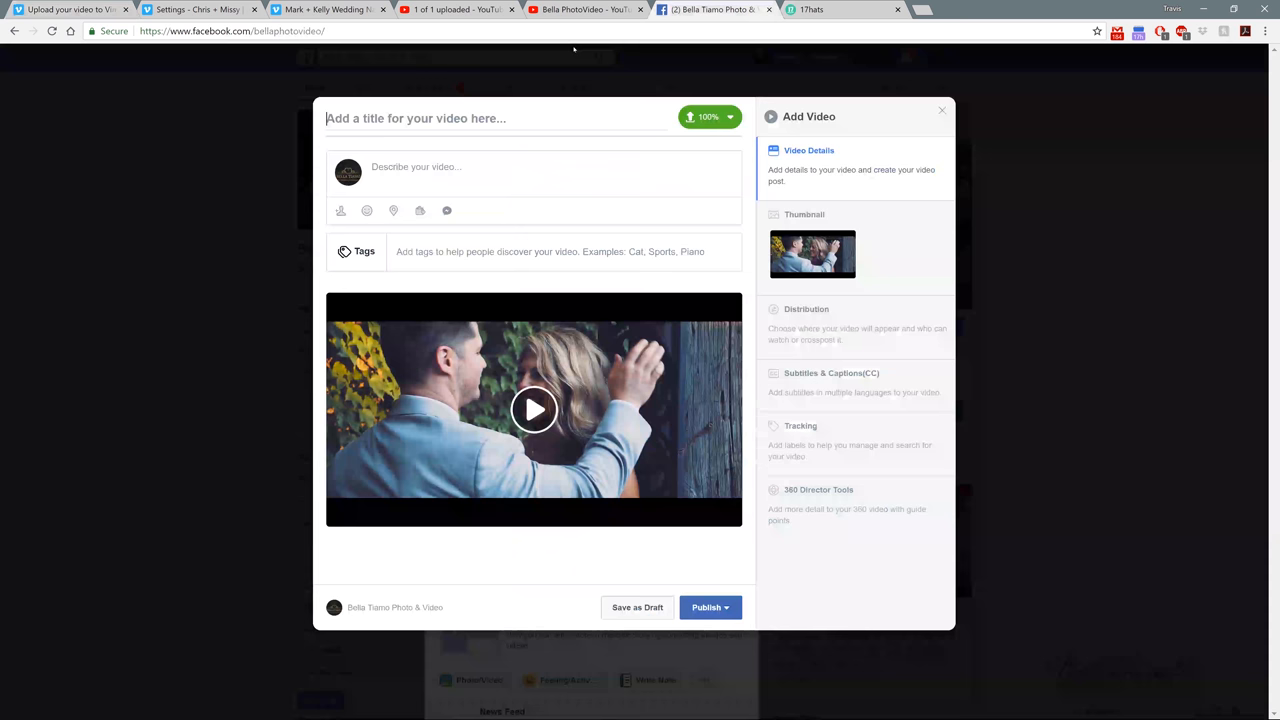
pyautogui.write('Chris + Missy | Coming Soon')
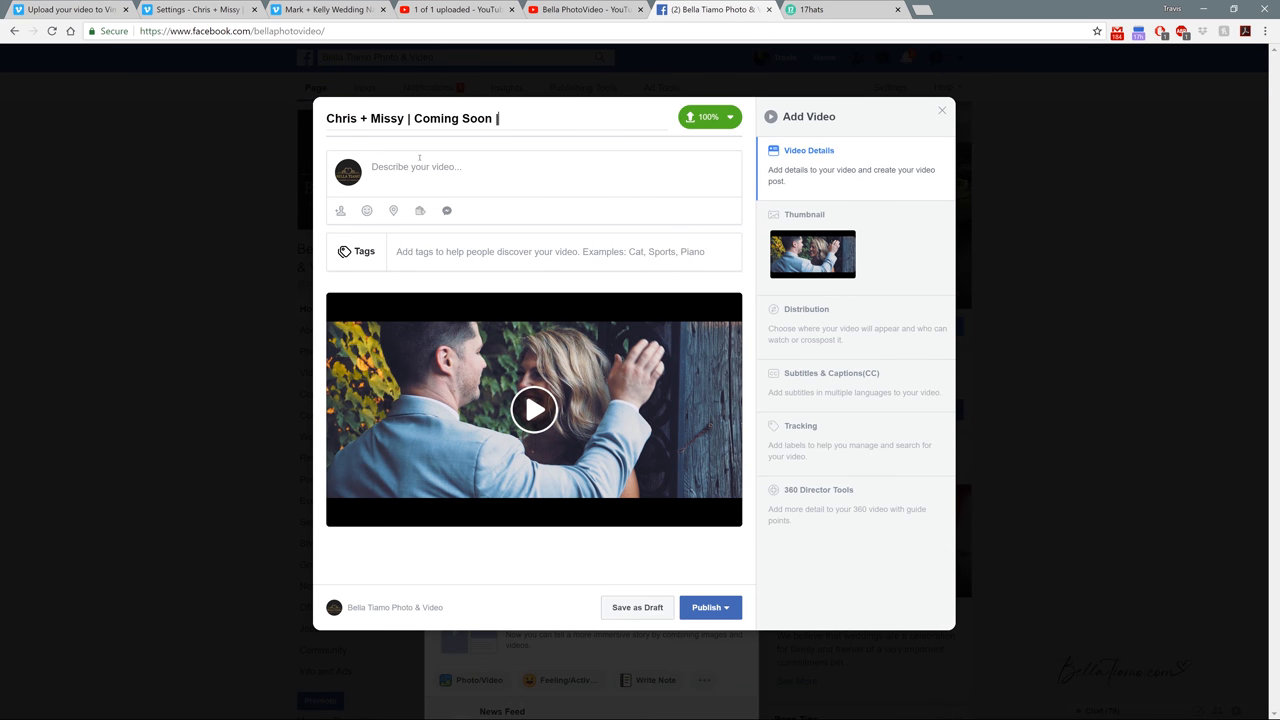
# Step: Paste the Vimeo wedding credits description into the Facebook post and go to the news feed
pyautogui.click(64, 8)
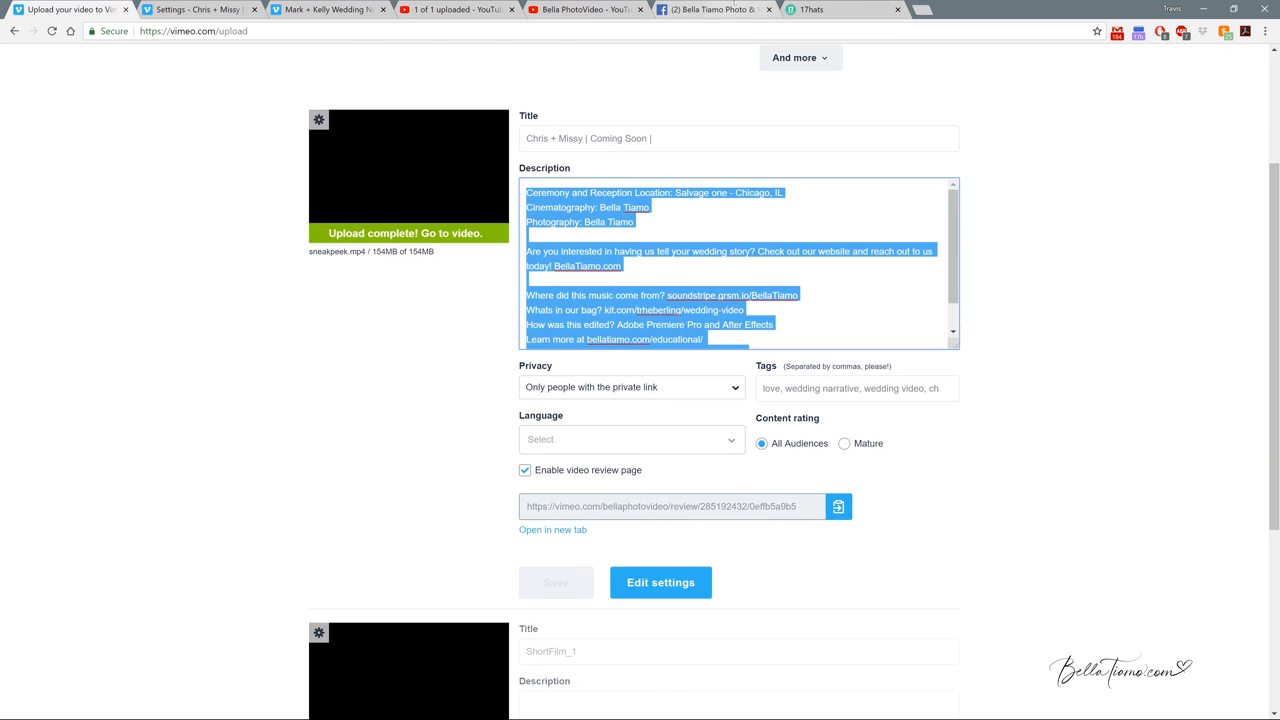
pyautogui.click(712, 8)
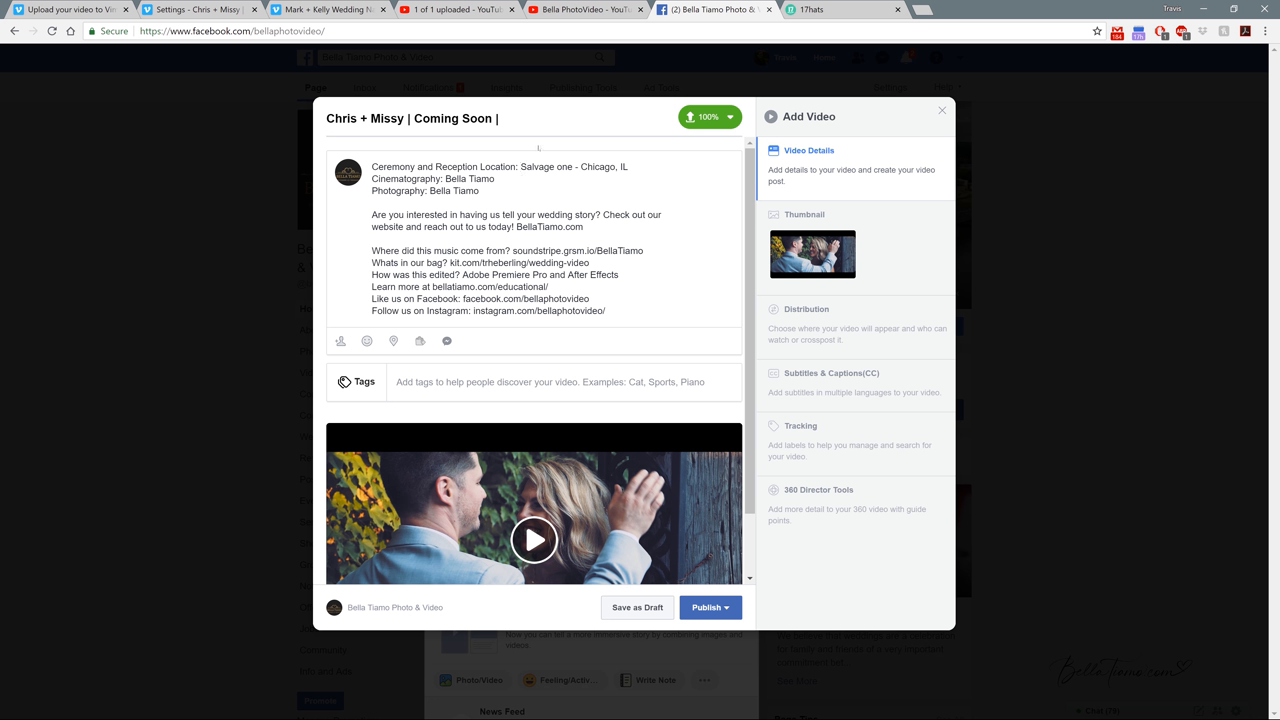
pyautogui.click(966, 8)
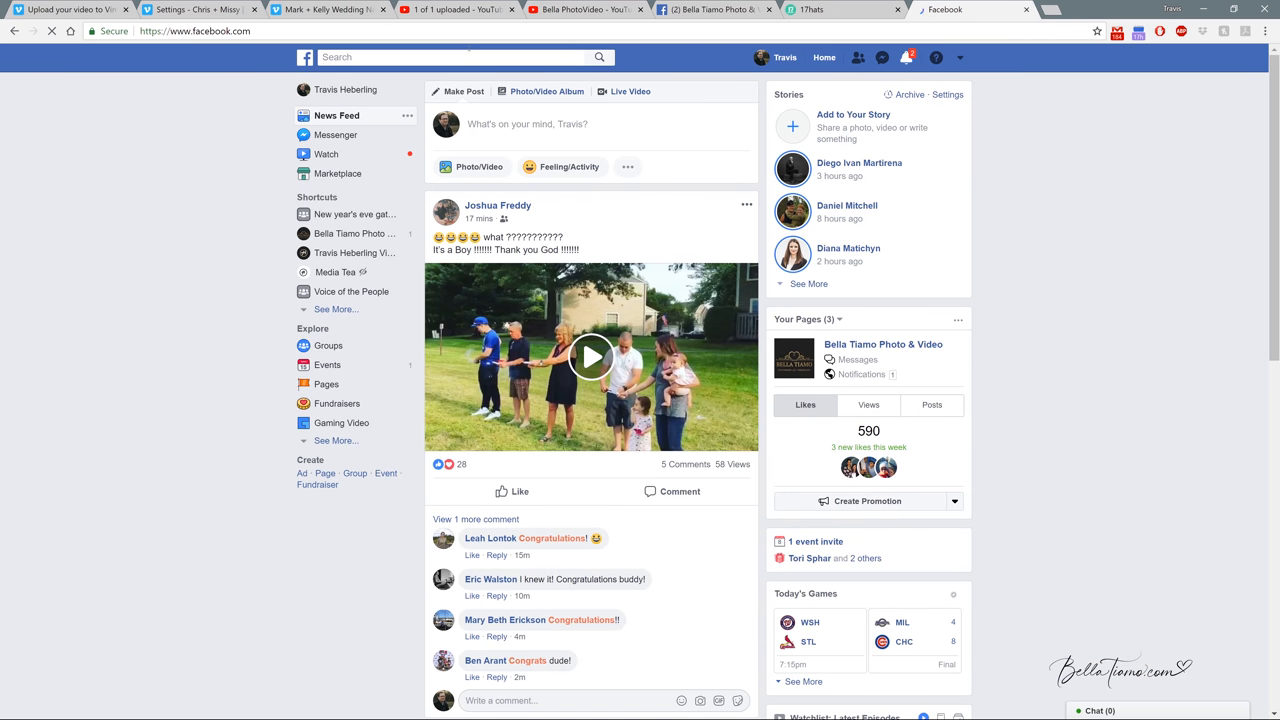
# Step: Search Facebook for Salvage One, open its page and like it
pyautogui.write('sa')
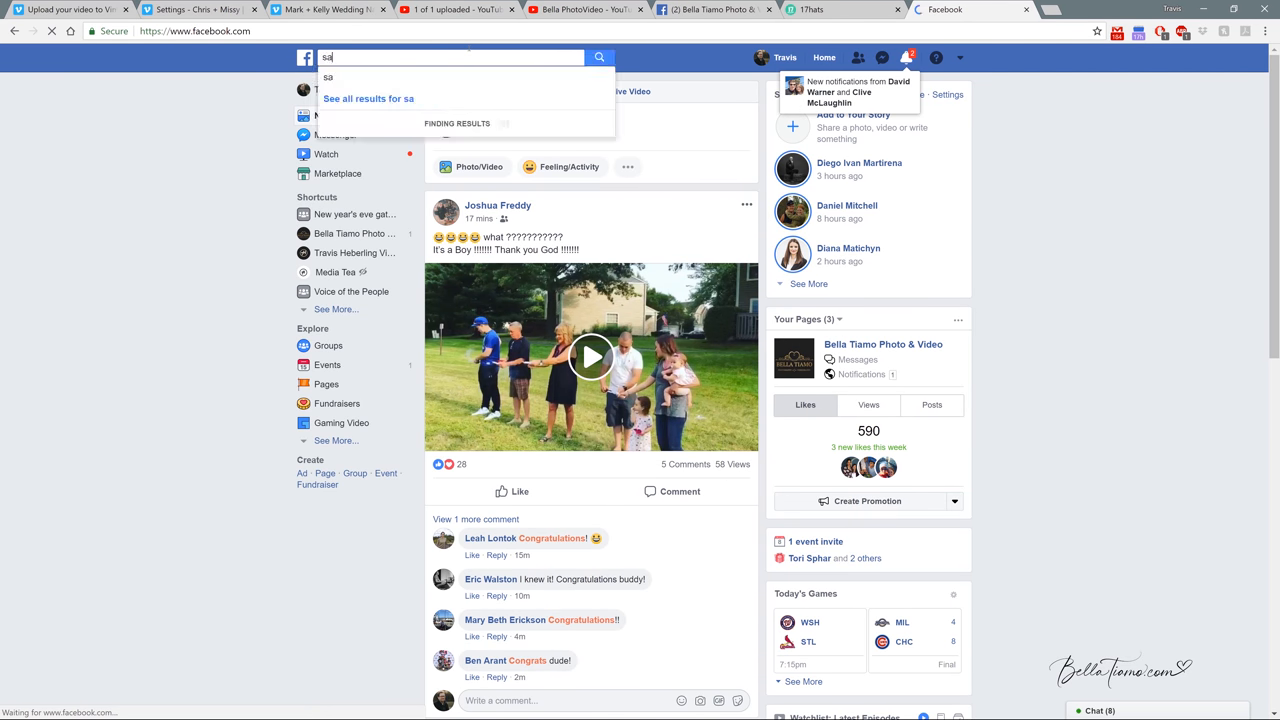
pyautogui.write('salvage one')
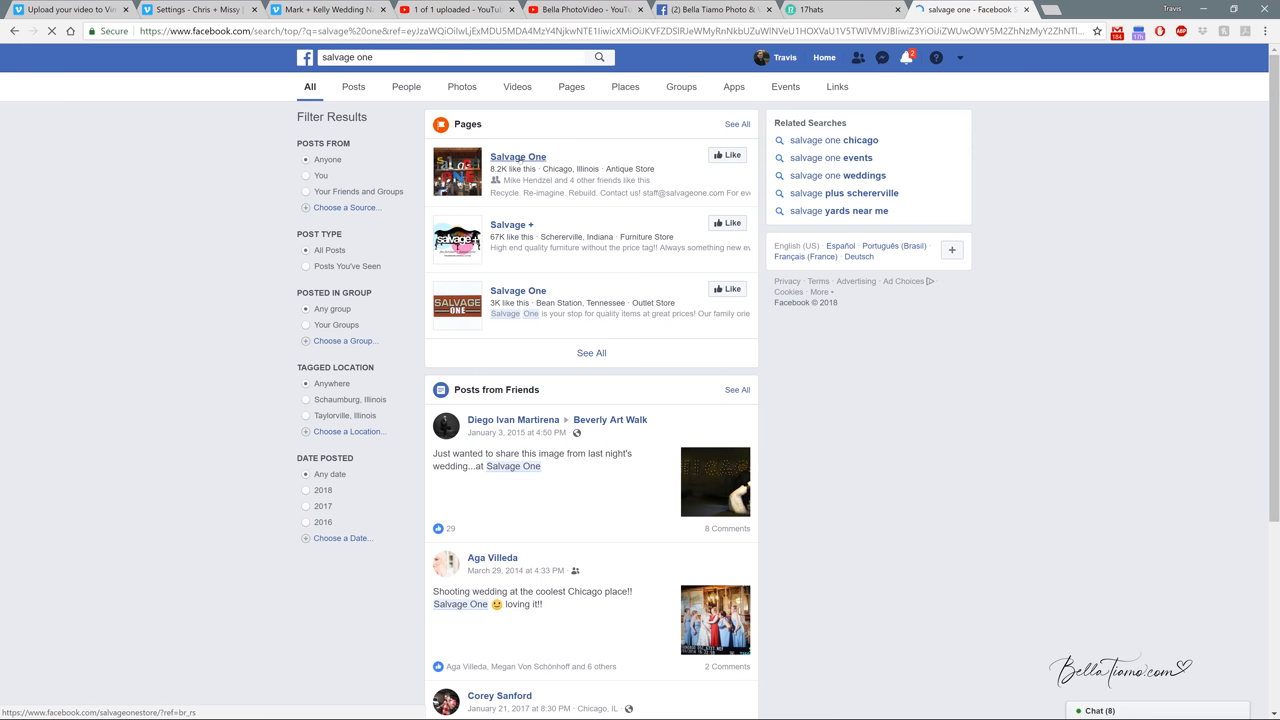
pyautogui.click(518, 156)
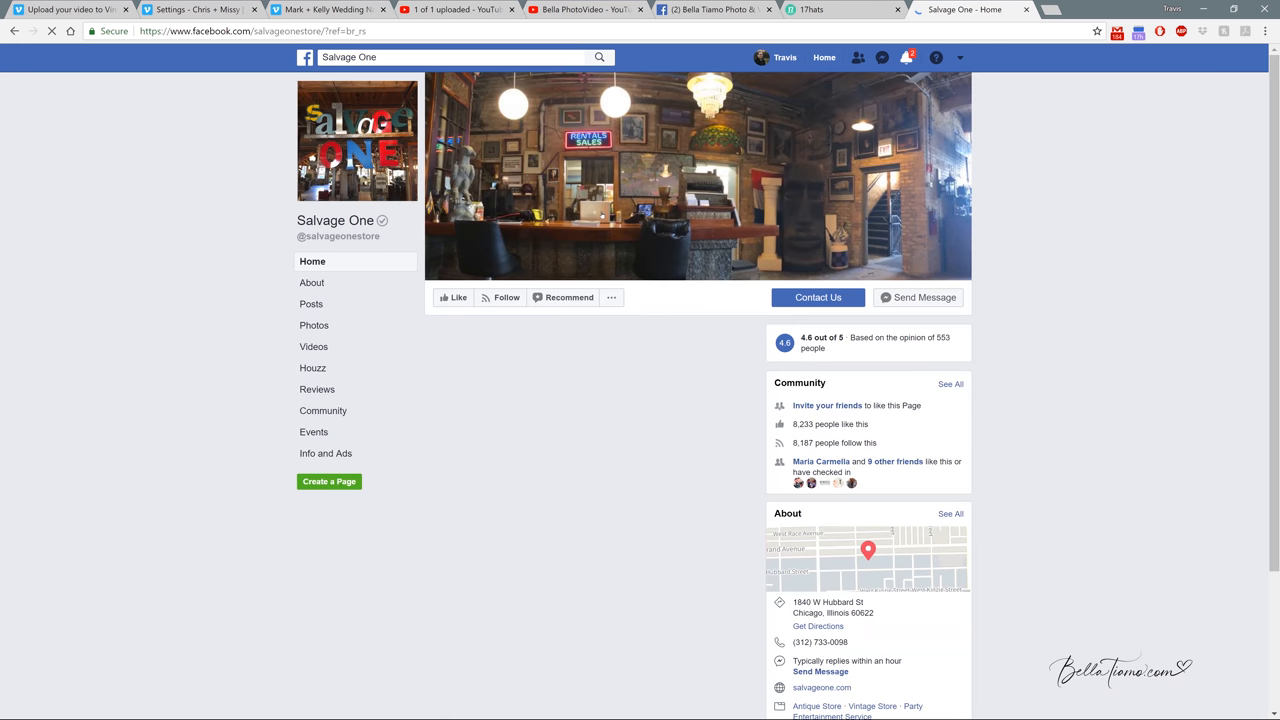
pyautogui.click(452, 296)
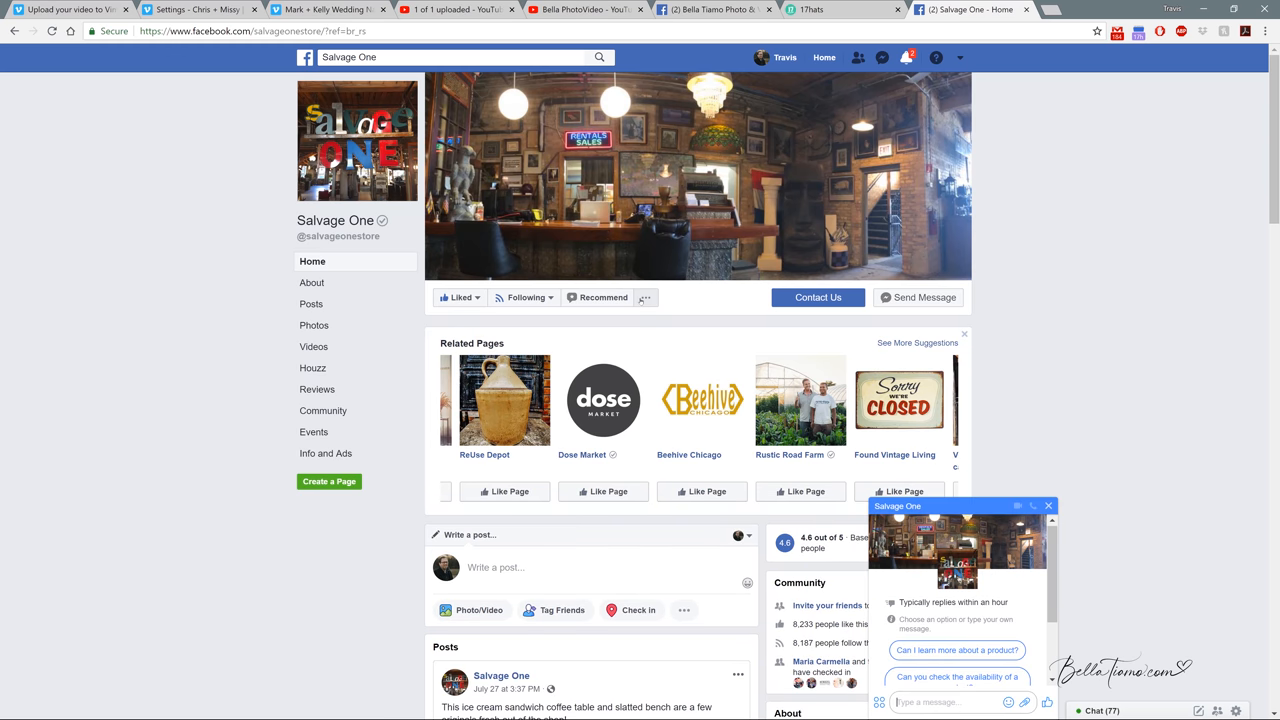
# Step: Like Salvage One as the Bella Tiamo Photo & Video page and dismiss the favourites confirmation
pyautogui.click(646, 296)
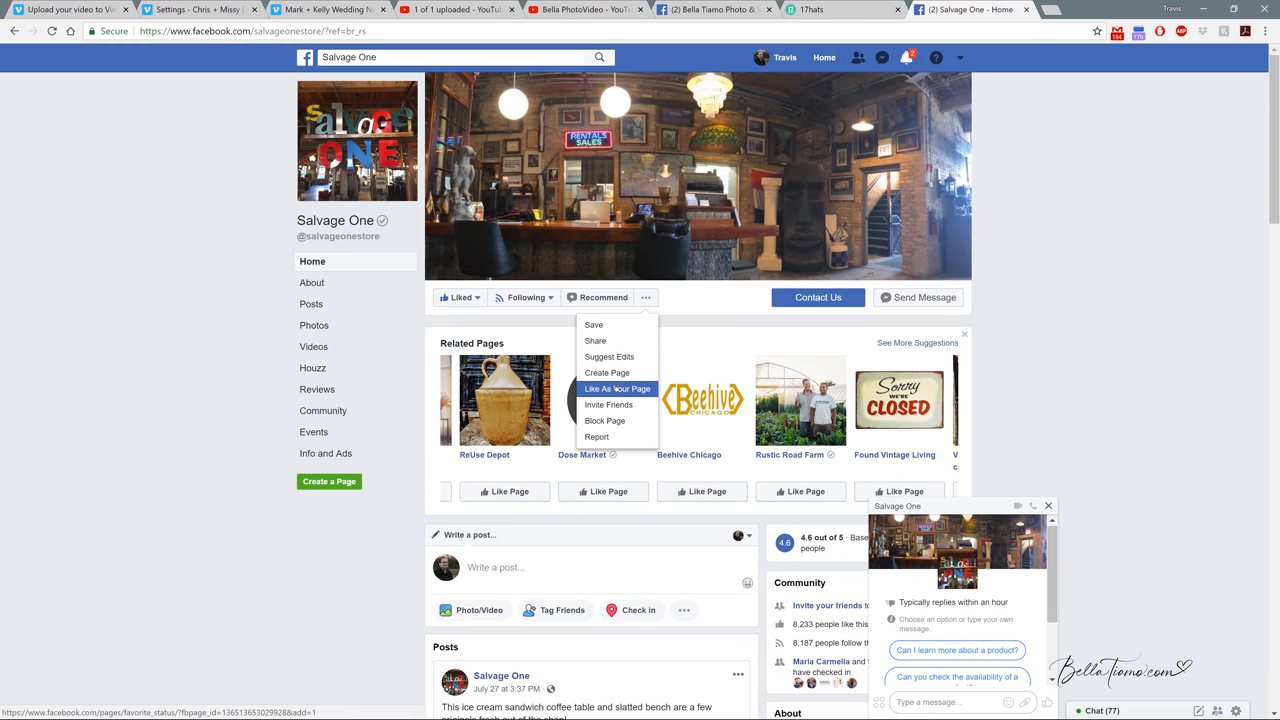
pyautogui.click(616, 388)
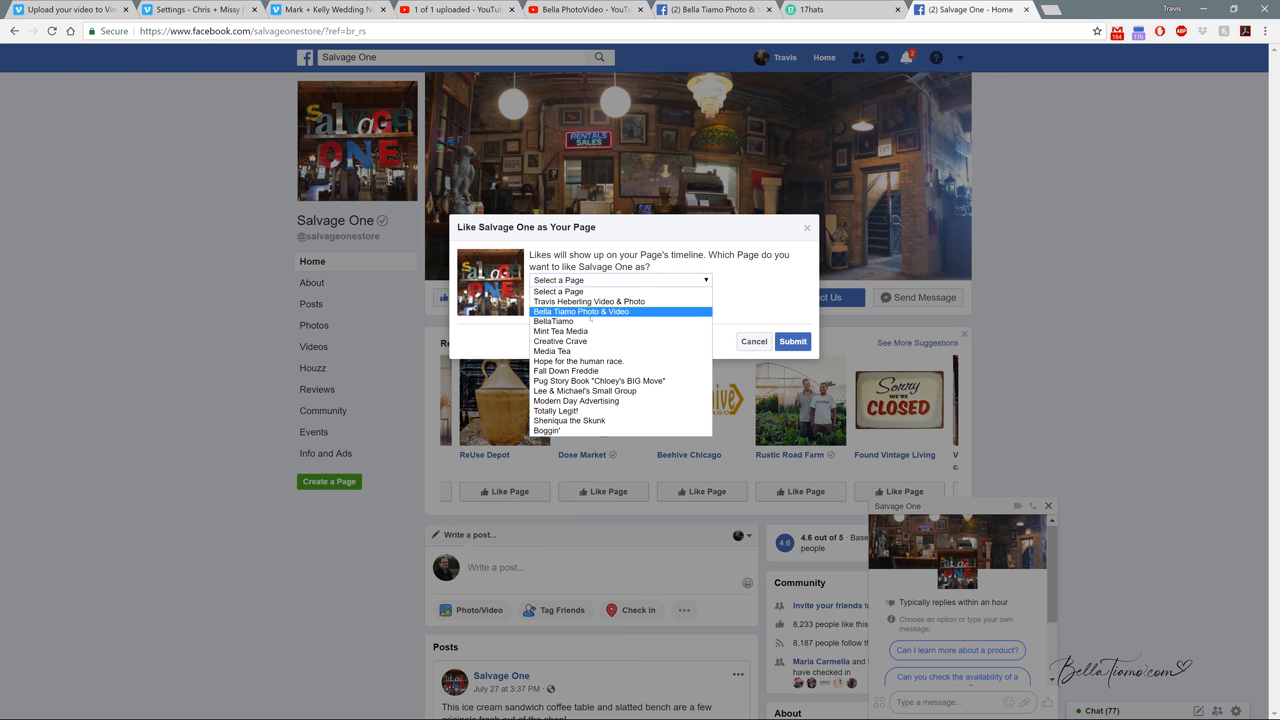
pyautogui.click(792, 340)
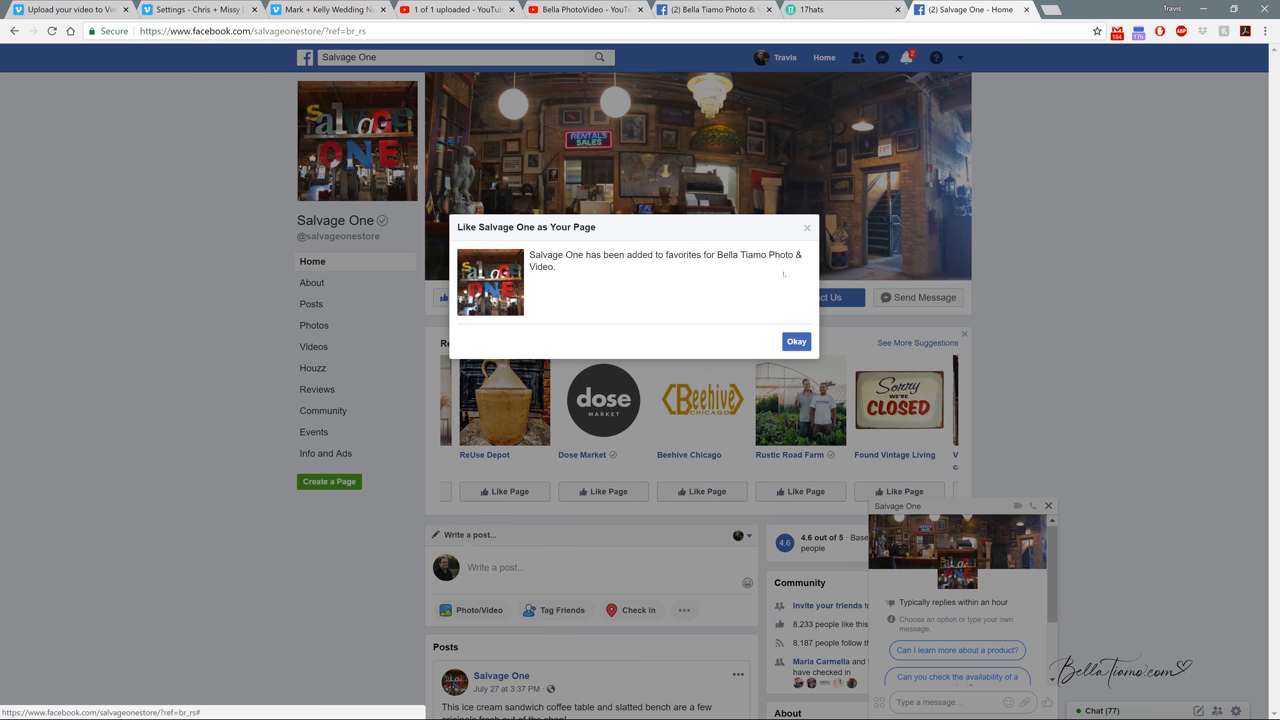
pyautogui.click(796, 340)
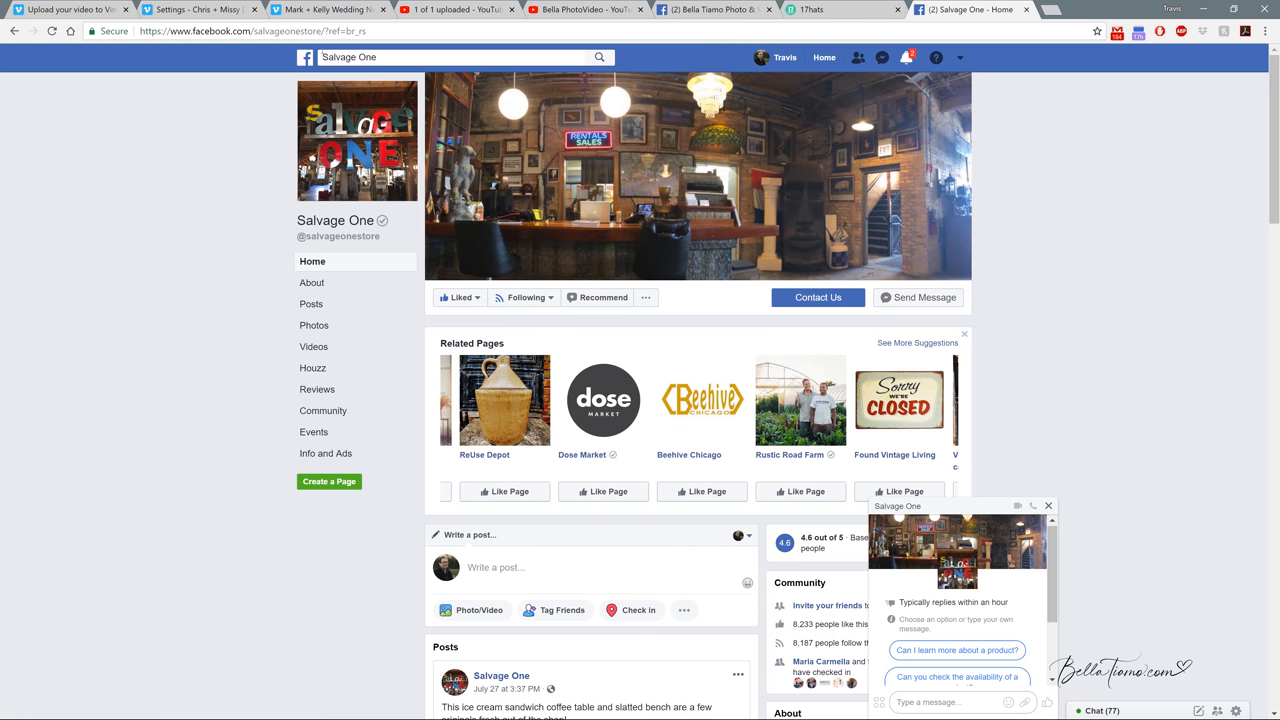
# Step: Start a Facebook search for 'chris', abandon it and return to the YouTube upload
pyautogui.click(450, 56)
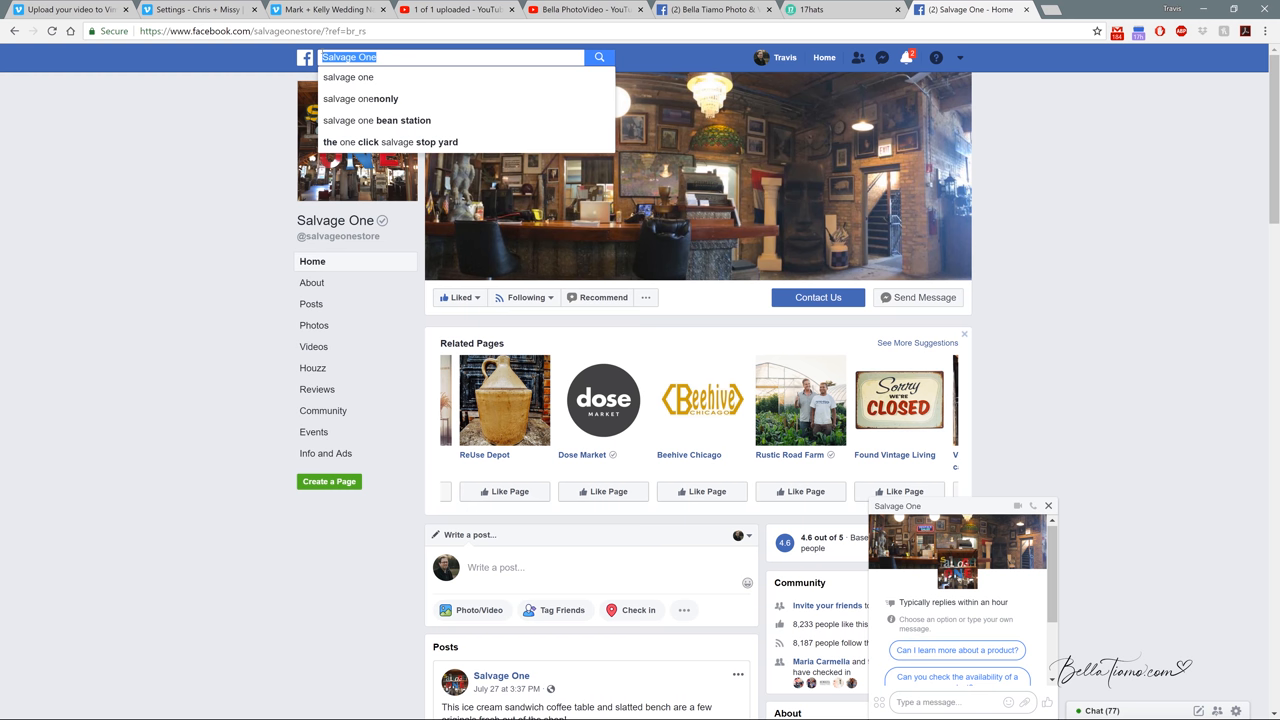
pyautogui.write('chris')
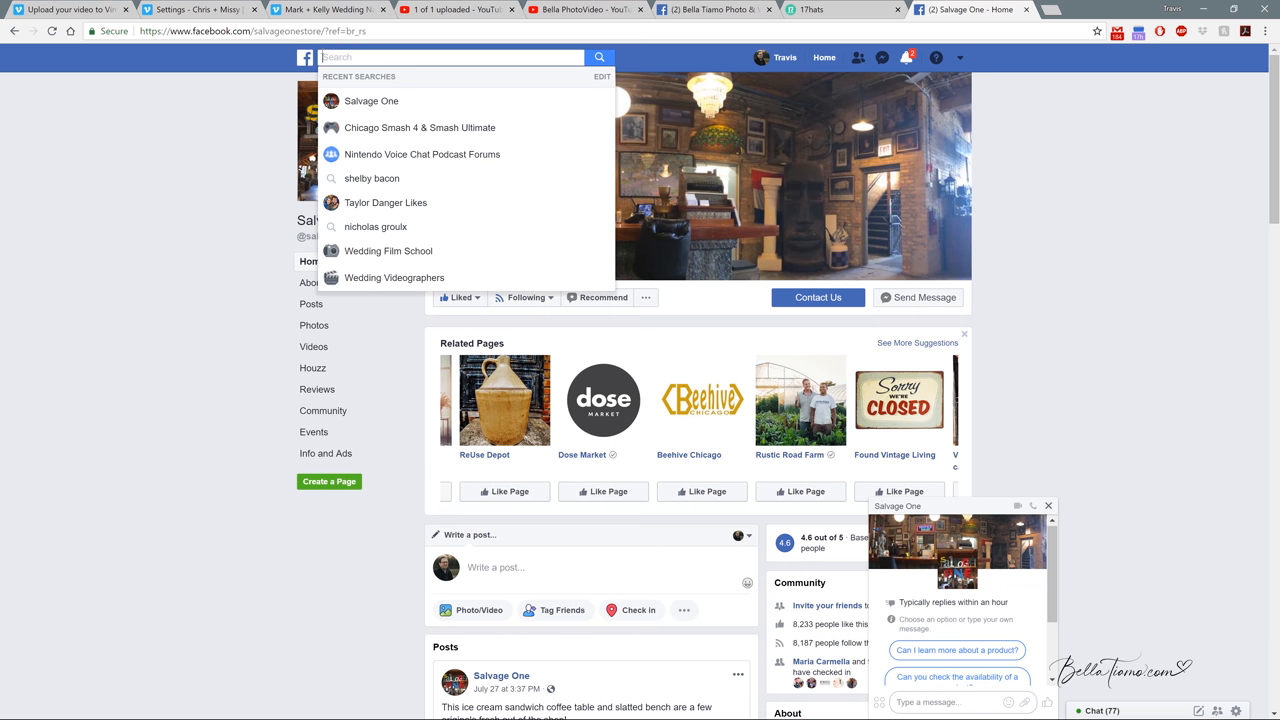
pyautogui.click(372, 100)
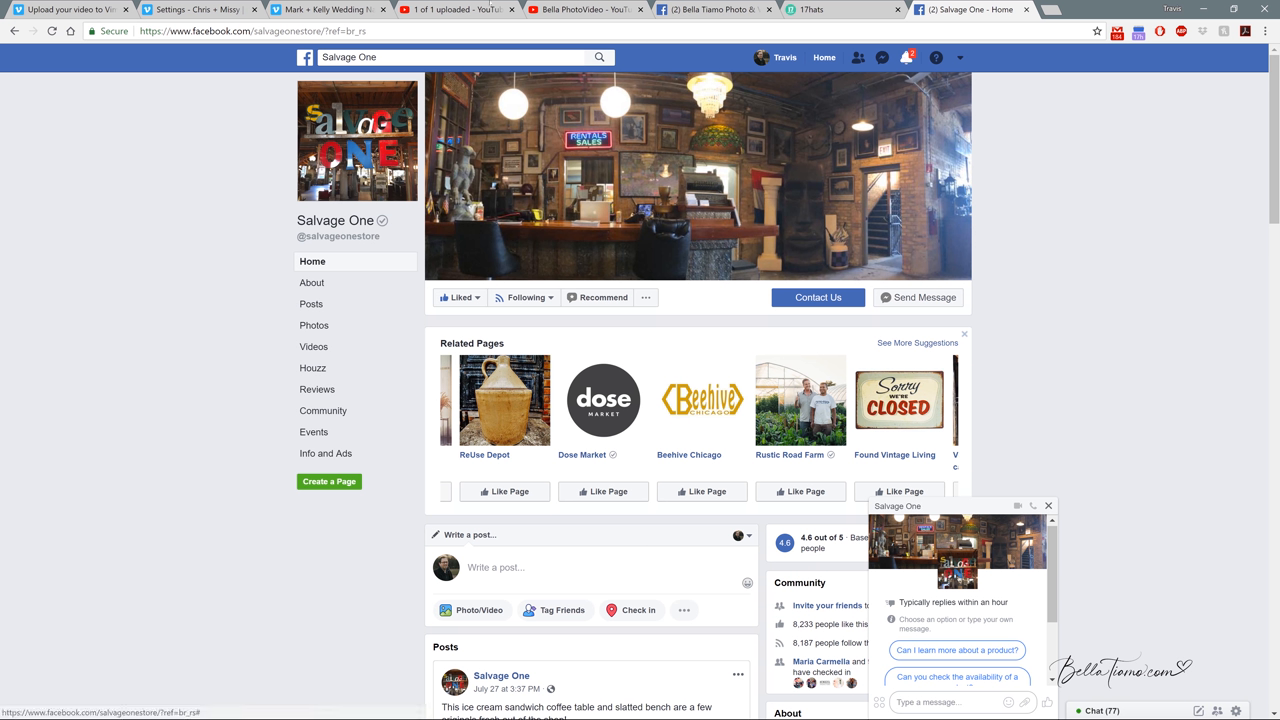
pyautogui.click(456, 8)
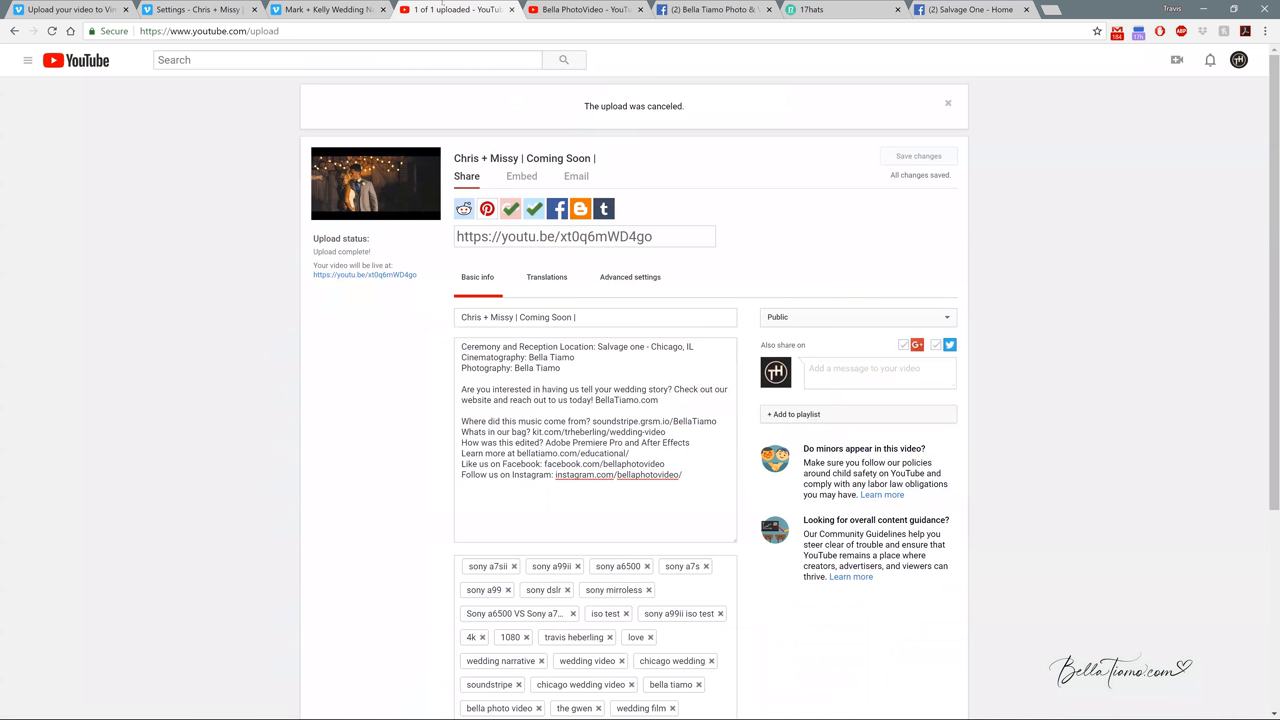
pyautogui.click(710, 8)
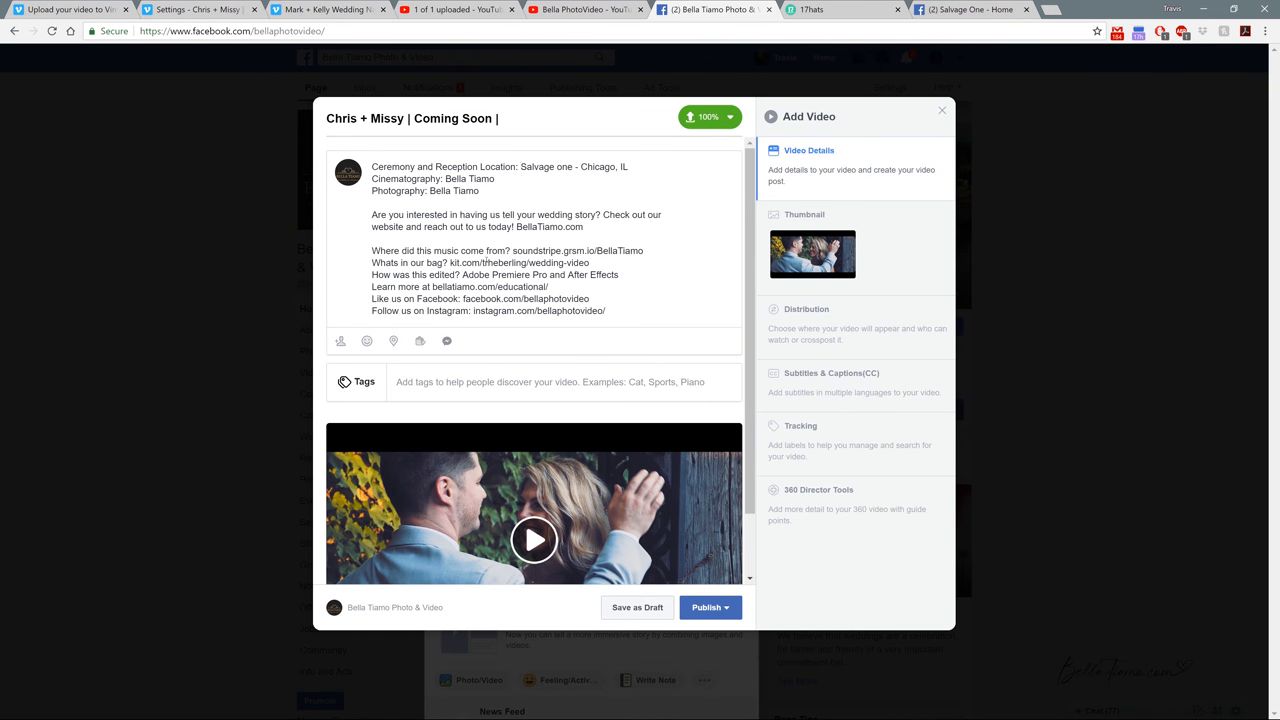
pyautogui.moveTo(340, 340)
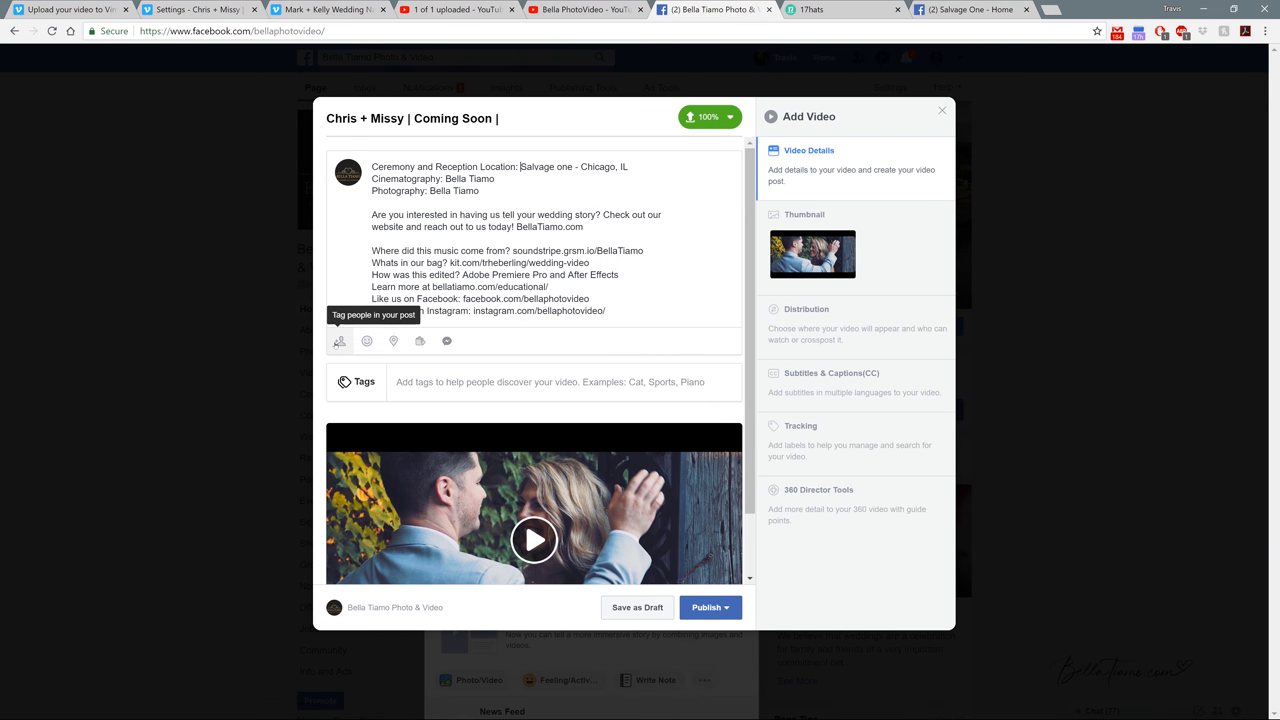
pyautogui.click(340, 340)
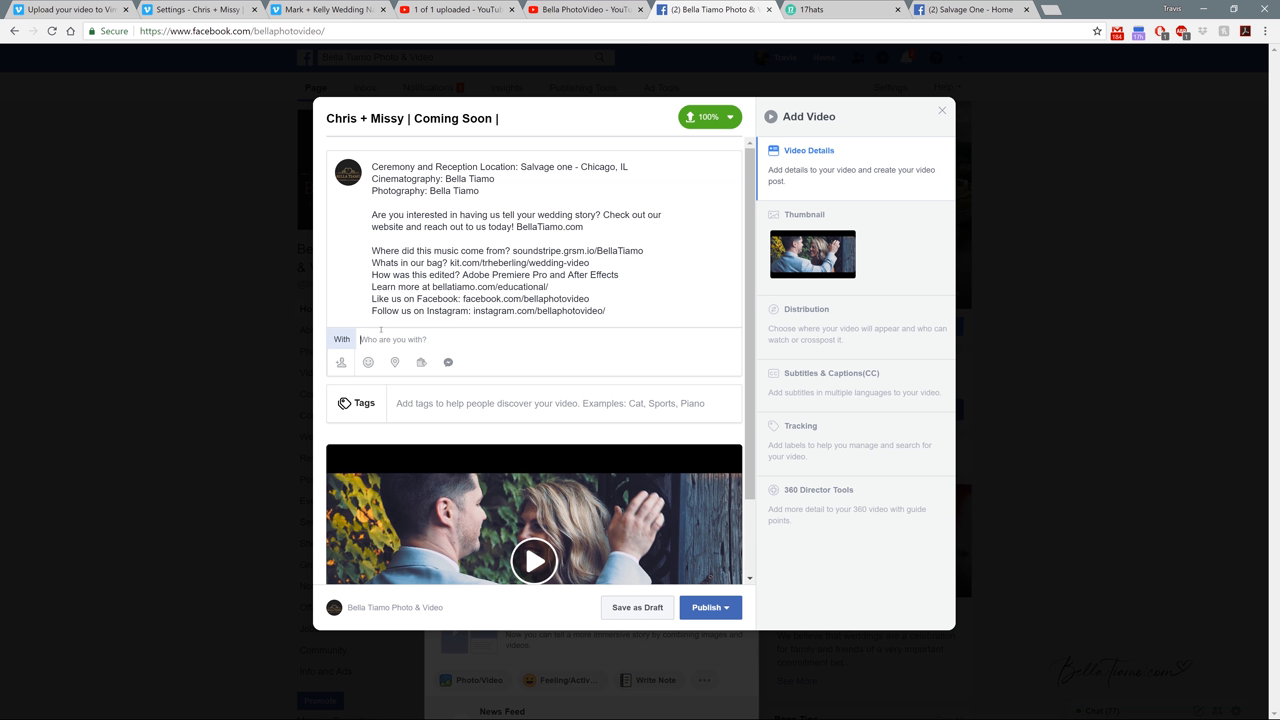
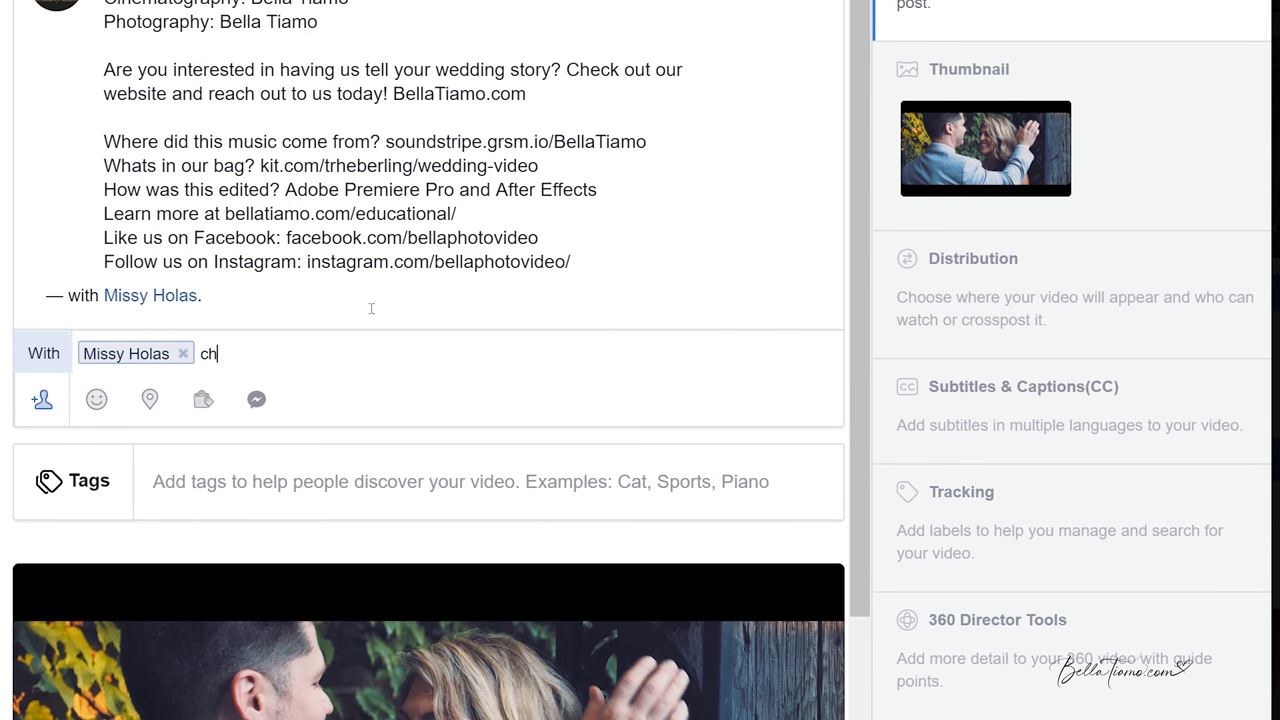
pyautogui.write('ris')
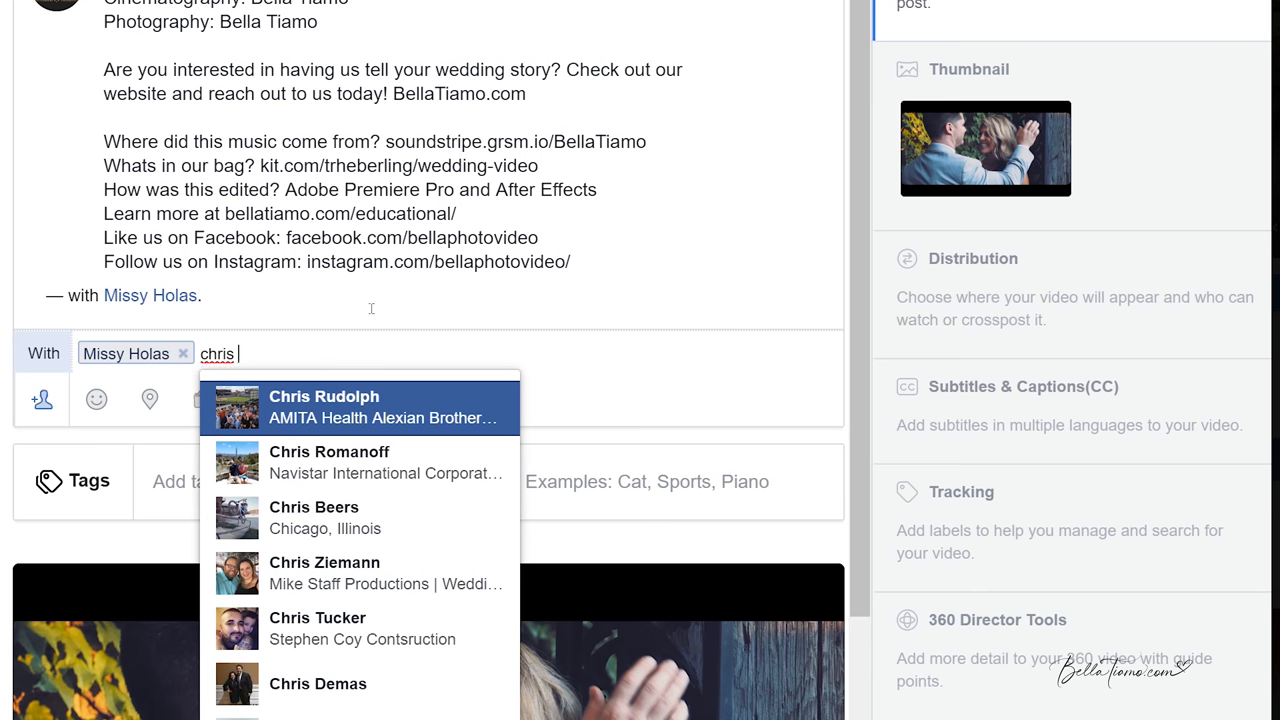
pyautogui.click(360, 408)
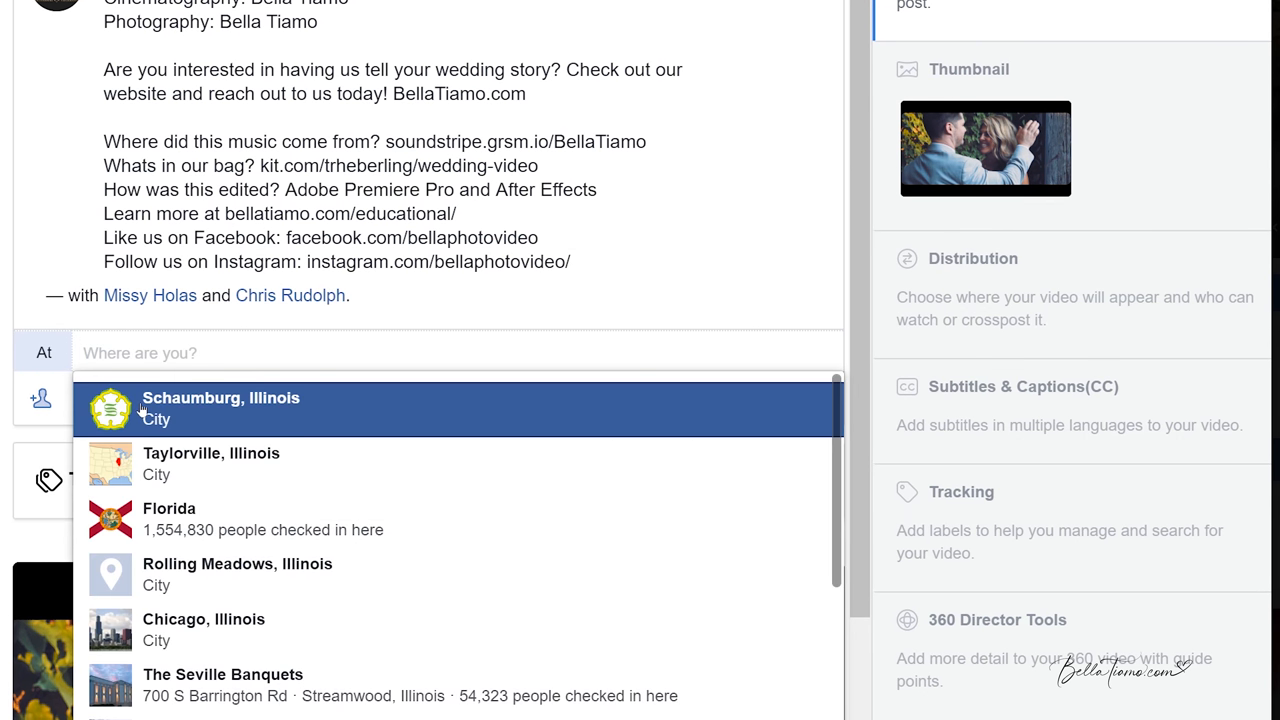
# Step: Check the post in at Salvage One in Chicago
pyautogui.write('salvage')
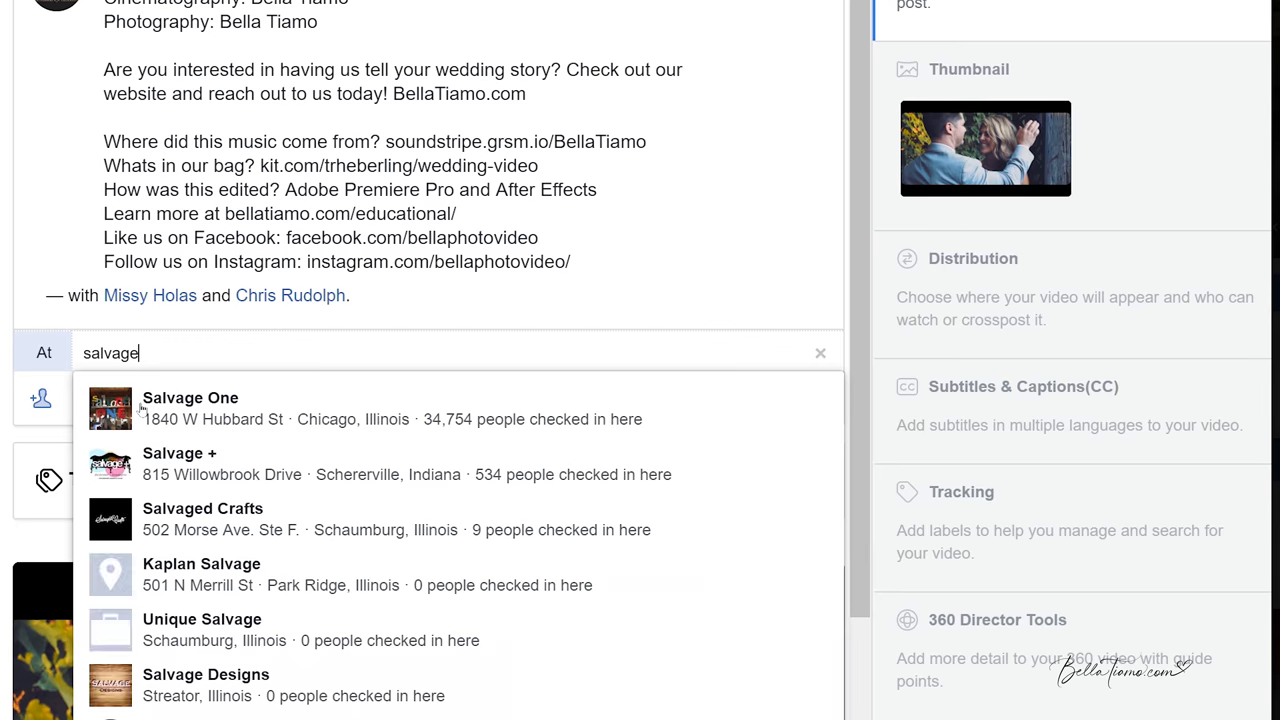
pyautogui.click(190, 396)
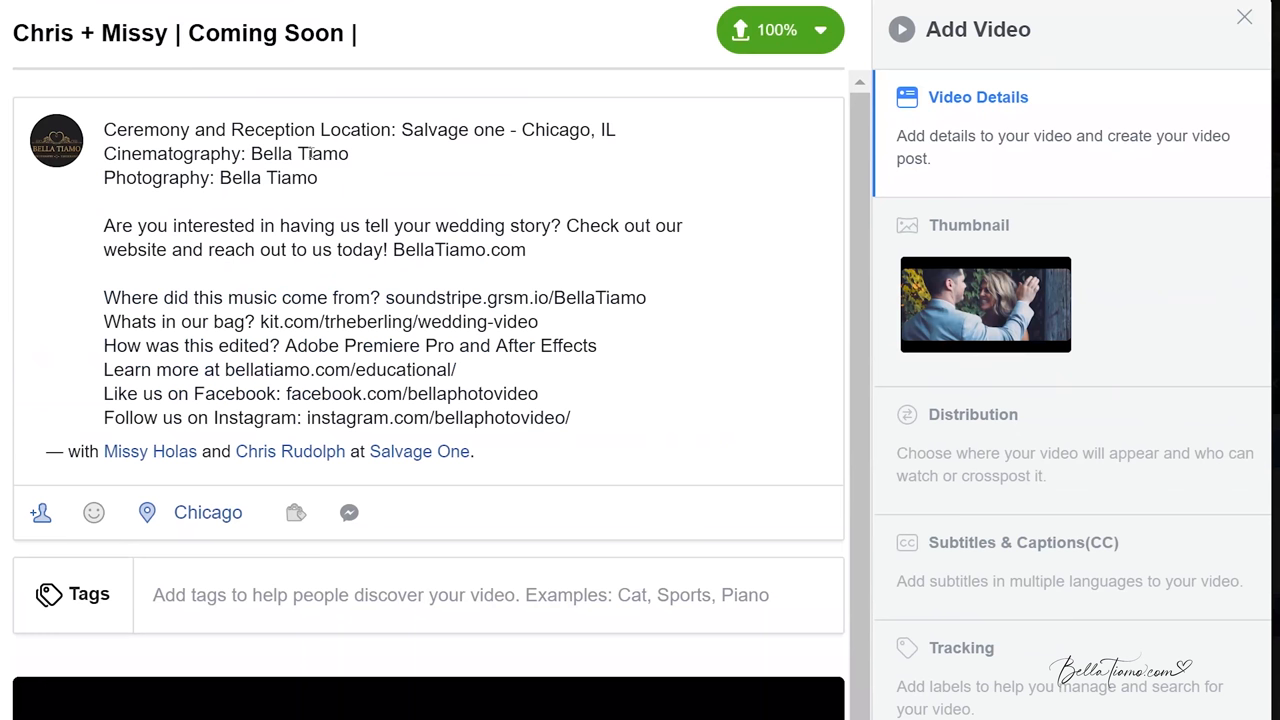
# Step: Link the description's Salvage One and Bella Tiamo Photo & Video mentions to their pages
pyautogui.write('@')
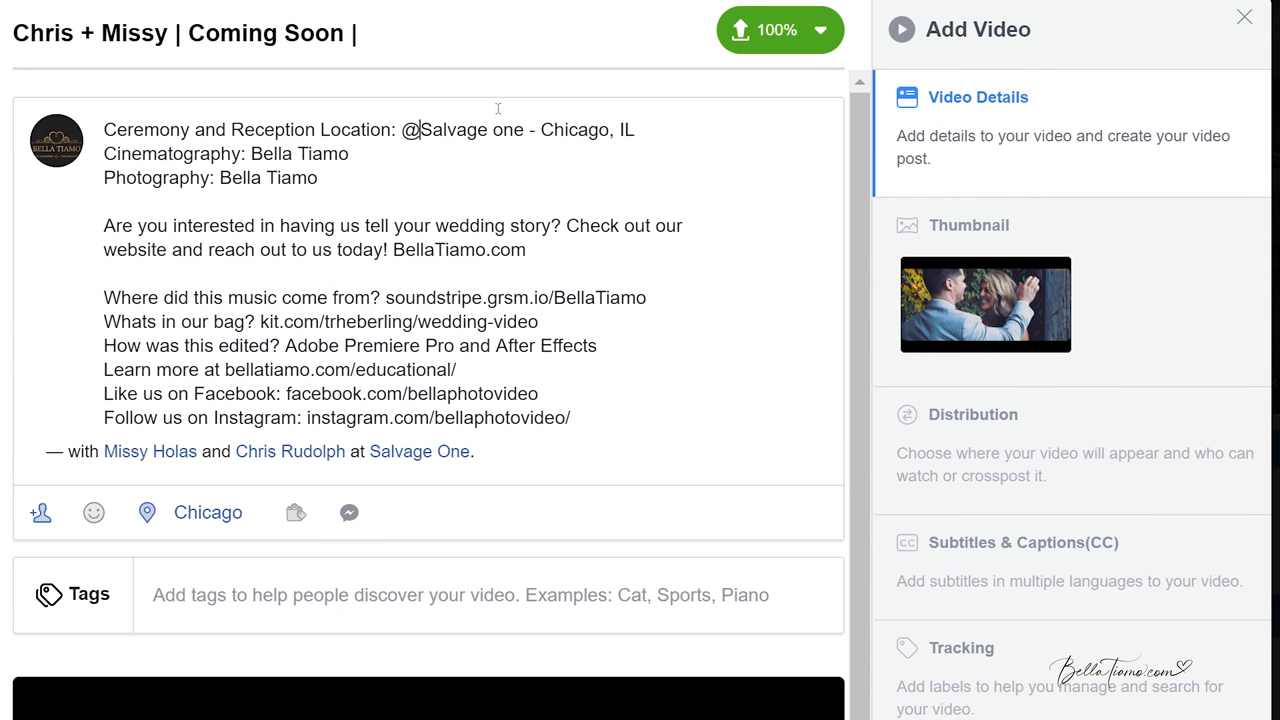
pyautogui.write('Salvage one')
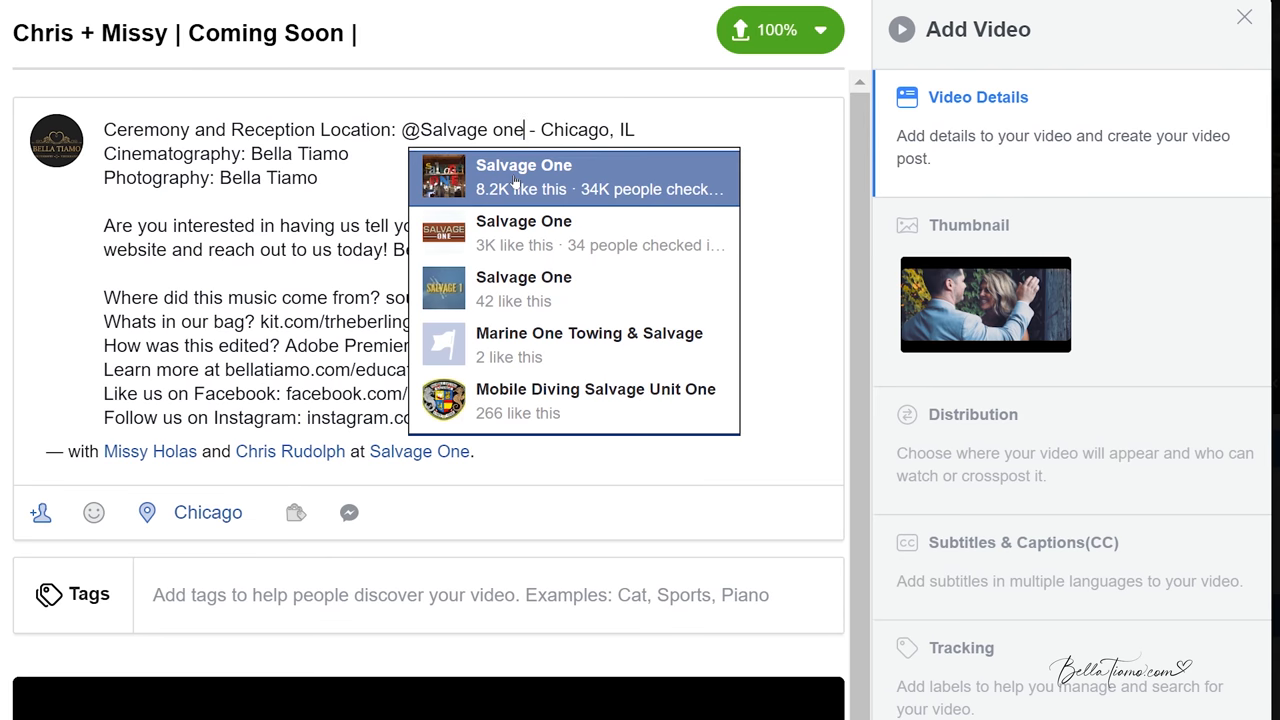
pyautogui.click(524, 176)
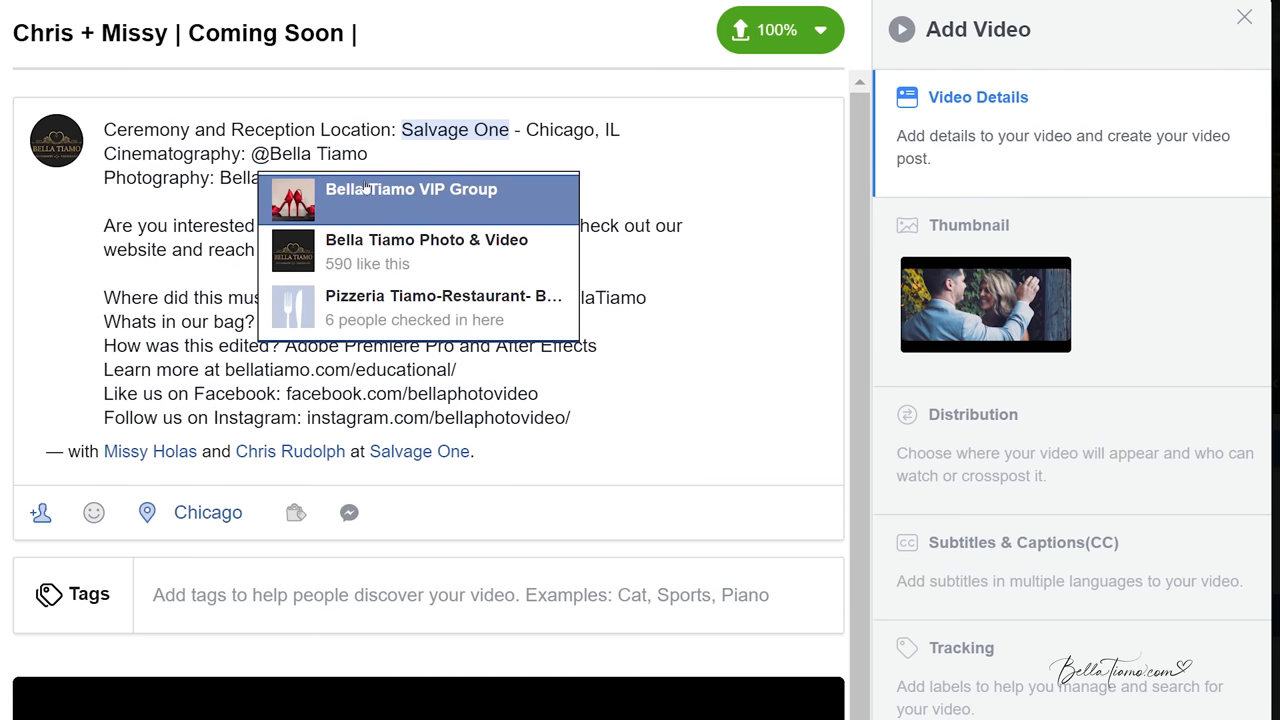
pyautogui.click(426, 240)
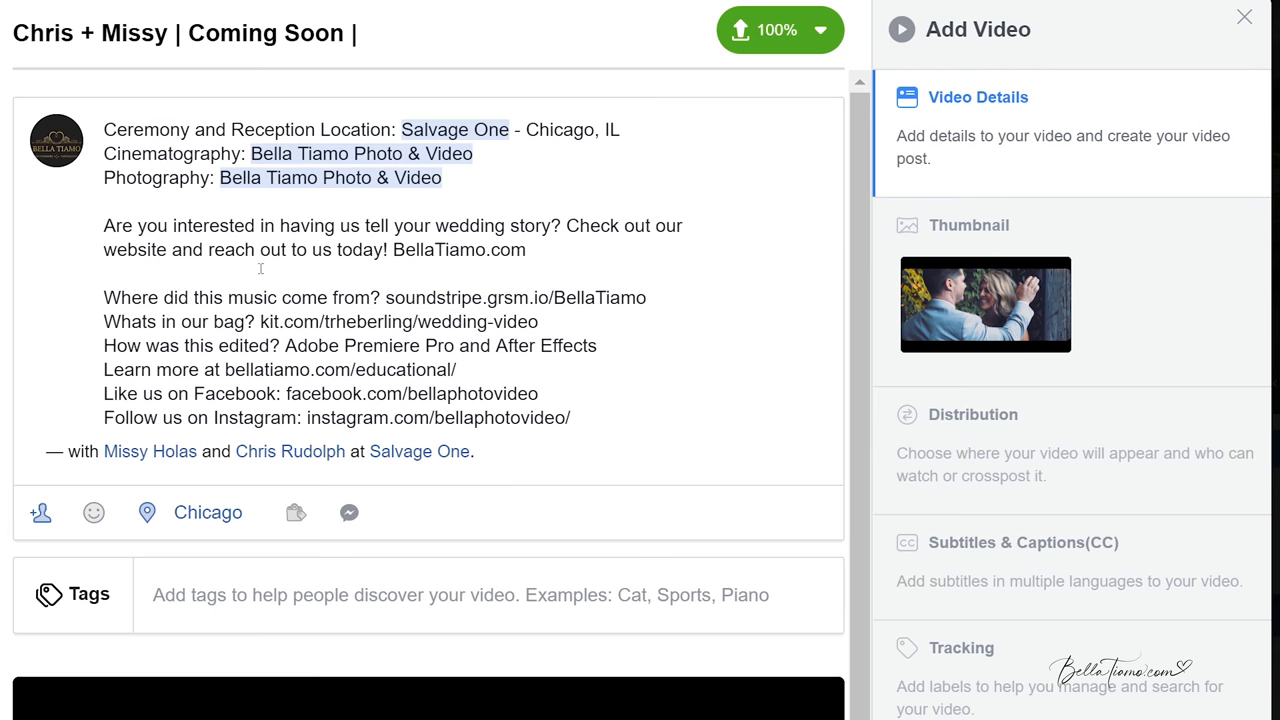
pyautogui.scroll(-3)
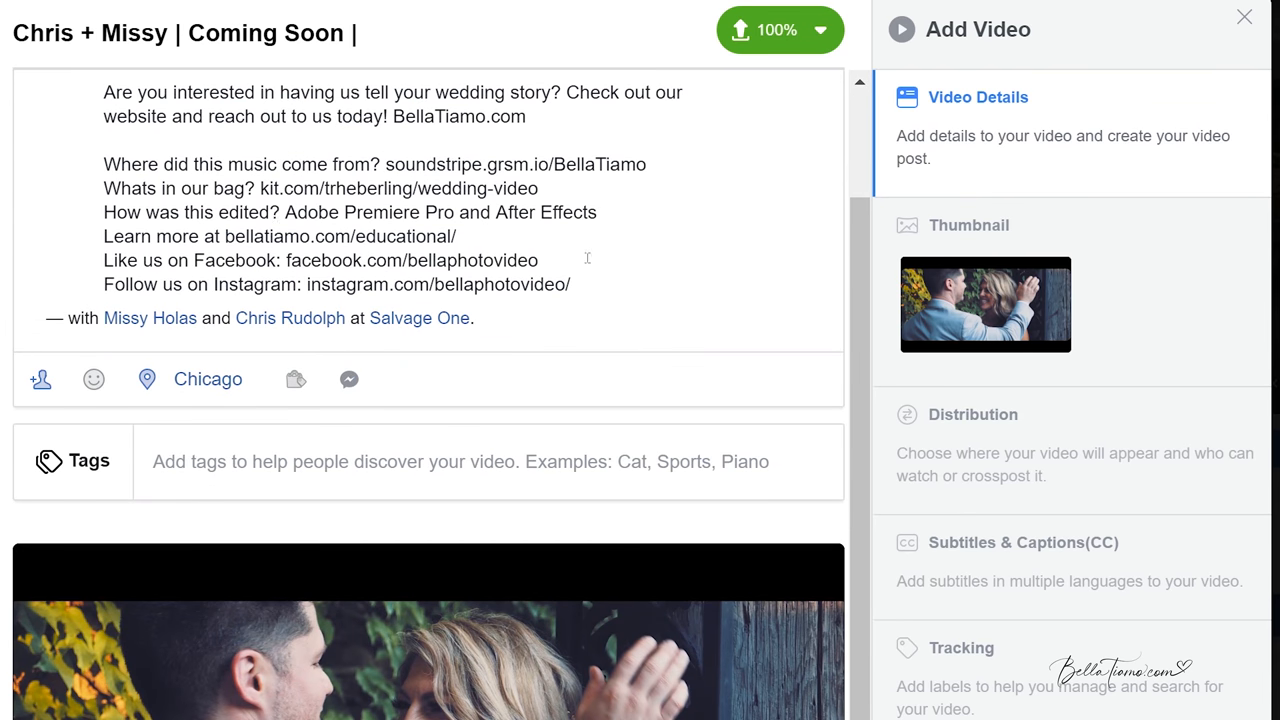
# Step: End the post with hashtags #chrismissinjuly, #spousehouse and #wedding on a new line
pyautogui.press('Enter')
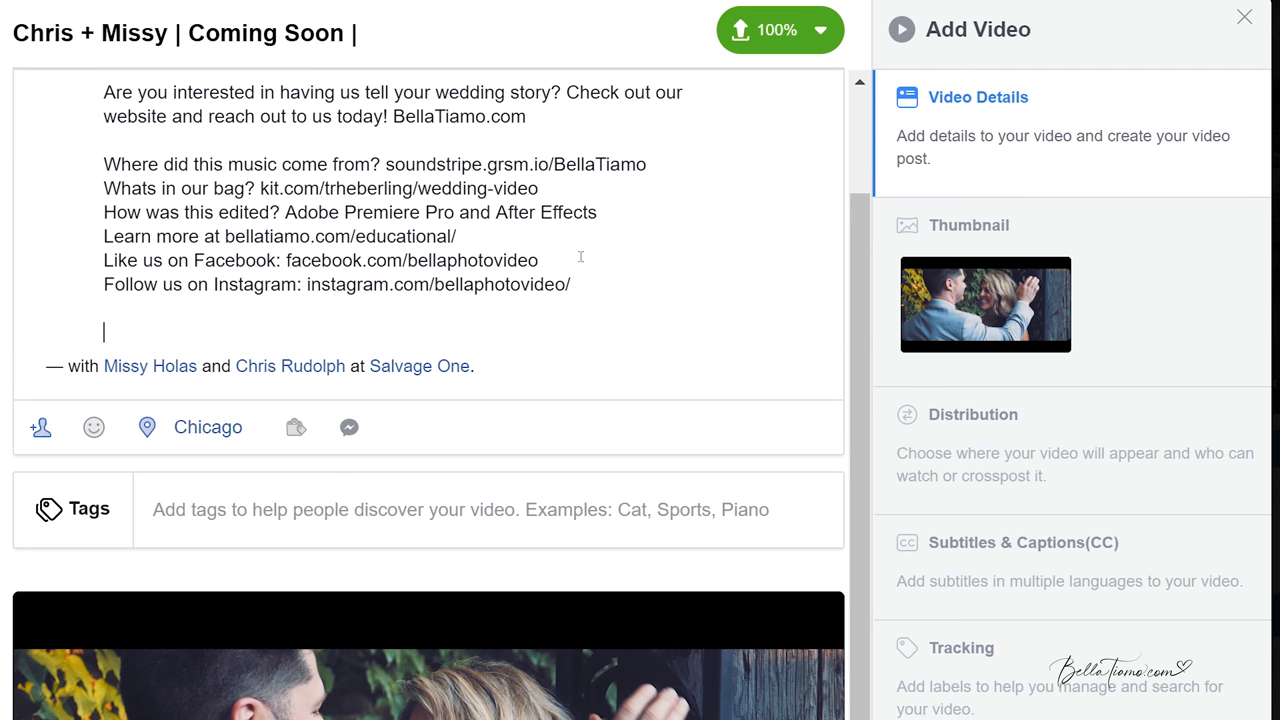
pyautogui.write('#')
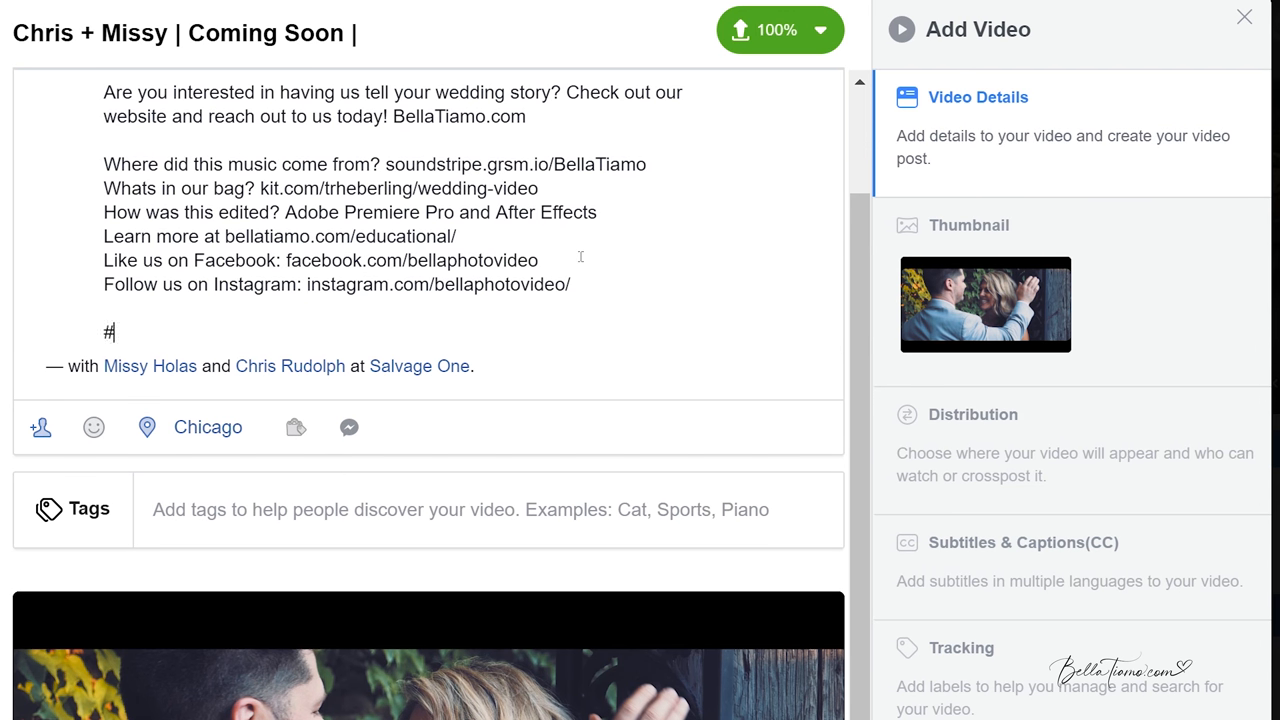
pyautogui.write('cr')
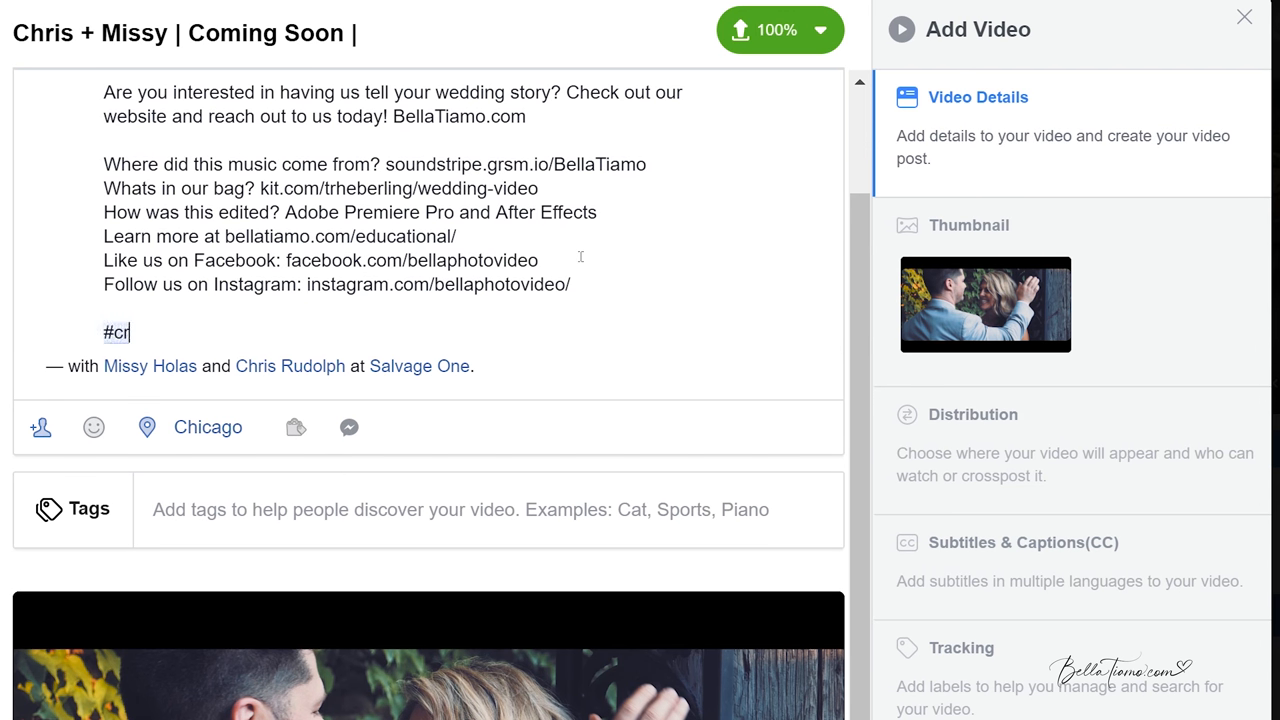
pyautogui.write('ismissinjuly')
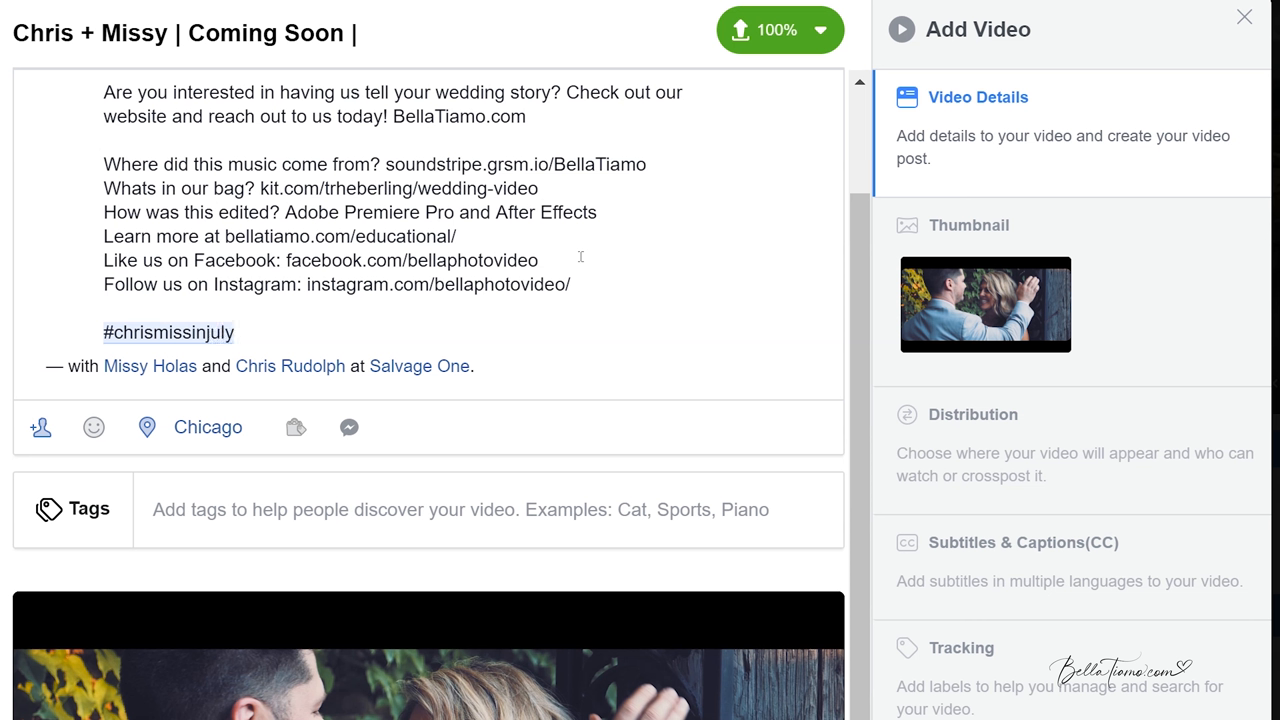
pyautogui.write('#')
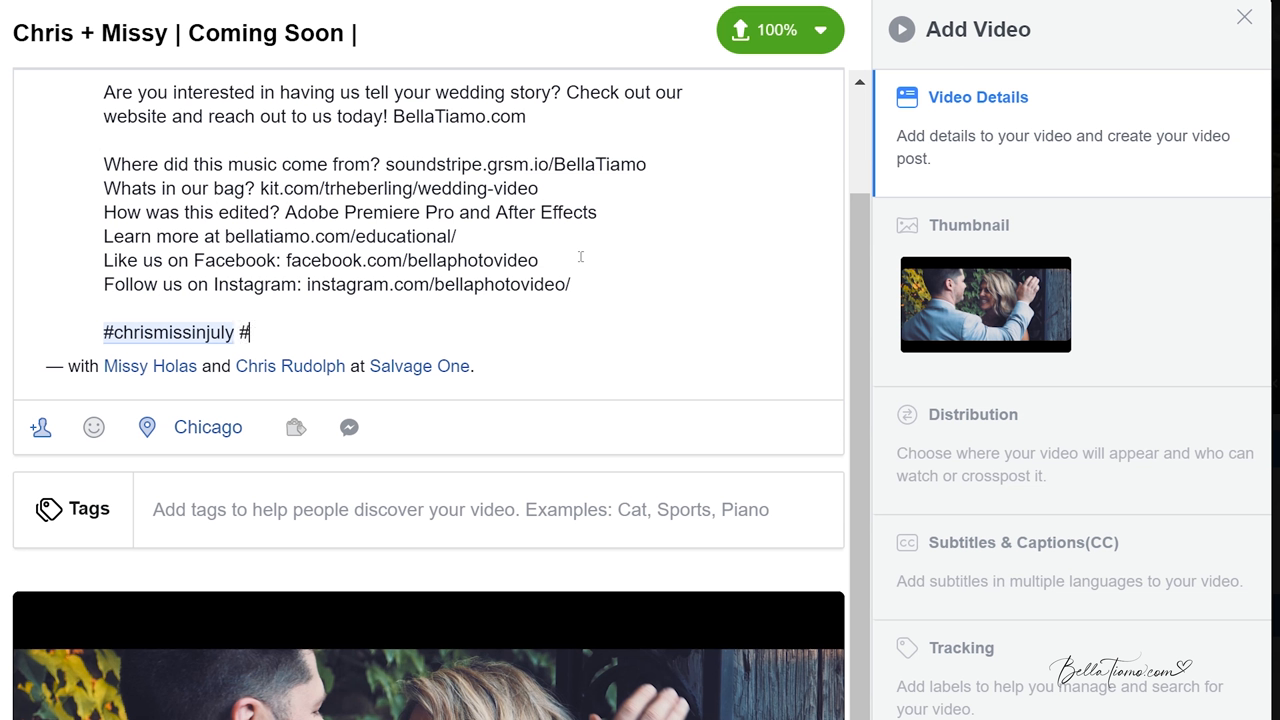
pyautogui.write('spousehouse')
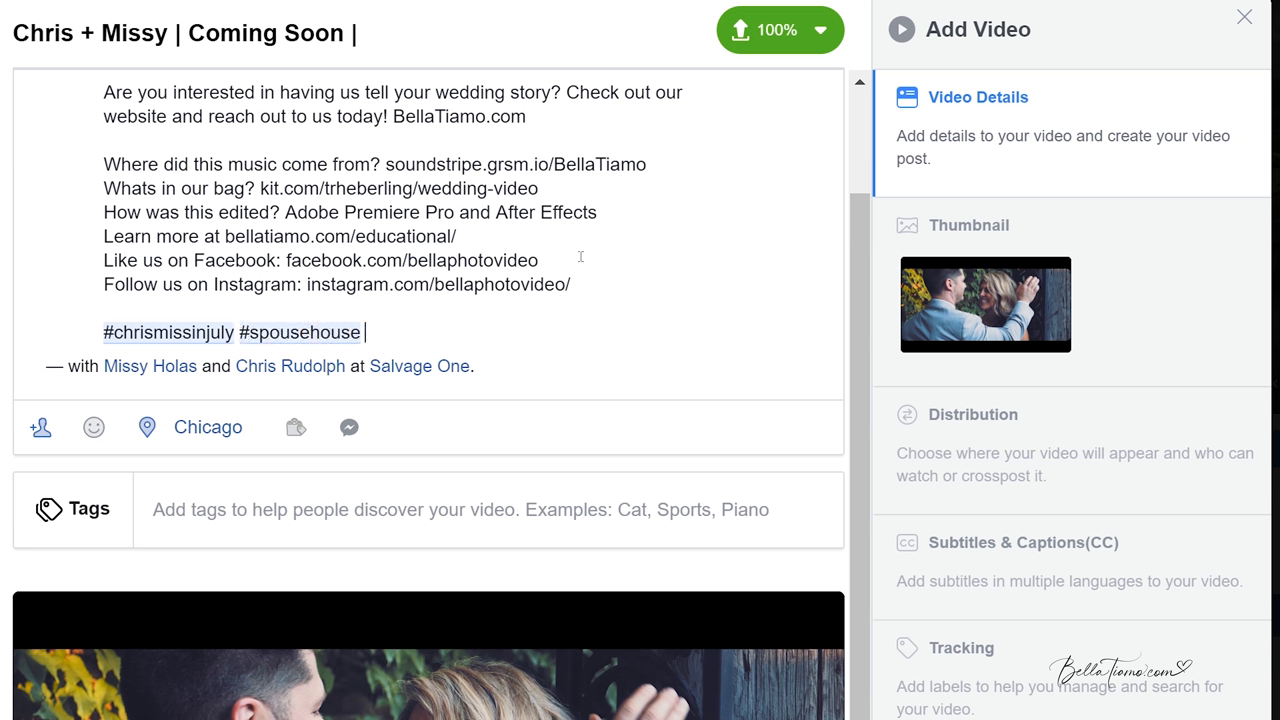
pyautogui.write('#wedding #weddingday Spouse House')
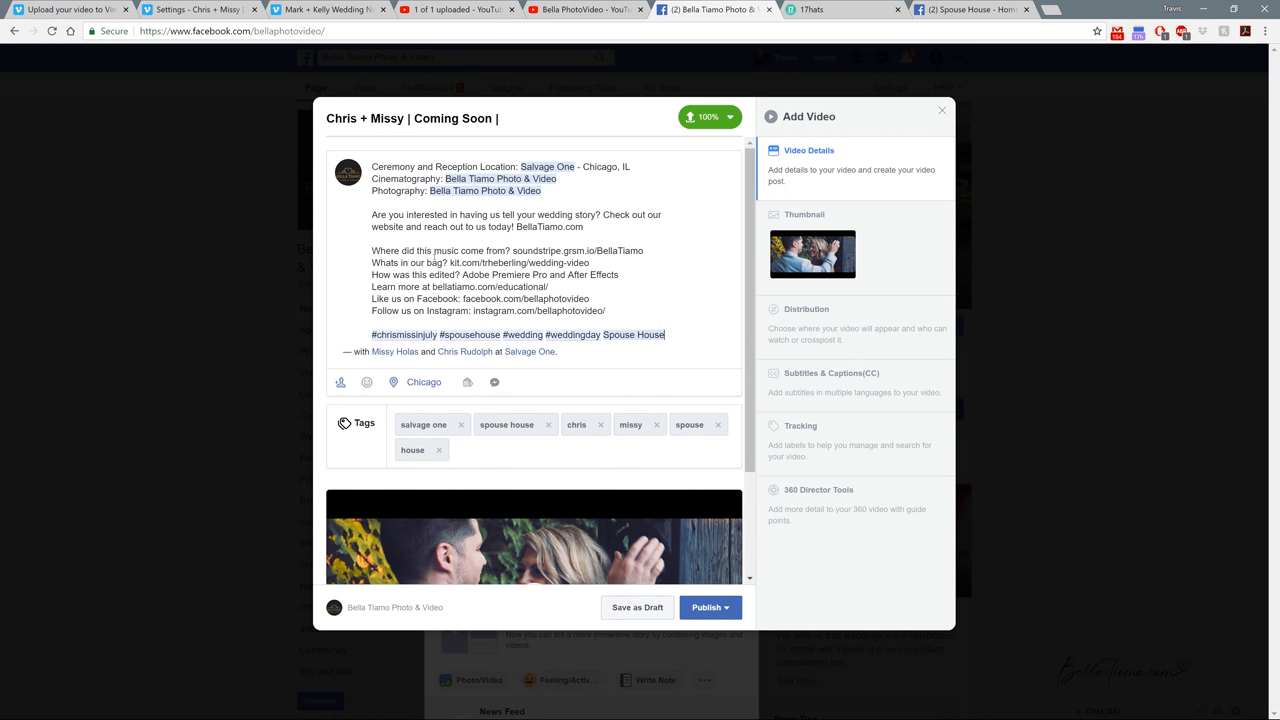
# Step: Publish the teaser to the Bella Tiamo Photo & Video page, dismiss the processing notice and open the post's options
pyautogui.scroll(-3)
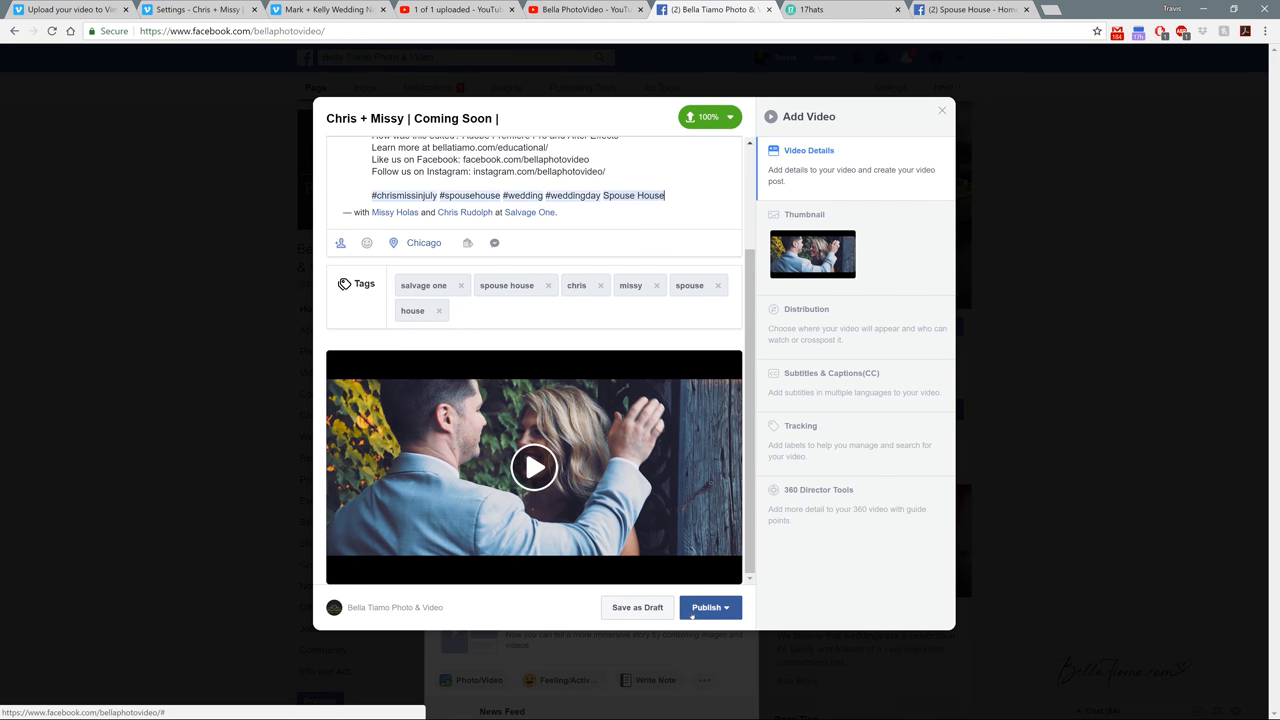
pyautogui.click(710, 608)
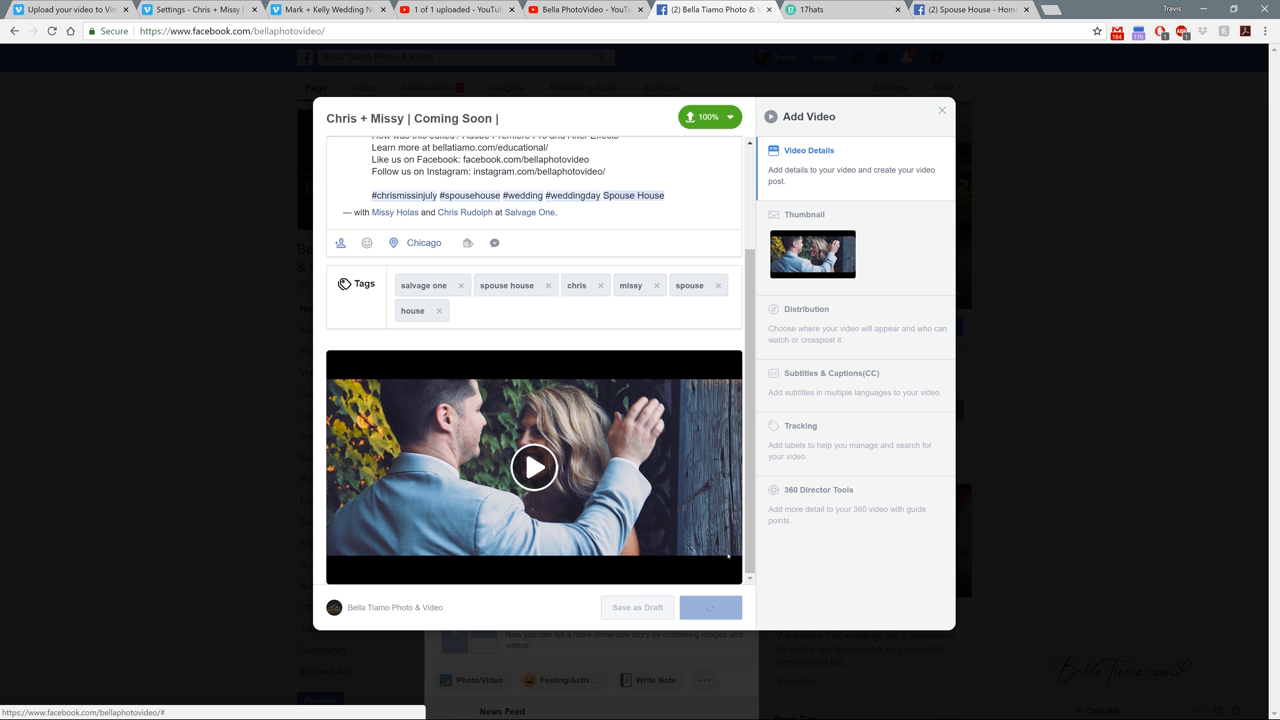
pyautogui.click(712, 608)
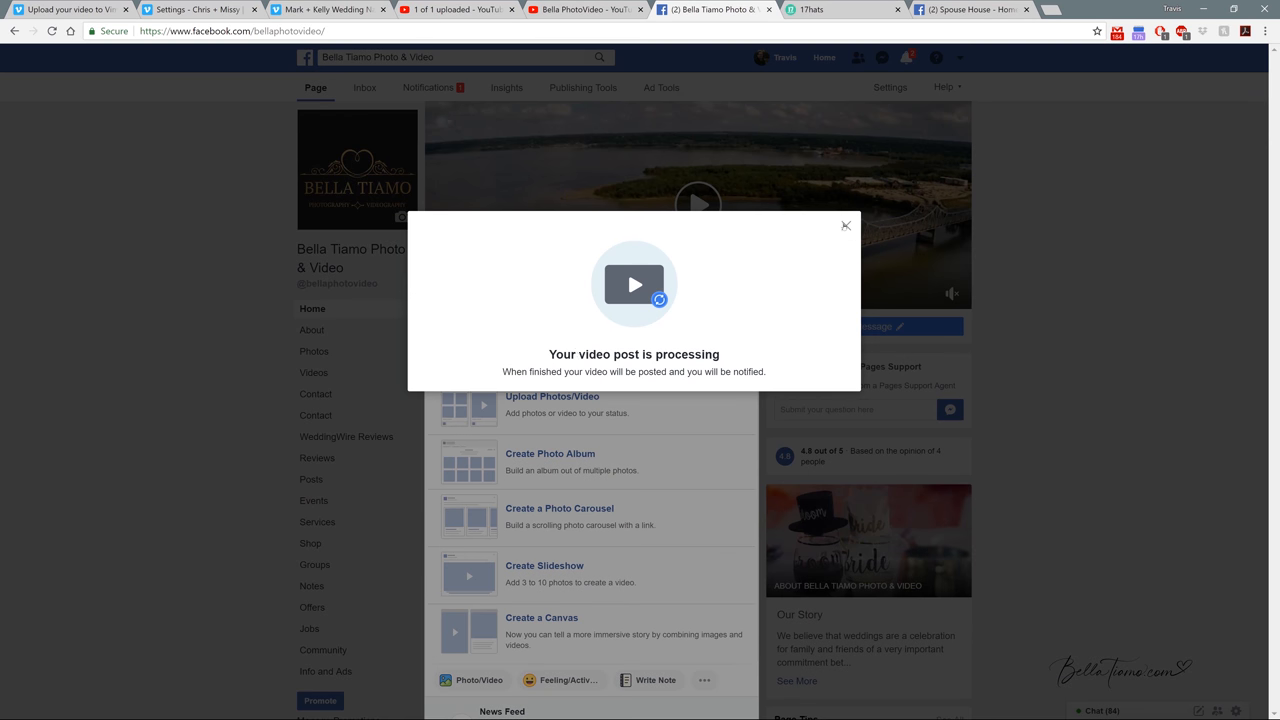
pyautogui.click(846, 224)
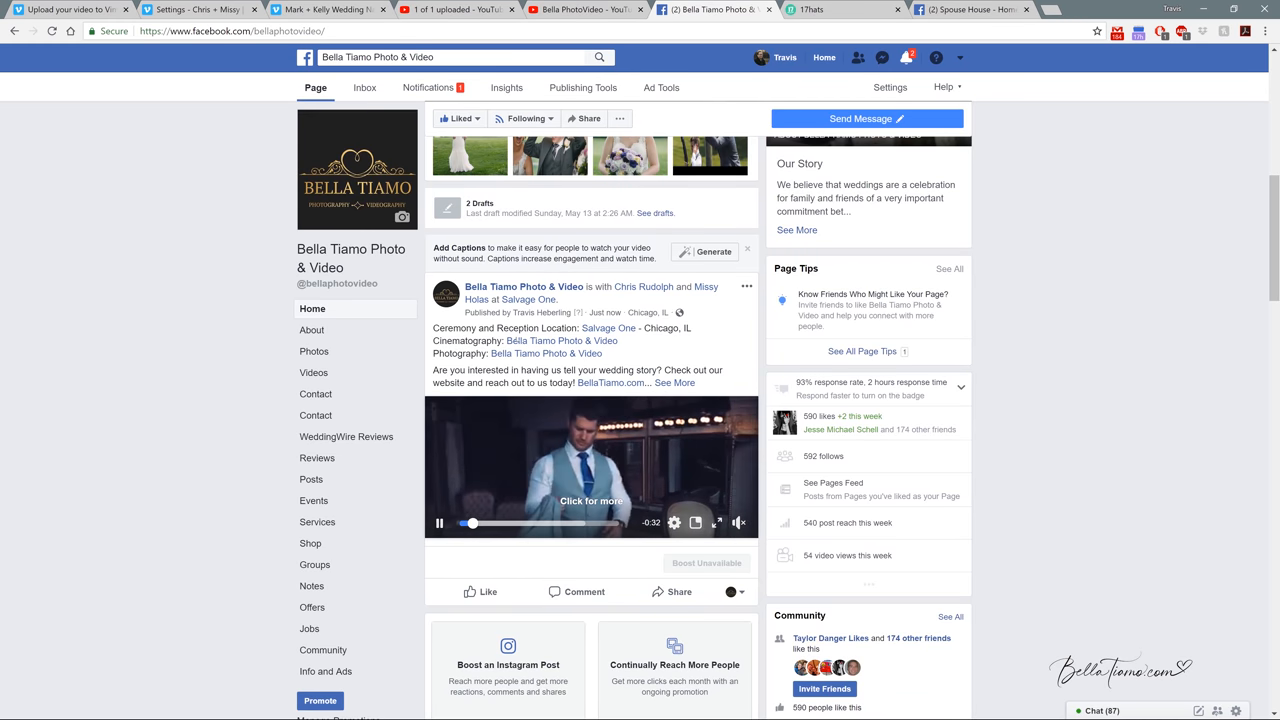
pyautogui.click(748, 288)
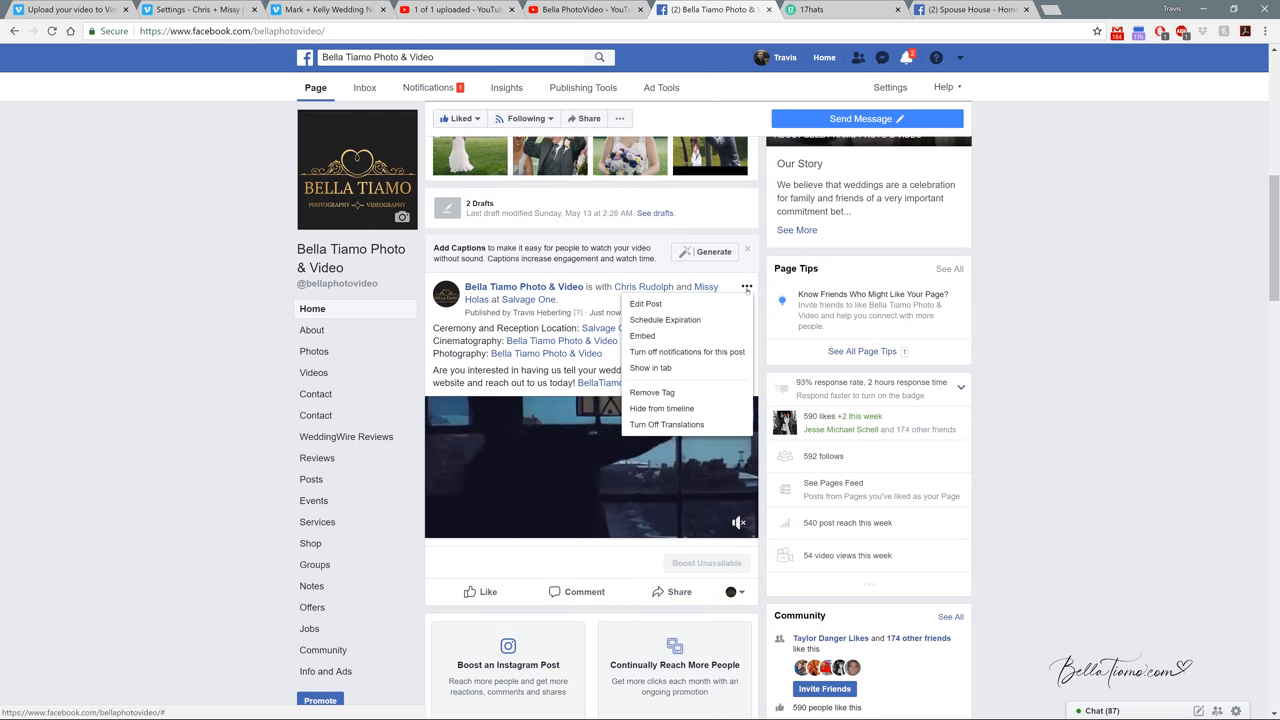
# Step: Add 'Watch in HD with audio for best viewing.' at the top of the post description and save the edit
pyautogui.click(644, 304)
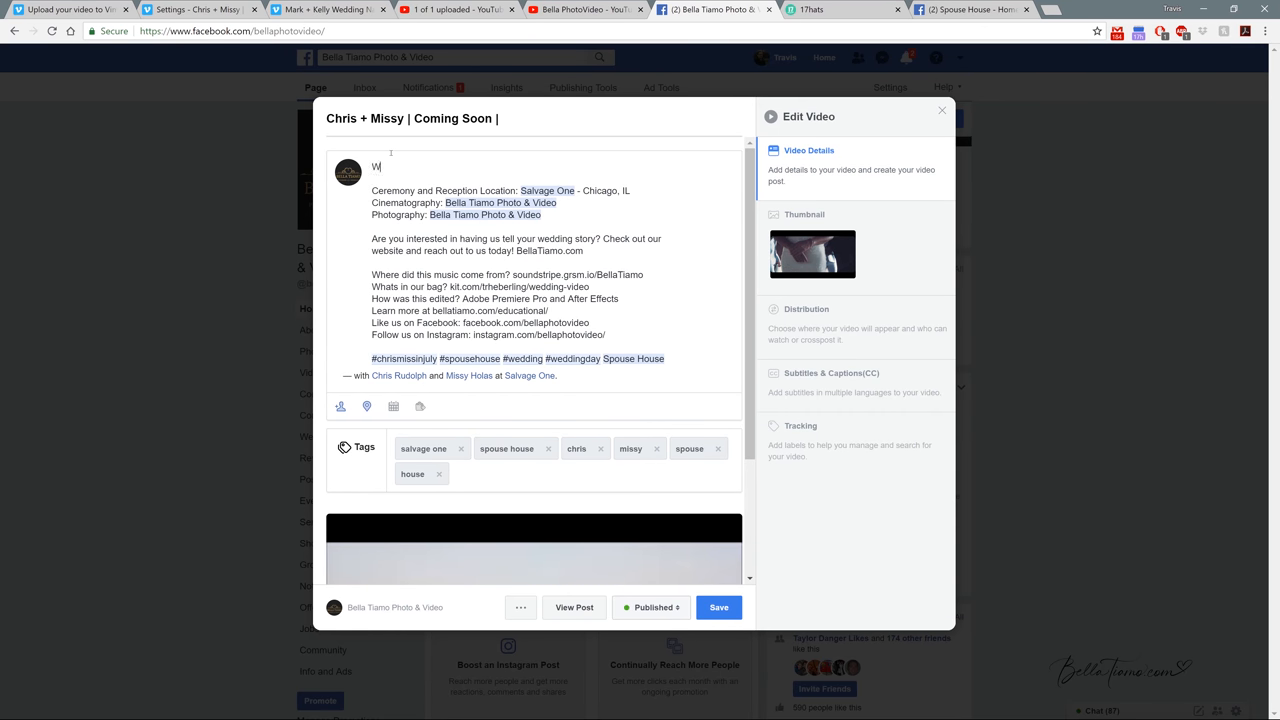
pyautogui.write('atch in HD with audio f')
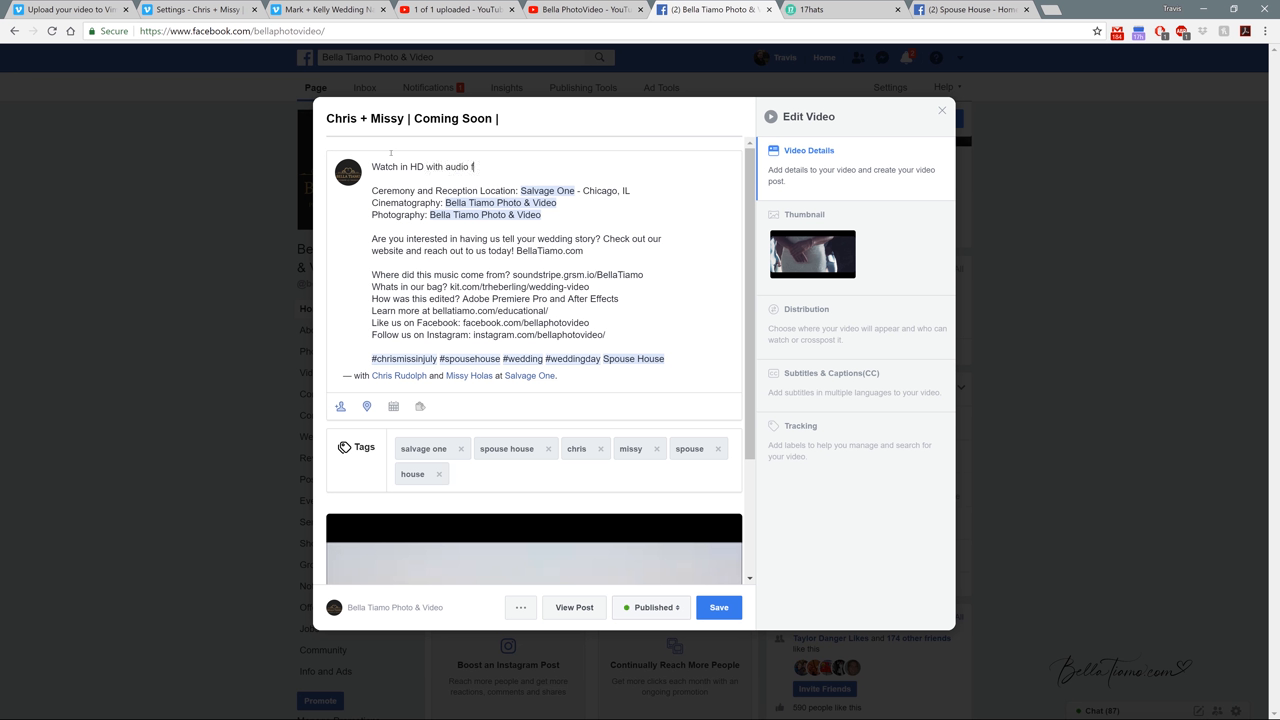
pyautogui.write('or best viewing.')
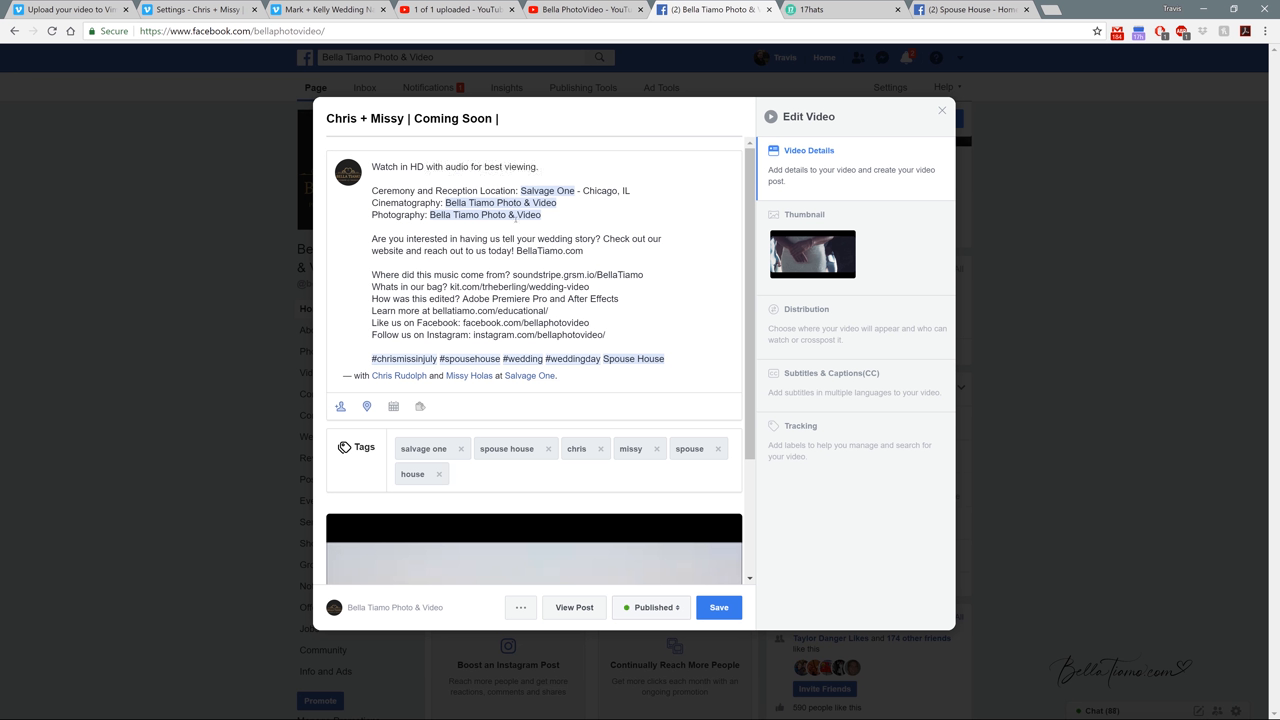
pyautogui.click(538, 166)
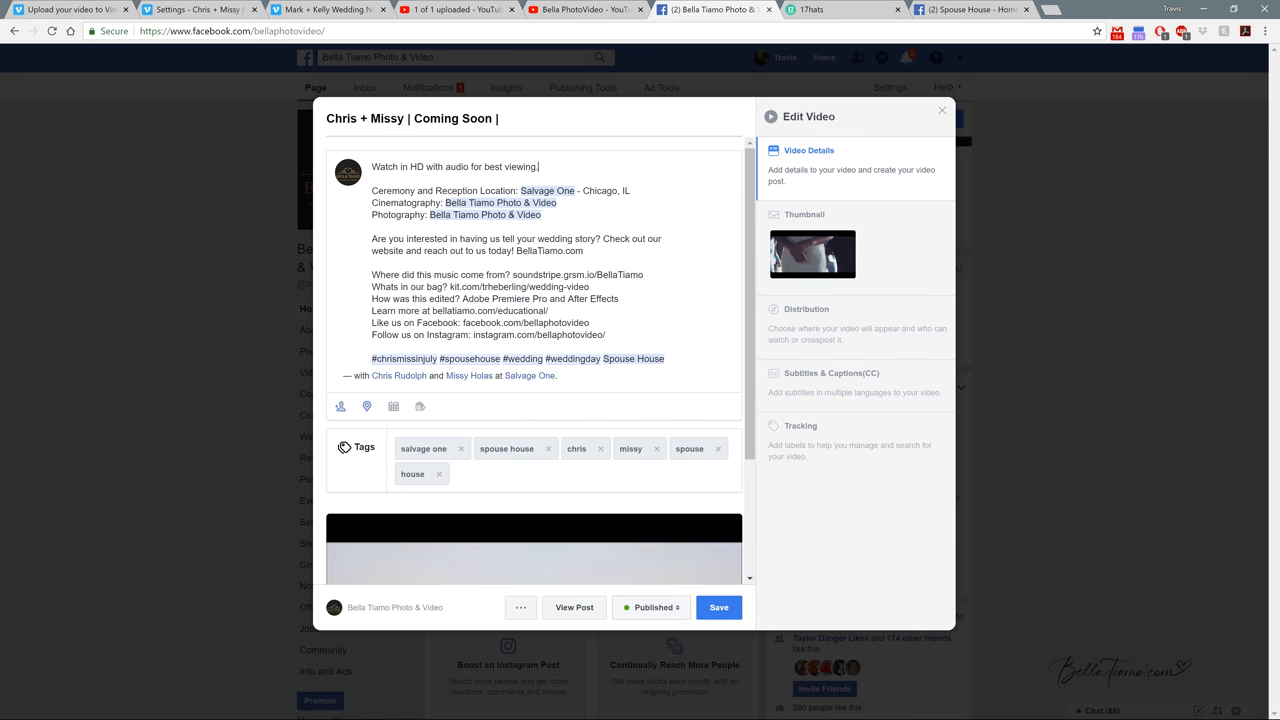
pyautogui.click(940, 110)
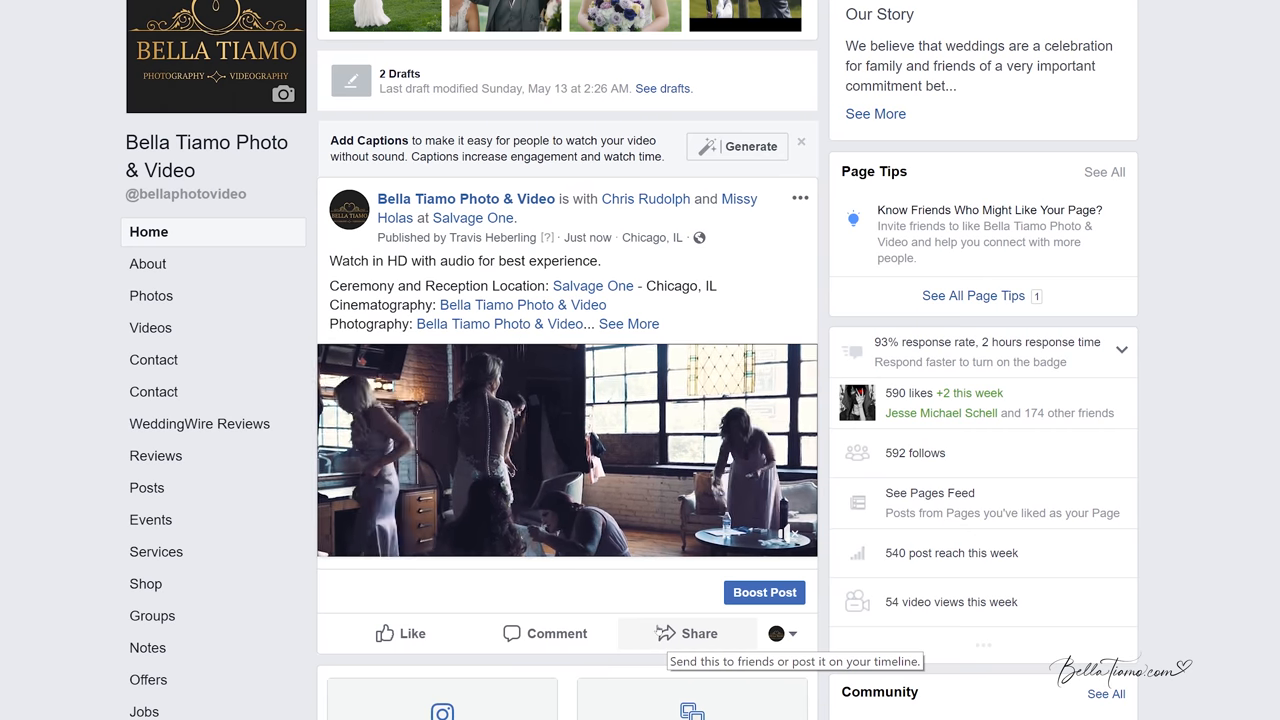
pyautogui.click(566, 448)
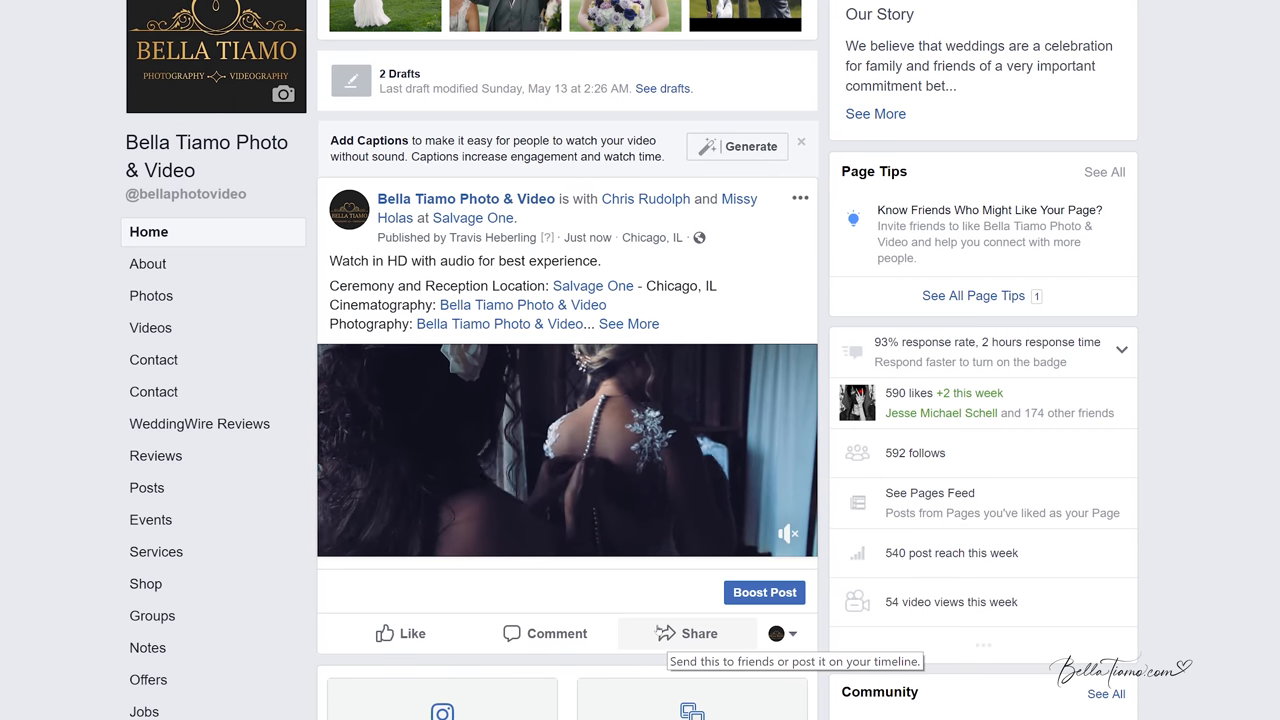
pyautogui.click(688, 632)
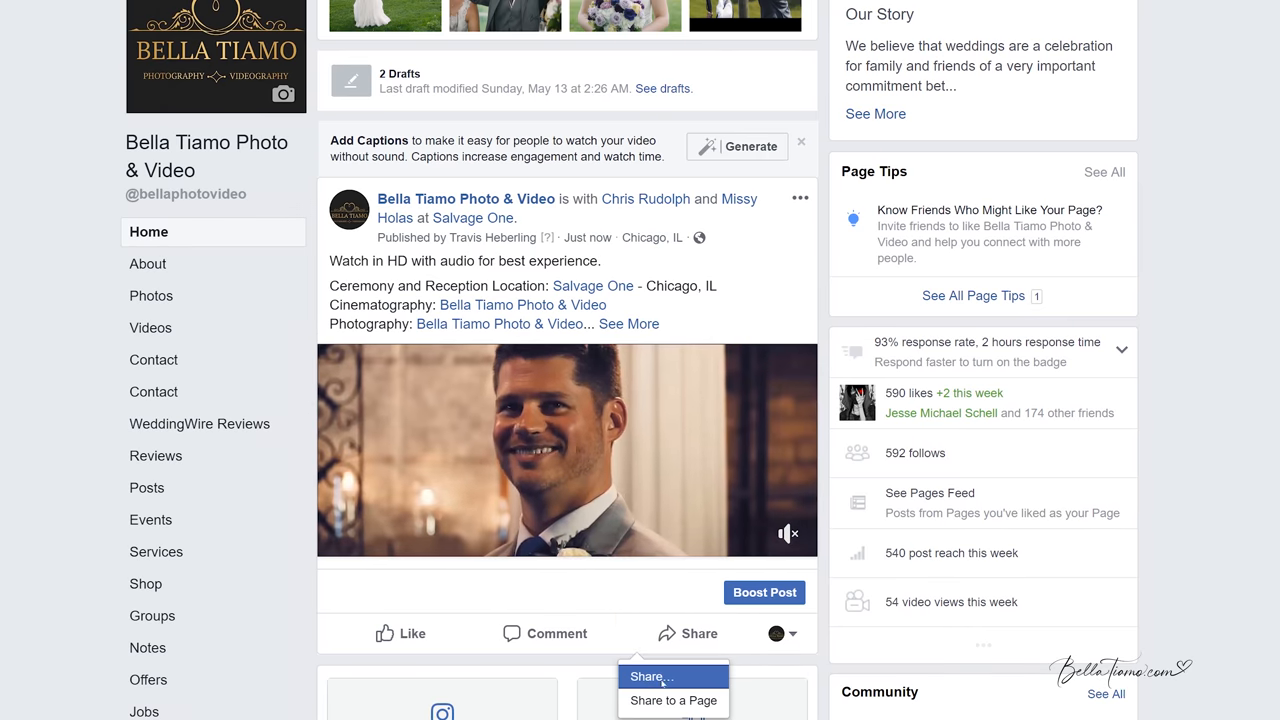
pyautogui.click(650, 676)
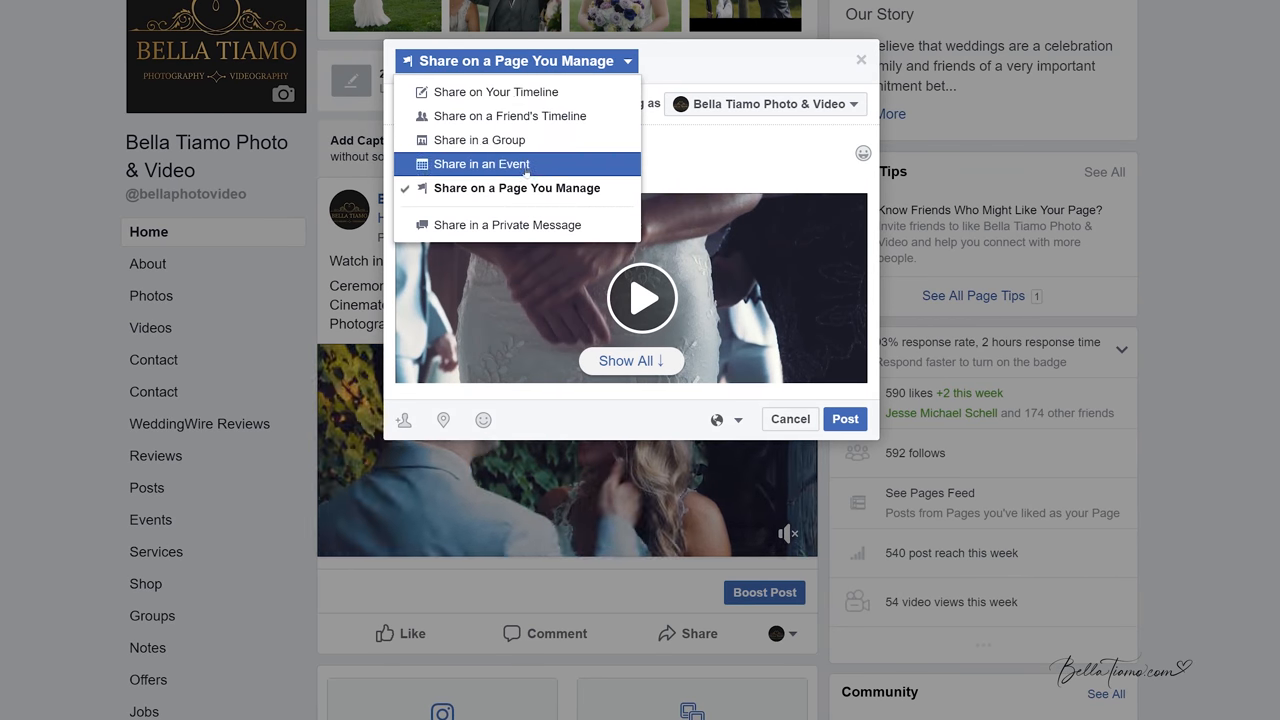
pyautogui.moveTo(504, 224)
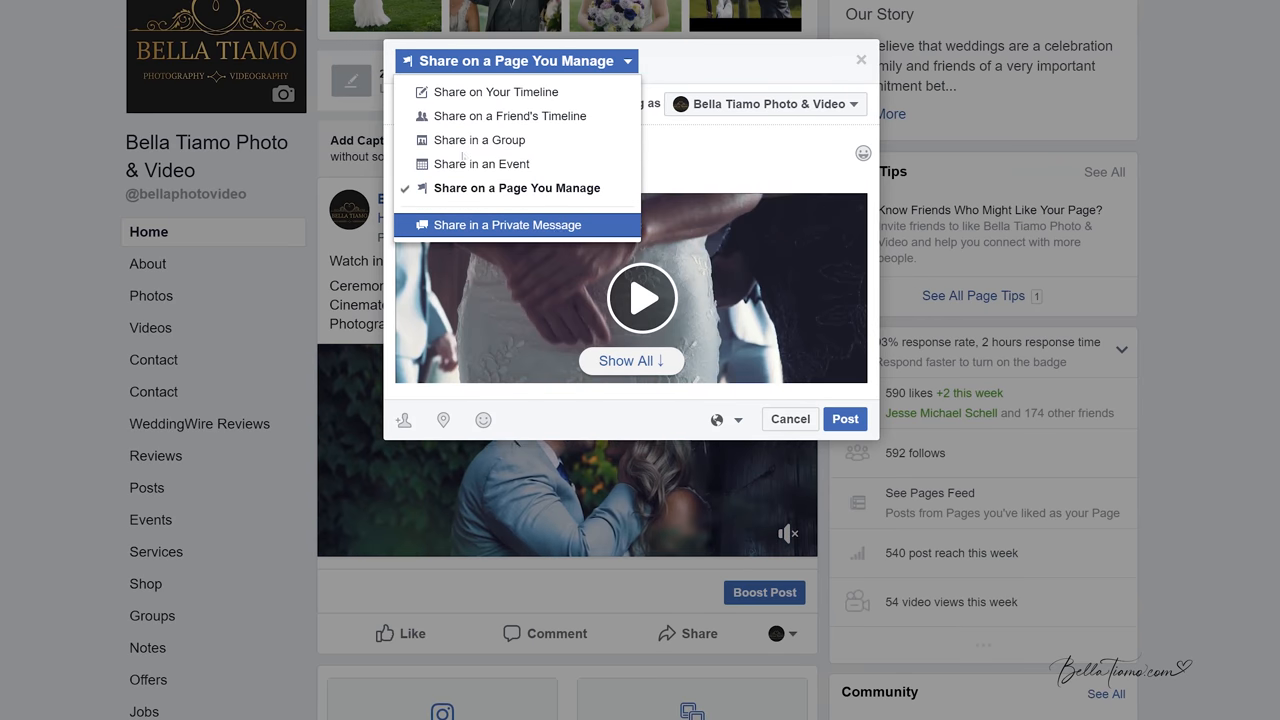
pyautogui.click(504, 224)
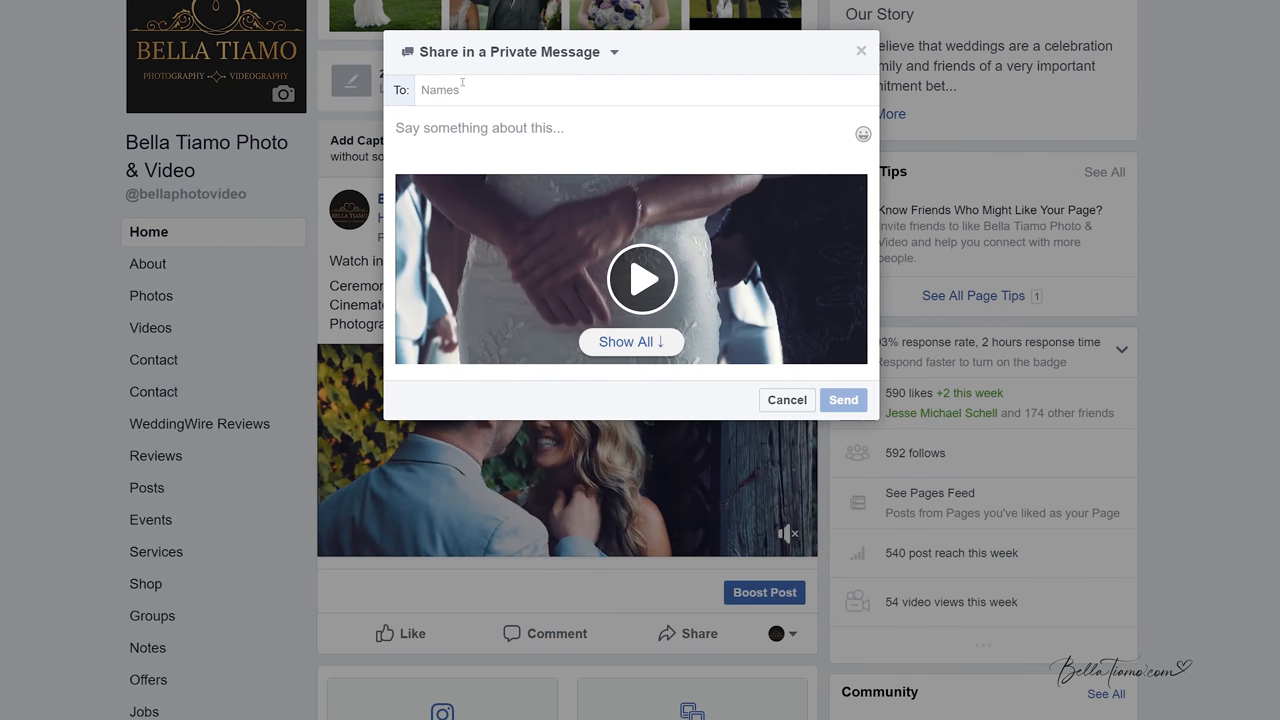
pyautogui.write('salvage o')
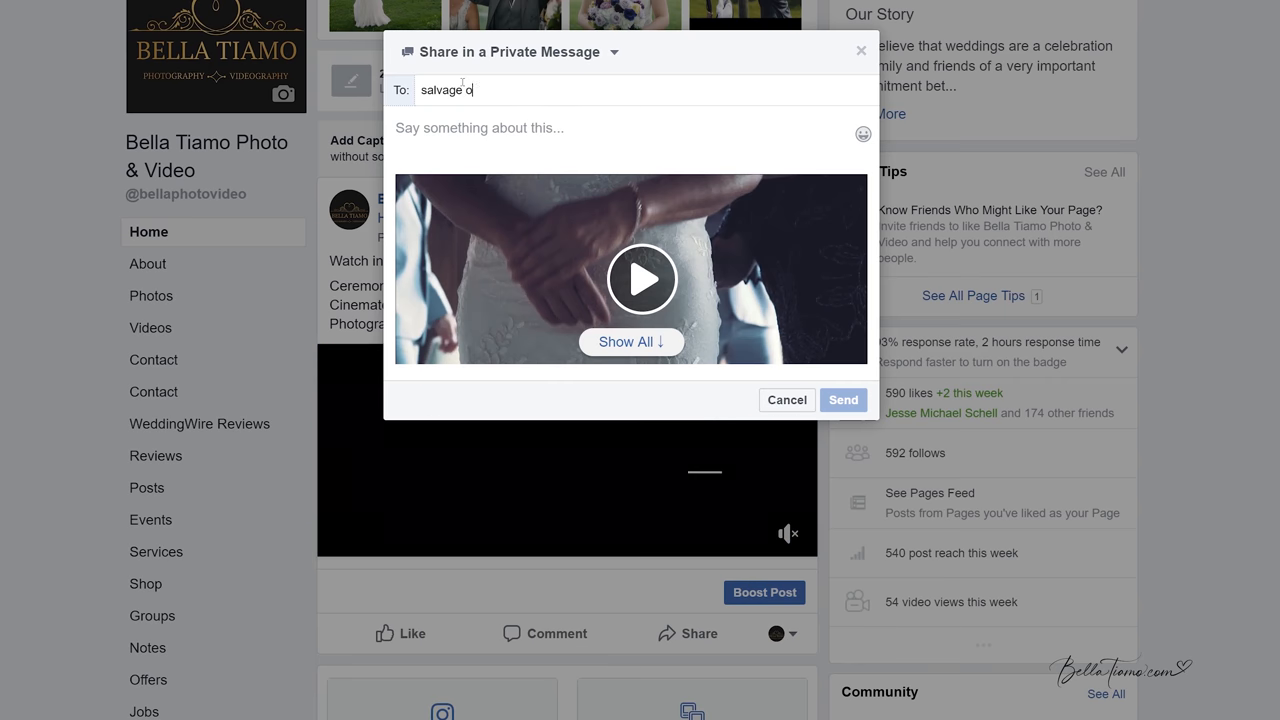
pyautogui.write('ne')
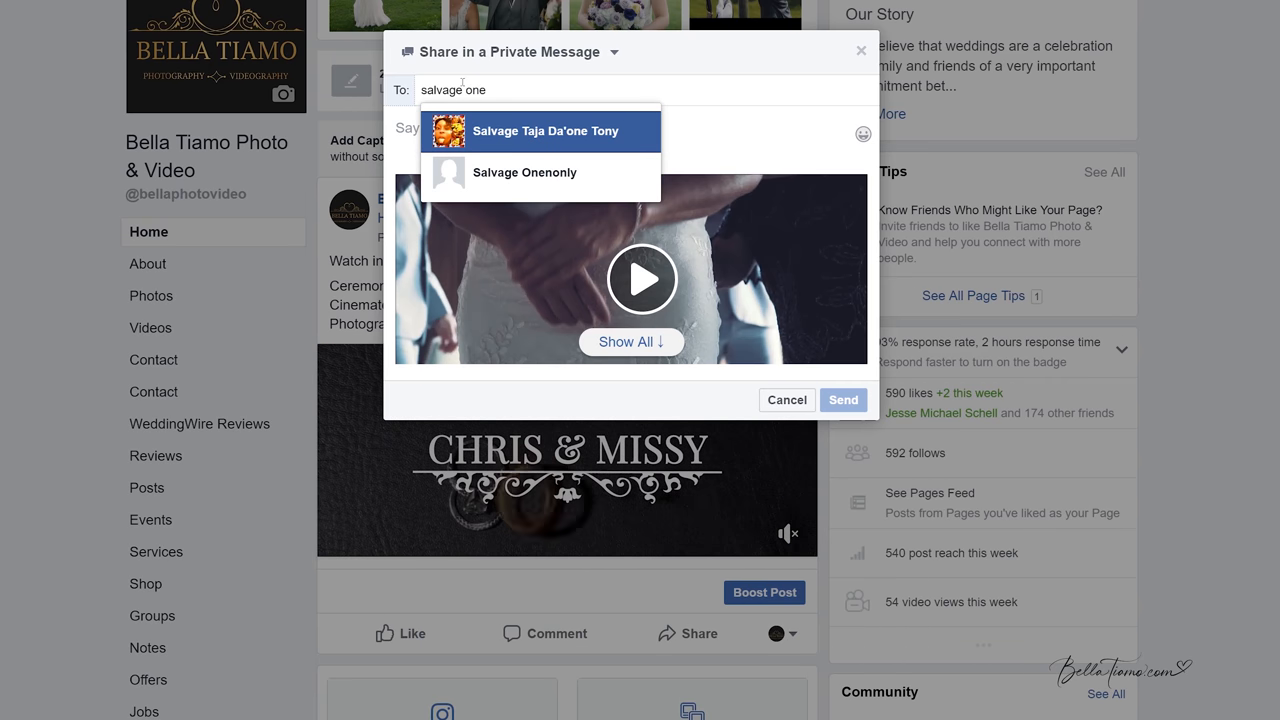
pyautogui.press('BackSpace')
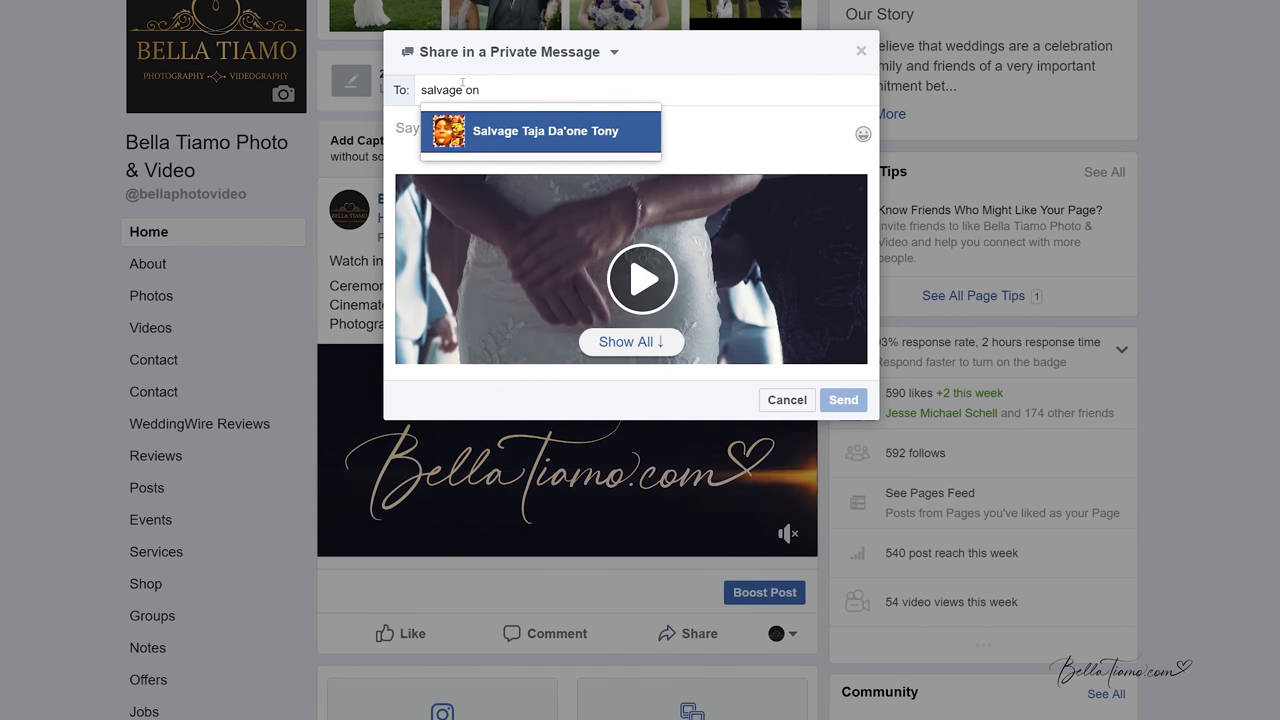
pyautogui.write('bella')
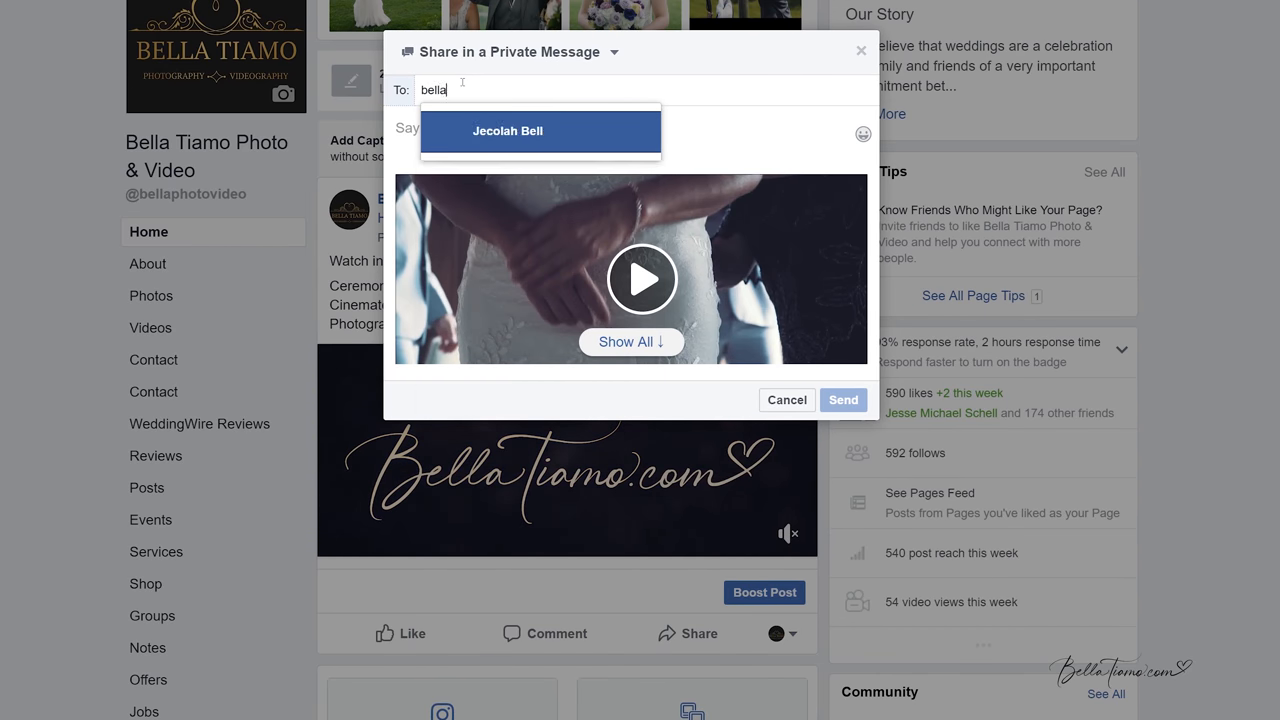
pyautogui.write('tiamo')
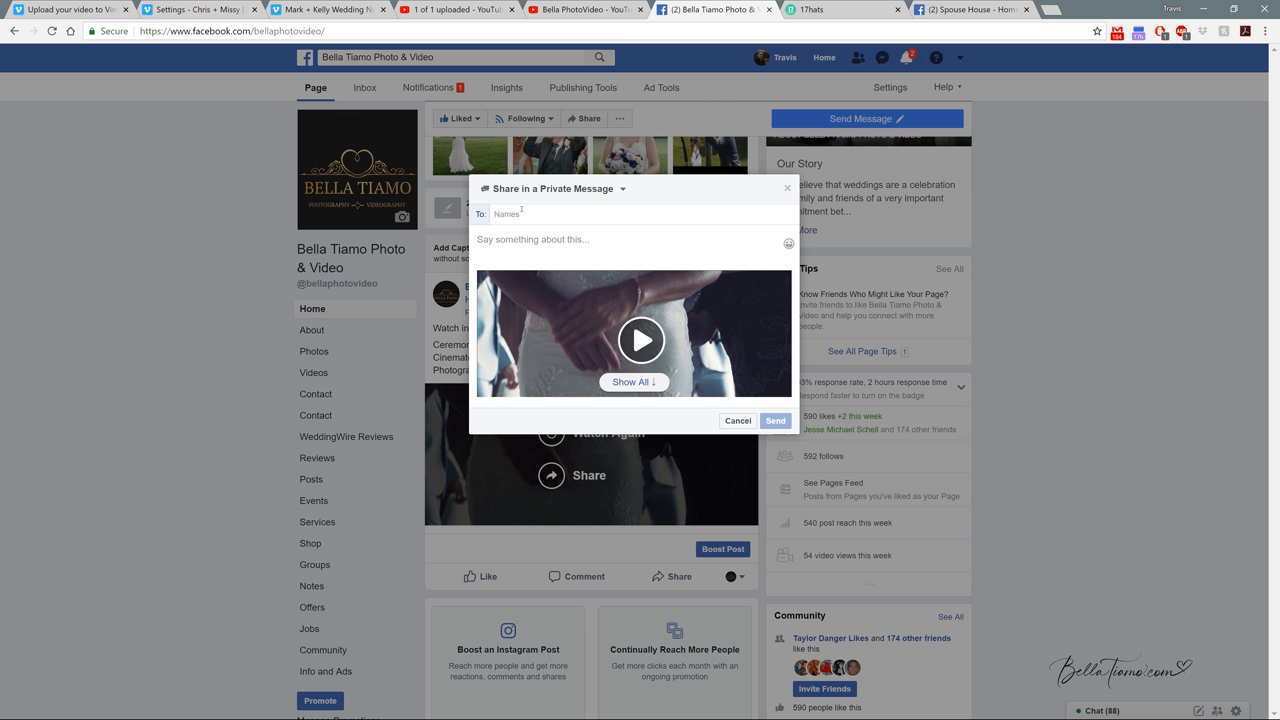
pyautogui.click(736, 420)
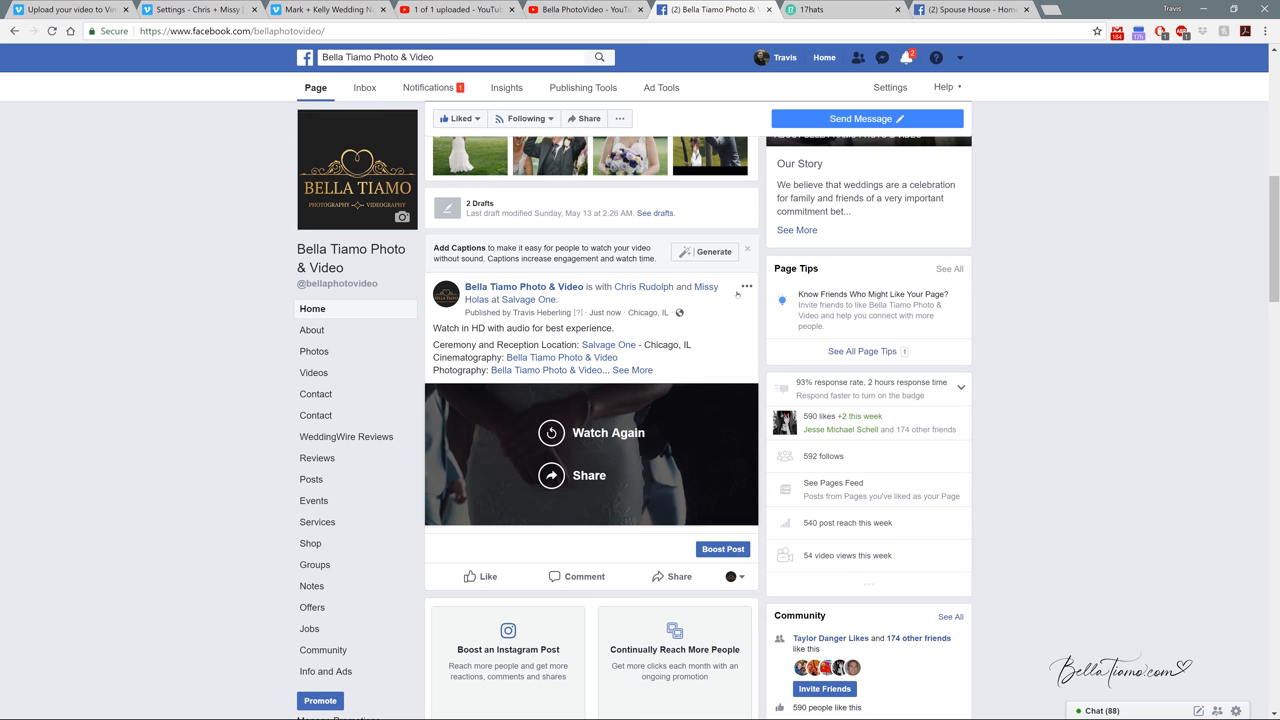
# Step: Get the teaser's embed code, view the advanced embed developer docs, then return to the post page
pyautogui.click(746, 288)
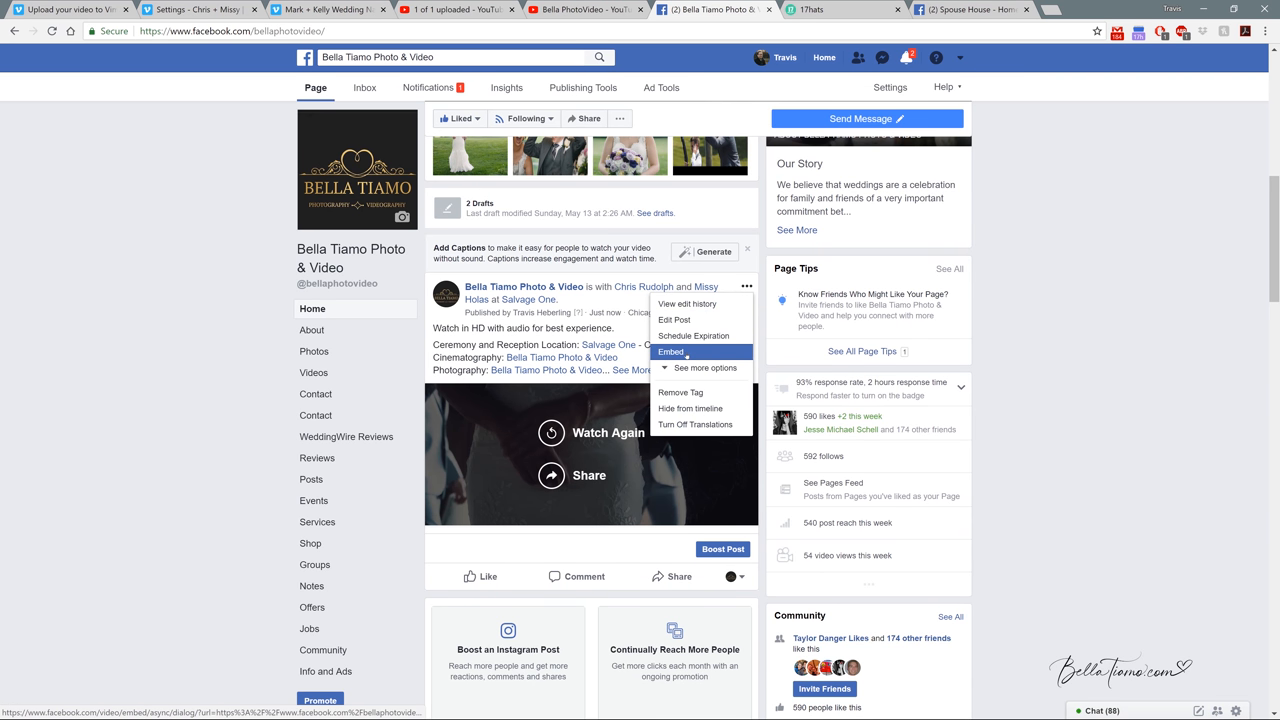
pyautogui.click(672, 352)
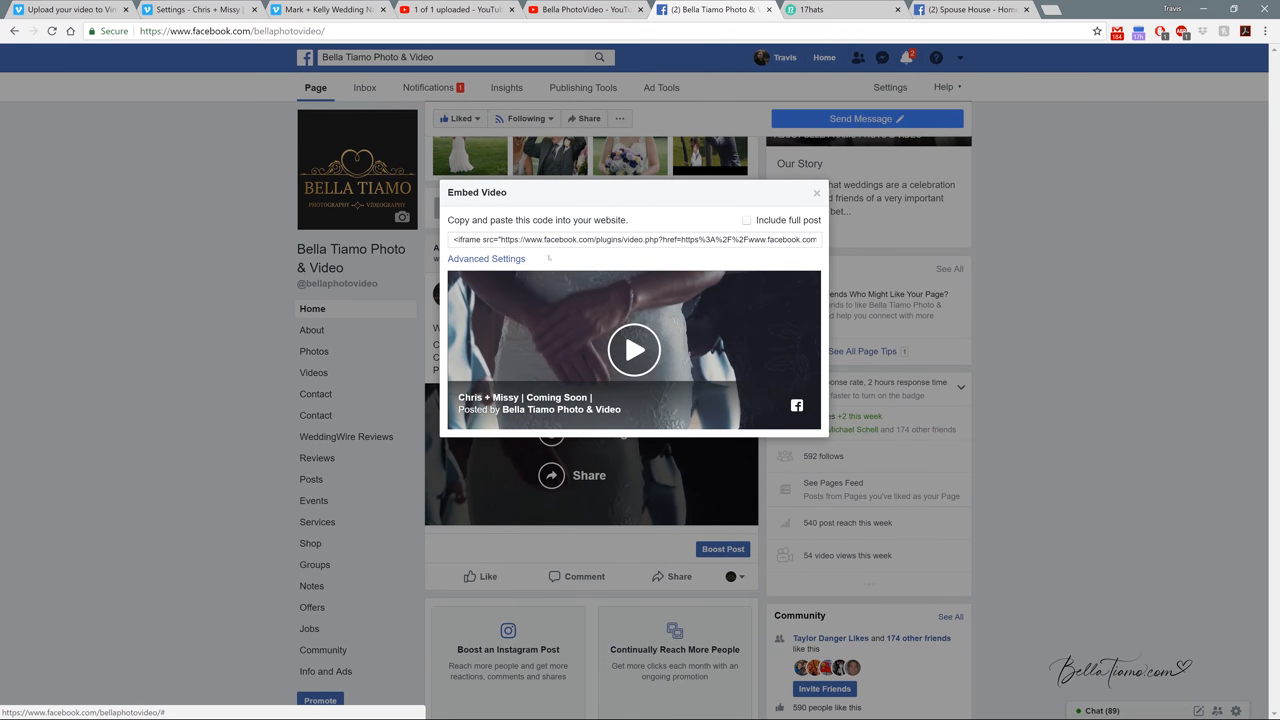
pyautogui.click(488, 260)
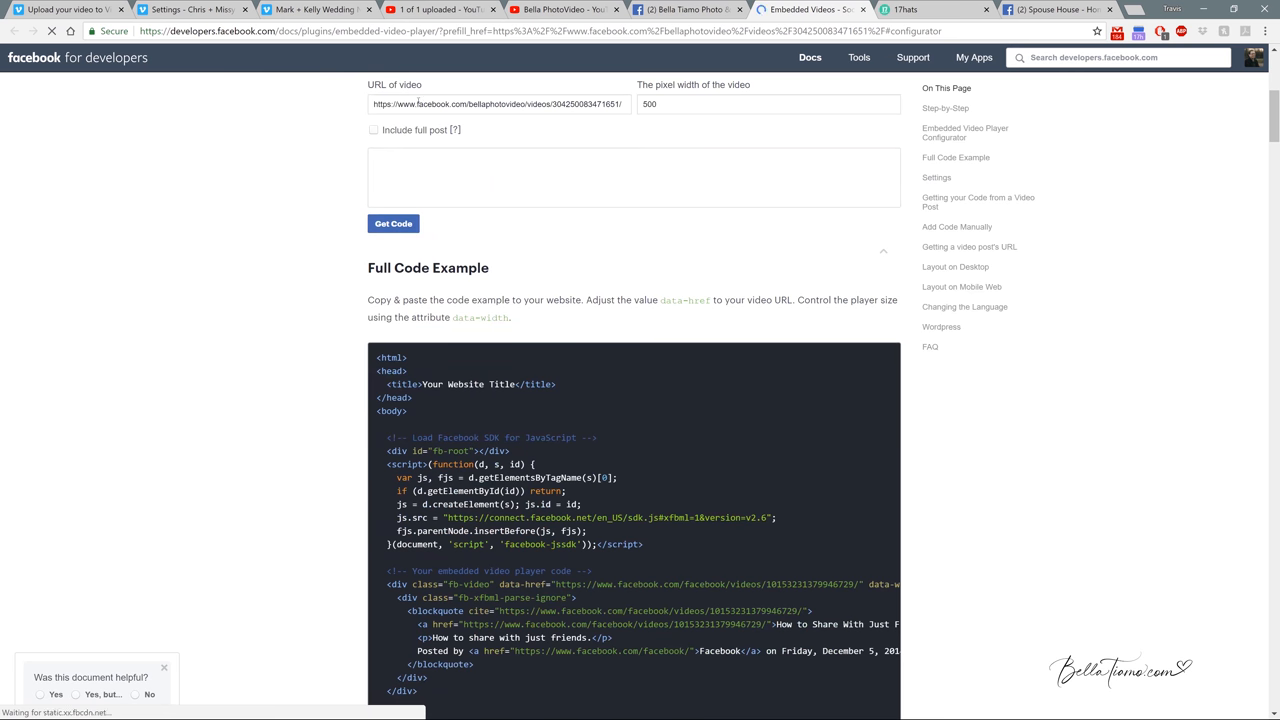
pyautogui.click(392, 224)
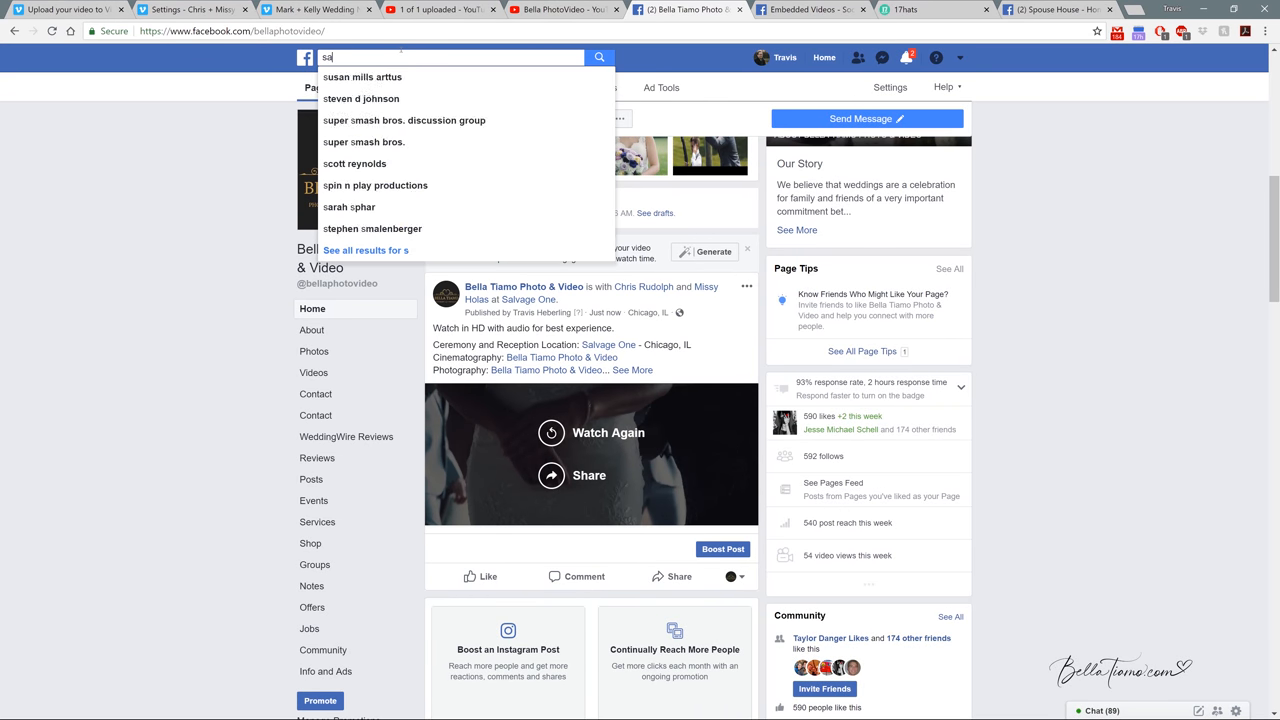
# Step: Search for Salvage One and go to the venue's page
pyautogui.write('alvage one')
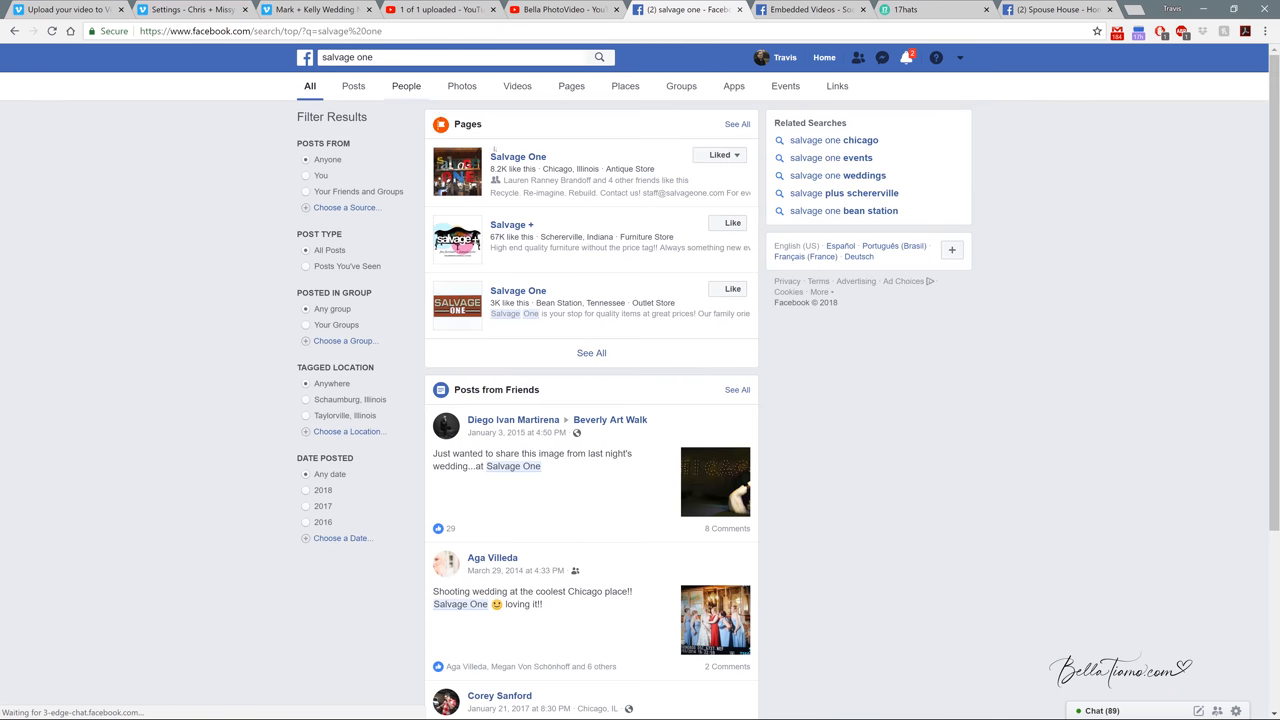
pyautogui.click(518, 156)
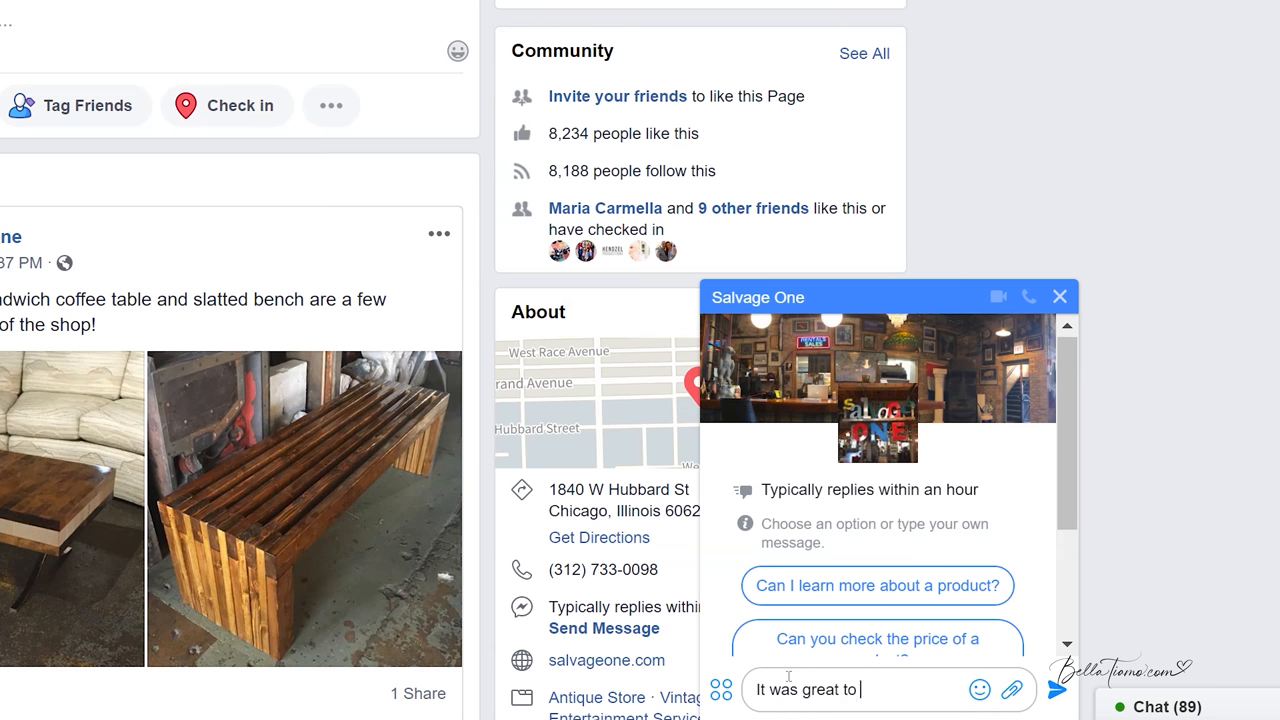
# Step: Draft a message about the wedding at their venue with a sneak peek of the day and the teaser link
pyautogui.write('be at your venue for')
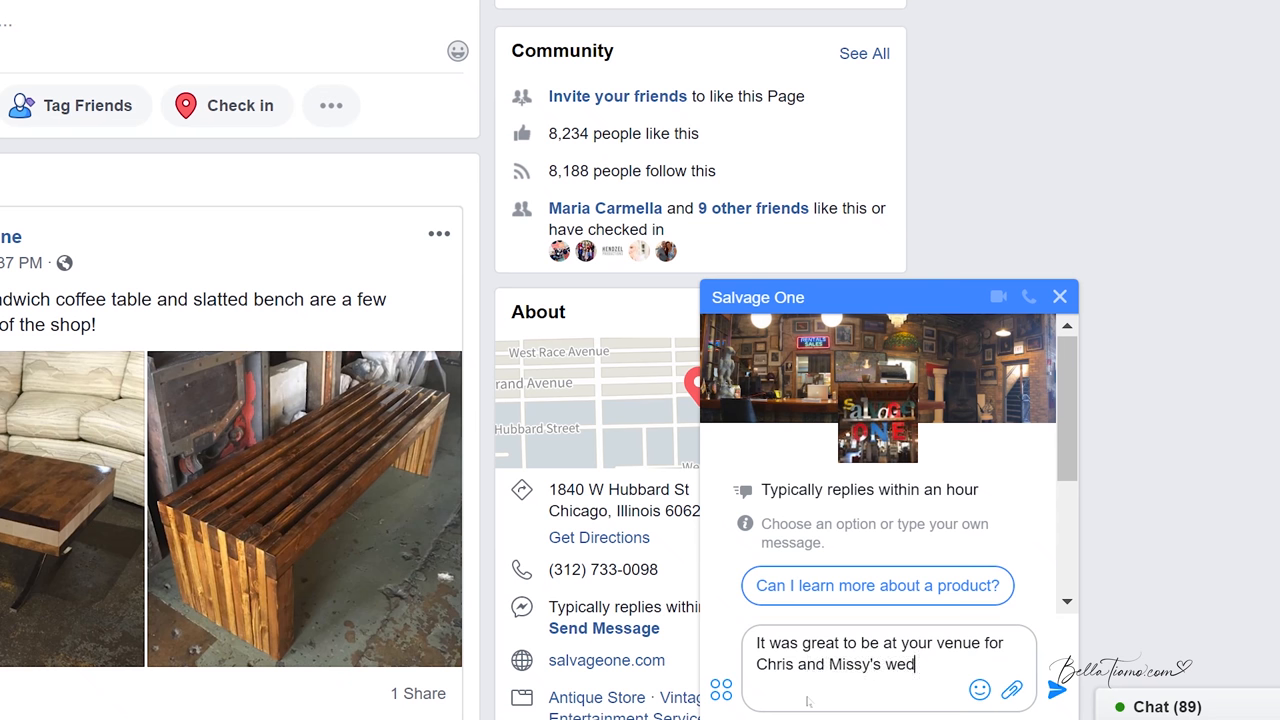
pyautogui.write('ding!')
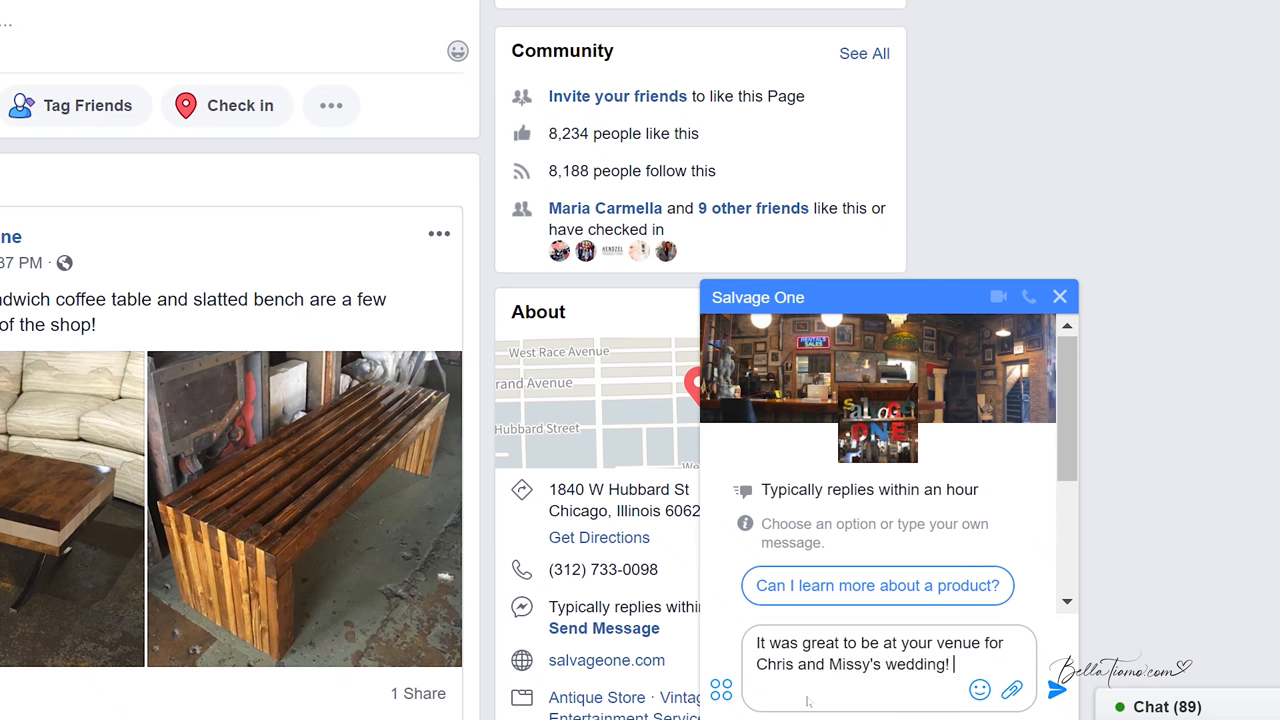
pyautogui.write('Their photos and')
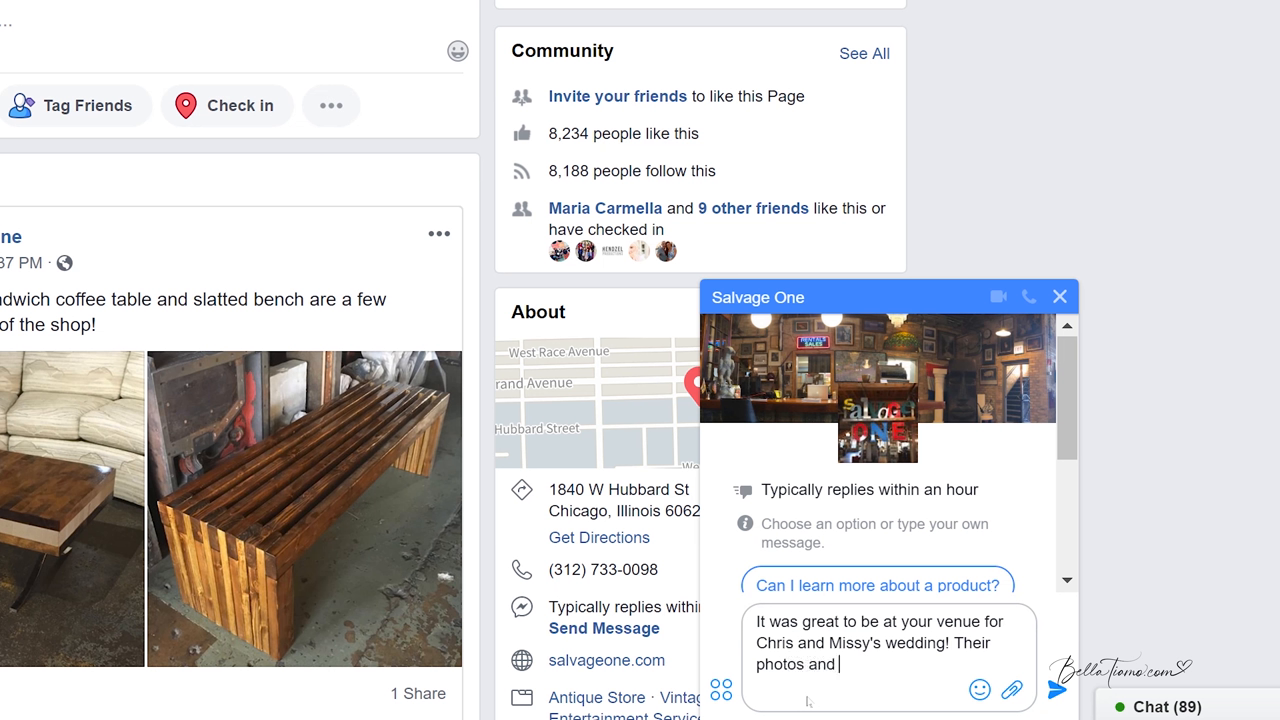
pyautogui.write('video is almost complete. Here')
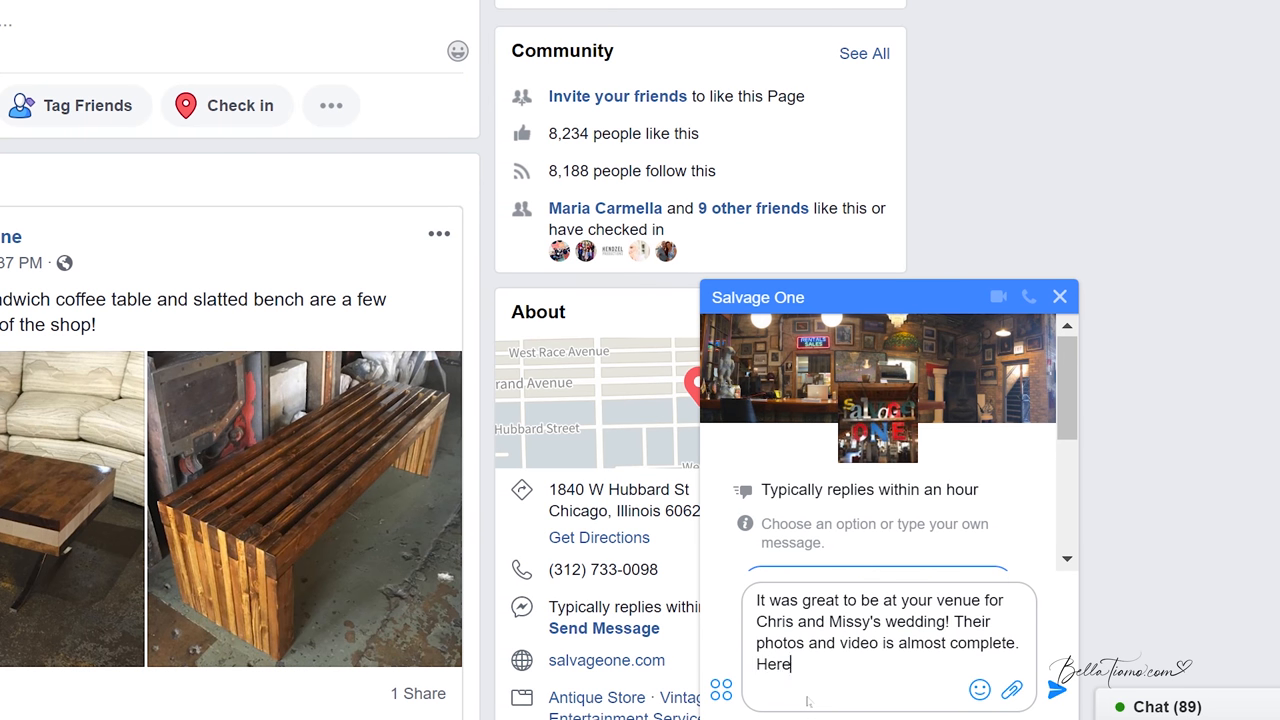
pyautogui.write('is a sneak peek at their')
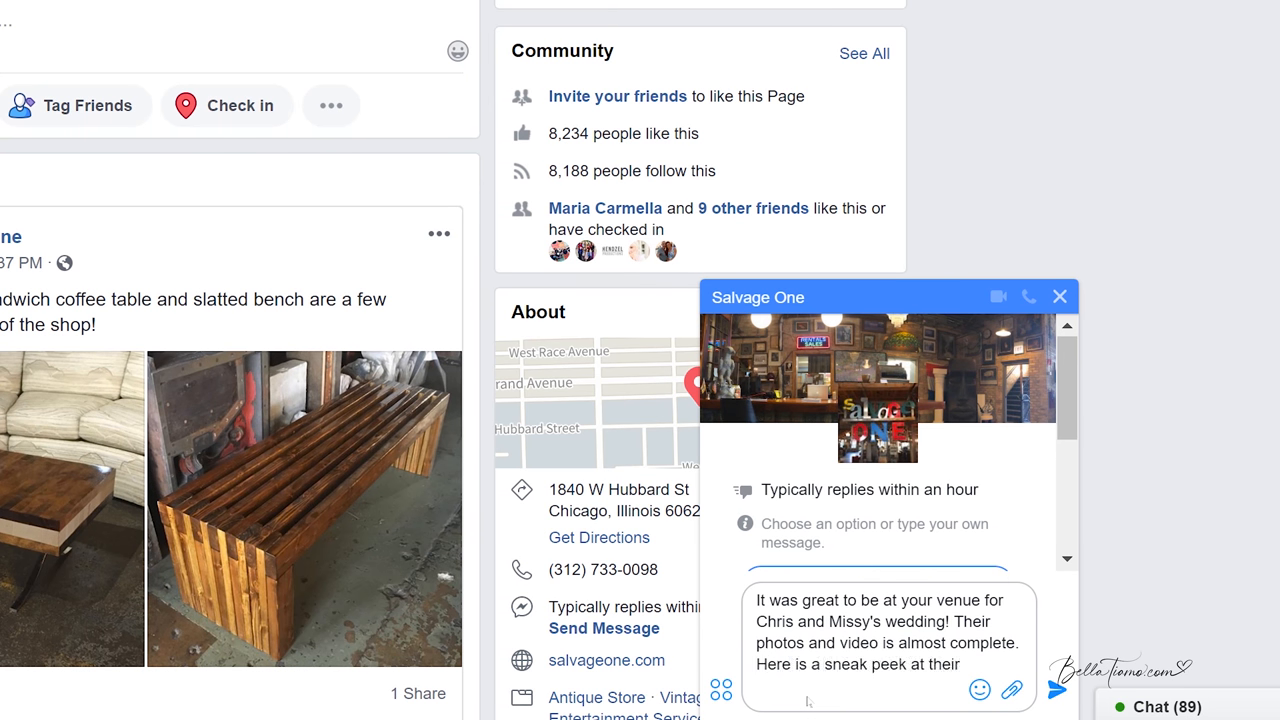
pyautogui.write('wedding day.')
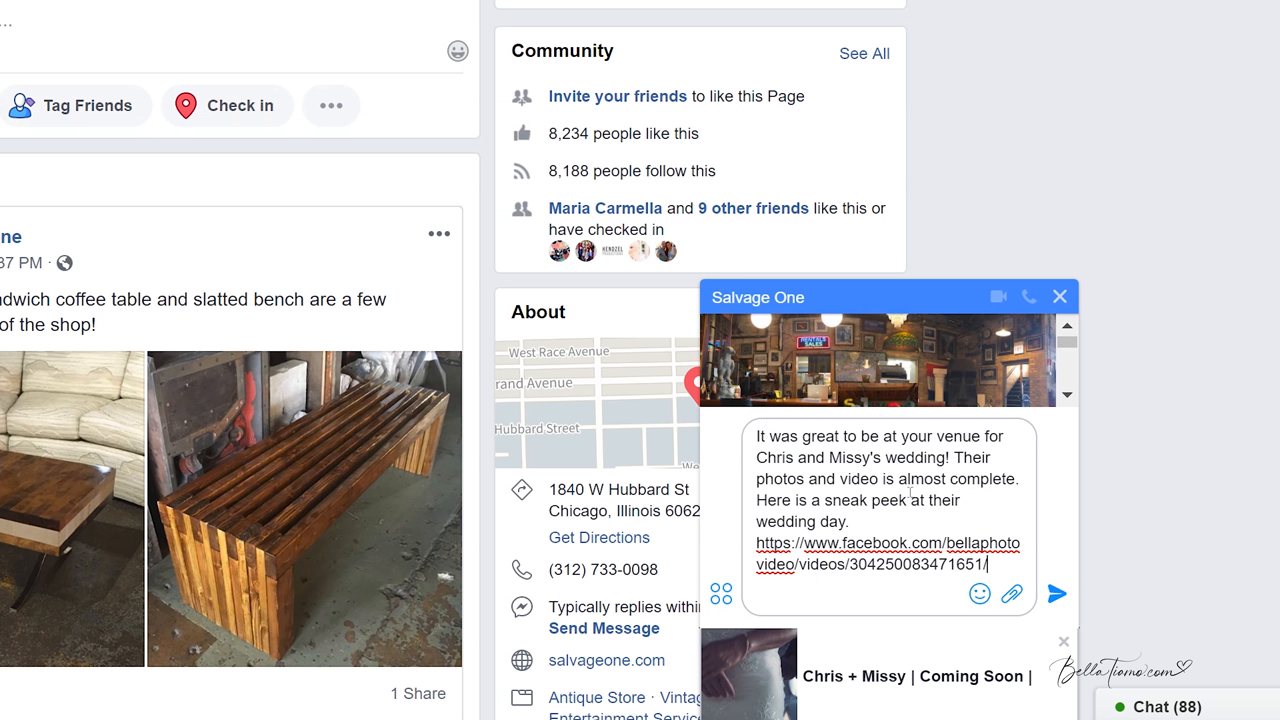
pyautogui.scroll(-3)
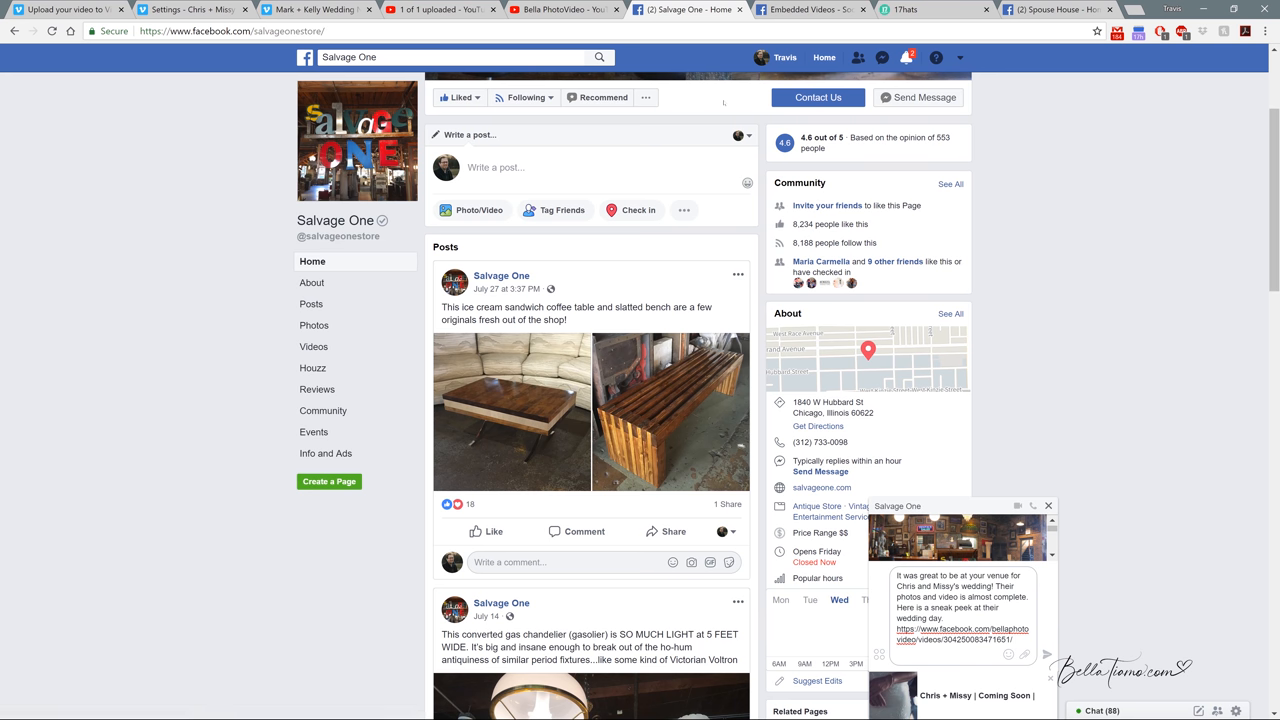
# Step: Send the teaser message to Salvage One, then return to the home news feed
pyautogui.scroll(-3)
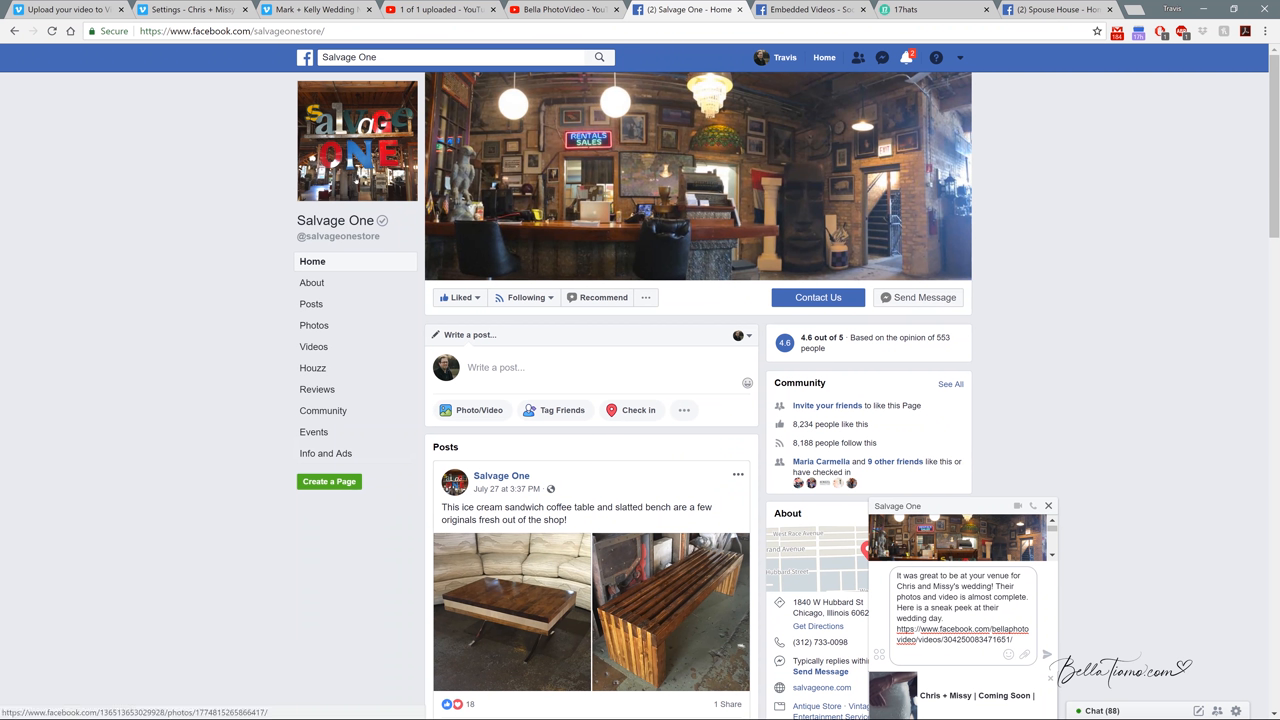
pyautogui.moveTo(292, 114)
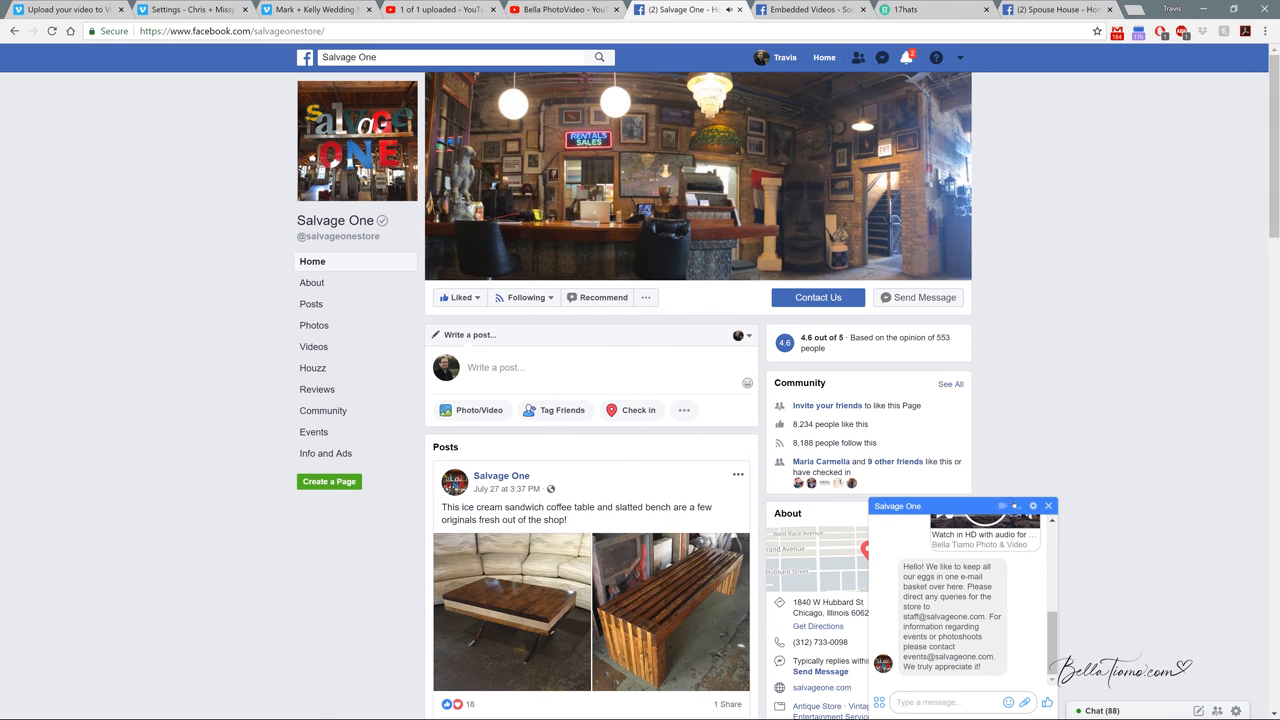
pyautogui.click(304, 56)
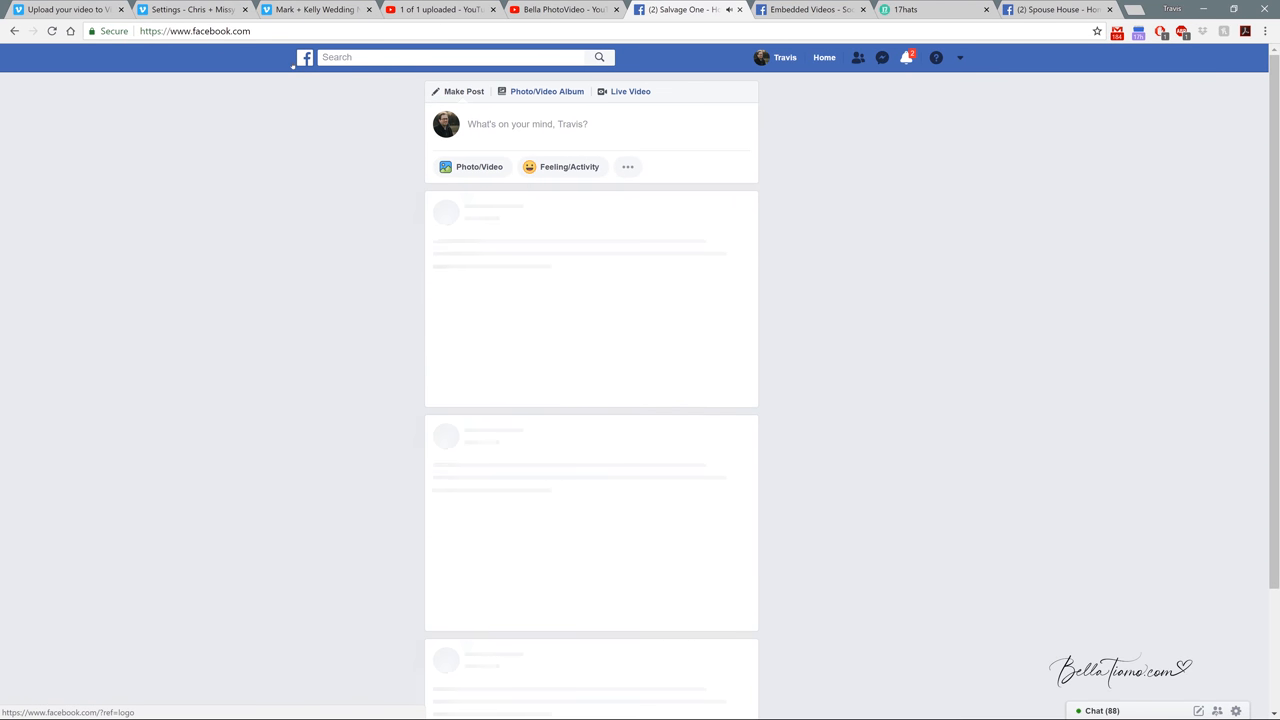